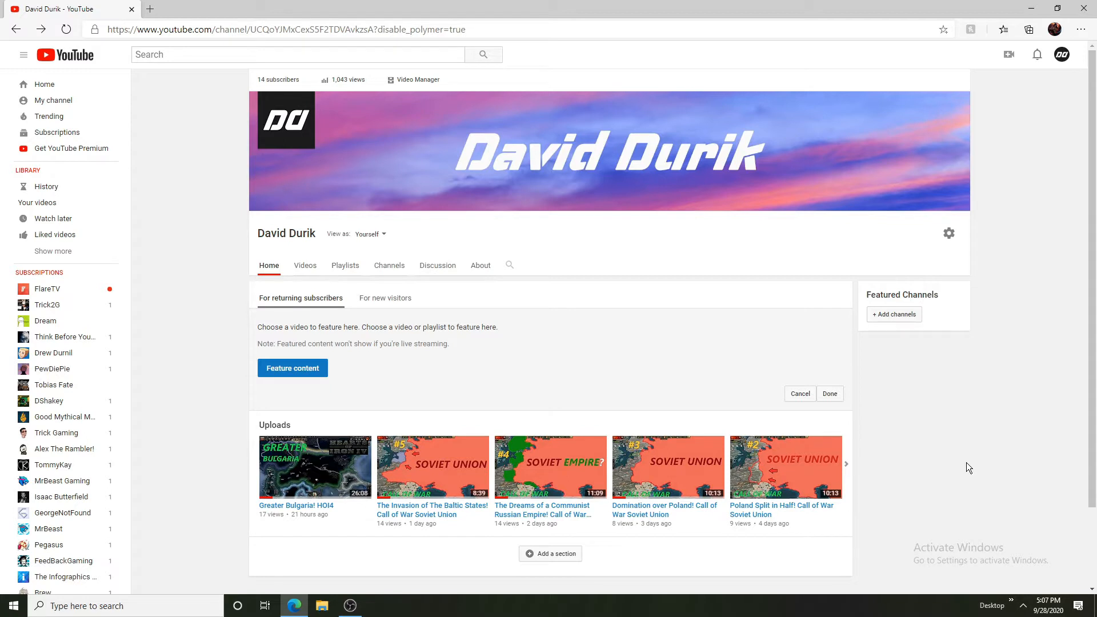
mouse_move(878, 438)
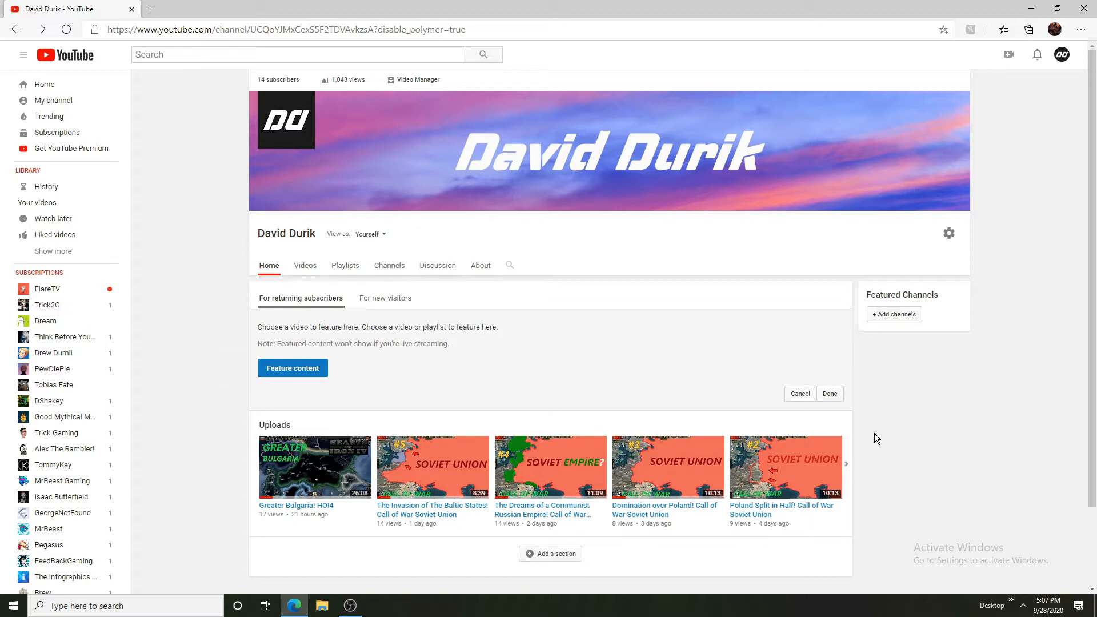
mouse_move(949, 392)
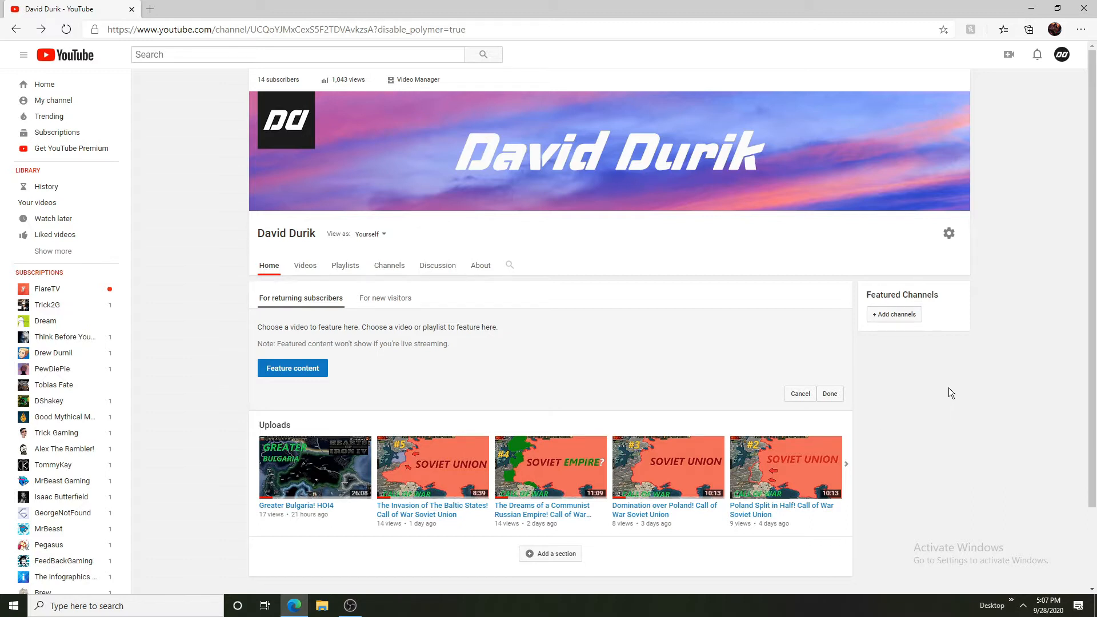
mouse_move(1074, 295)
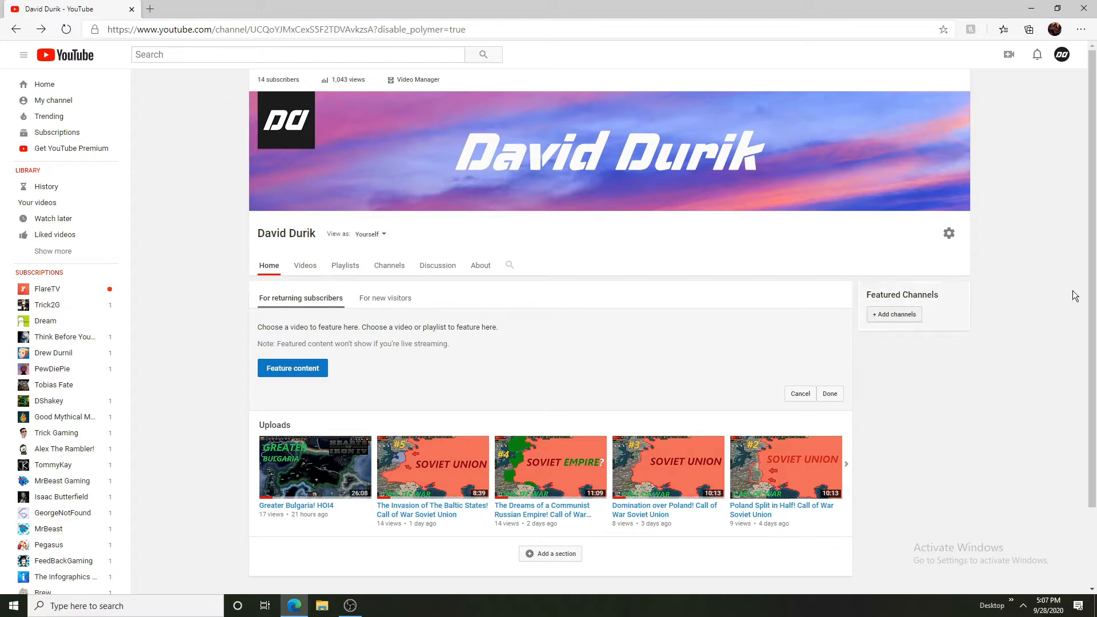
mouse_move(420, 463)
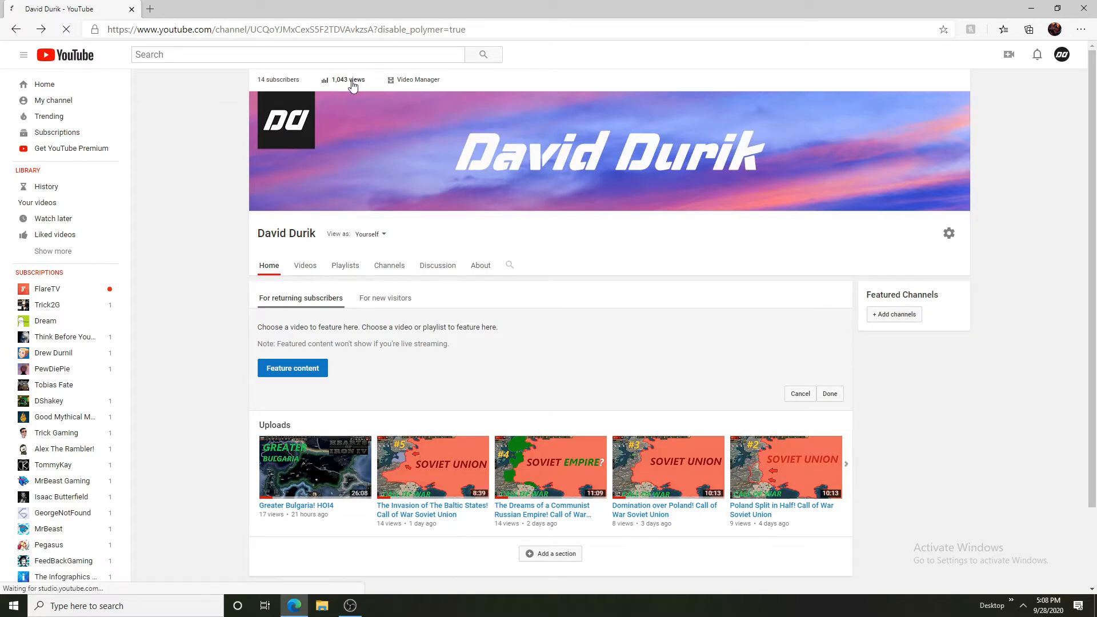
Review the analytics Overview for the last 28 days with the chart set back to views (446)
left_click(343, 78)
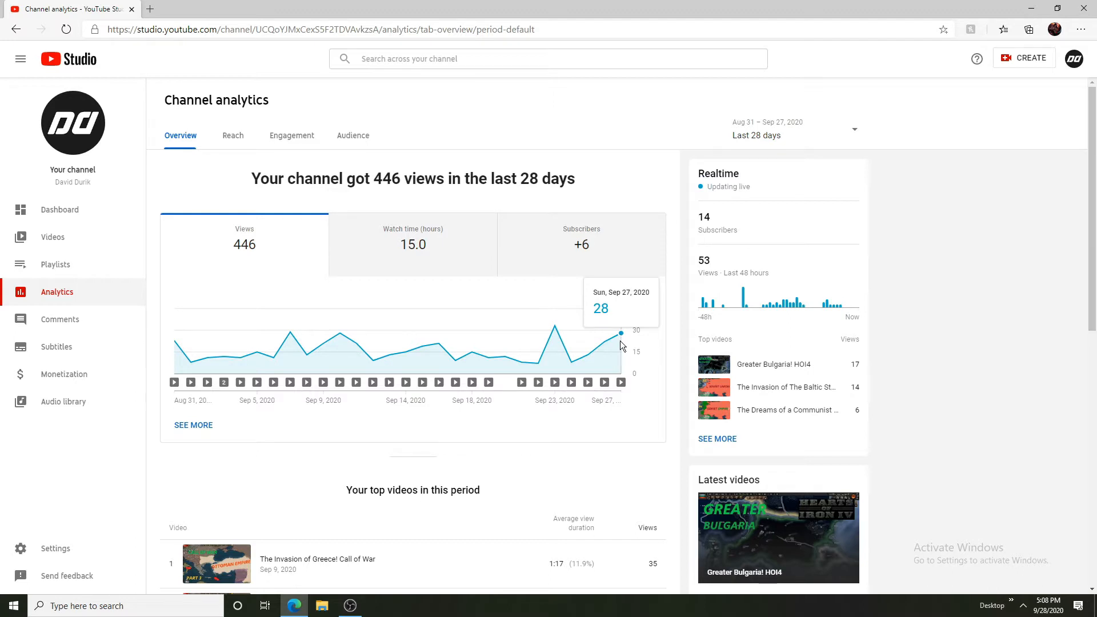
mouse_move(550, 356)
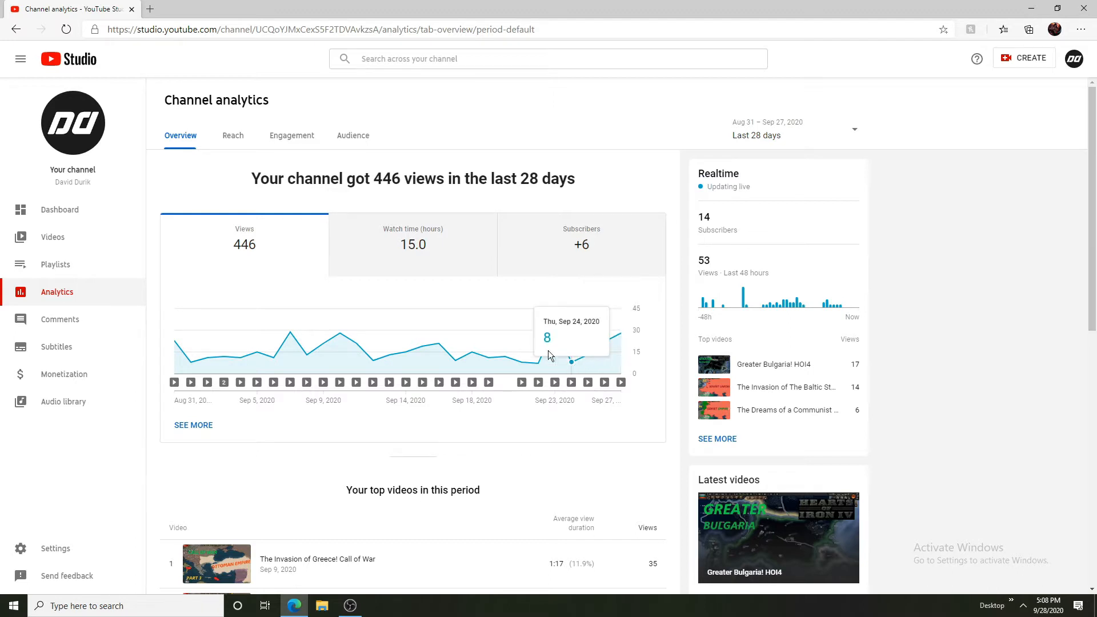
mouse_move(454, 360)
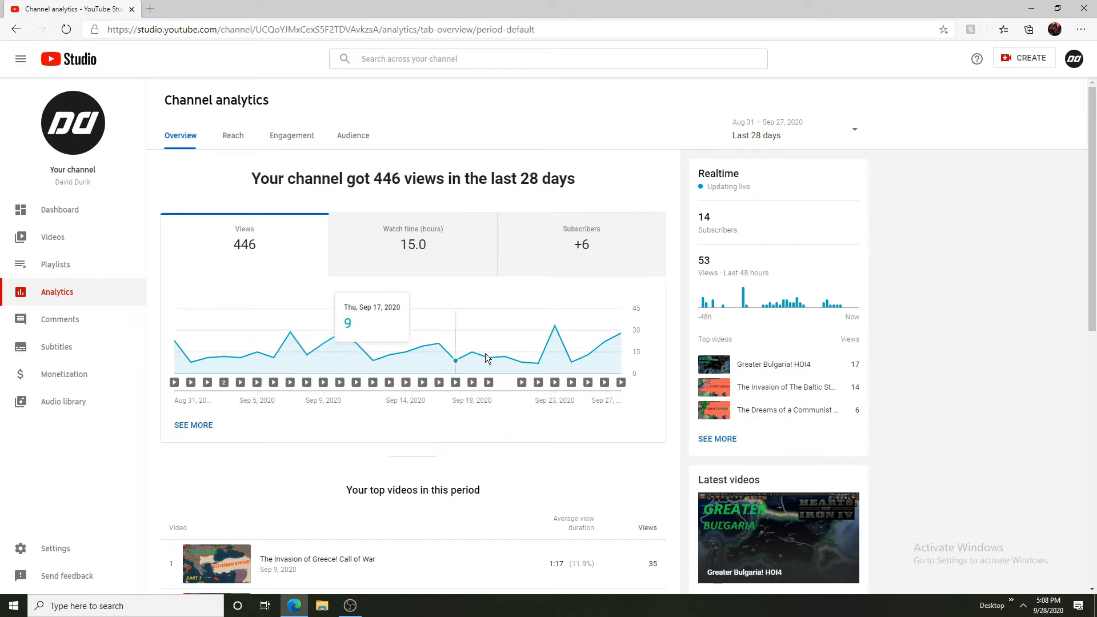
mouse_move(631, 332)
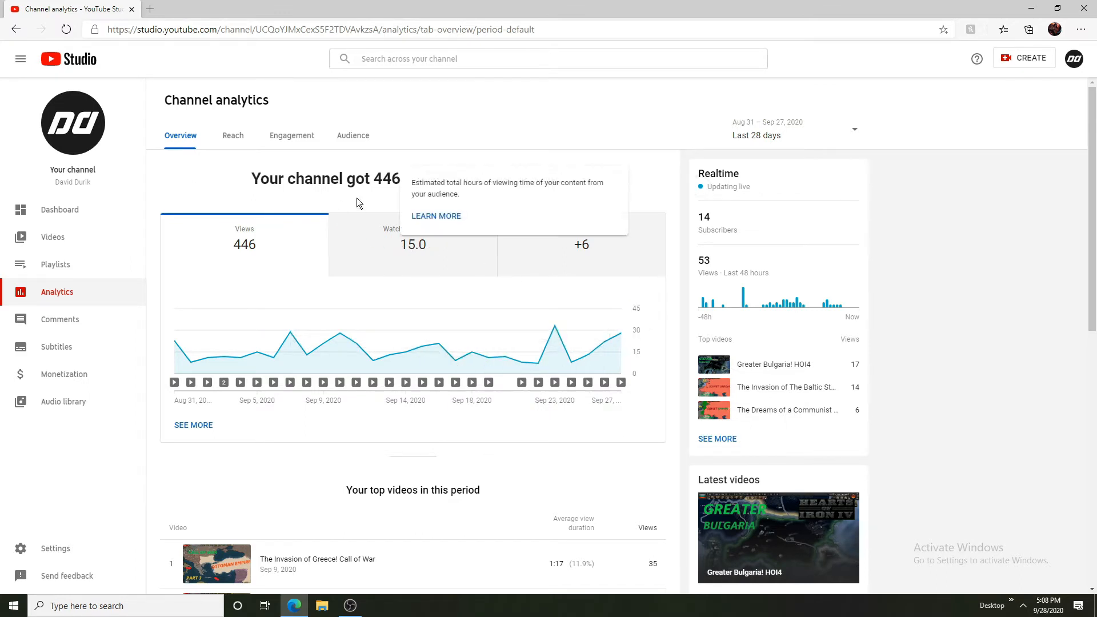
mouse_move(300, 350)
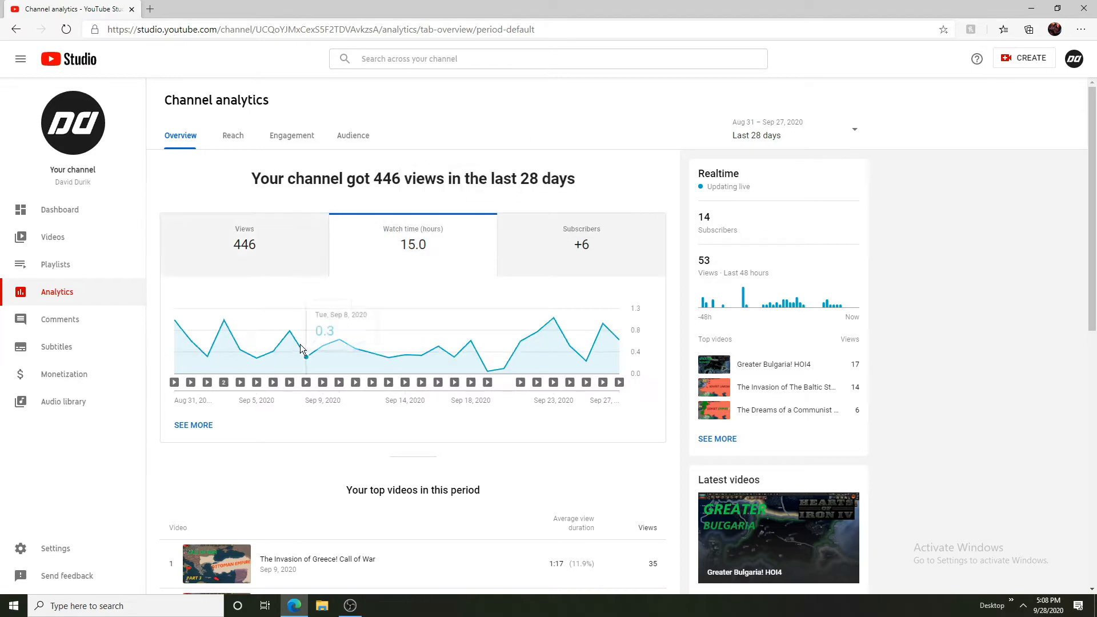
mouse_move(604, 336)
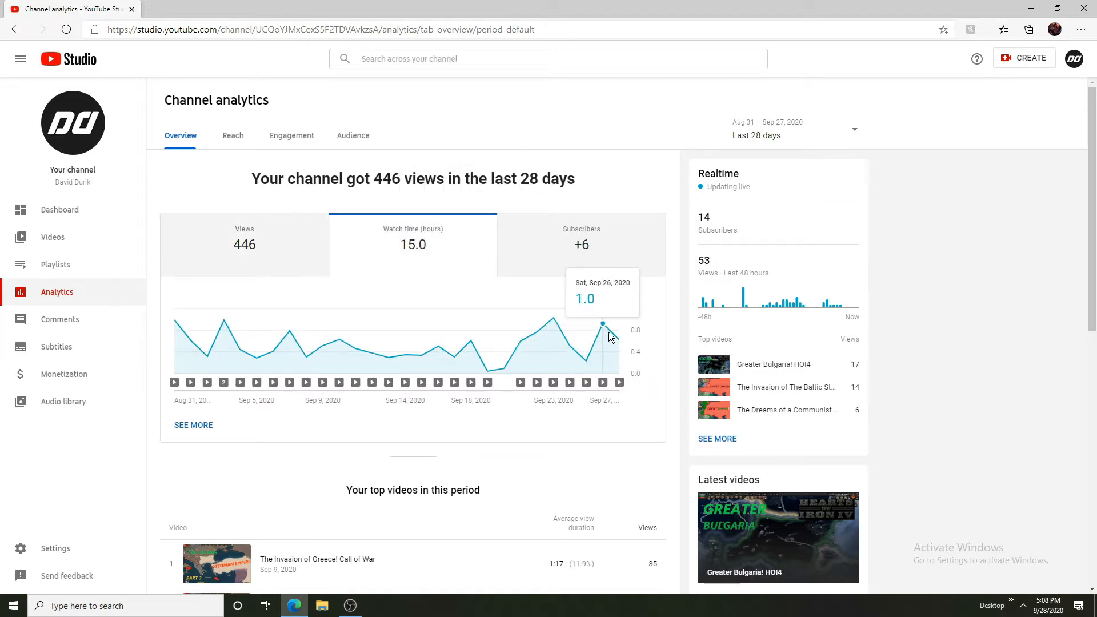
mouse_move(618, 338)
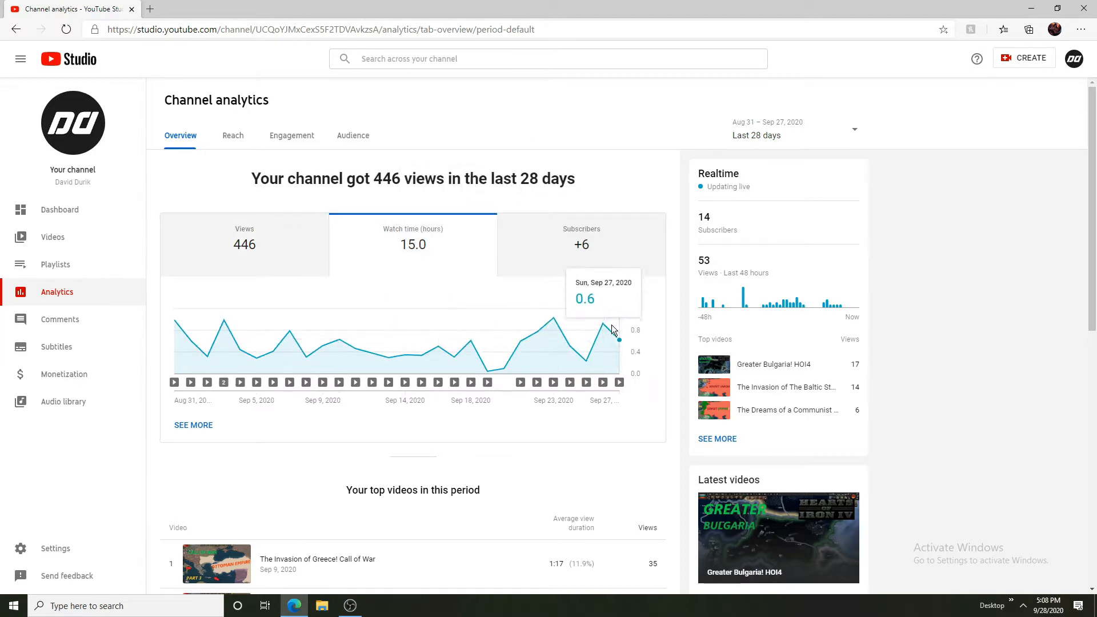
left_click(245, 238)
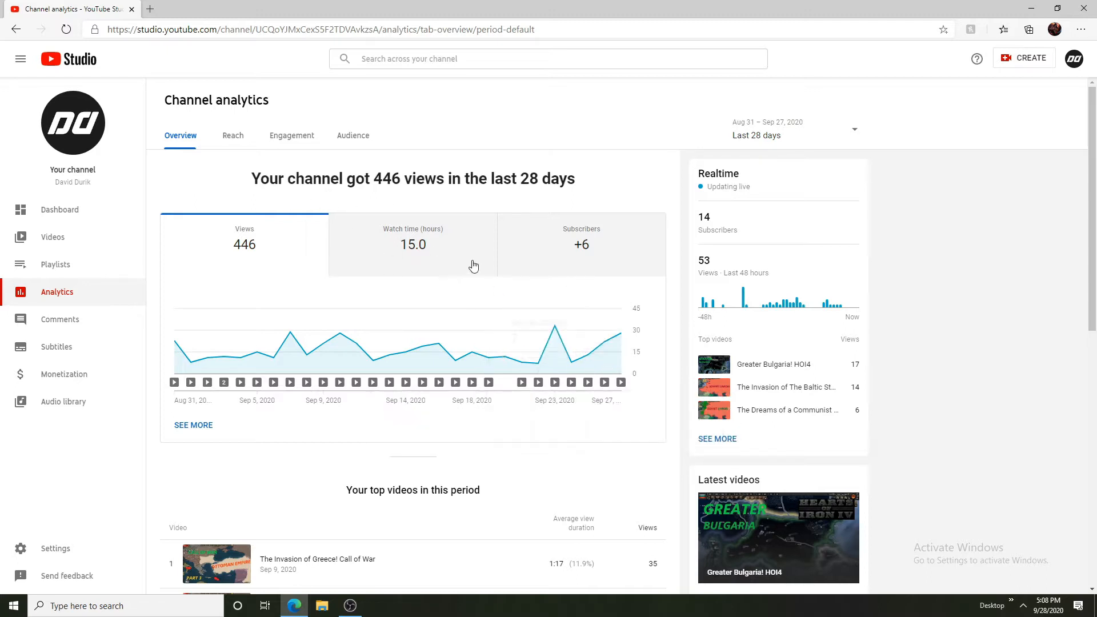
scroll("down", 3)
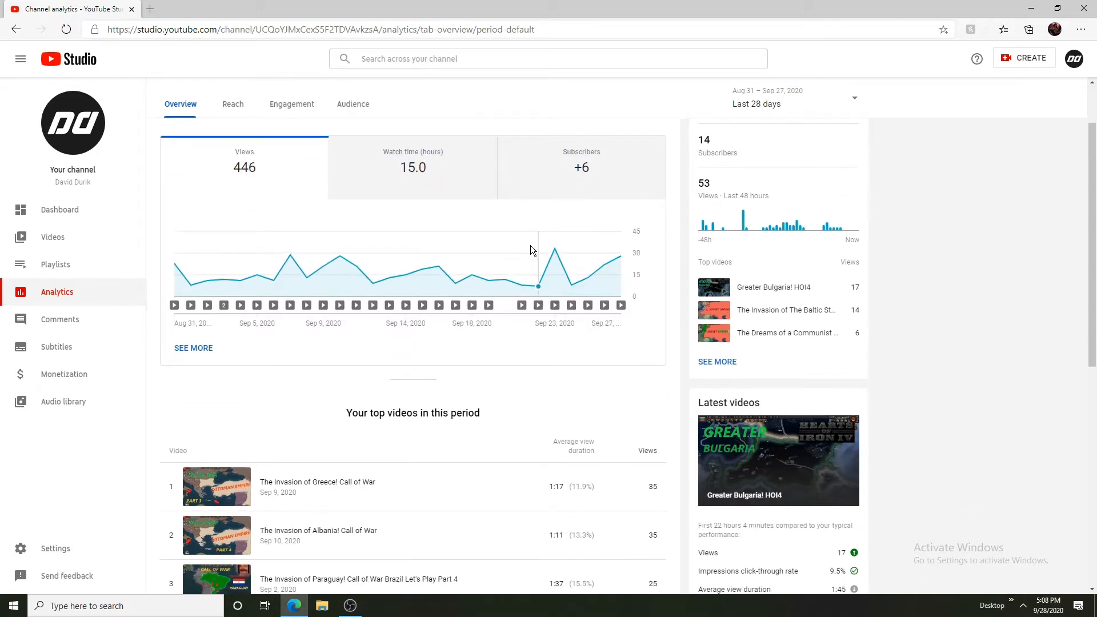
scroll("up", 3)
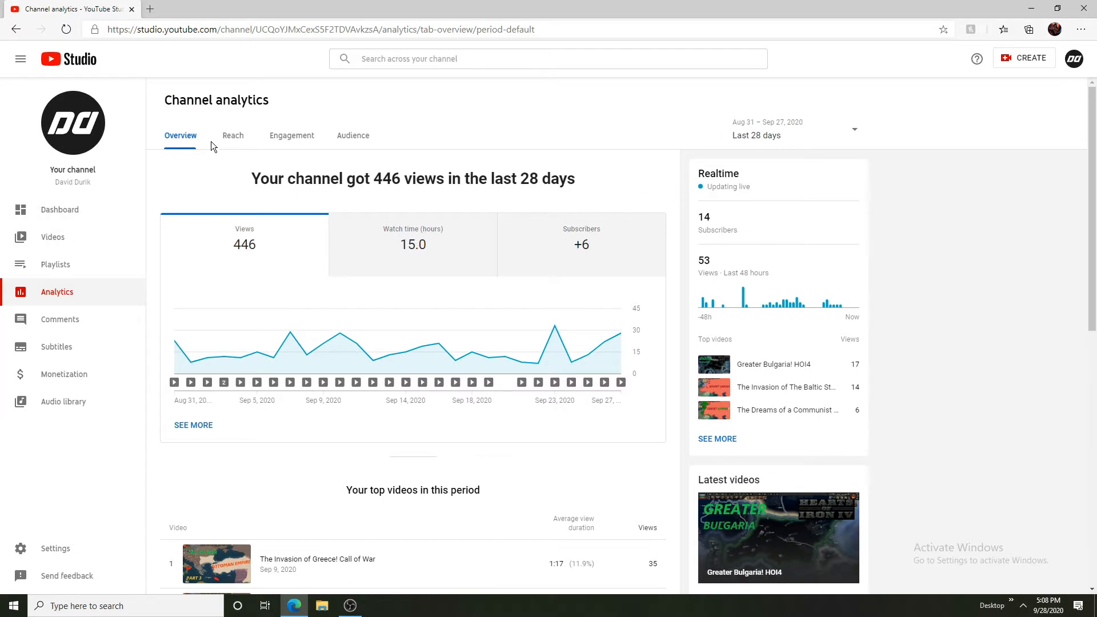
mouse_move(859, 228)
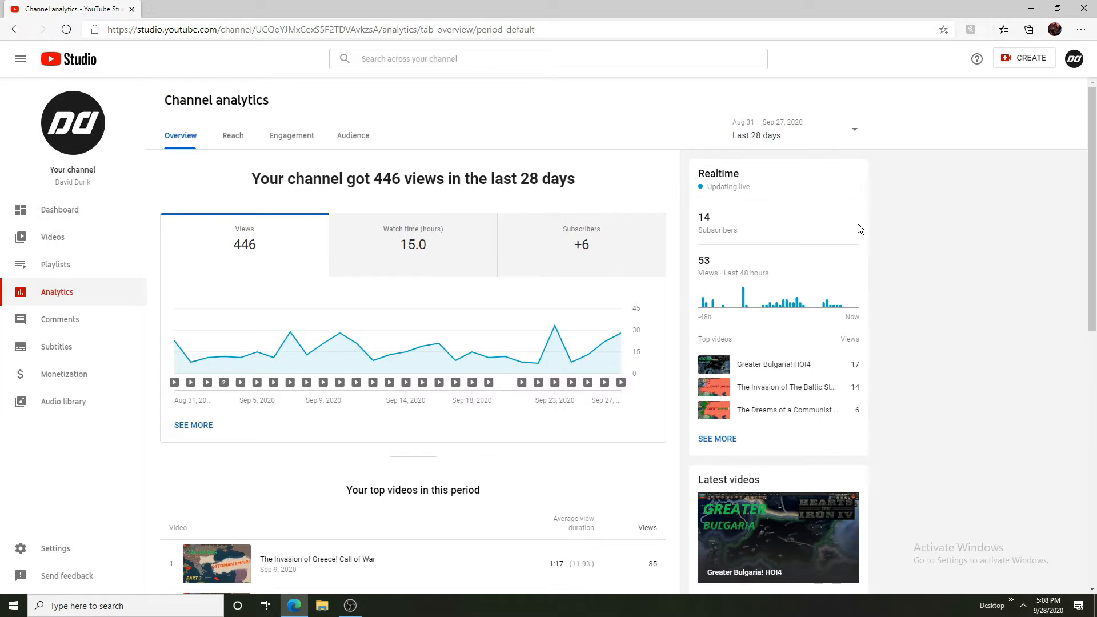
mouse_move(223, 145)
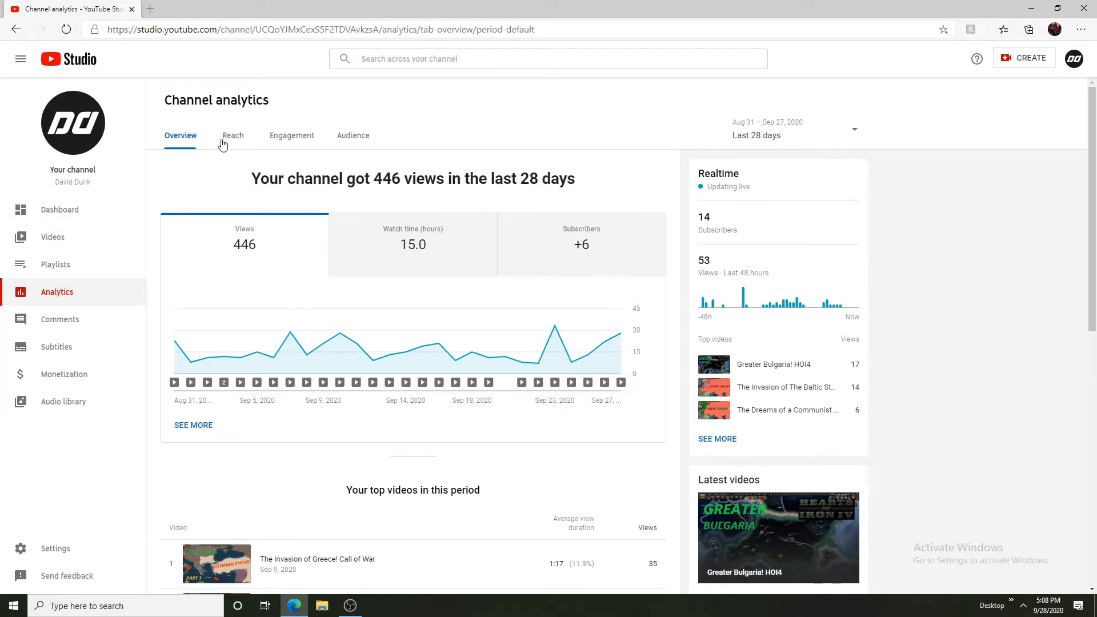
Review the Reach analytics: 3.9K impressions, 7.1% click-through rate, 191 unique viewers
left_click(232, 134)
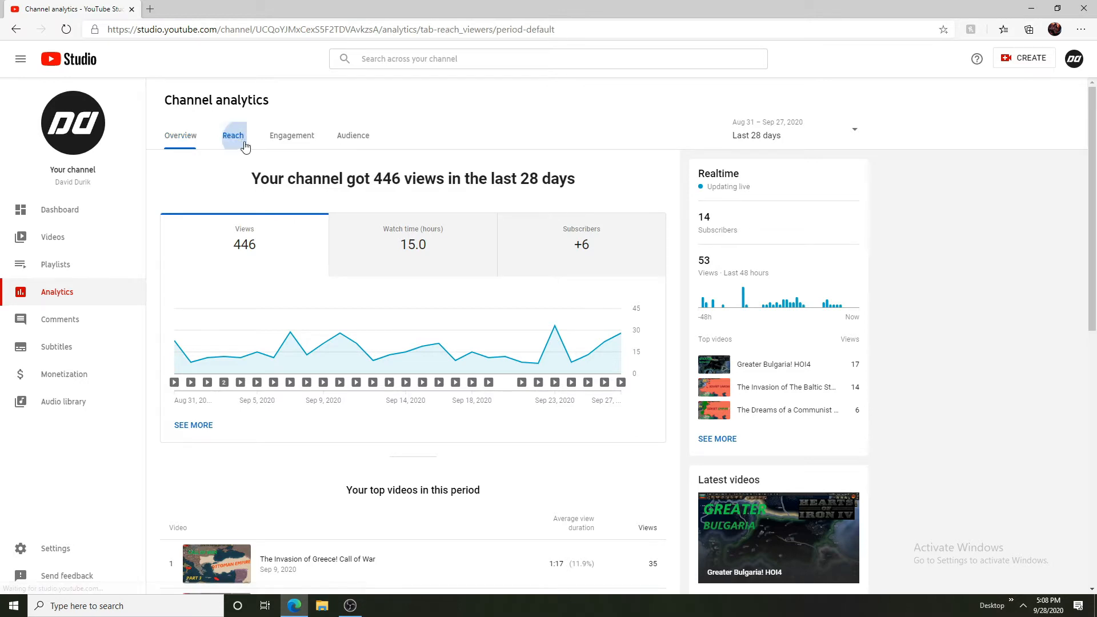
left_click(232, 134)
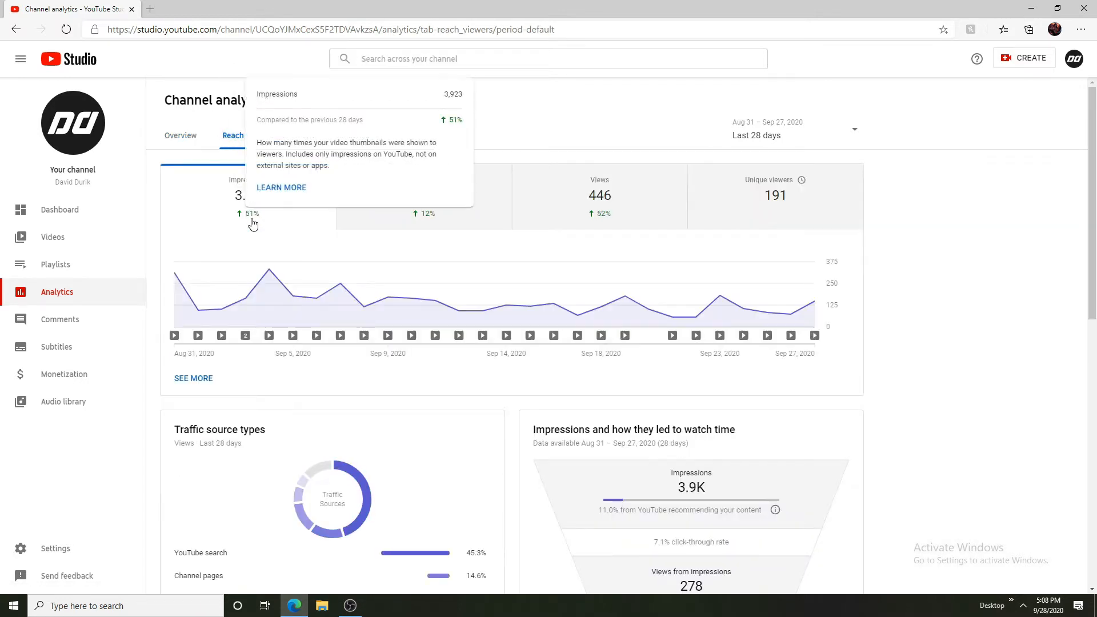
mouse_move(249, 219)
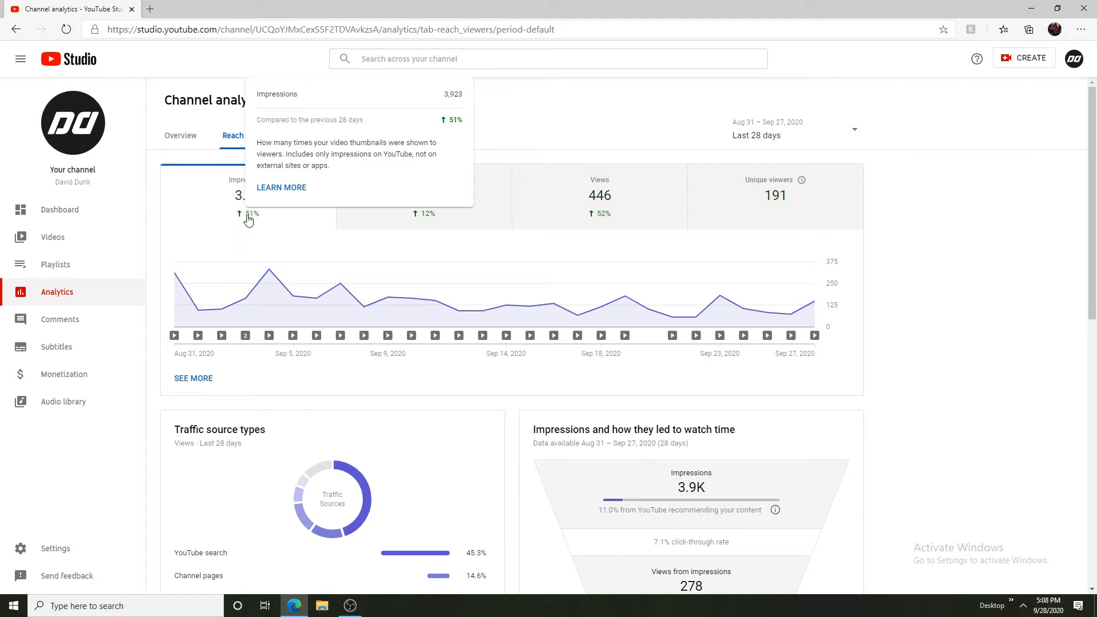
mouse_move(251, 224)
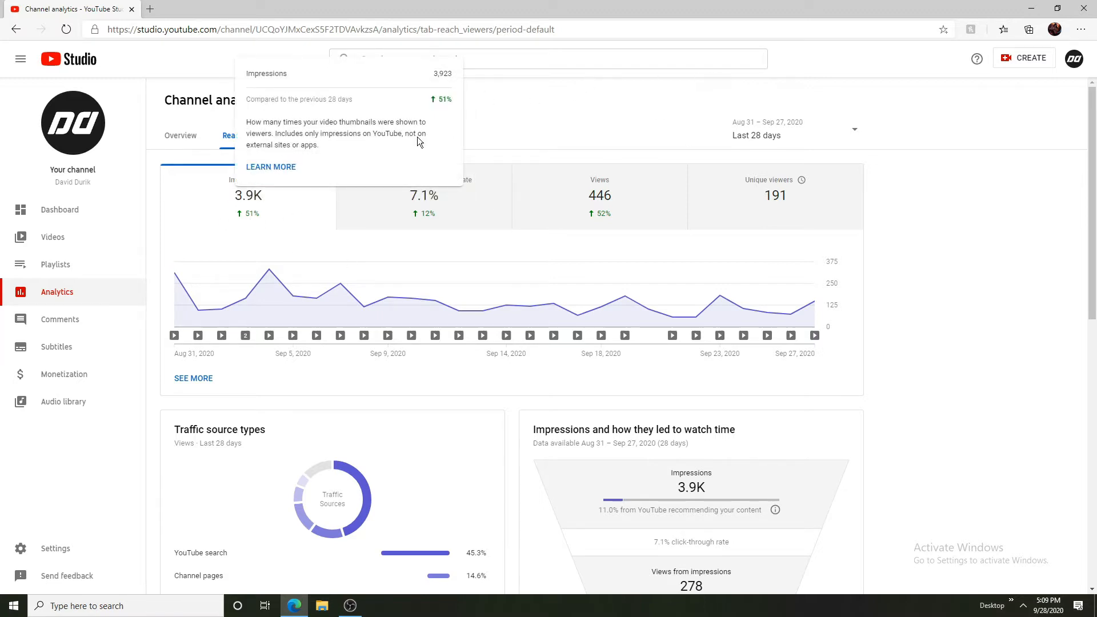
mouse_move(389, 161)
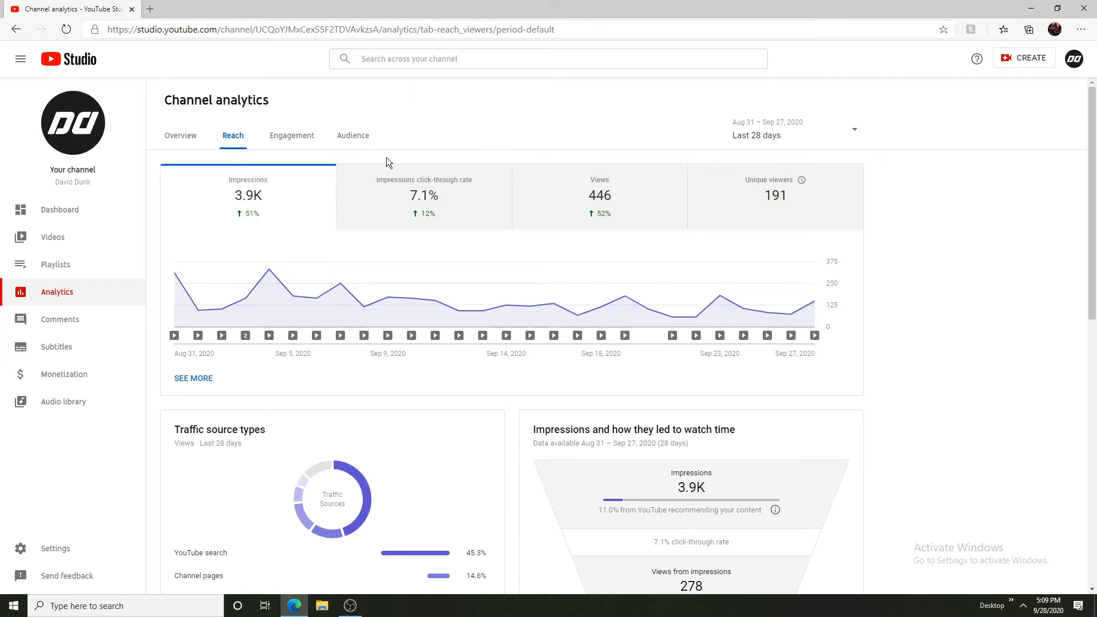
mouse_move(423, 152)
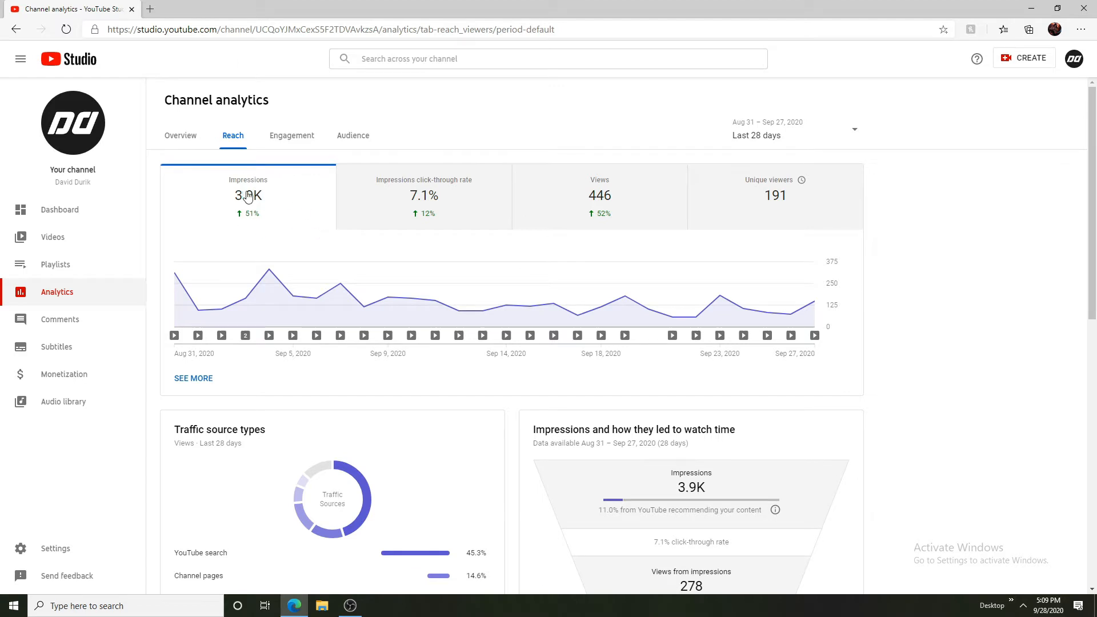
mouse_move(336, 238)
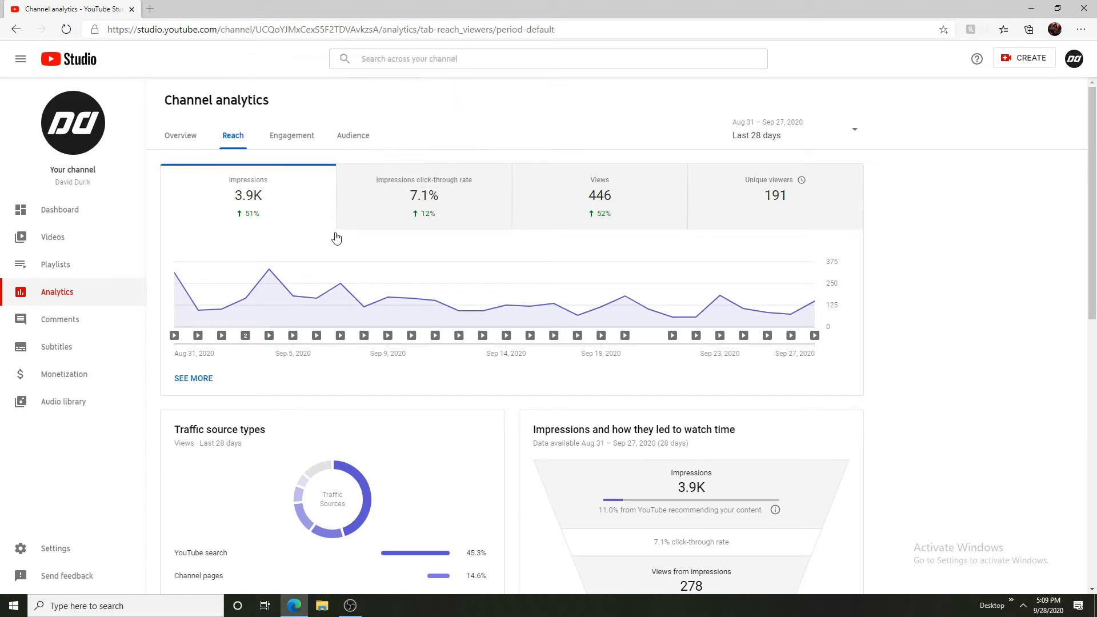
mouse_move(445, 207)
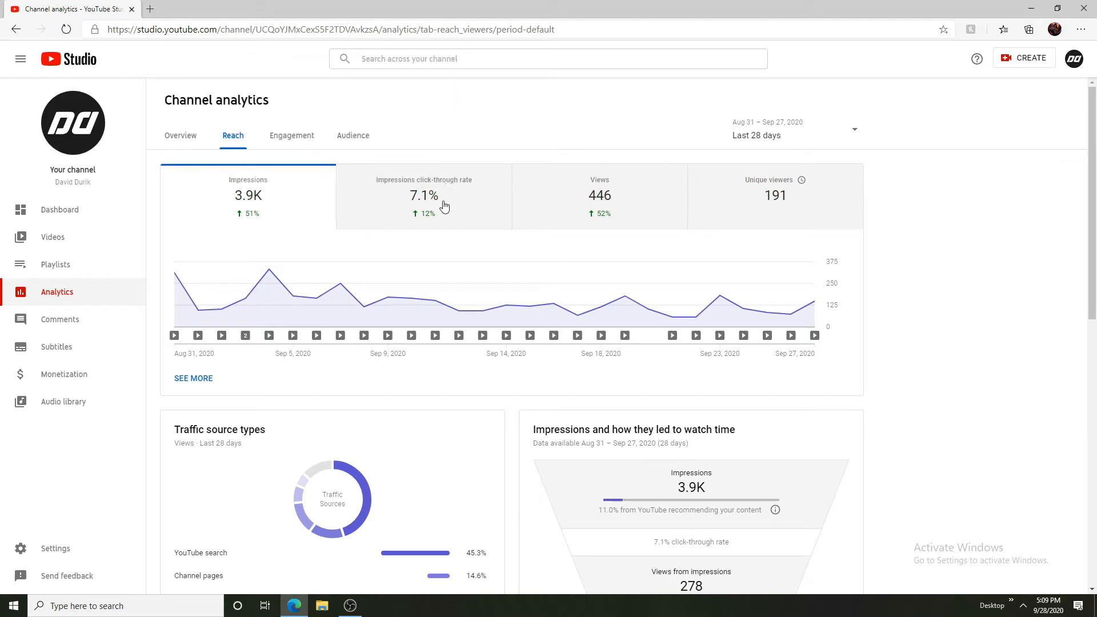
mouse_move(406, 233)
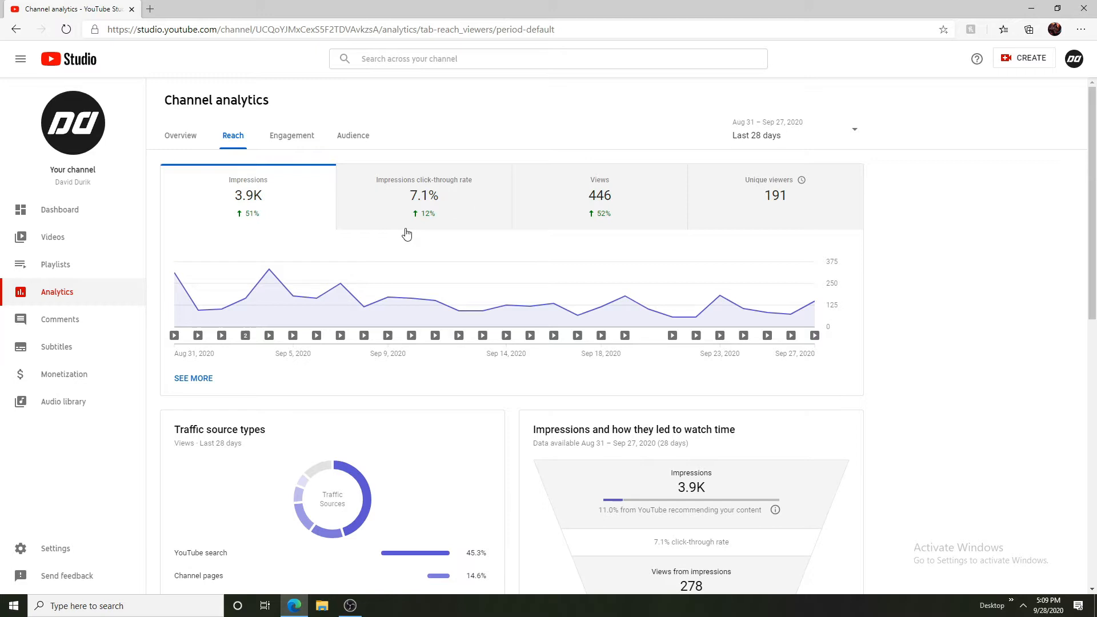
mouse_move(389, 207)
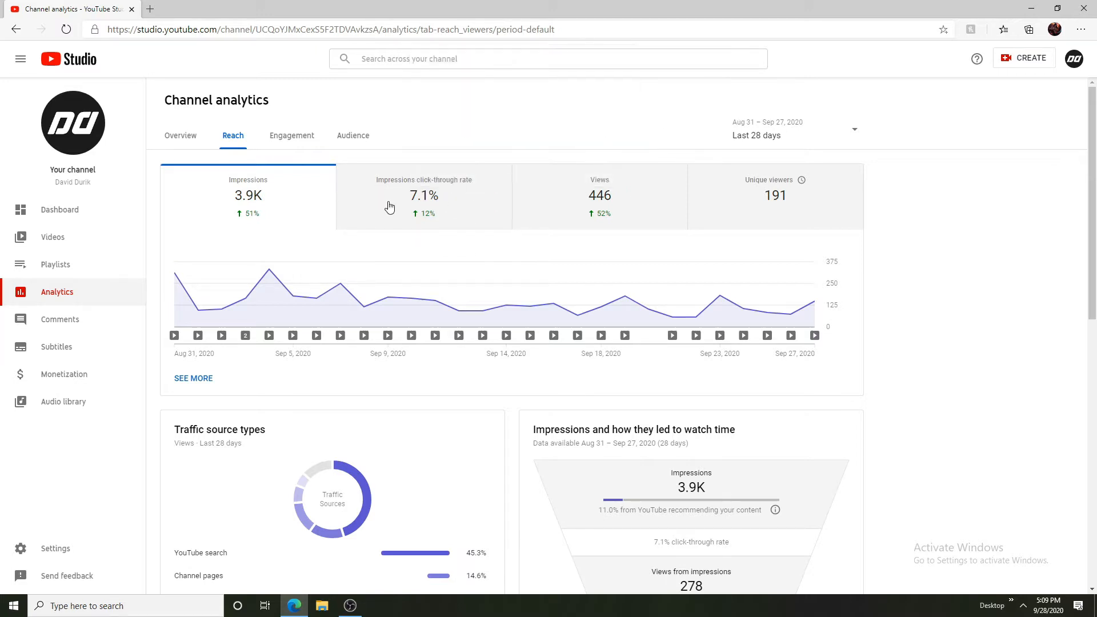
mouse_move(418, 328)
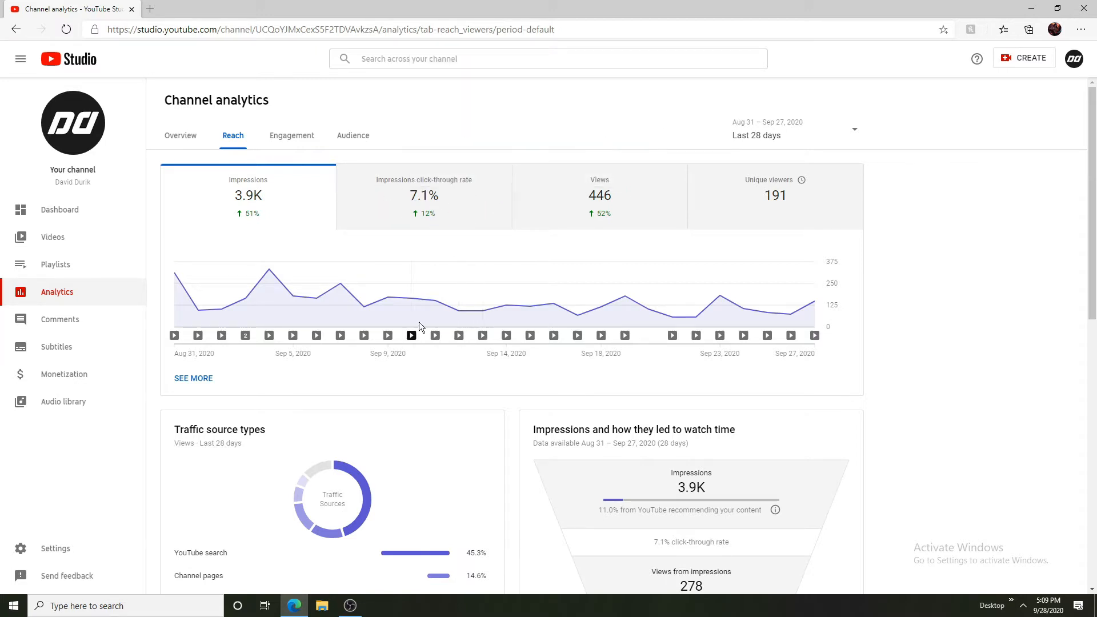
mouse_move(538, 101)
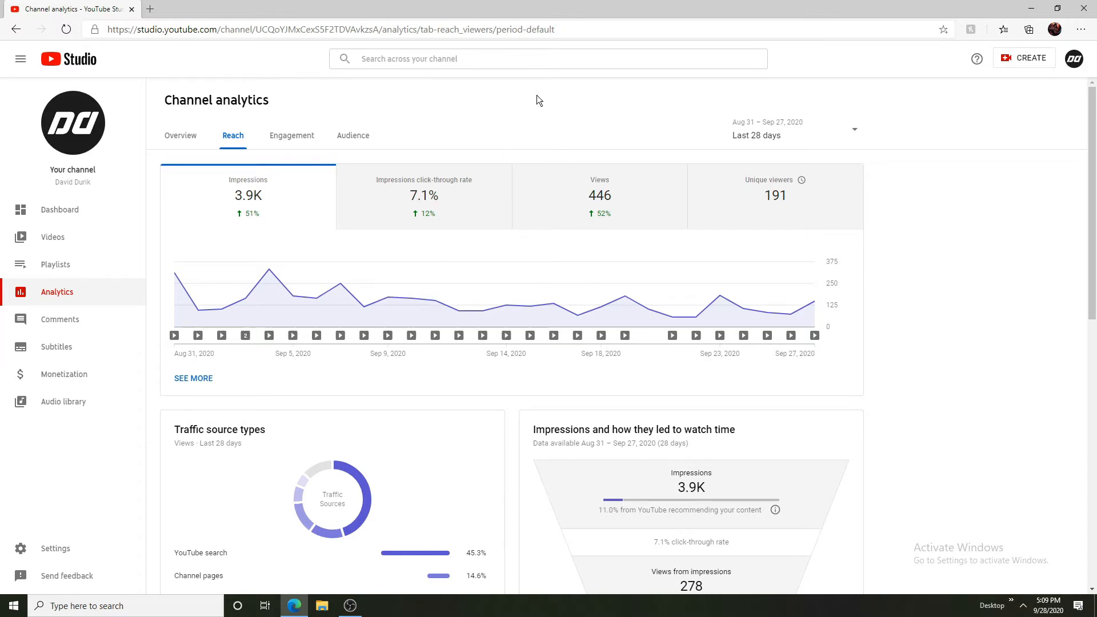
mouse_move(563, 138)
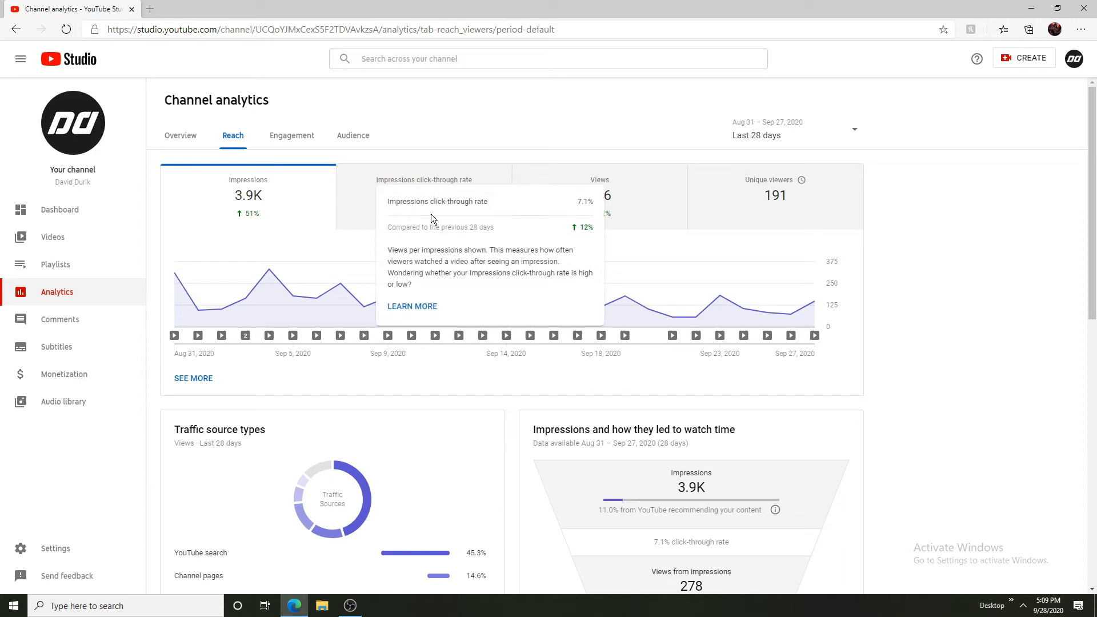
mouse_move(585, 199)
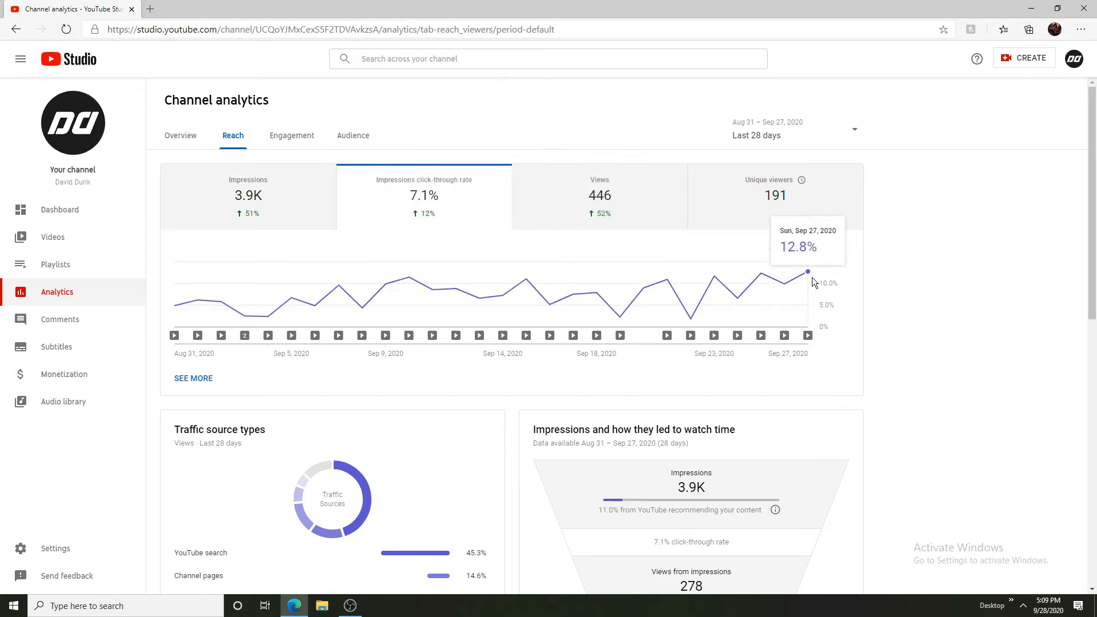
mouse_move(301, 299)
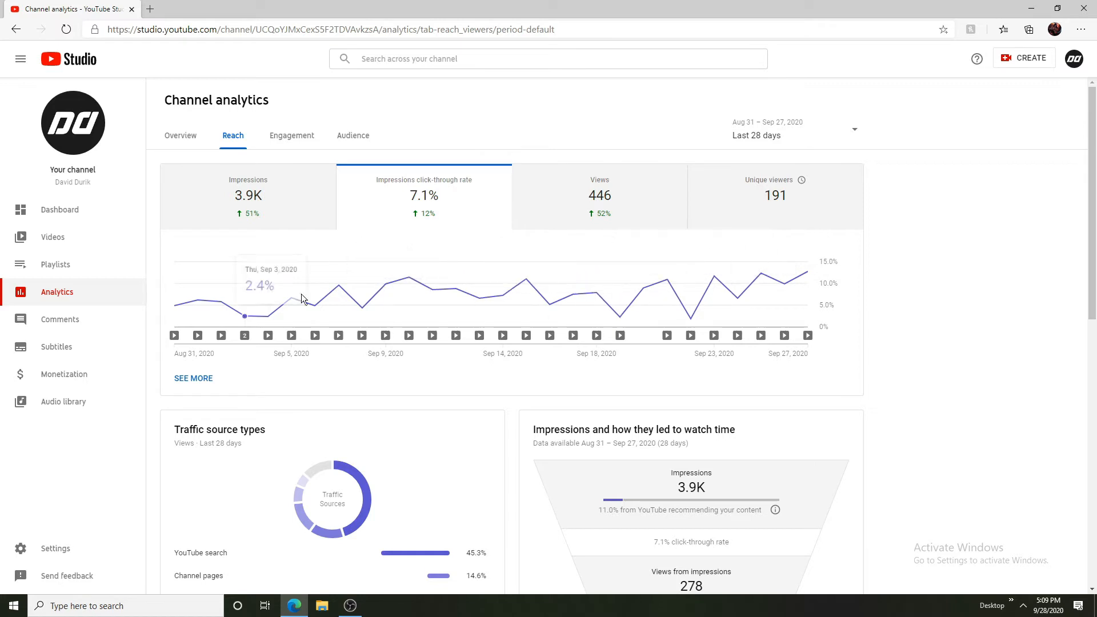
mouse_move(668, 226)
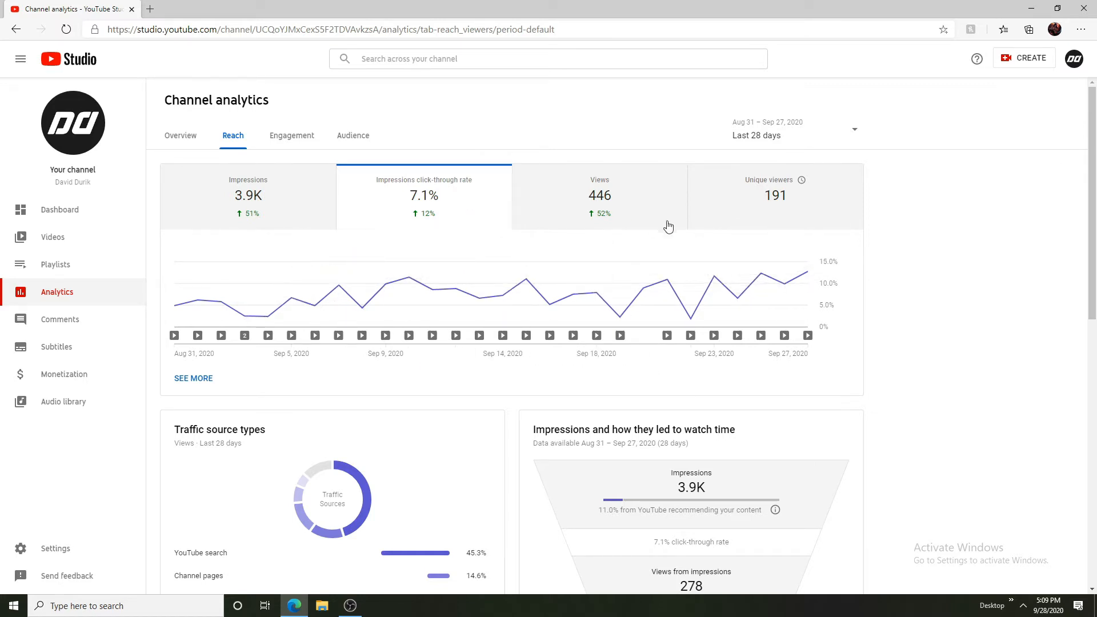
mouse_move(808, 272)
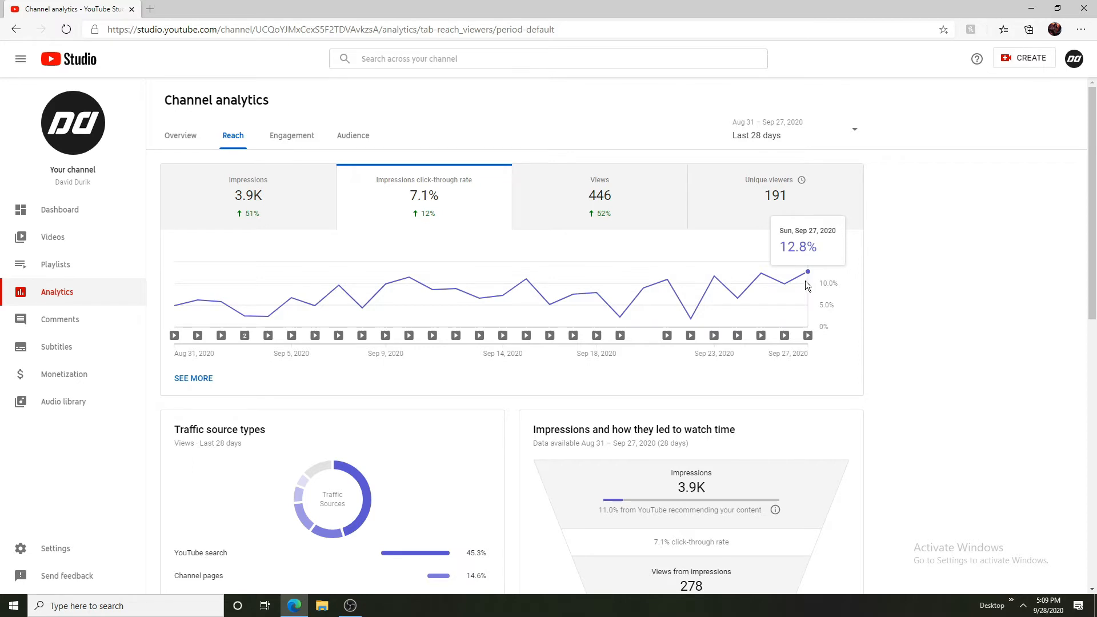
mouse_move(628, 221)
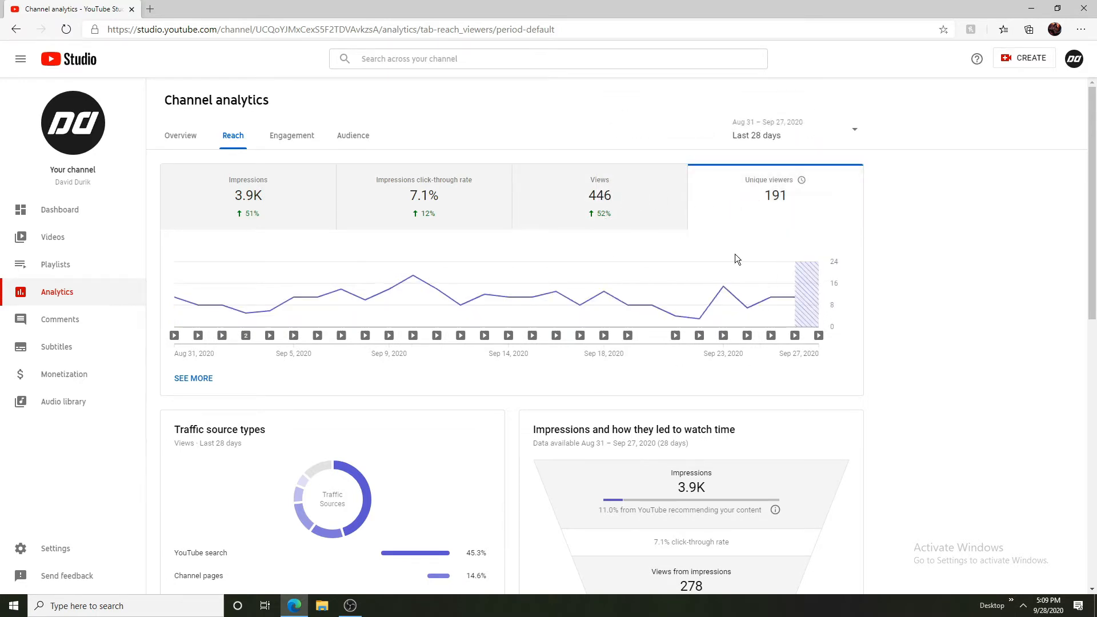
scroll("down", 3)
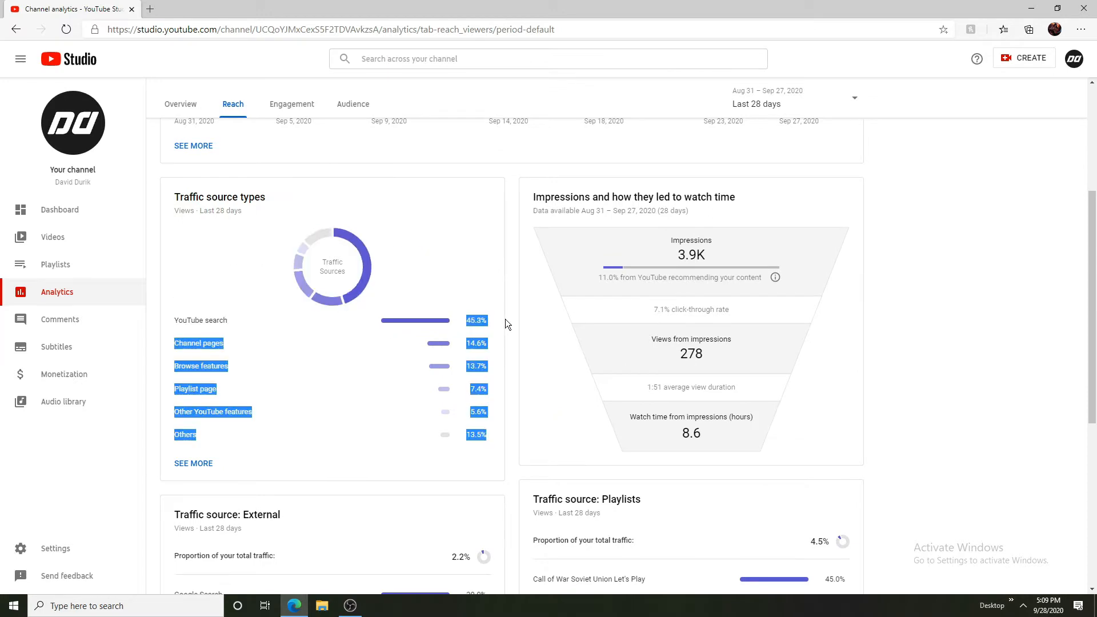
scroll("up", 3)
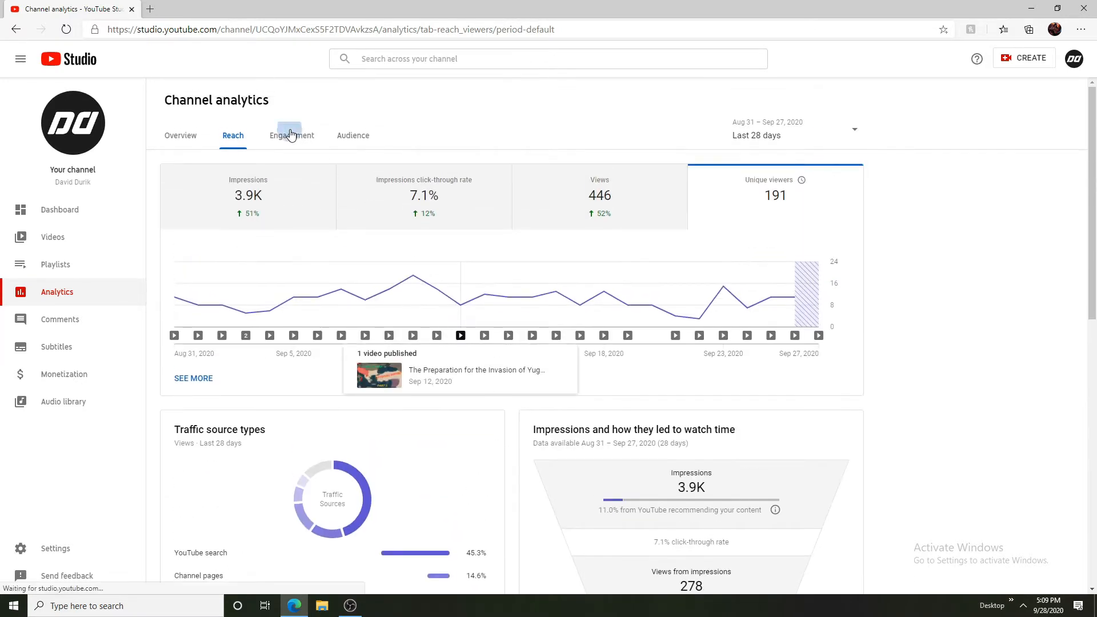
Review the Engagement analytics: 15.0 watch hours, 2:00 average view duration, top videos and playlists
left_click(291, 135)
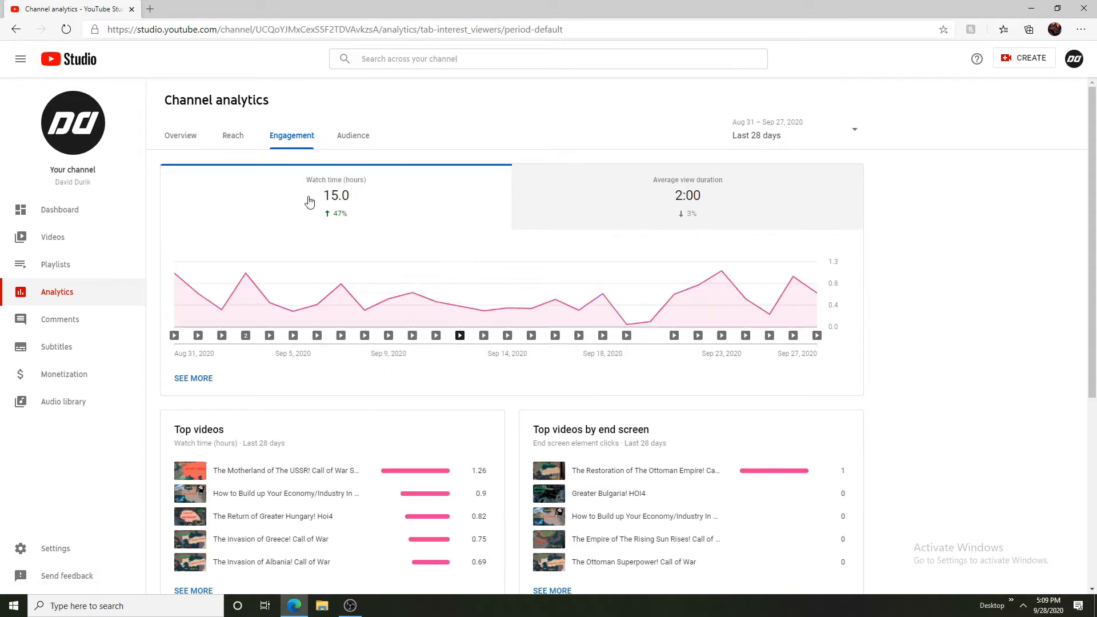
mouse_move(451, 91)
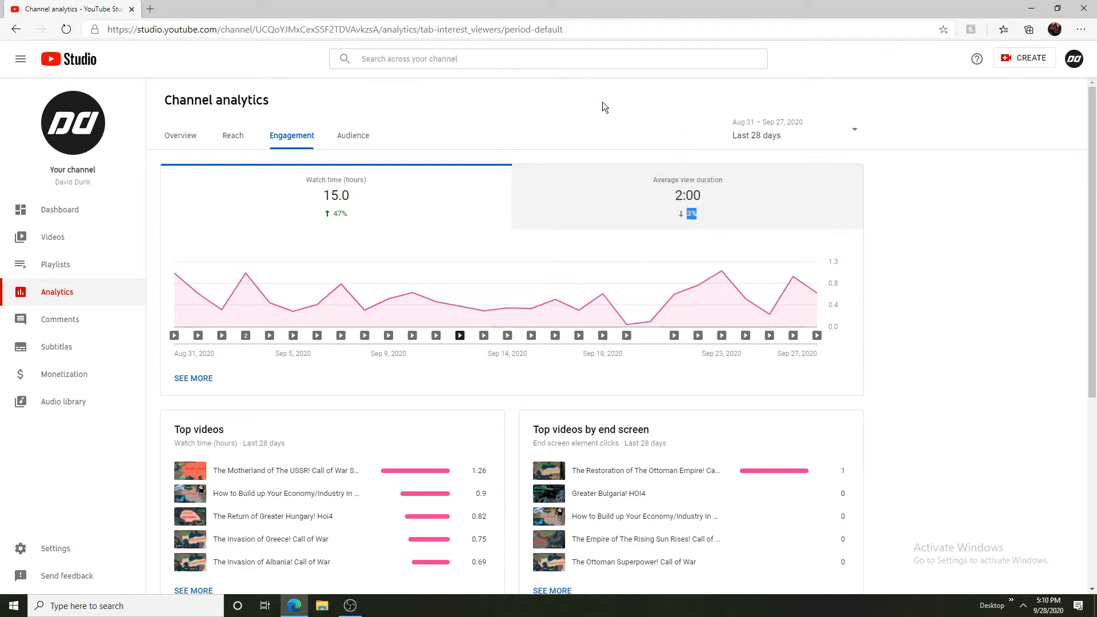
mouse_move(622, 209)
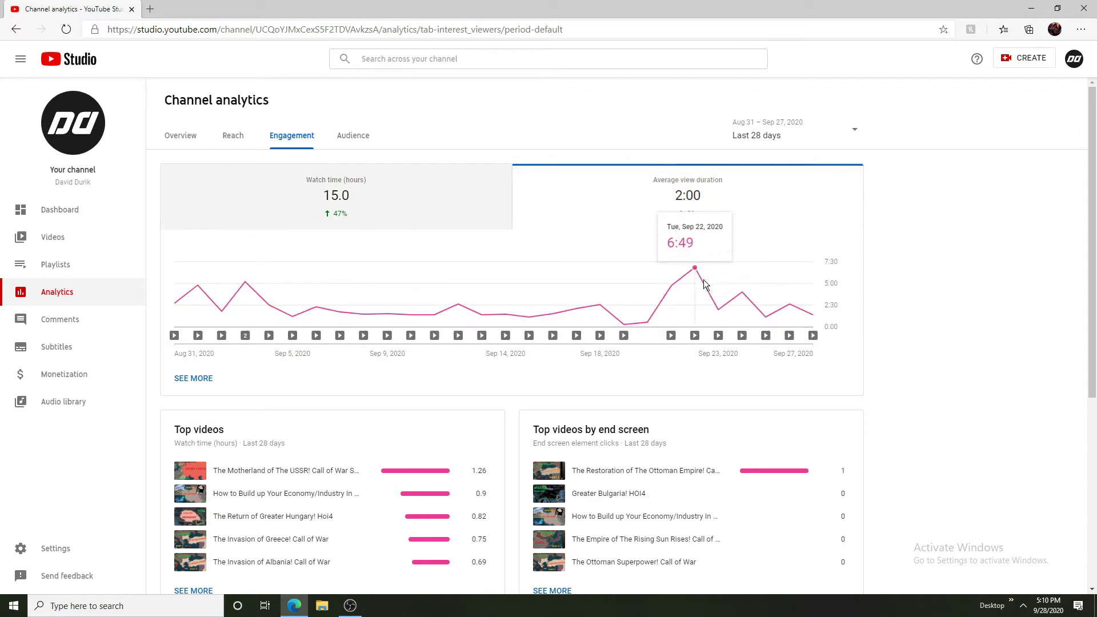
mouse_move(721, 292)
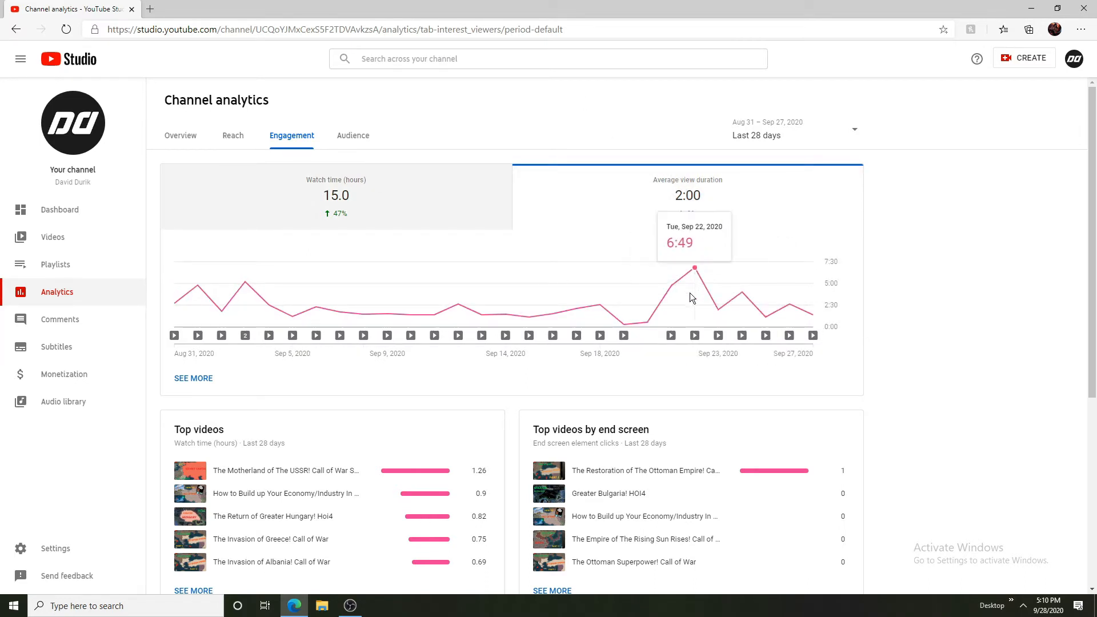
mouse_move(244, 282)
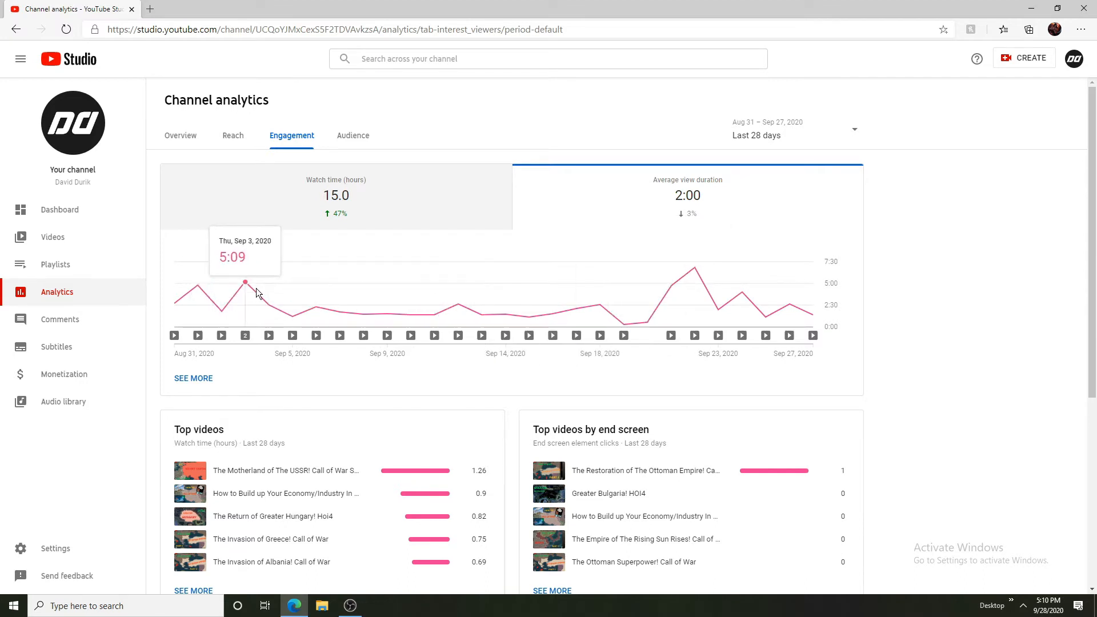
mouse_move(363, 287)
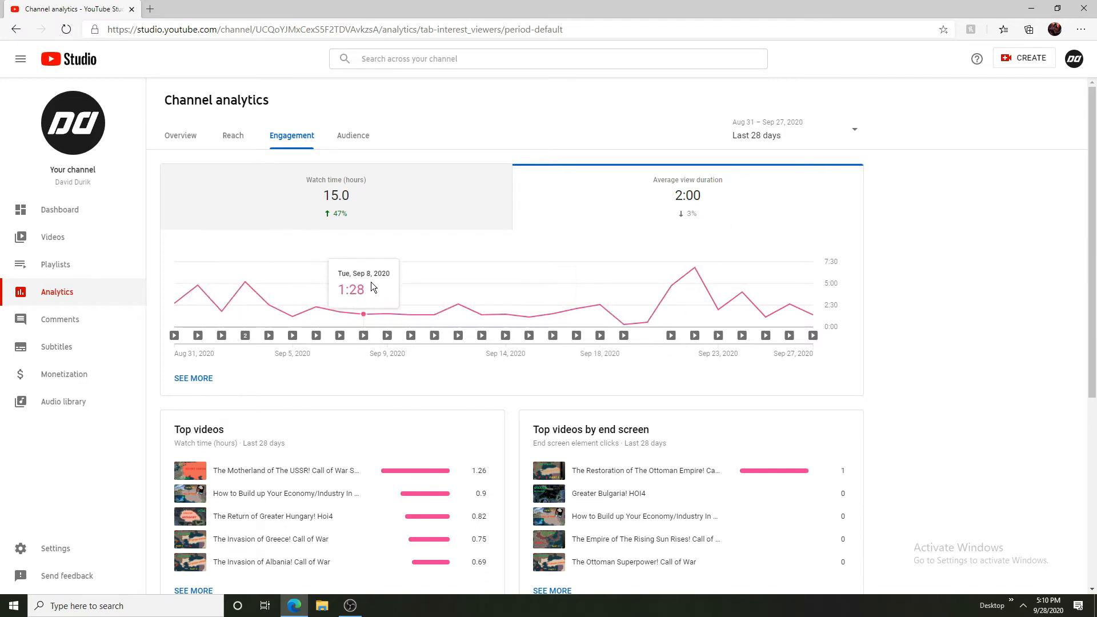
mouse_move(529, 308)
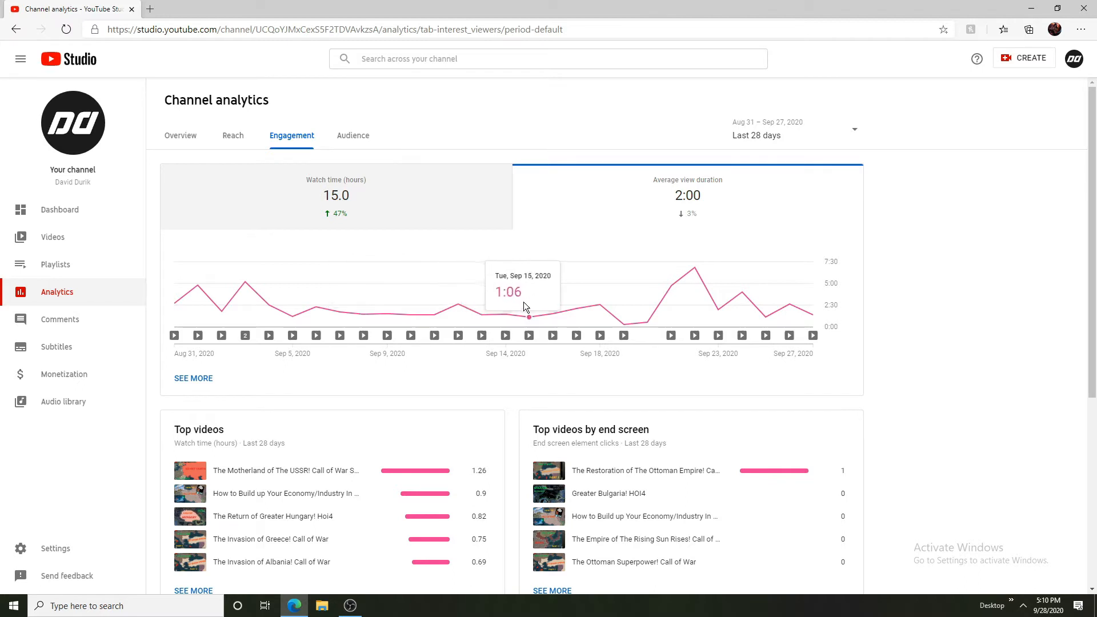
mouse_move(695, 217)
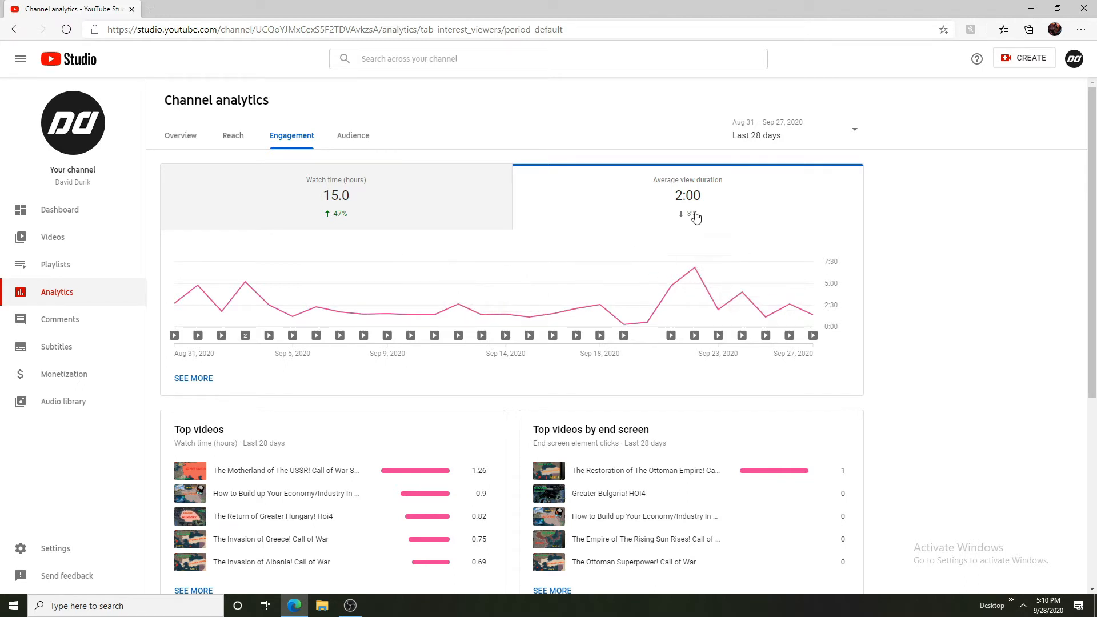
mouse_move(782, 109)
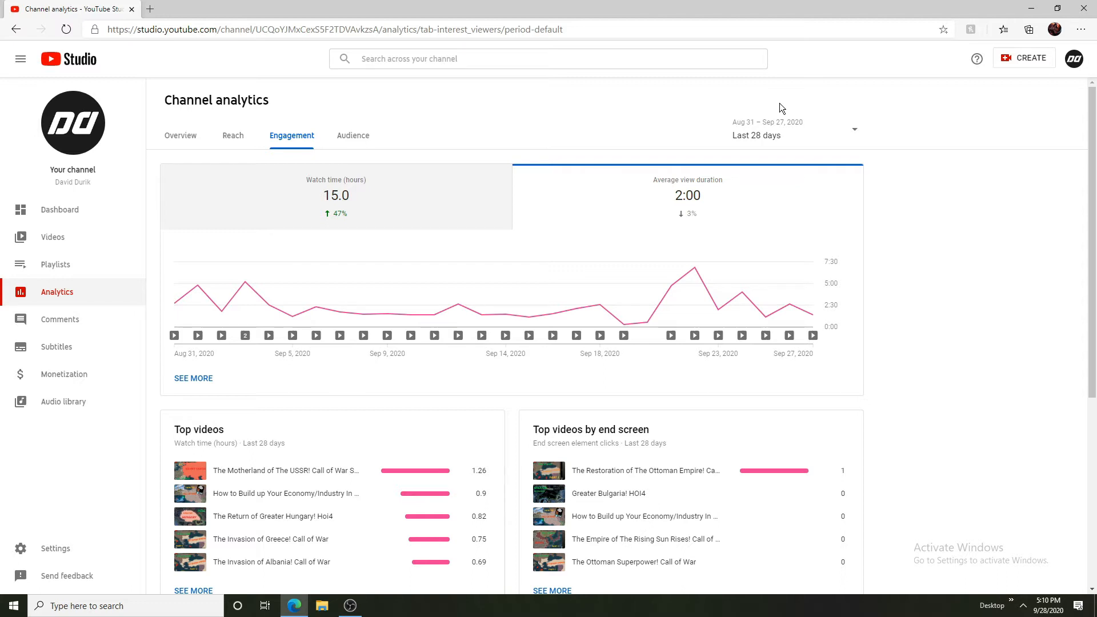
mouse_move(758, 113)
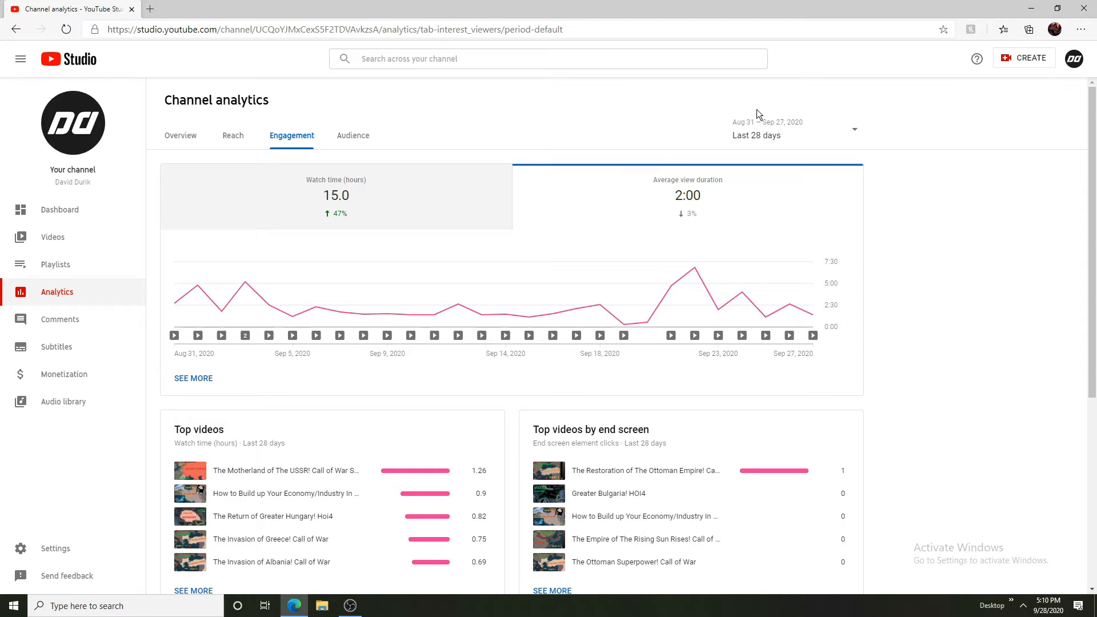
mouse_move(763, 173)
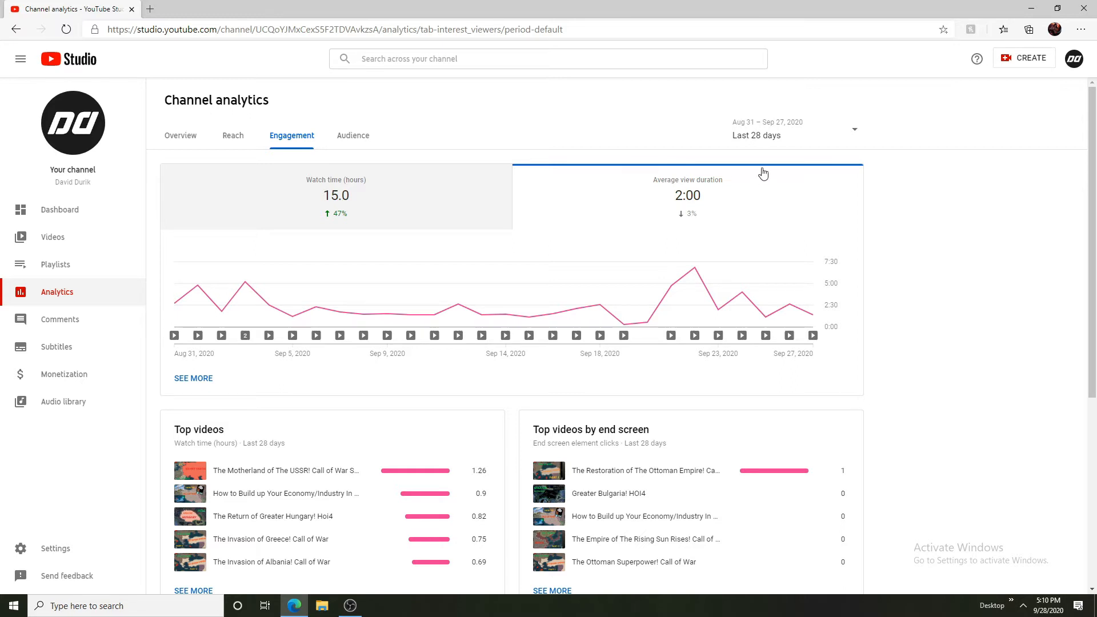
mouse_move(709, 192)
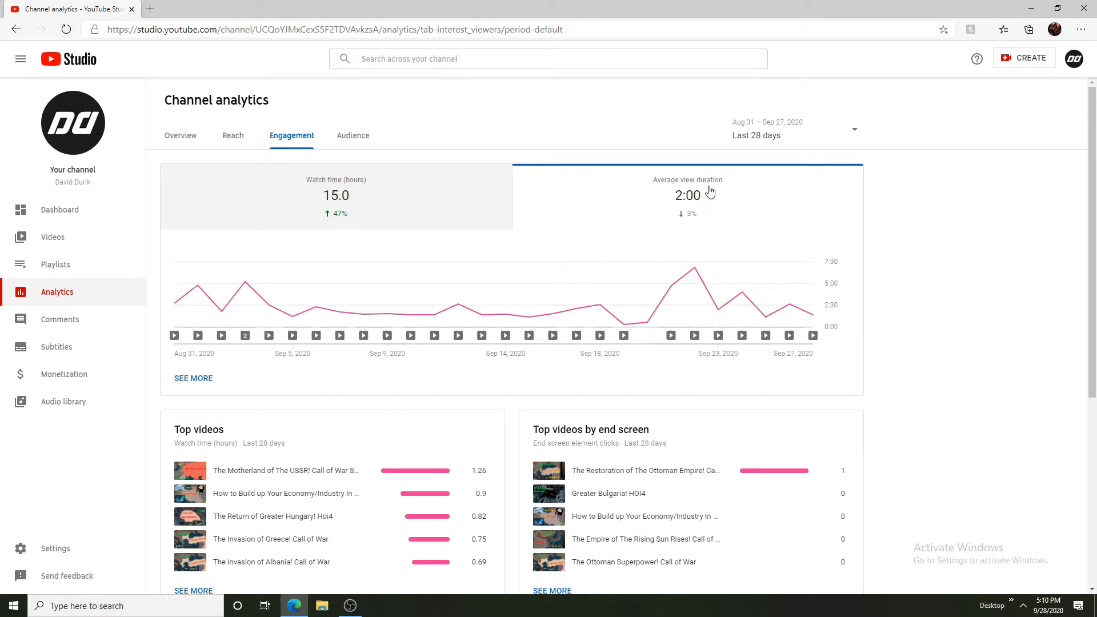
scroll("down", 3)
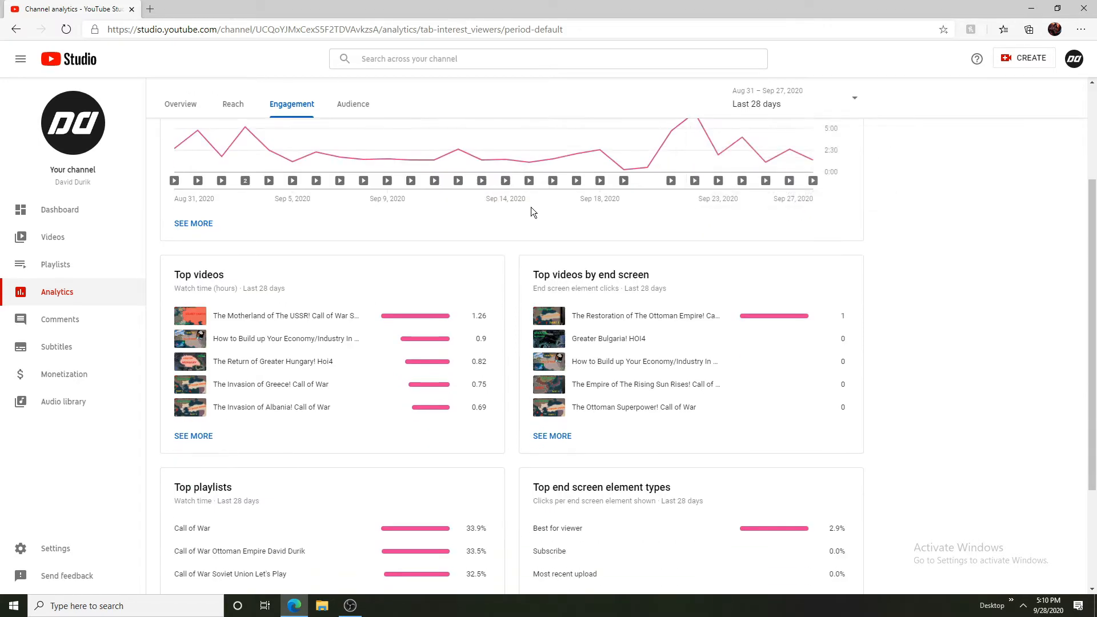
scroll("up", 3)
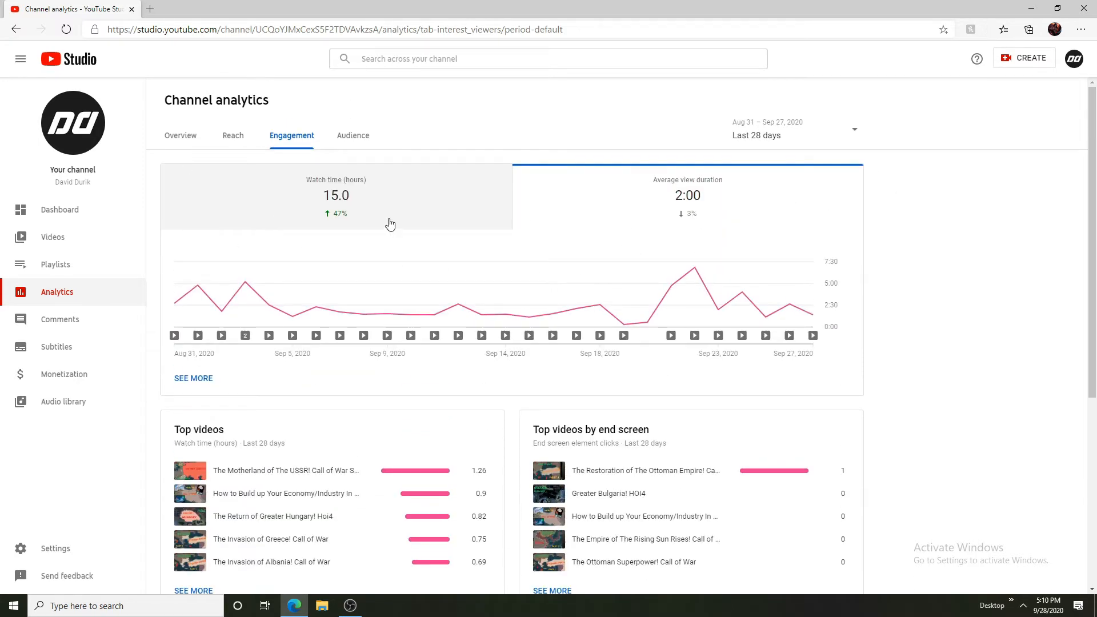
mouse_move(89, 242)
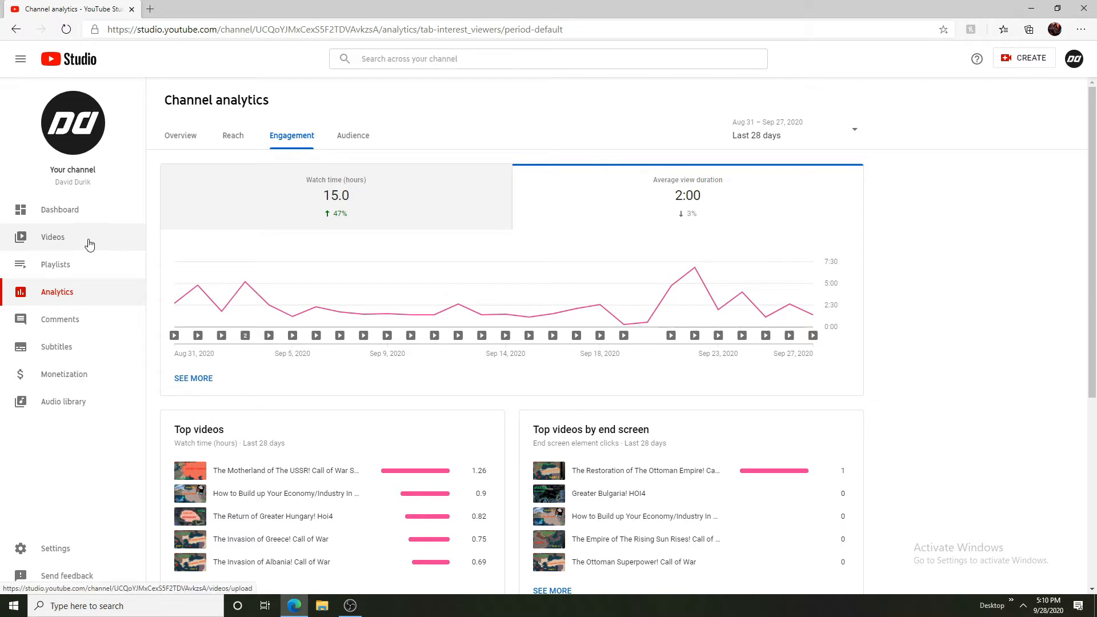
mouse_move(96, 231)
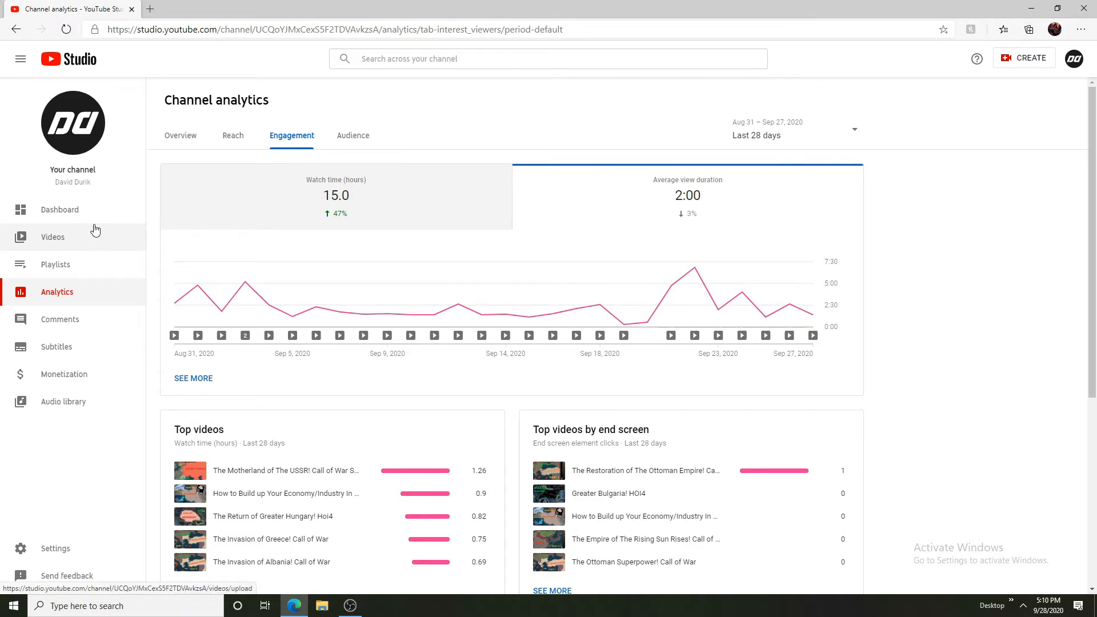
left_click(52, 236)
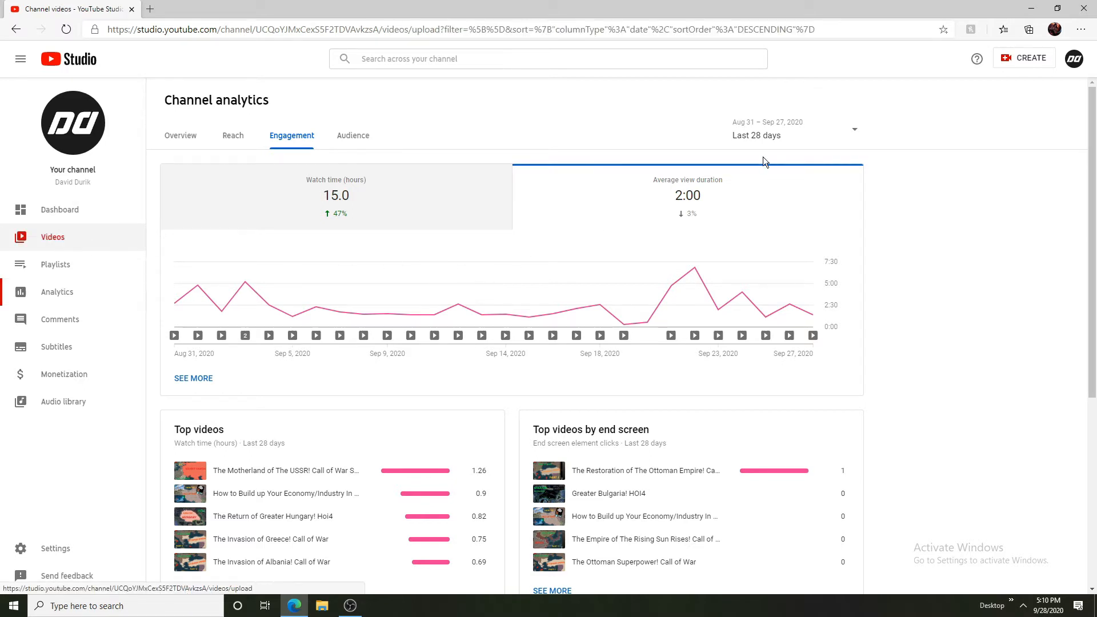
left_click(52, 237)
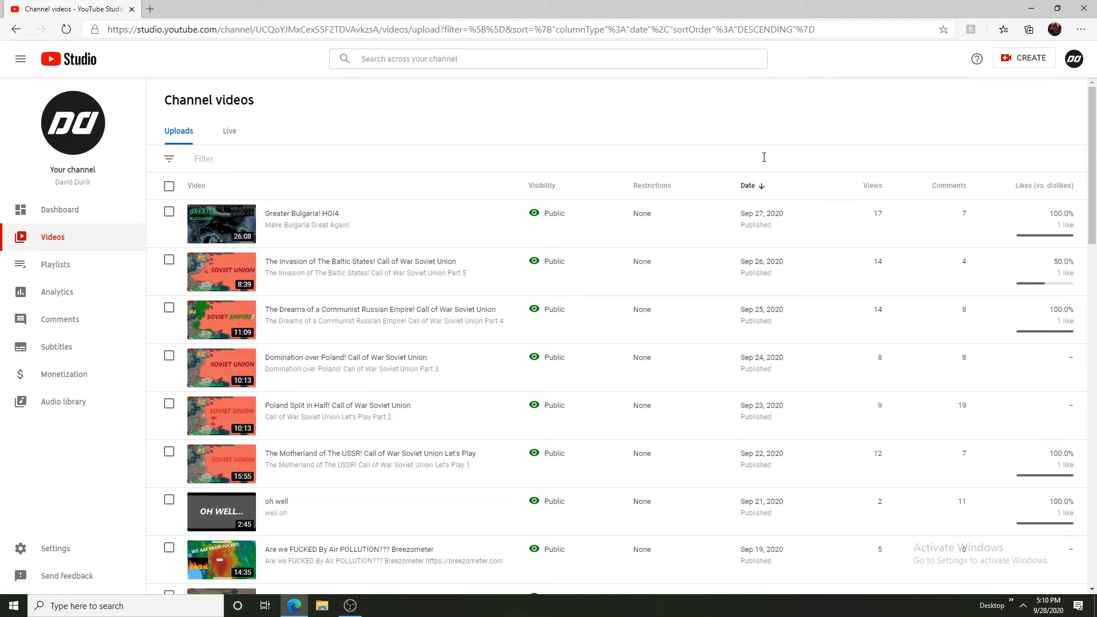
scroll("down", 3)
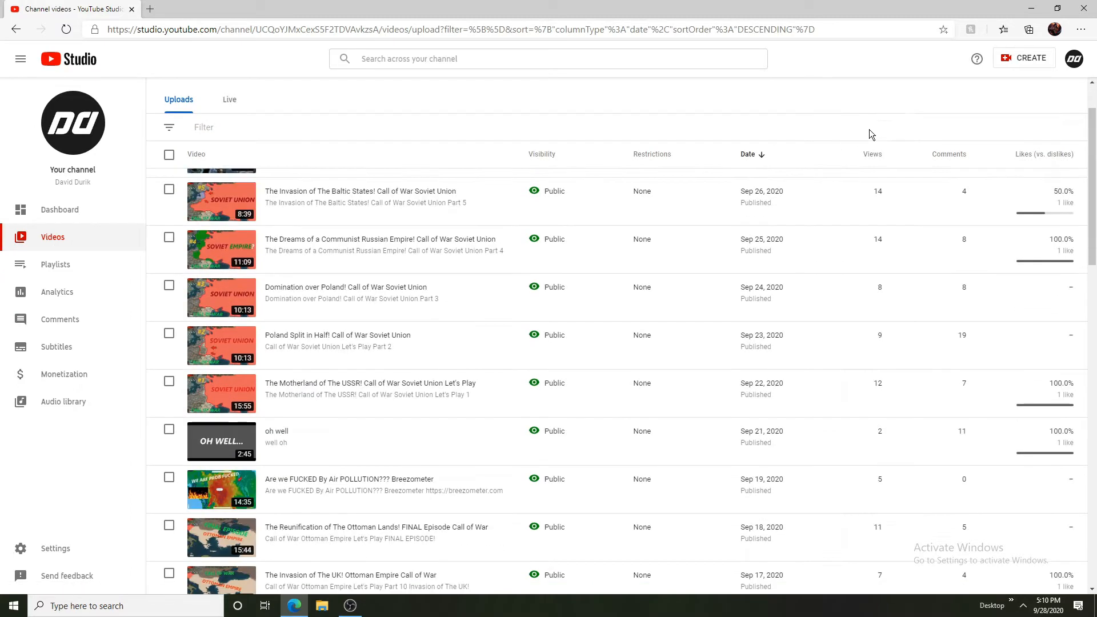
scroll("up", 3)
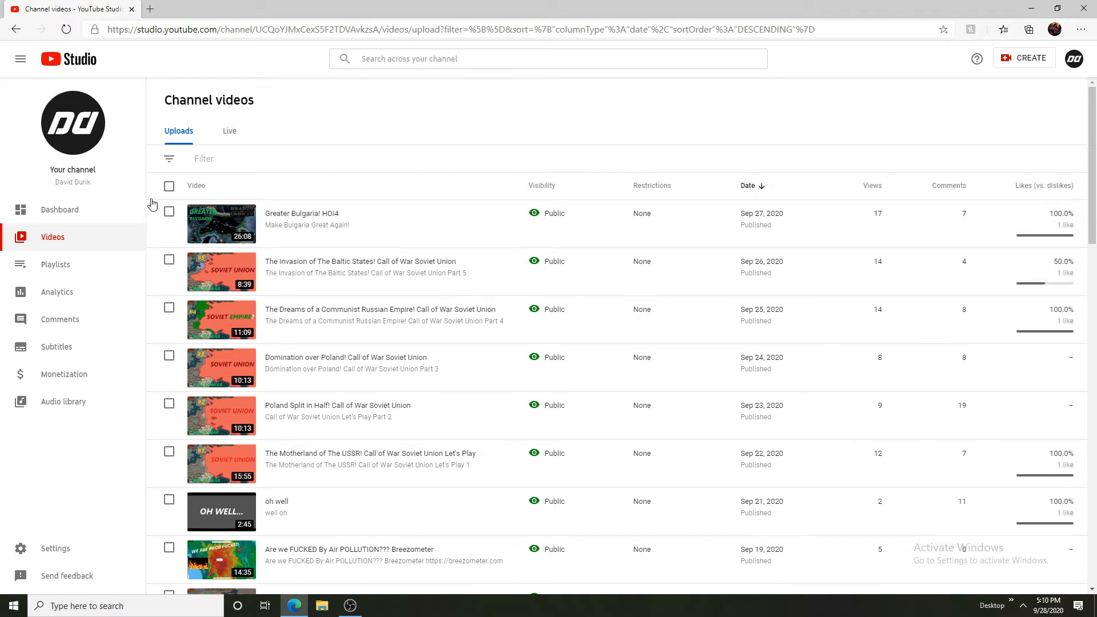
mouse_move(965, 219)
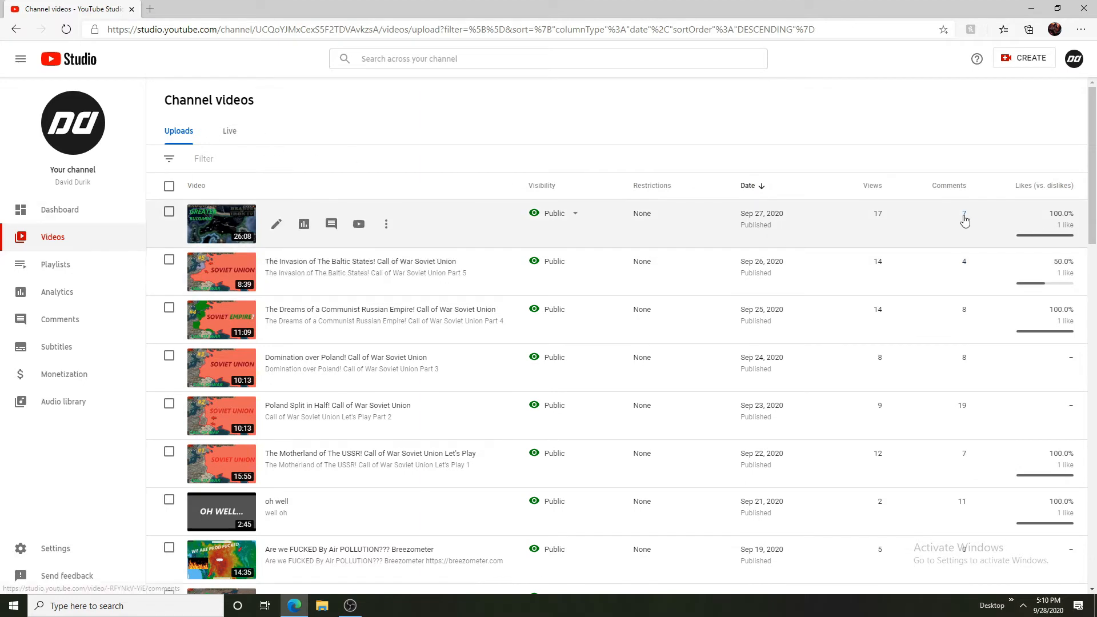
mouse_move(625, 264)
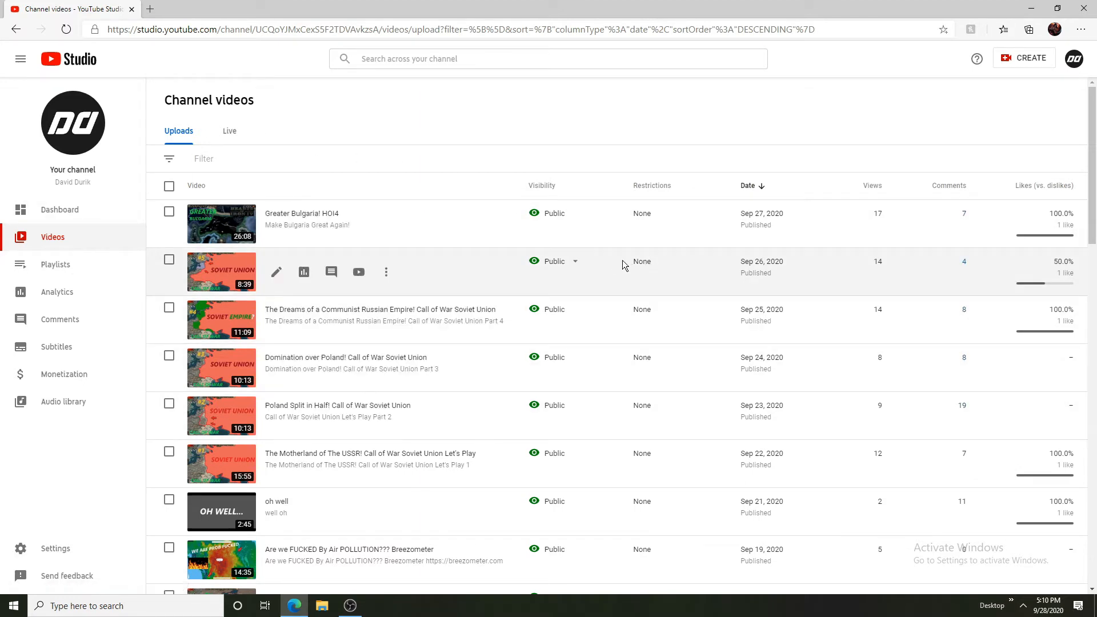
mouse_move(357, 271)
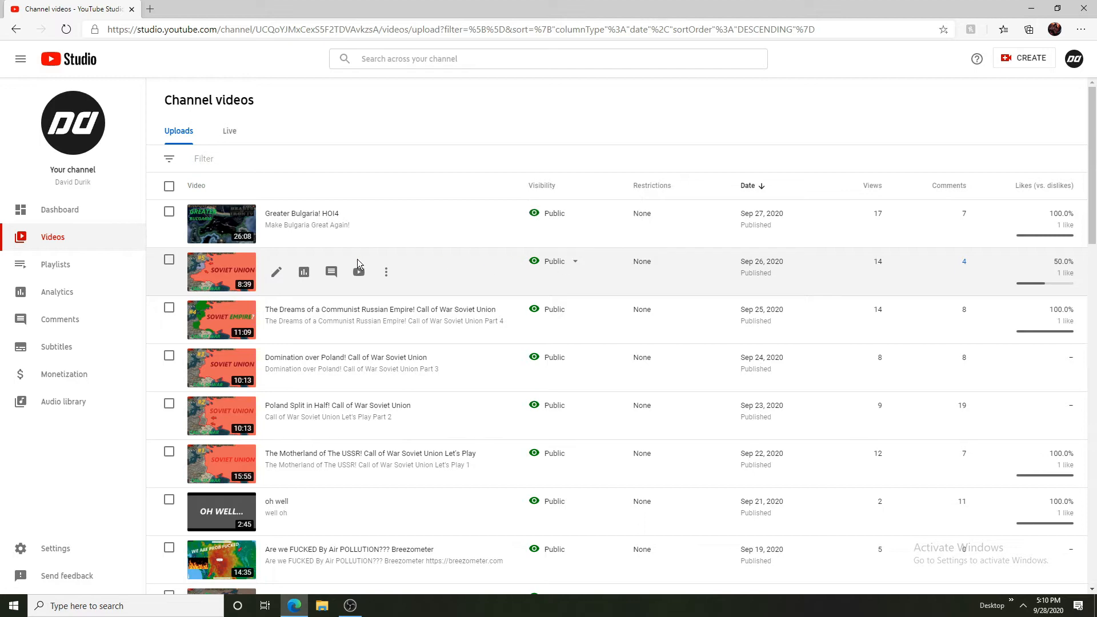
scroll("down", 3)
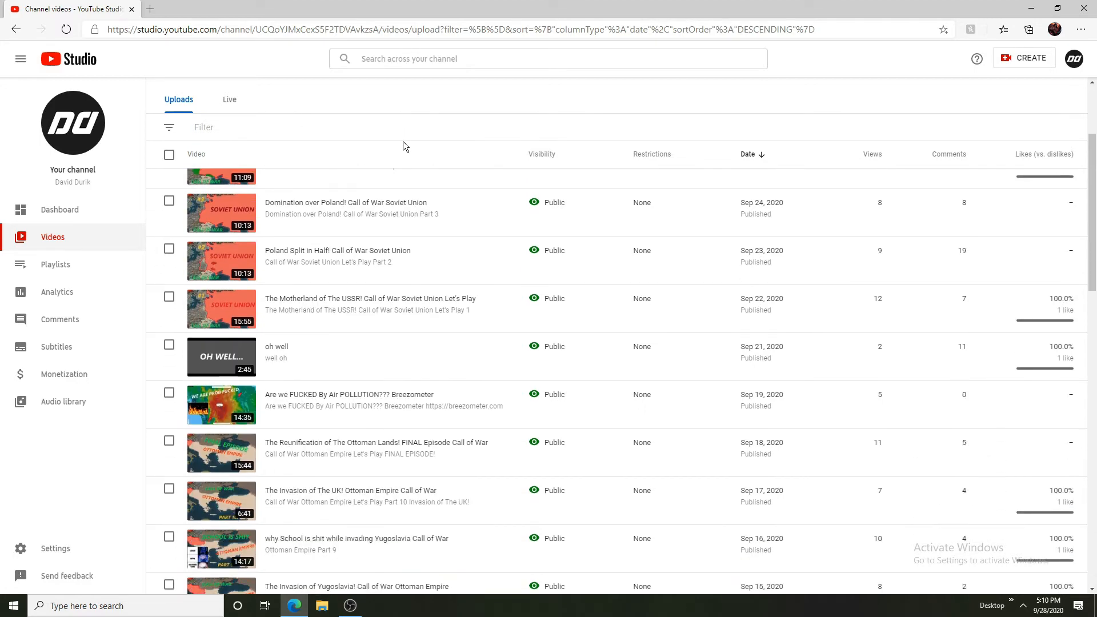
scroll("down", 3)
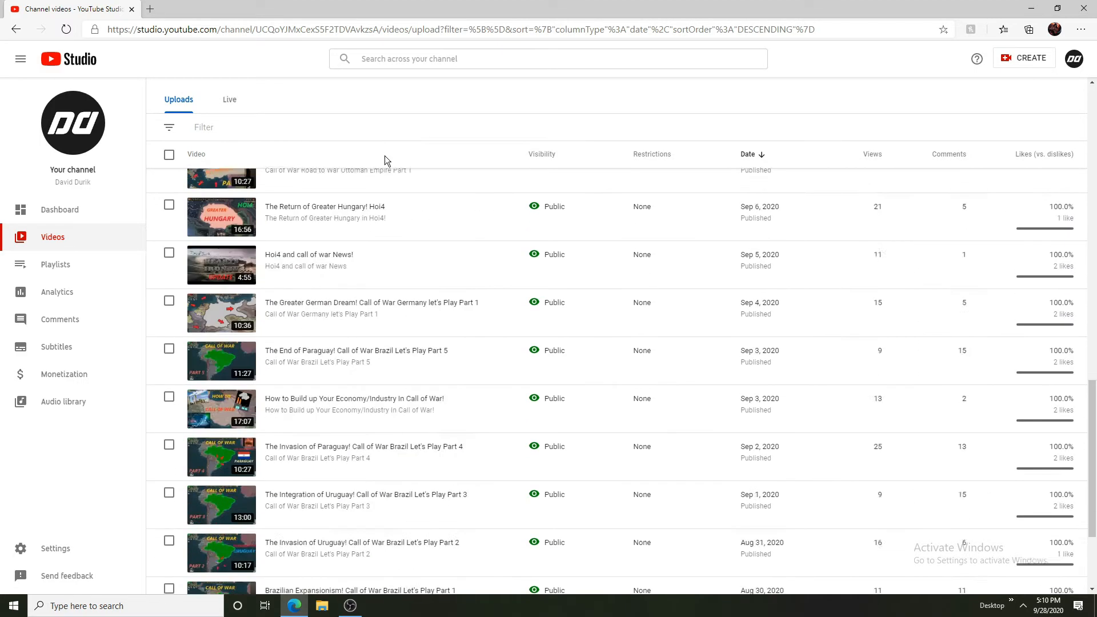
scroll("up", 3)
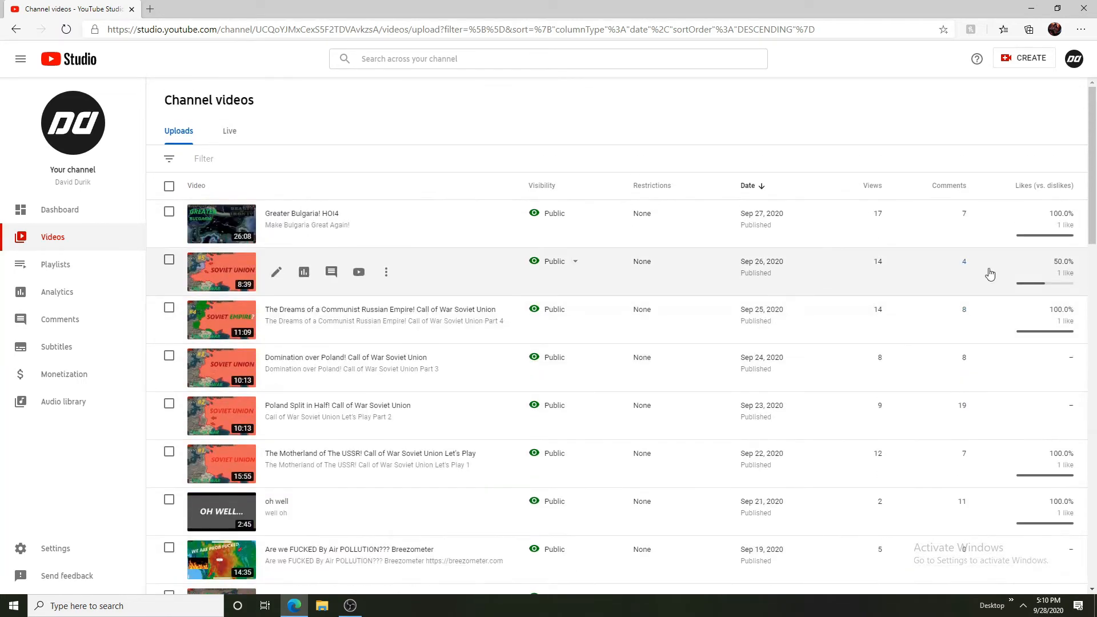
mouse_move(427, 121)
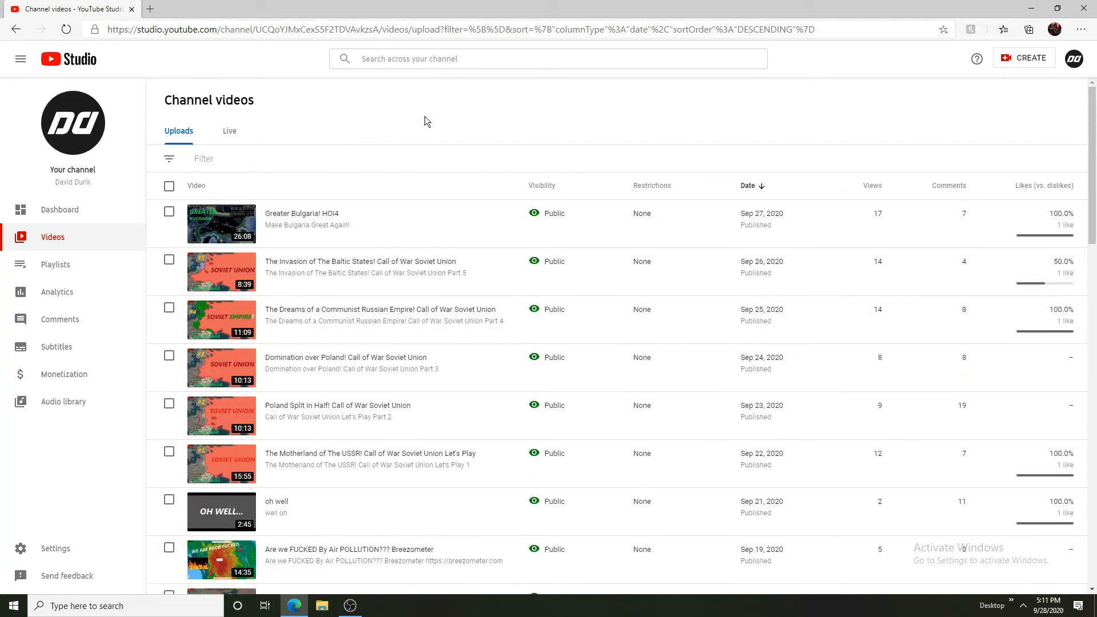
mouse_move(95, 297)
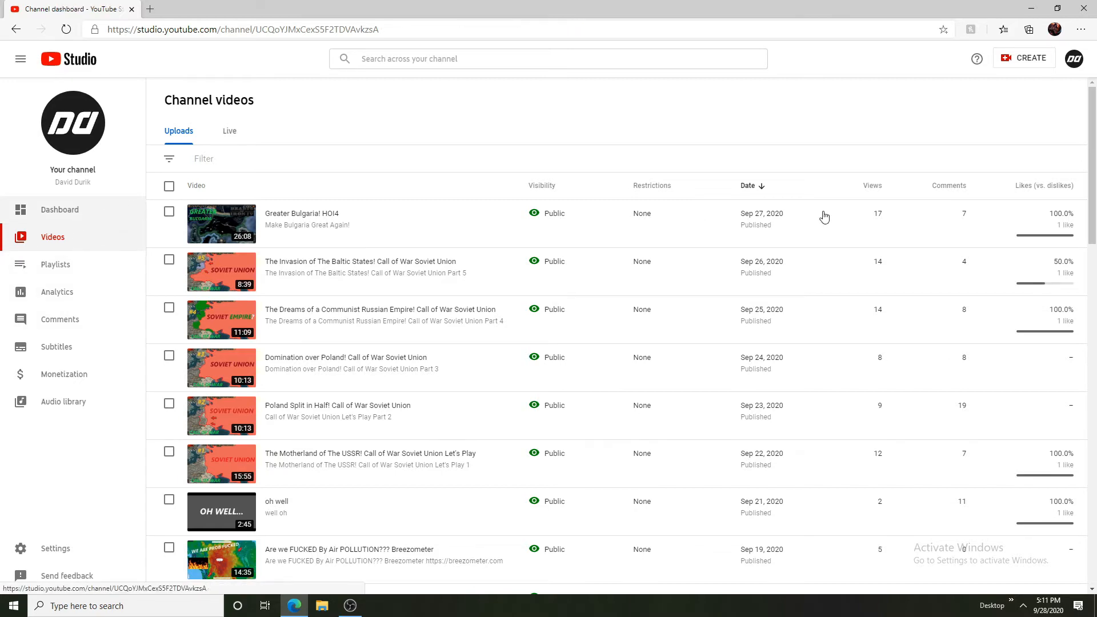
Go via Dashboard and Videos to Analytics, then view analytics for the latest video "Greater Bulgaria! HOI4"
left_click(59, 209)
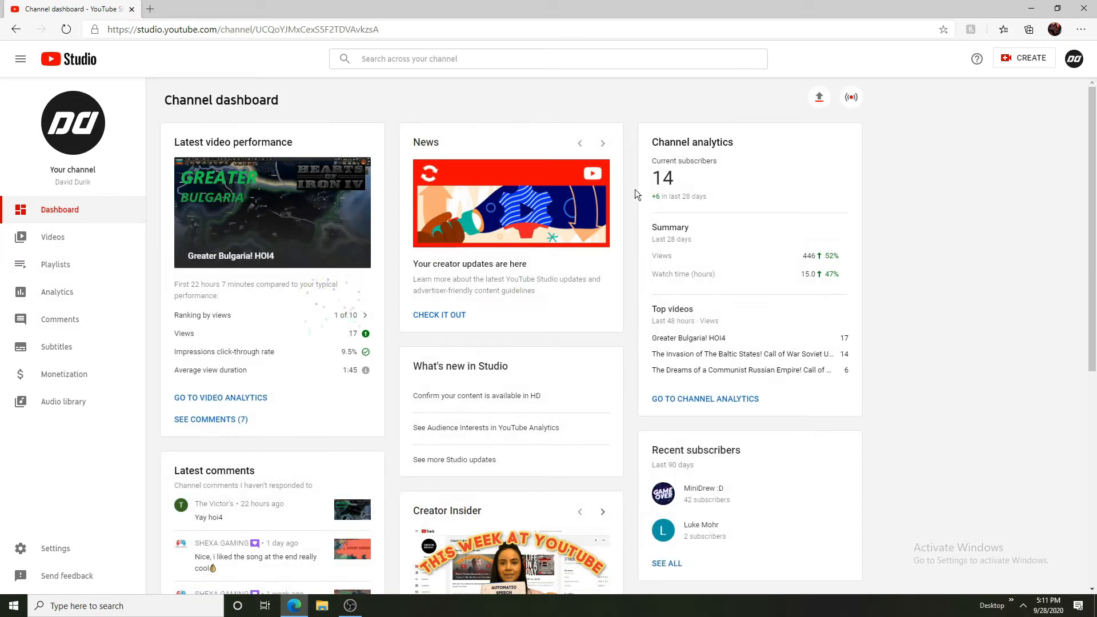
mouse_move(754, 241)
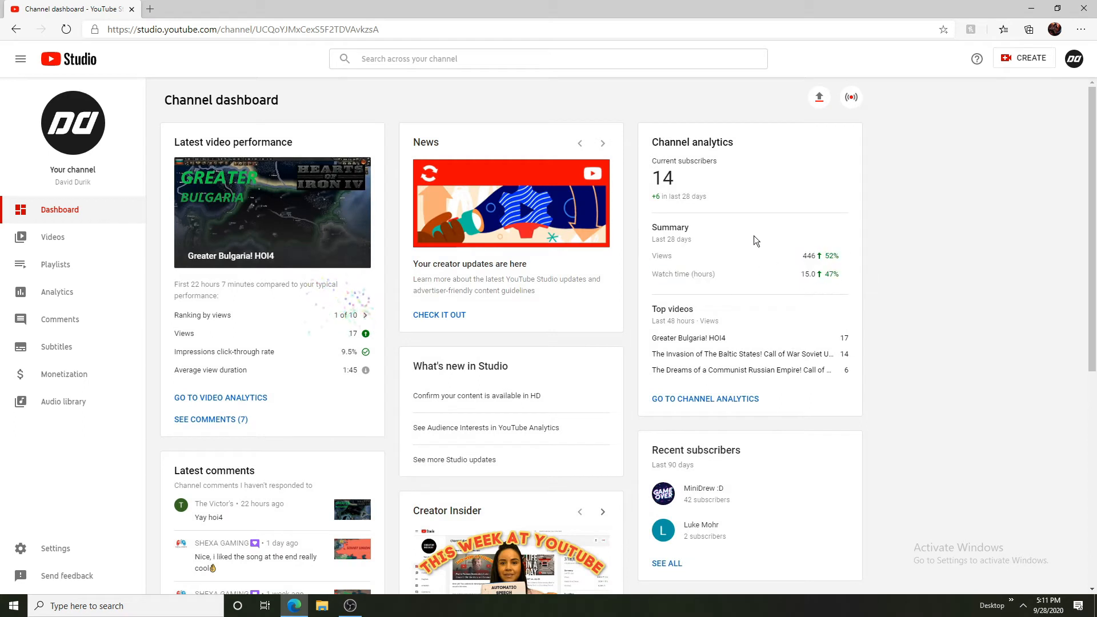
mouse_move(53, 236)
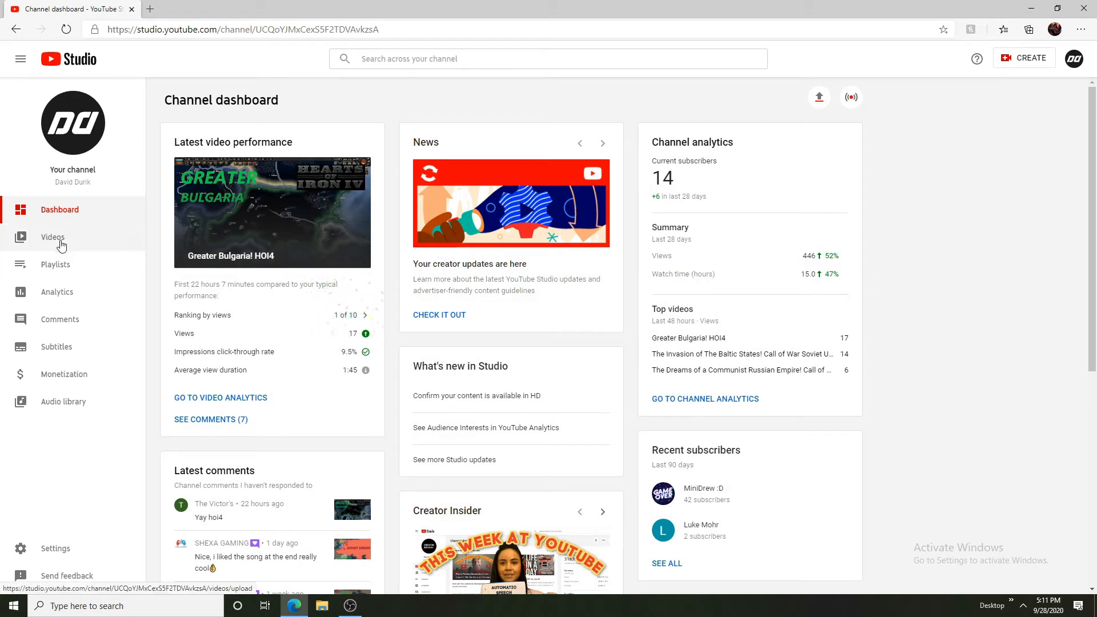
left_click(53, 236)
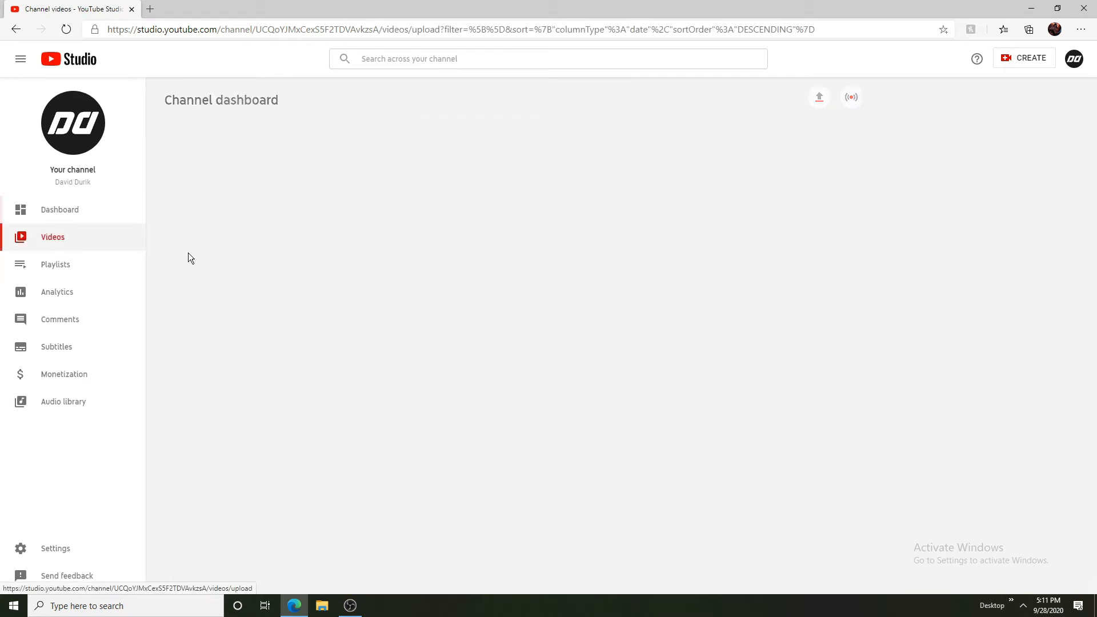
left_click(53, 237)
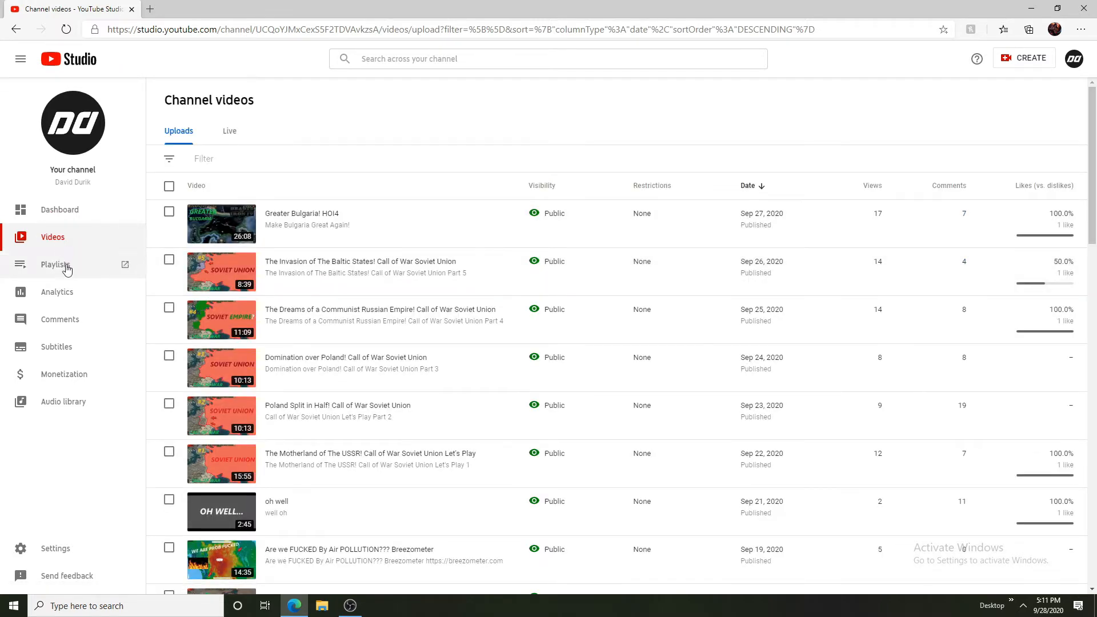
left_click(57, 292)
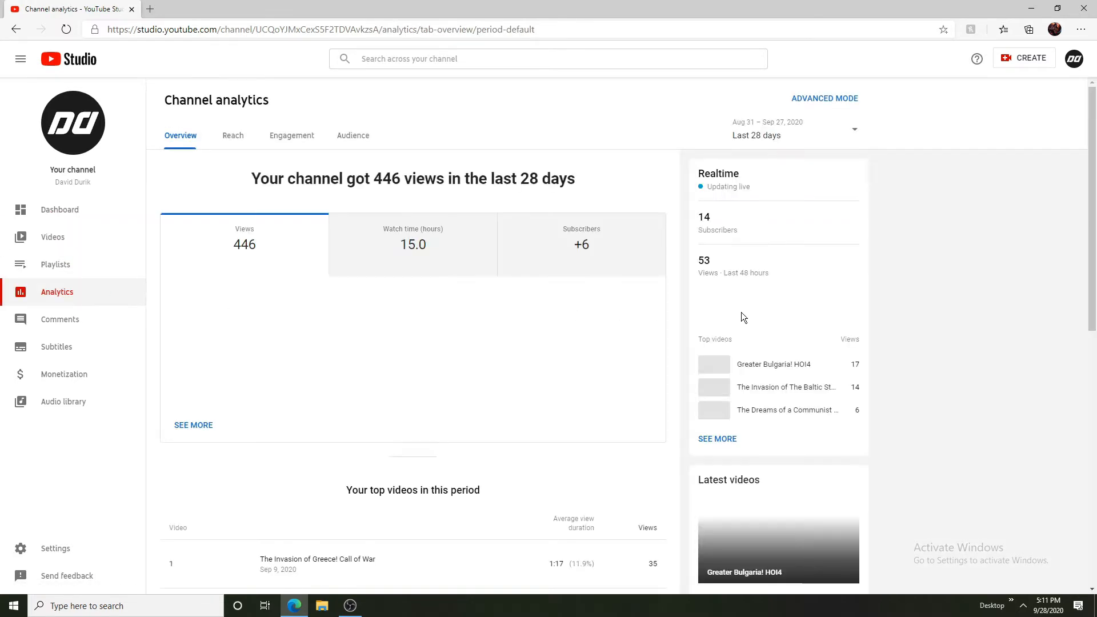
scroll("down", 3)
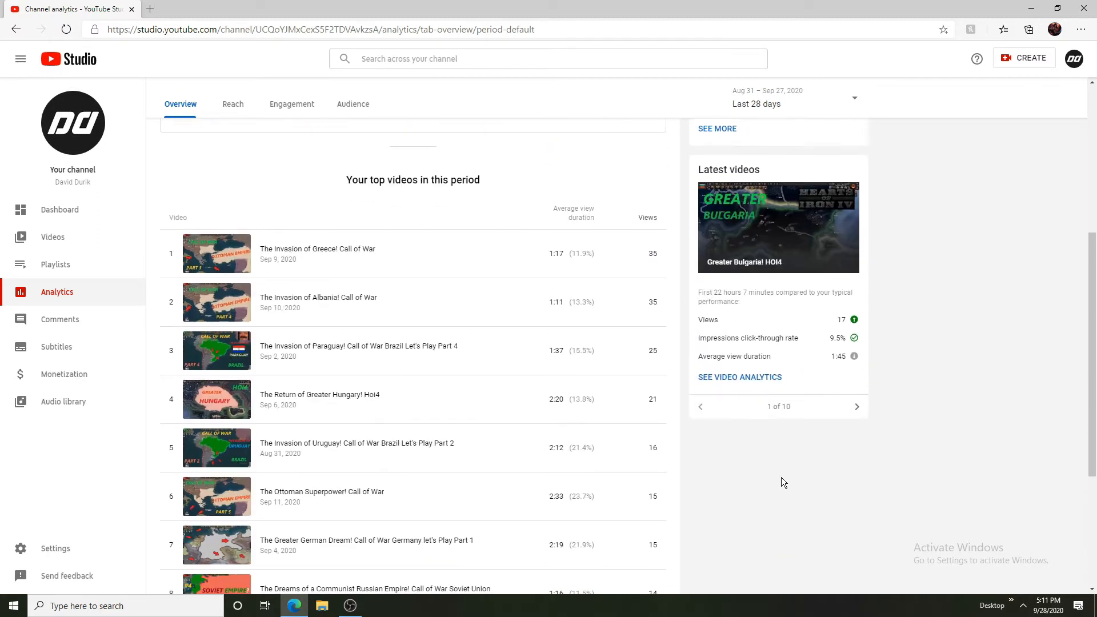
left_click(739, 376)
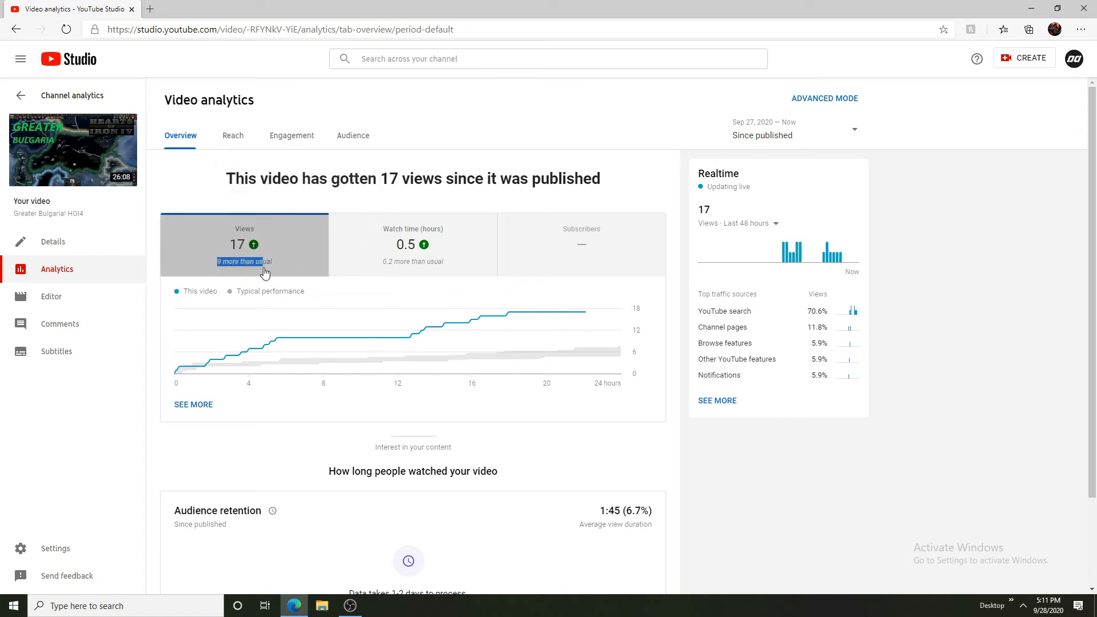
mouse_move(432, 268)
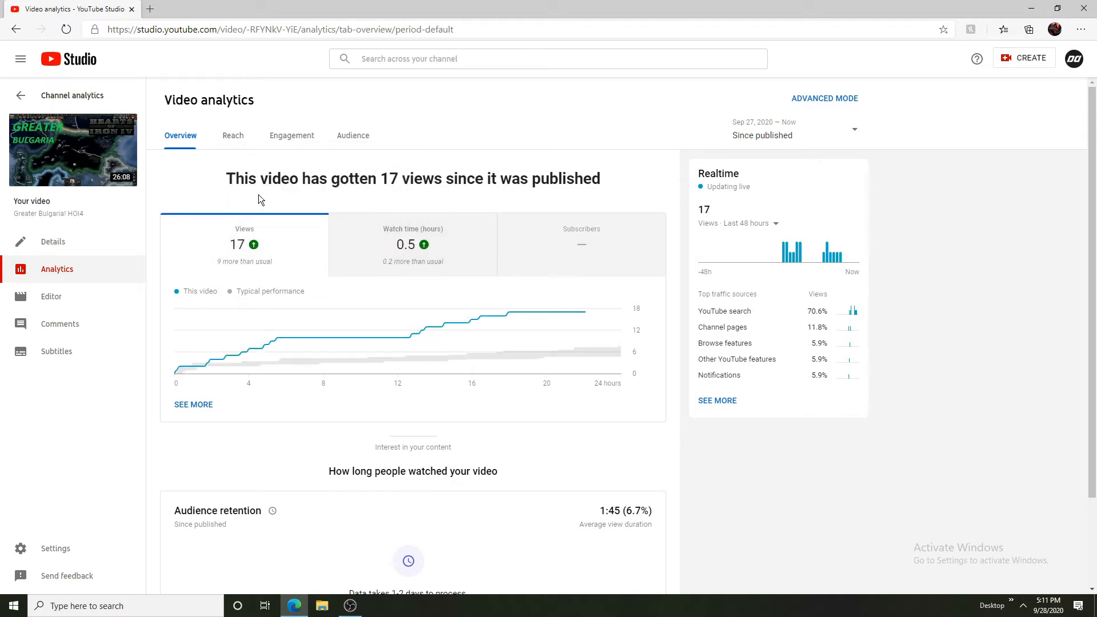
mouse_move(521, 365)
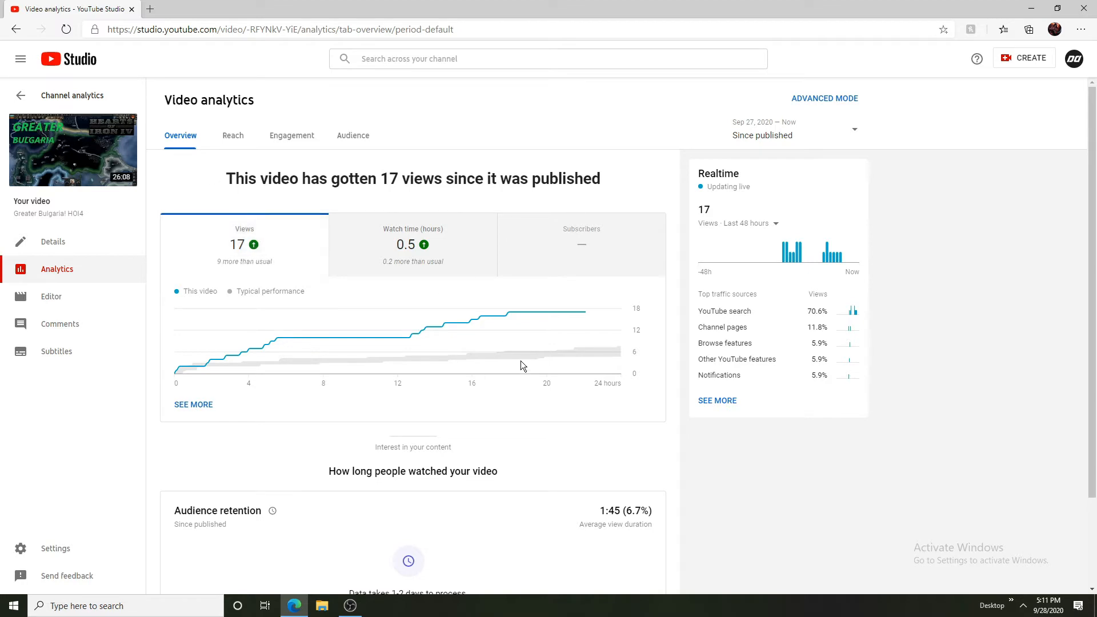
mouse_move(529, 245)
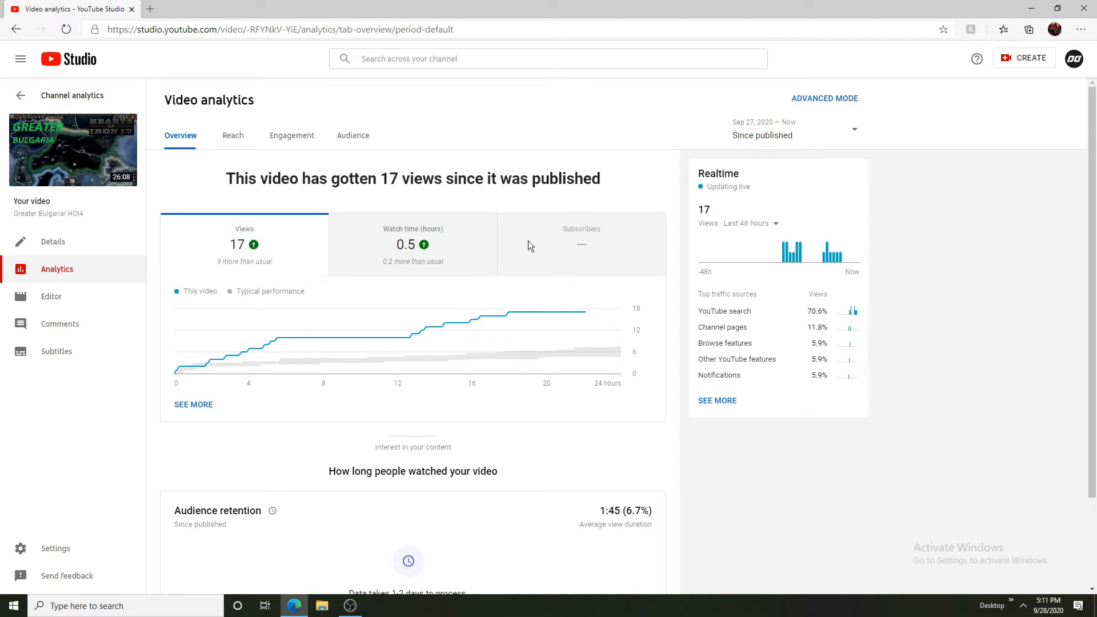
scroll("down", 3)
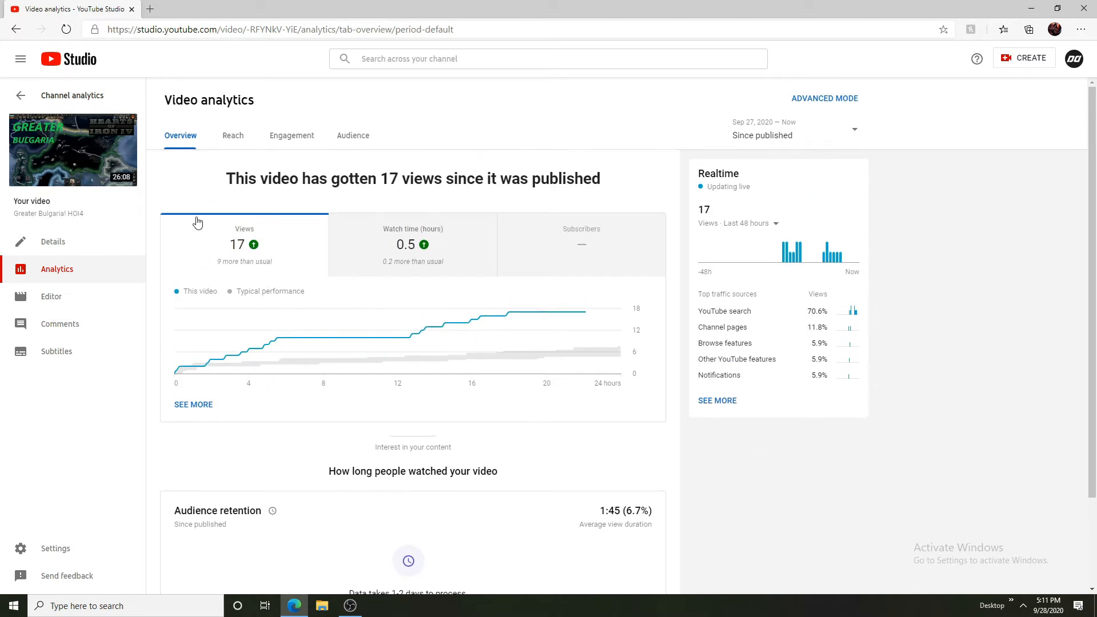
left_click(231, 135)
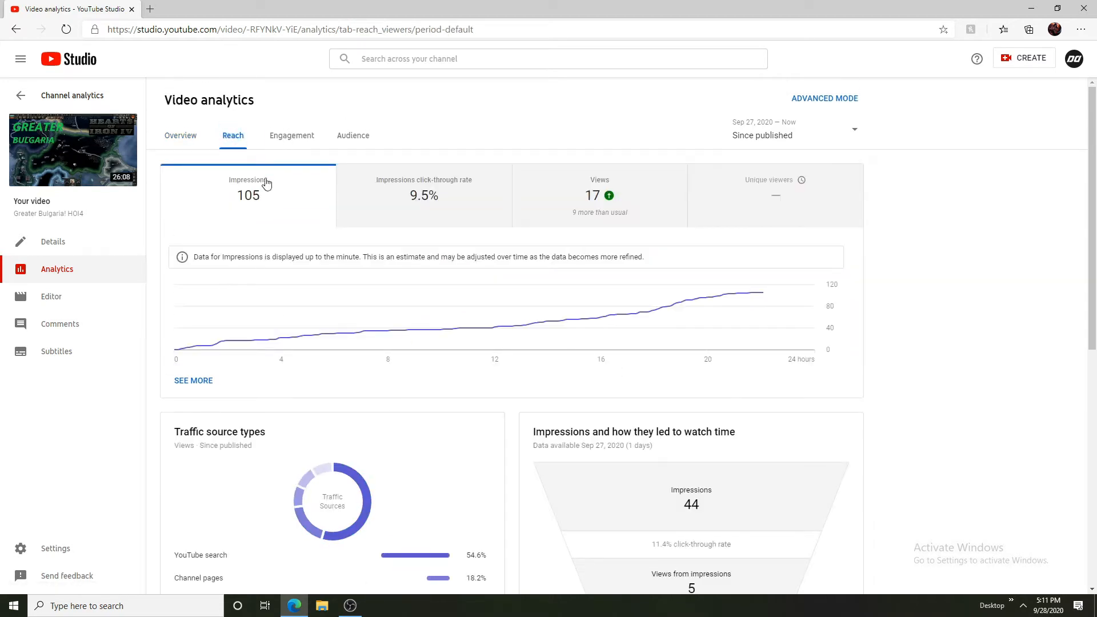
mouse_move(423, 196)
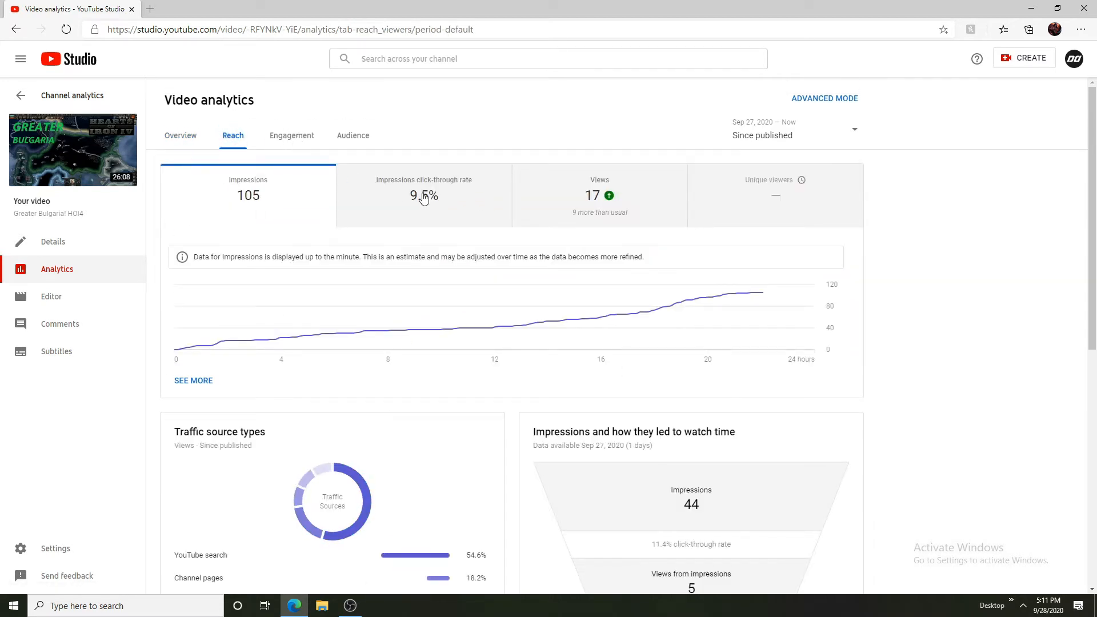
left_click(291, 135)
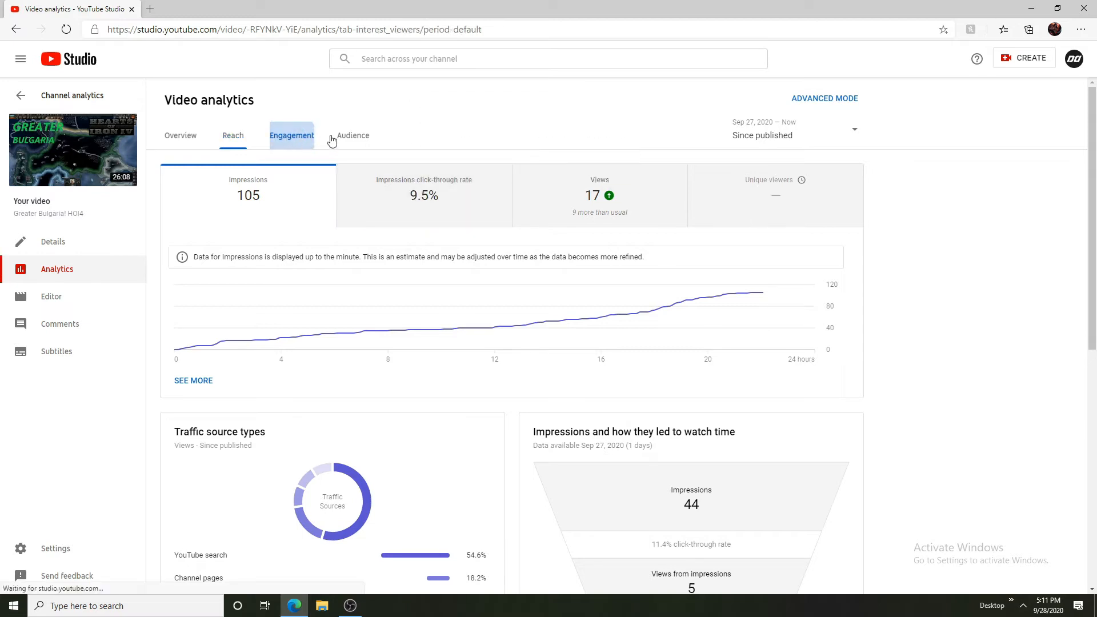
left_click(353, 135)
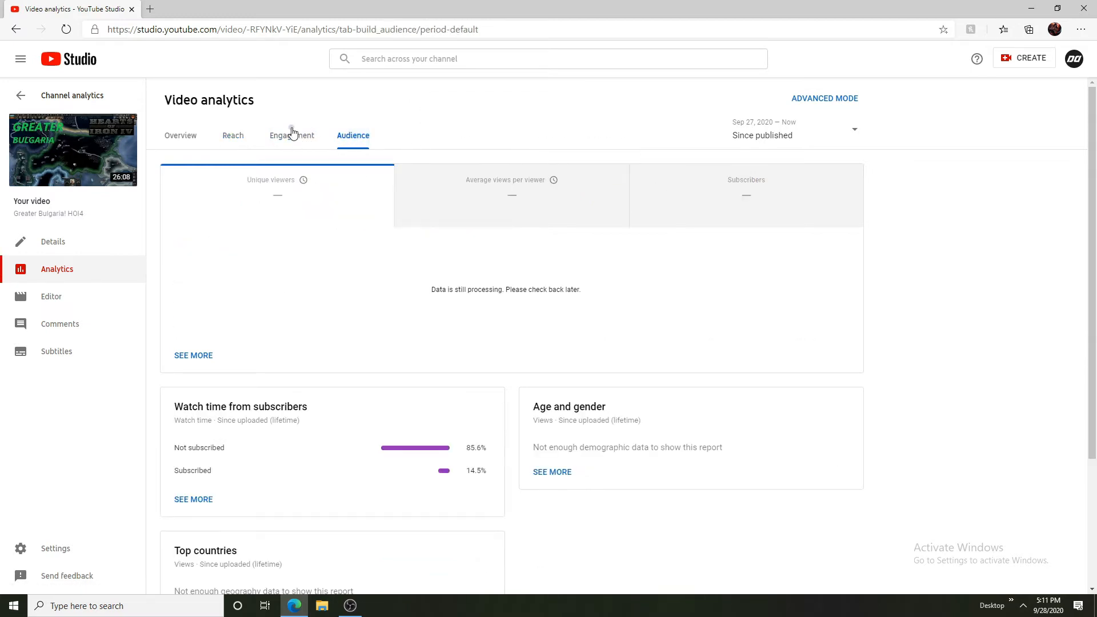
left_click(292, 135)
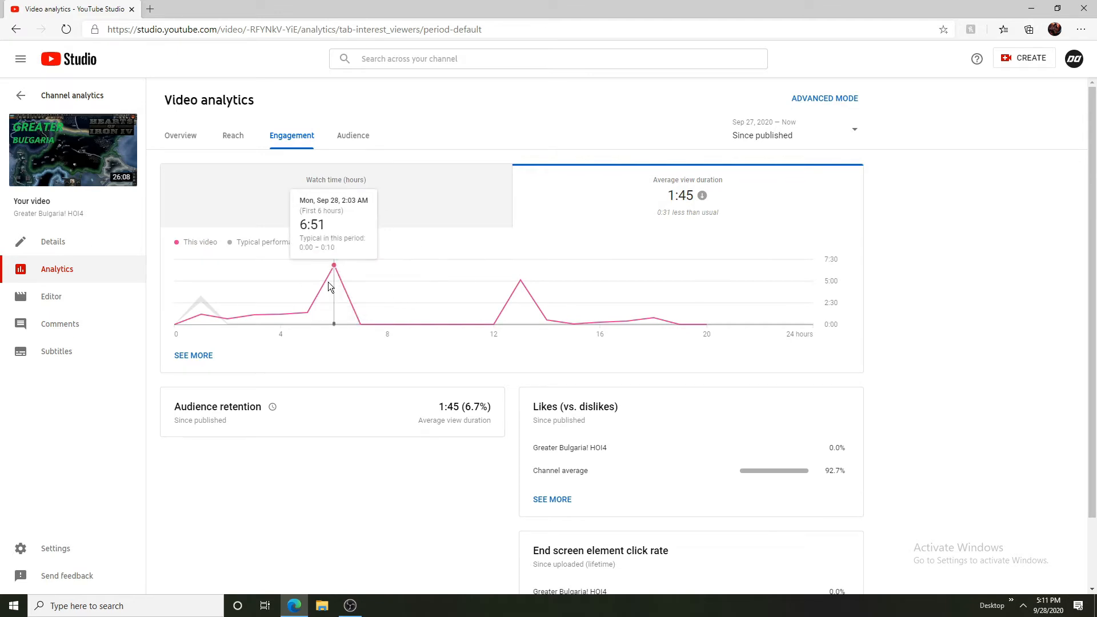
mouse_move(198, 304)
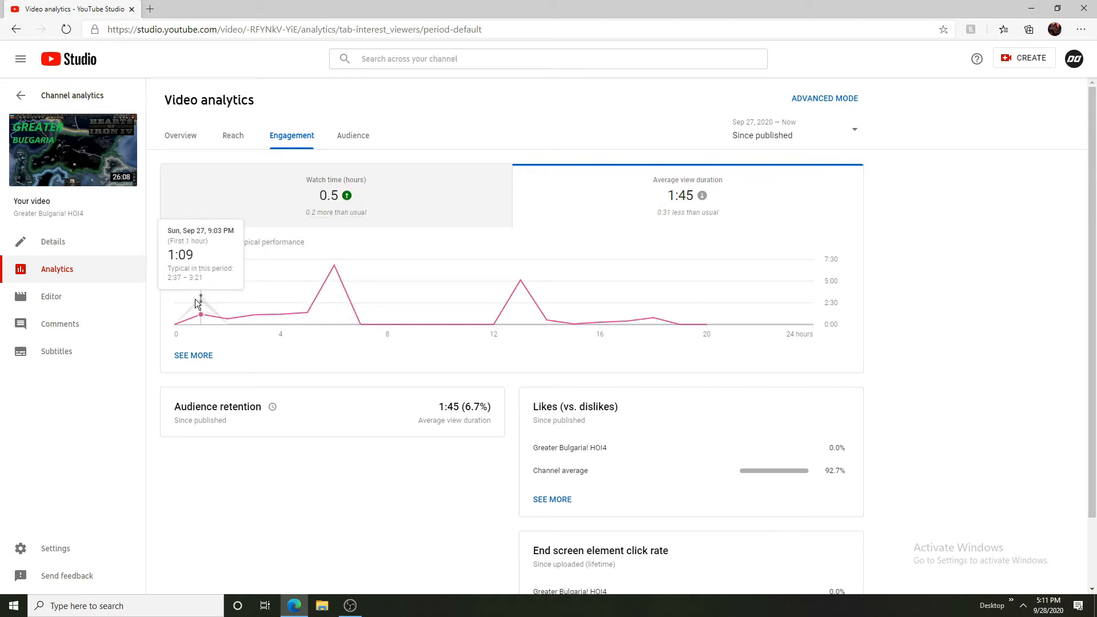
left_click(353, 135)
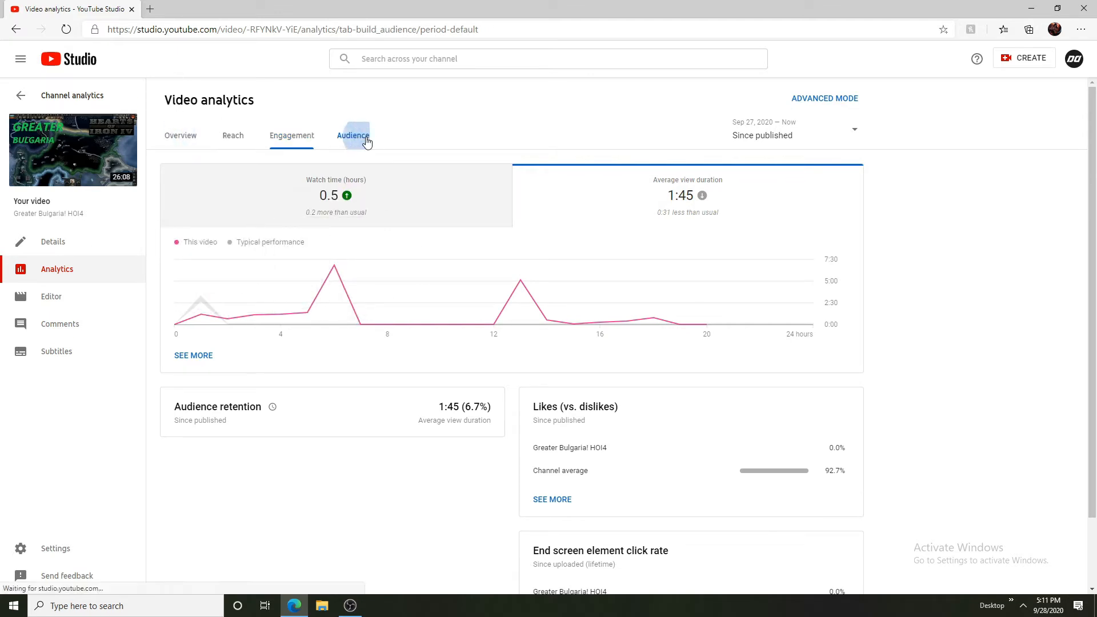
left_click(292, 135)
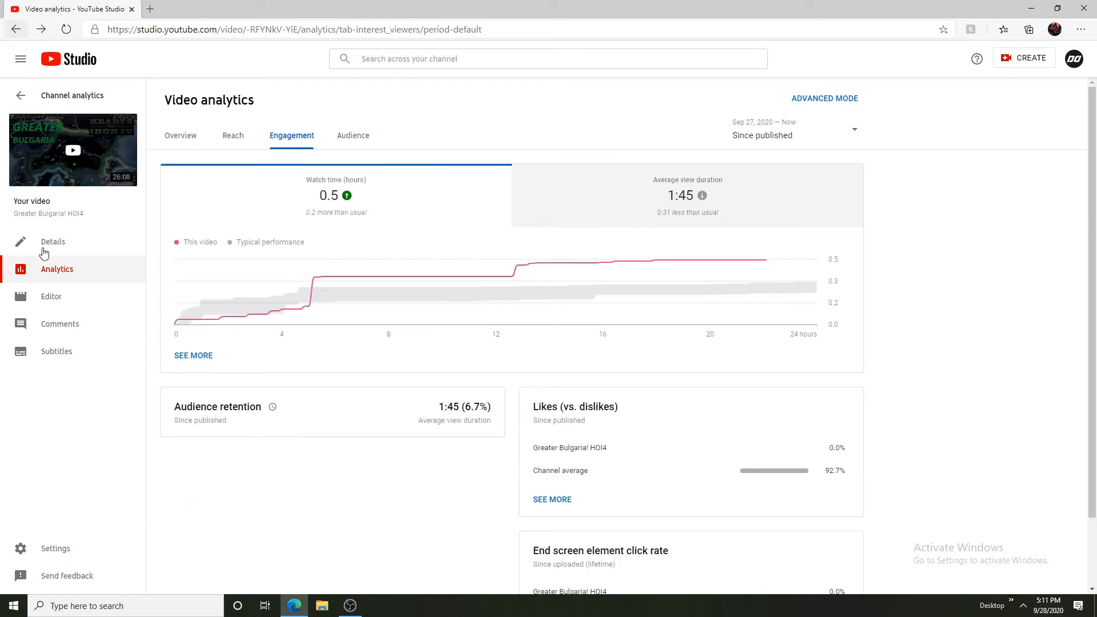
left_click(16, 29)
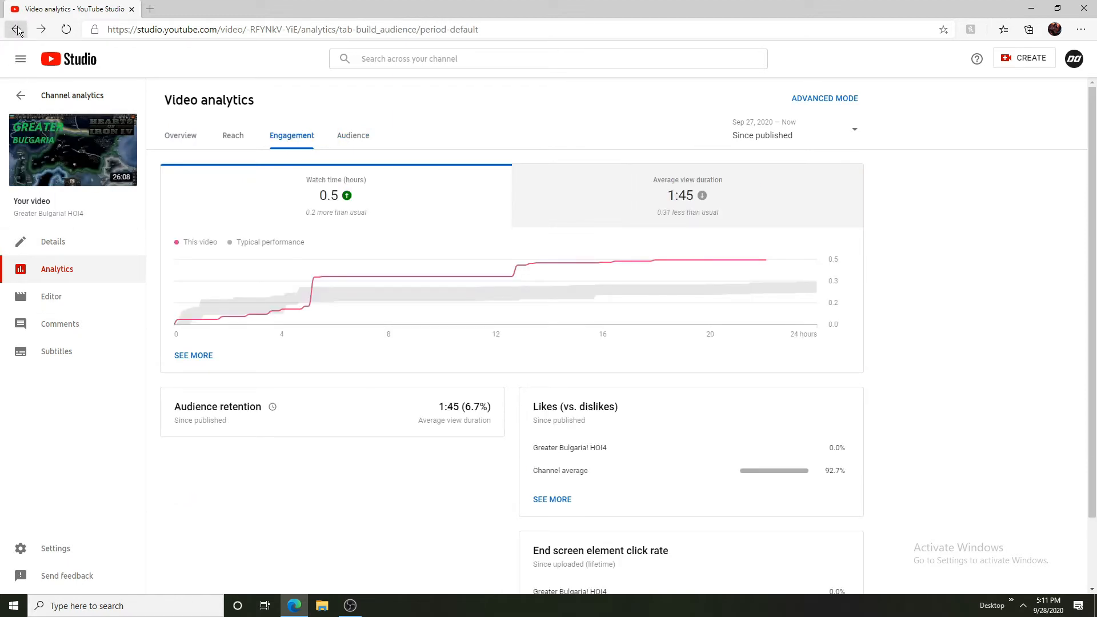
left_click(17, 29)
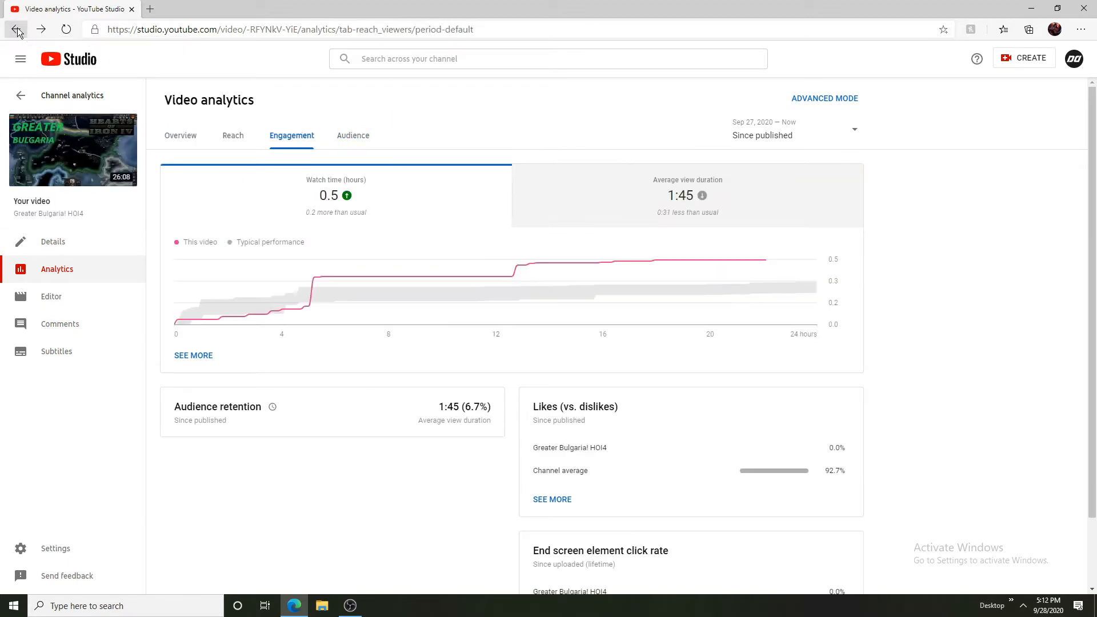
left_click(17, 29)
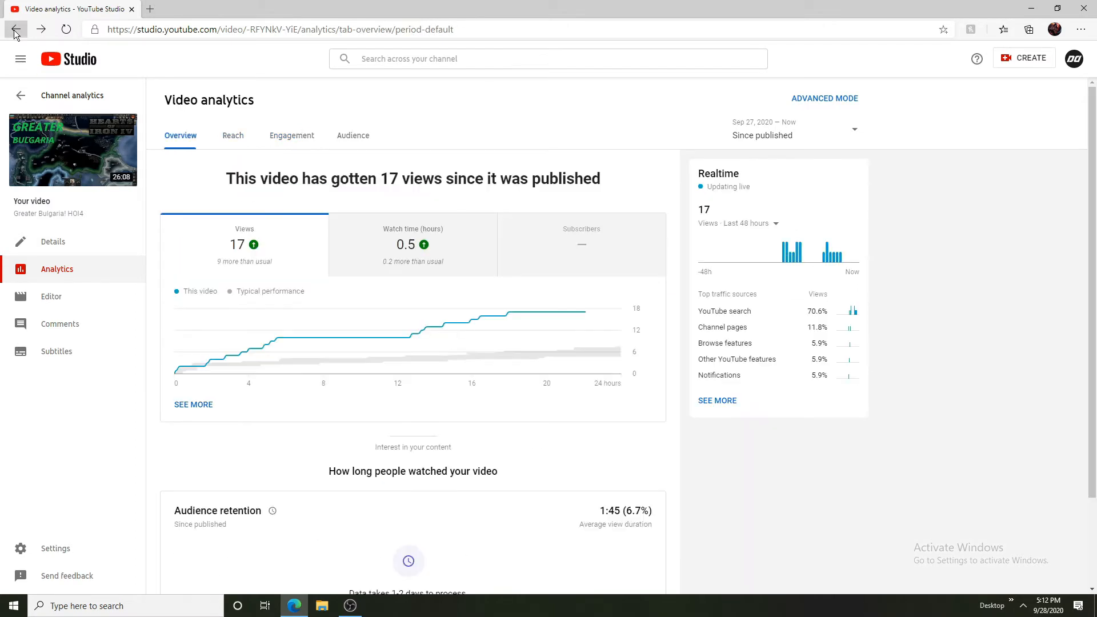
left_click(15, 30)
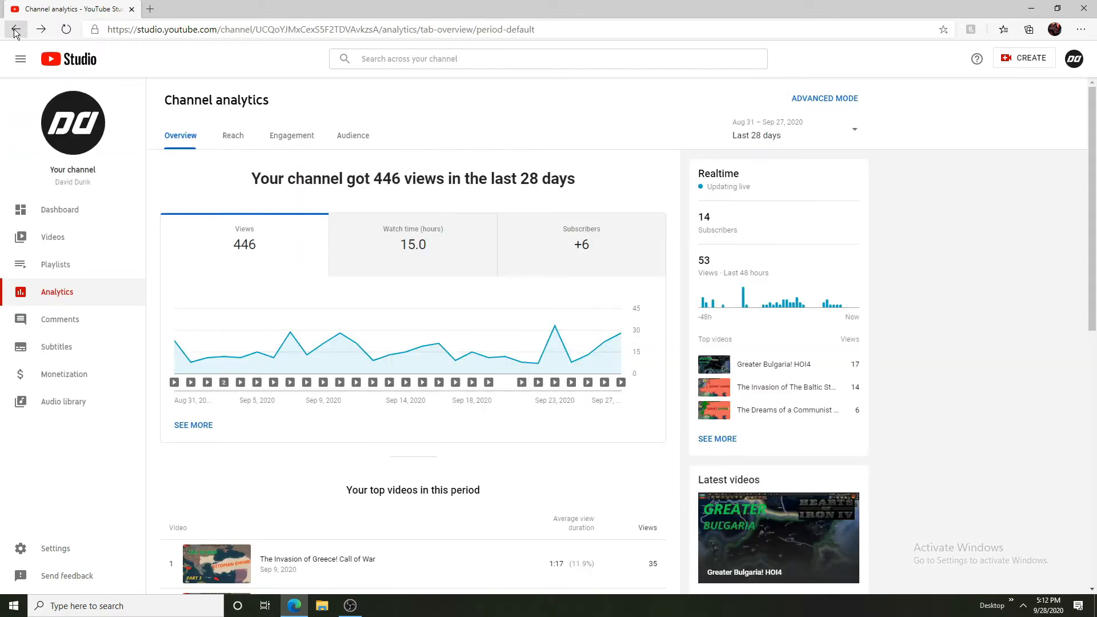
mouse_move(133, 460)
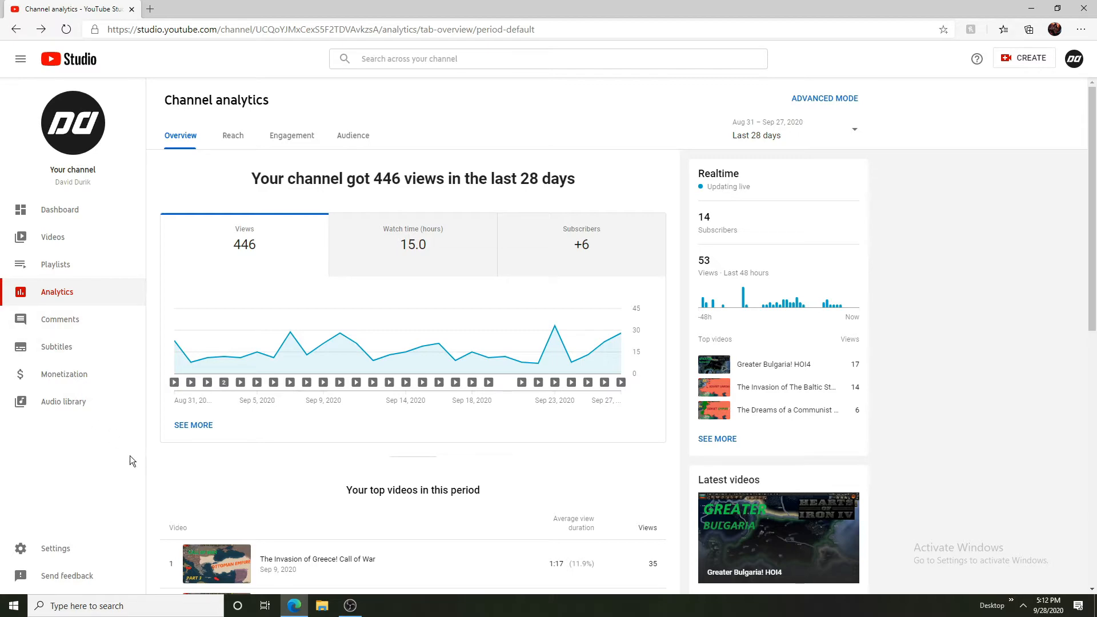
scroll("down", 3)
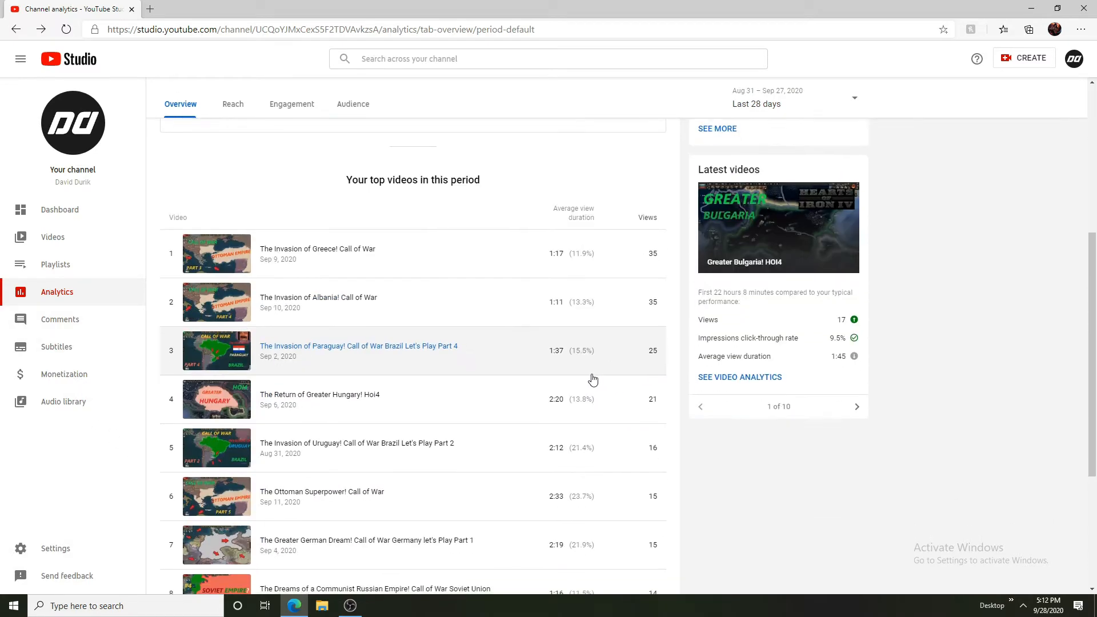
scroll("up", 3)
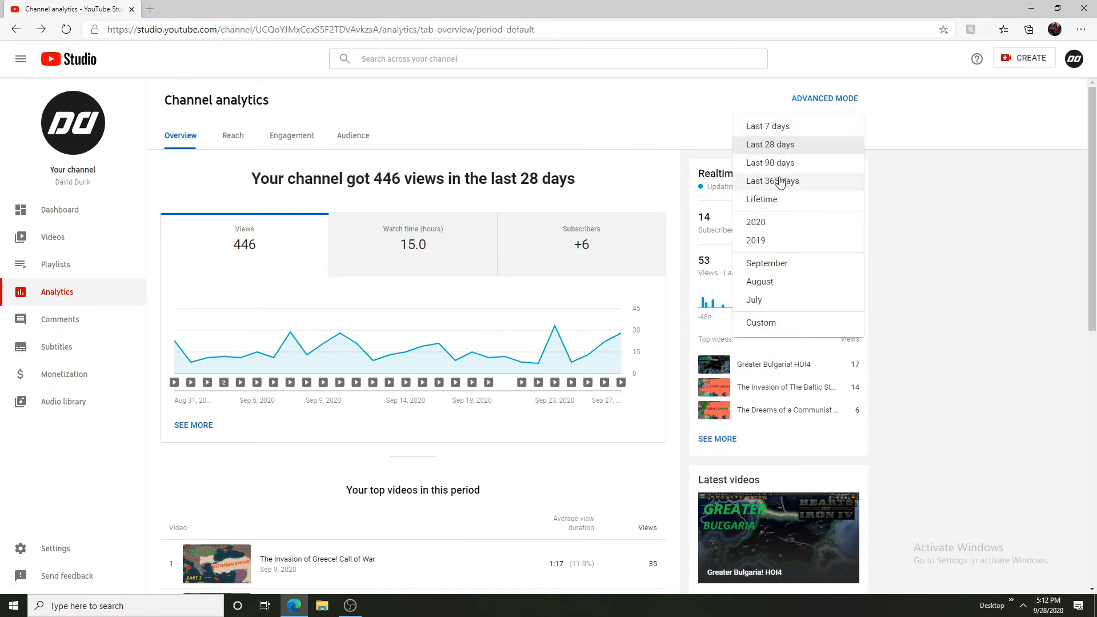
mouse_move(792, 144)
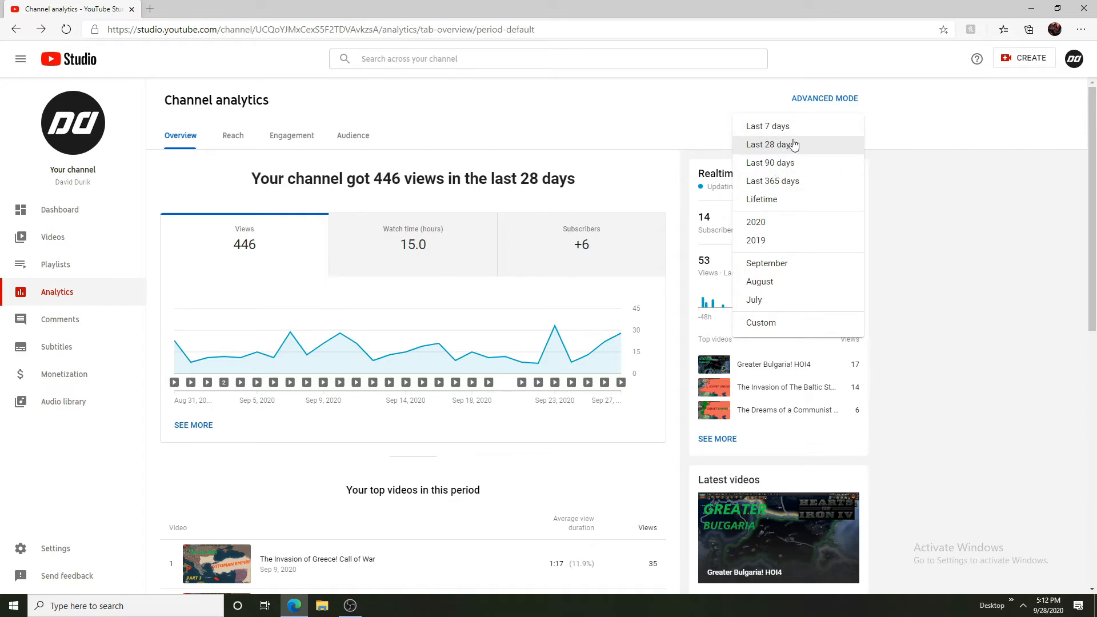
Set the range to Last 90 days (801 views, 26.3 hours, +10 subscribers) and chart watch time
left_click(769, 162)
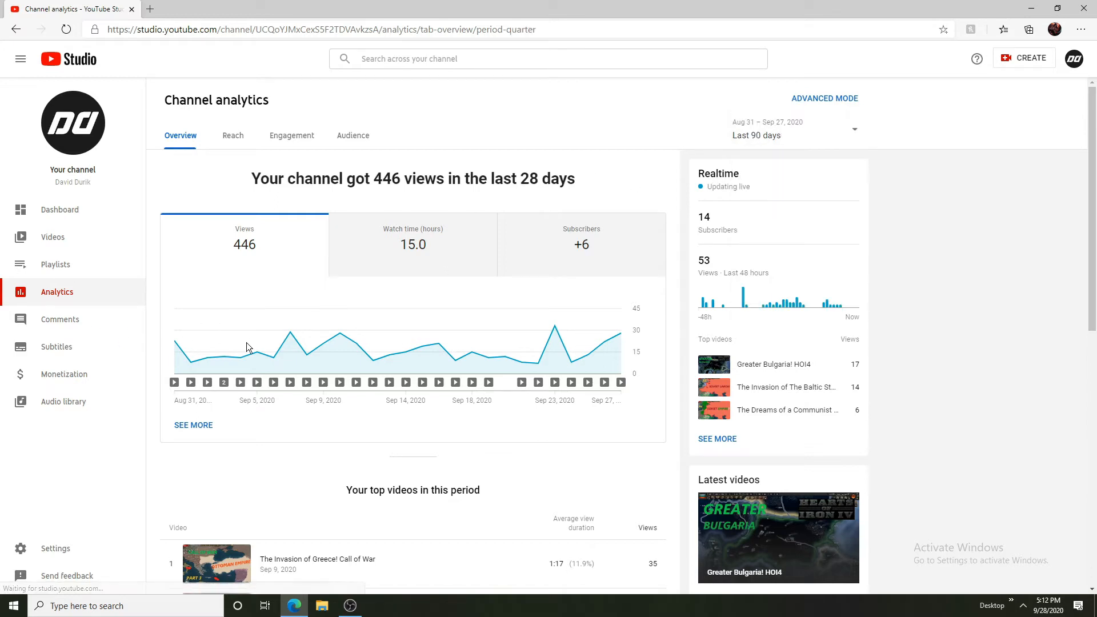
left_click(791, 129)
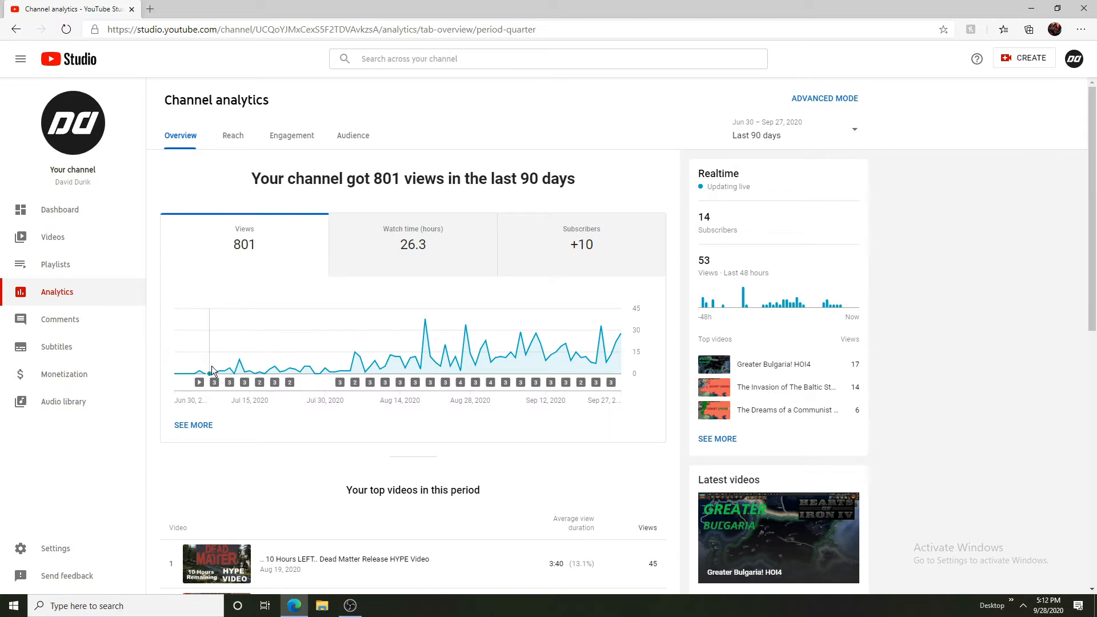
mouse_move(199, 381)
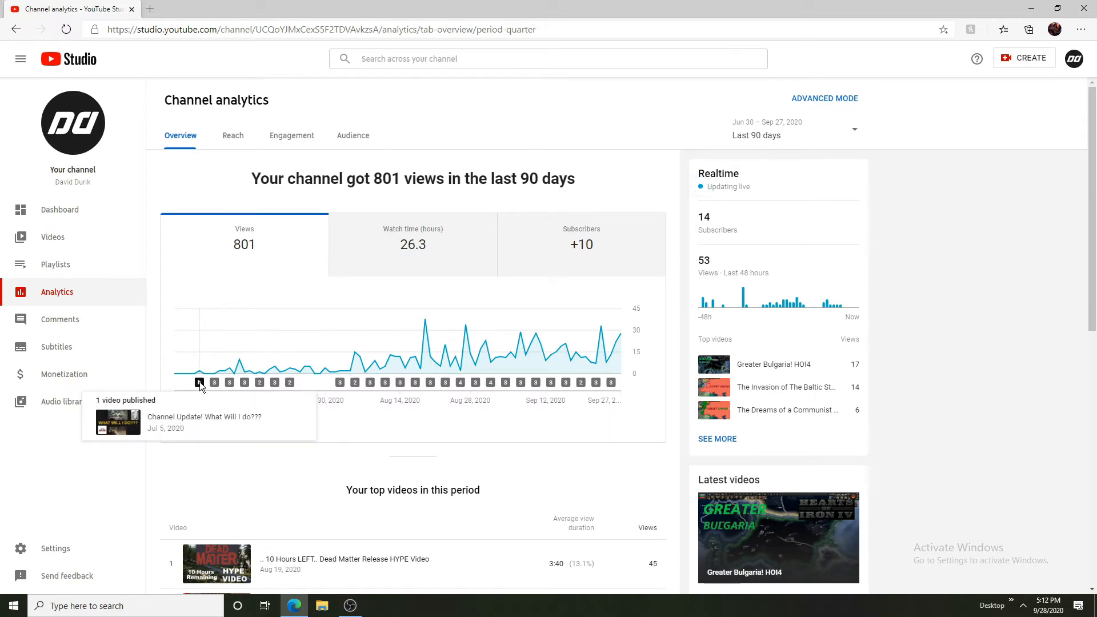
mouse_move(229, 383)
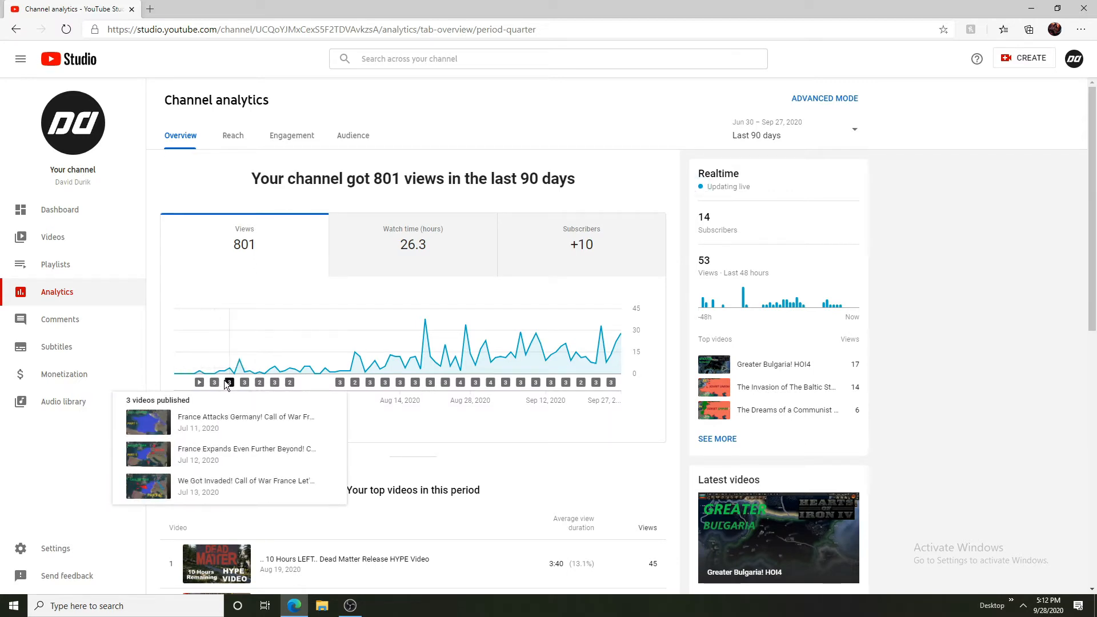
mouse_move(288, 382)
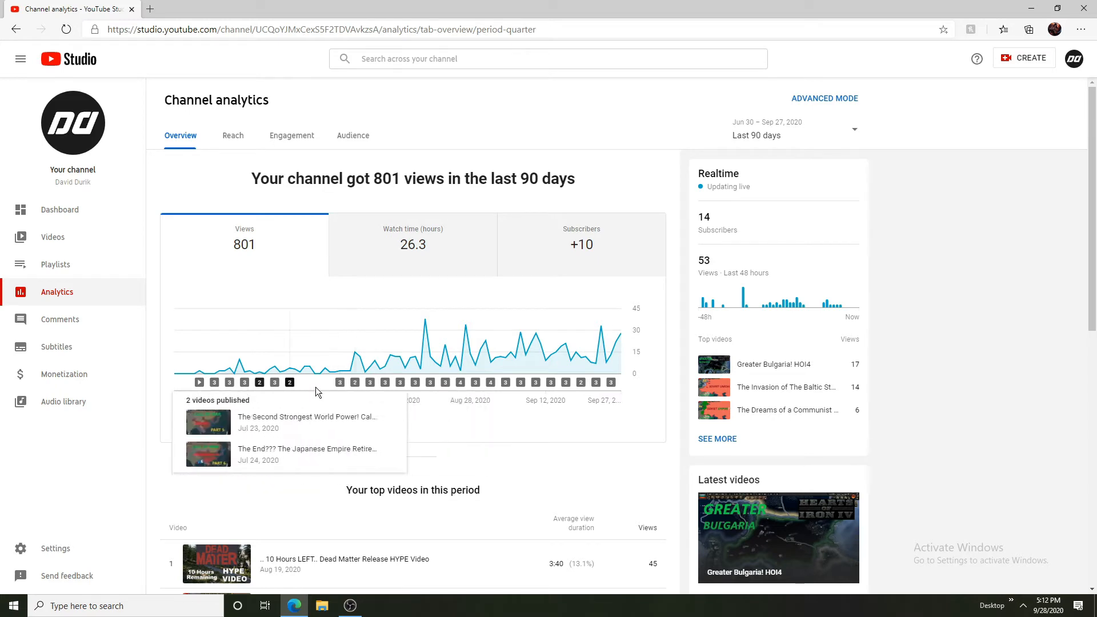
mouse_move(341, 382)
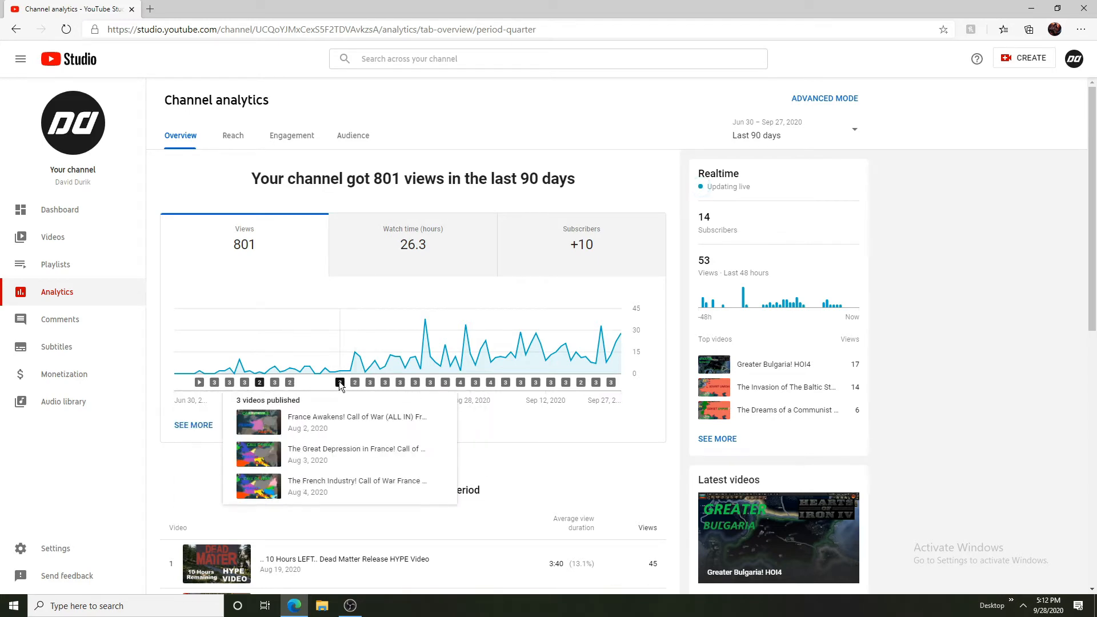
mouse_move(468, 372)
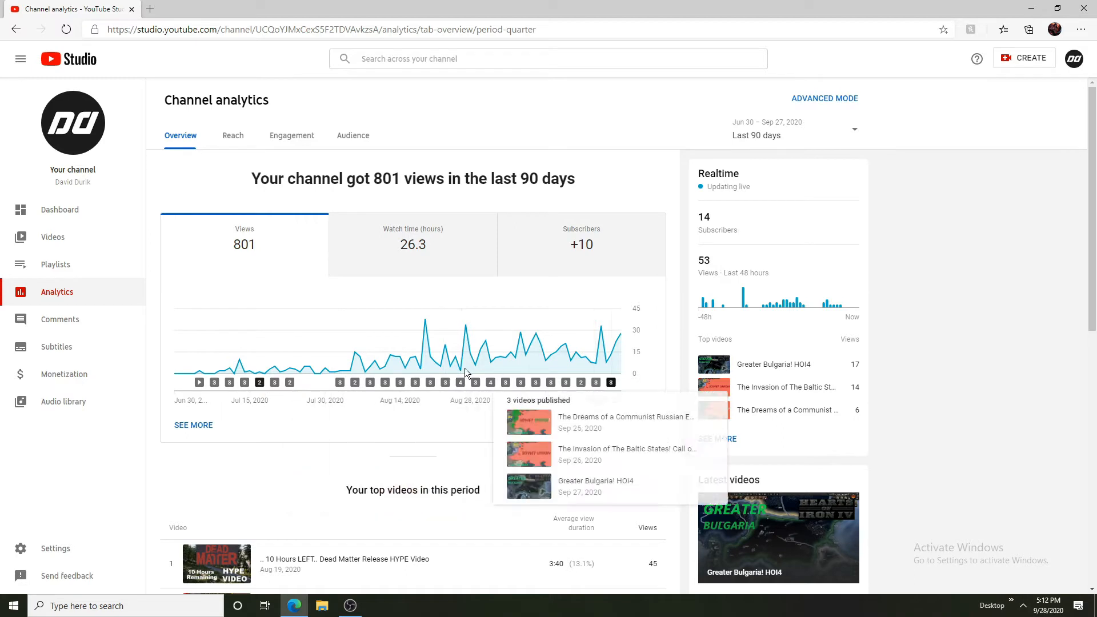
mouse_move(362, 376)
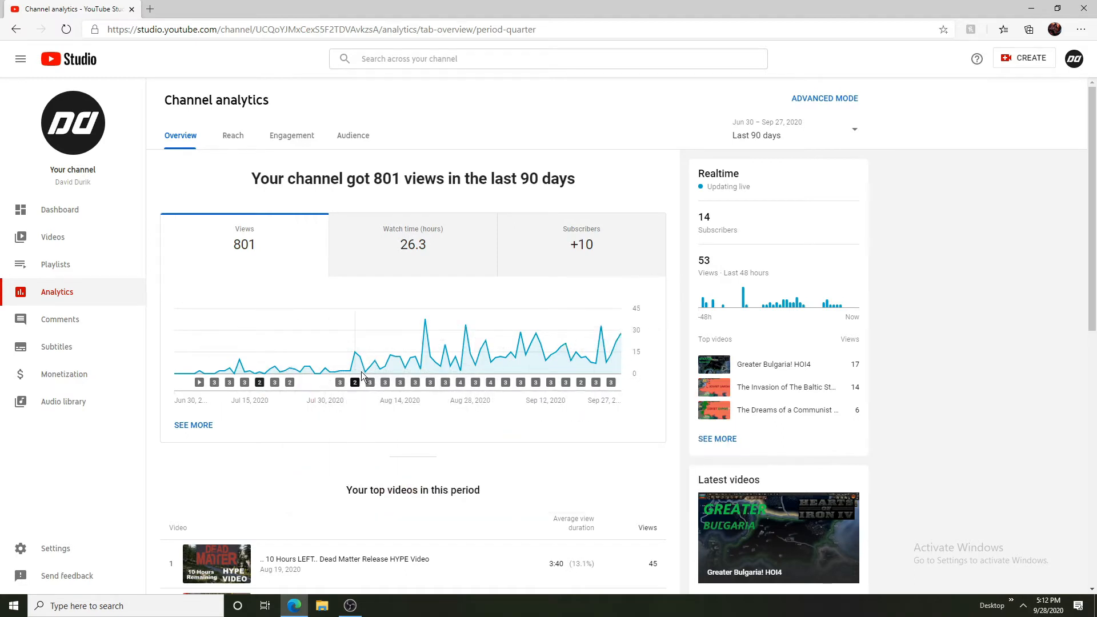
mouse_move(362, 369)
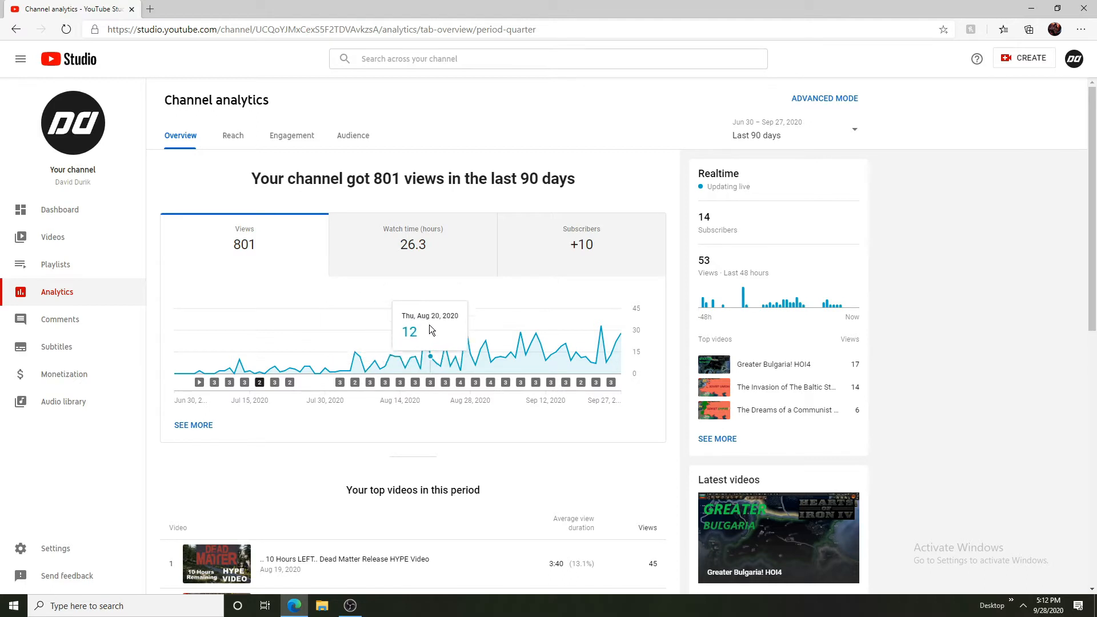
mouse_move(458, 356)
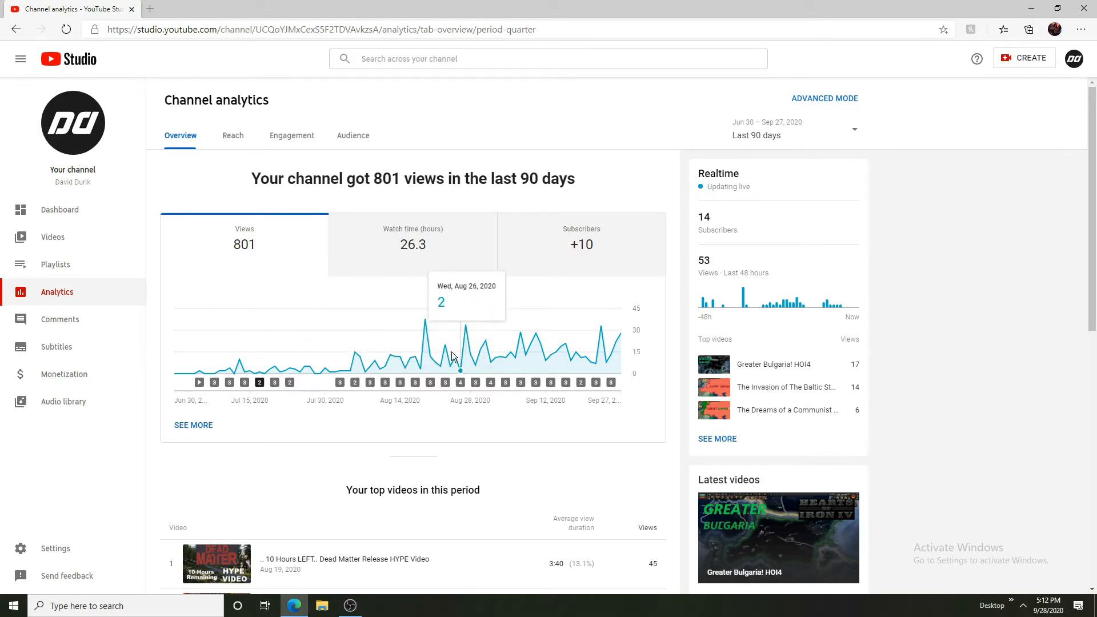
mouse_move(465, 353)
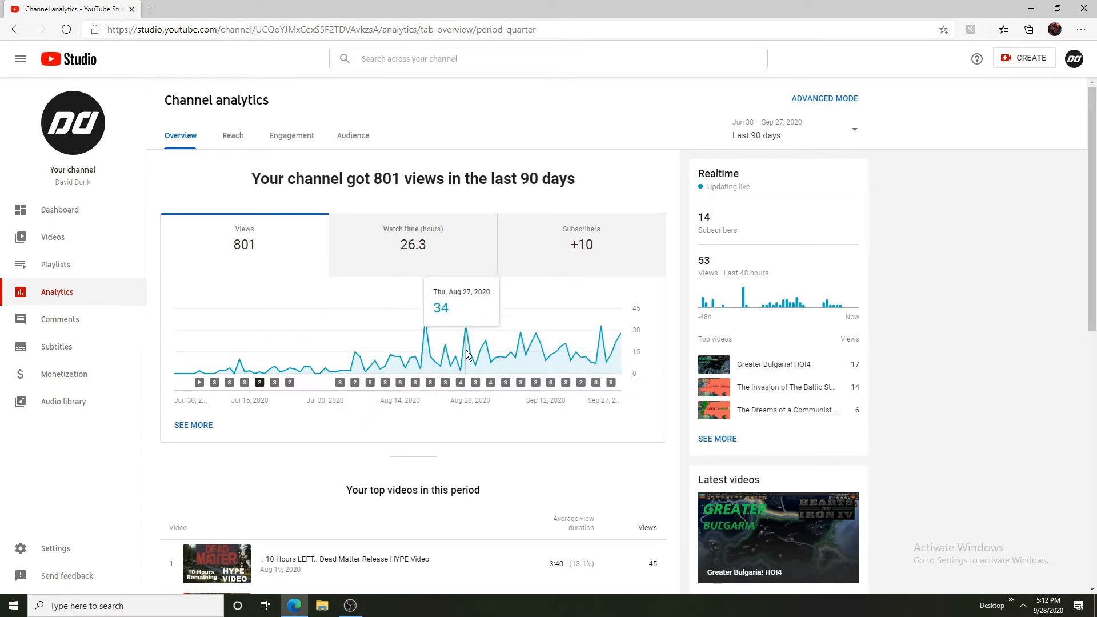
mouse_move(581, 356)
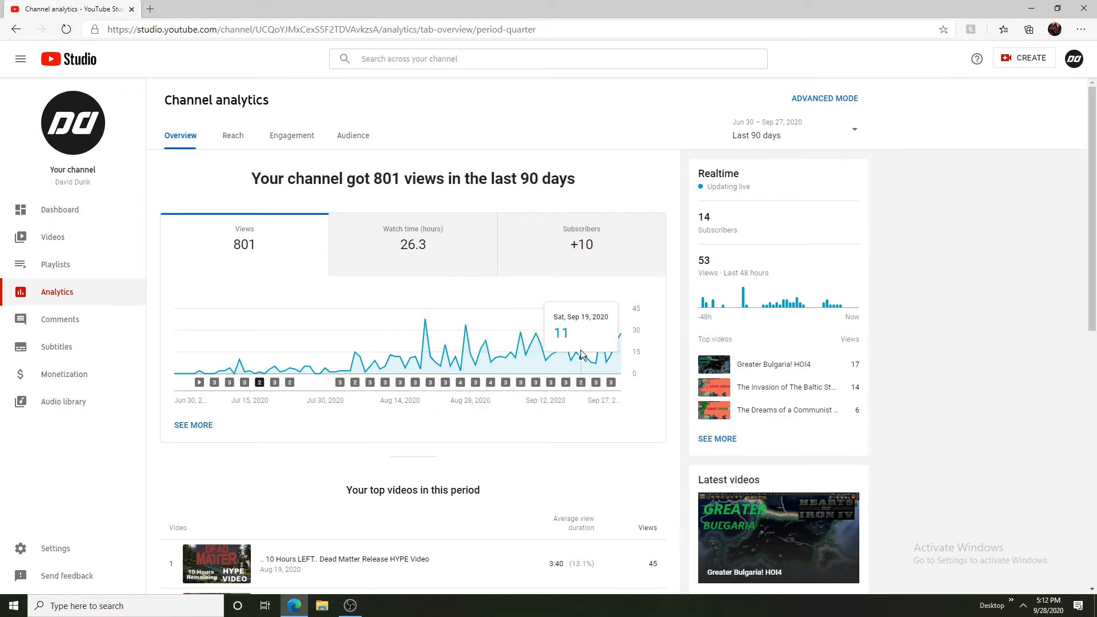
mouse_move(590, 356)
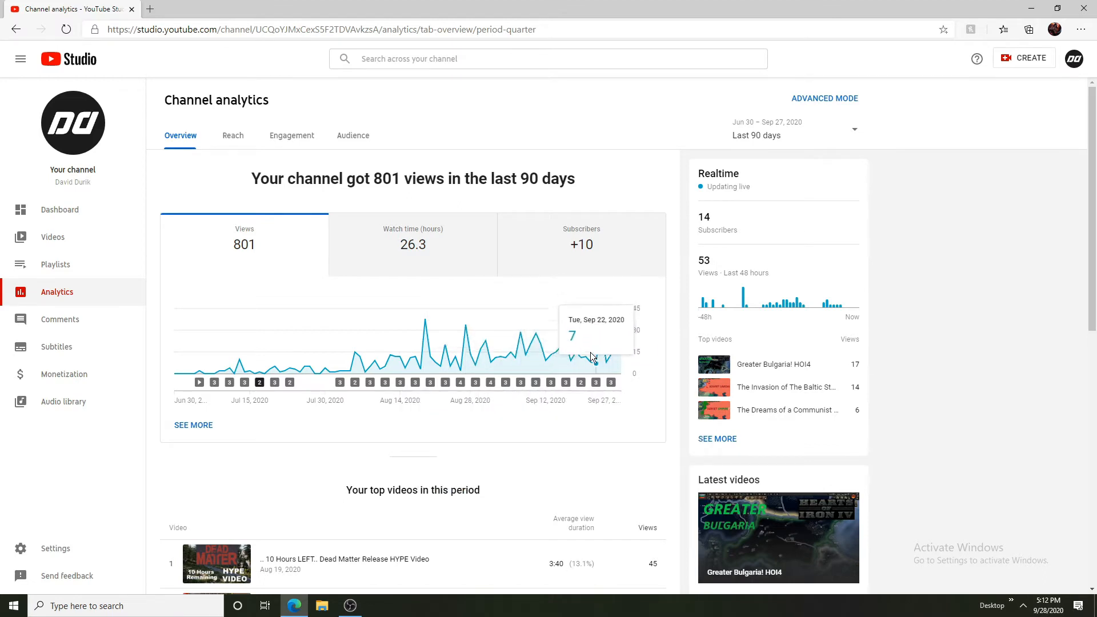
mouse_move(494, 352)
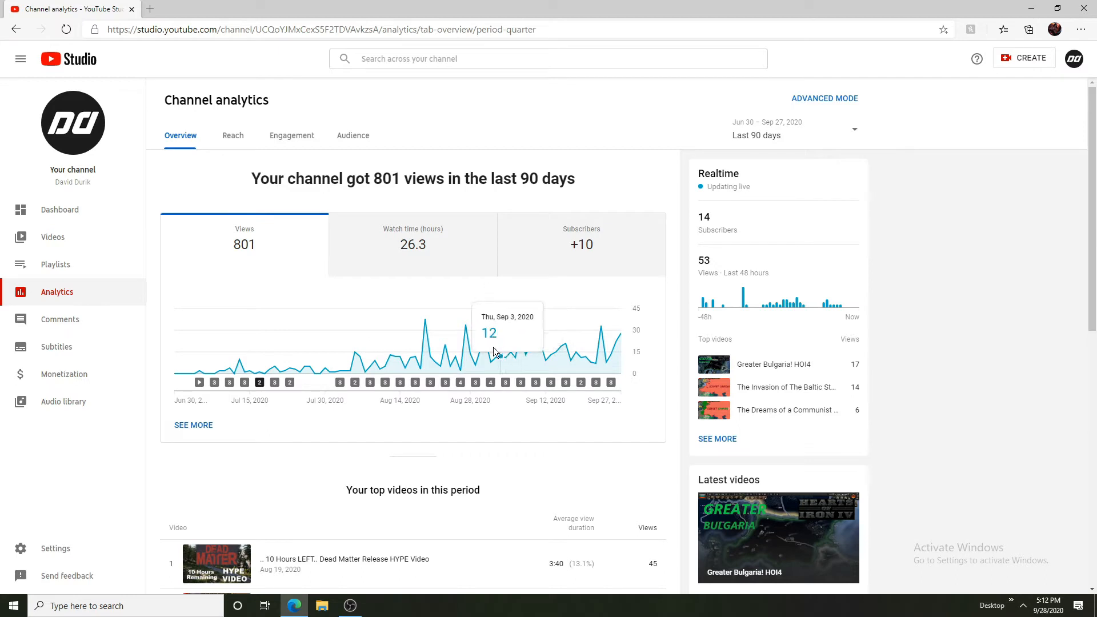
mouse_move(582, 244)
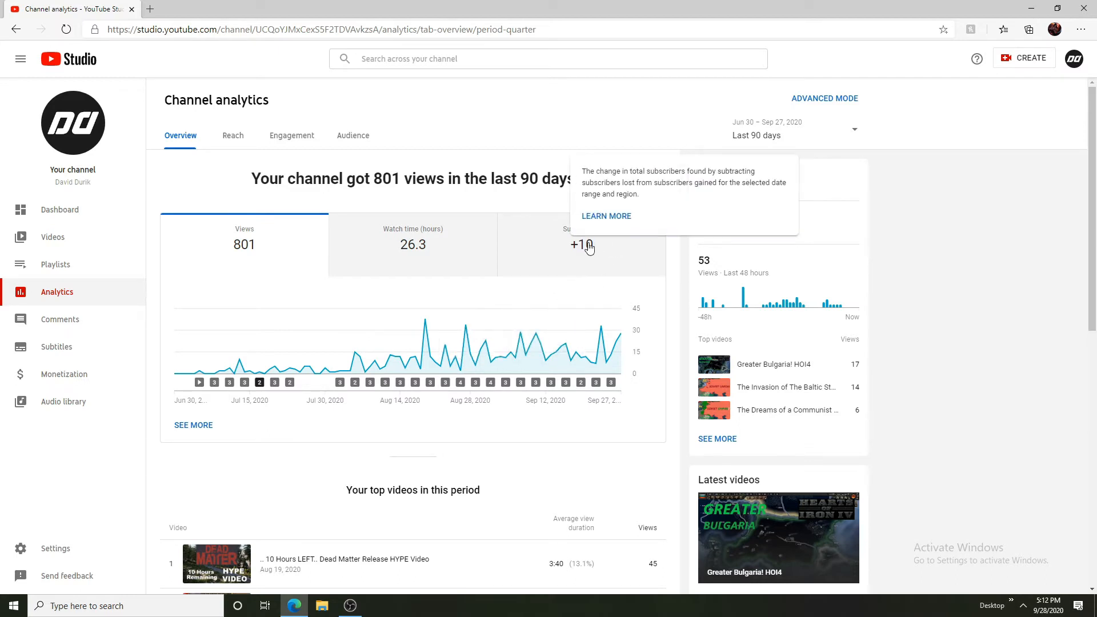
left_click(580, 244)
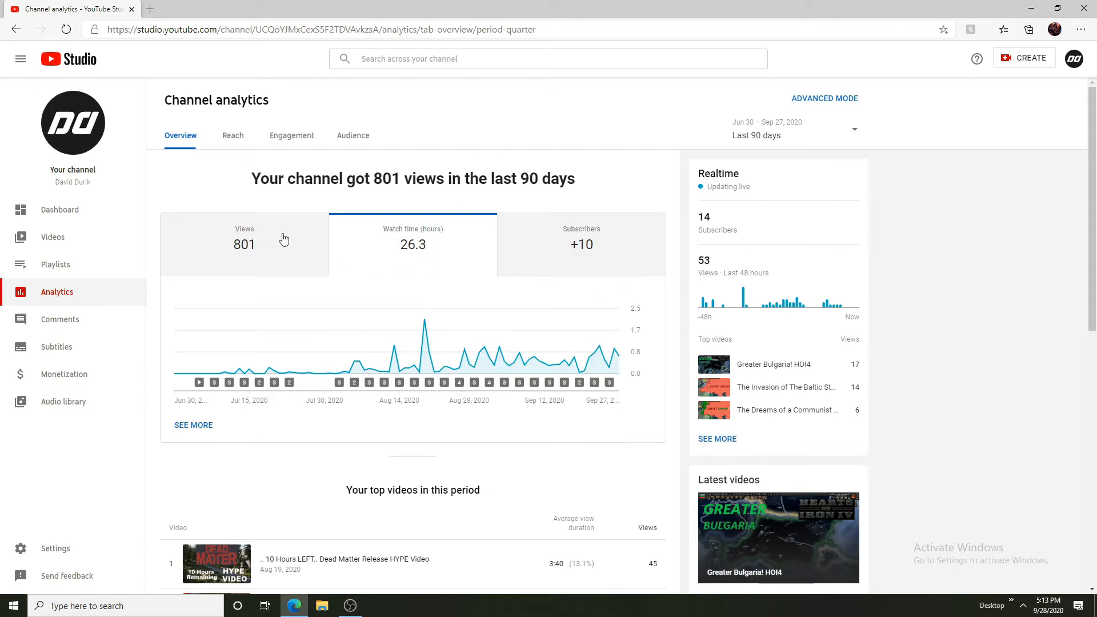
mouse_move(808, 122)
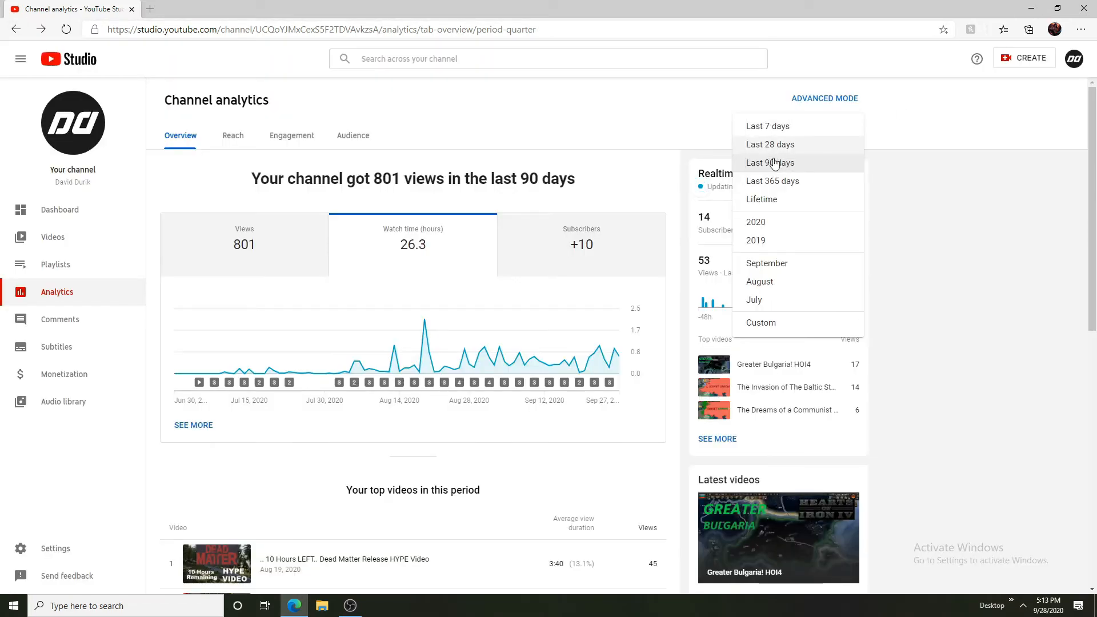
left_click(772, 181)
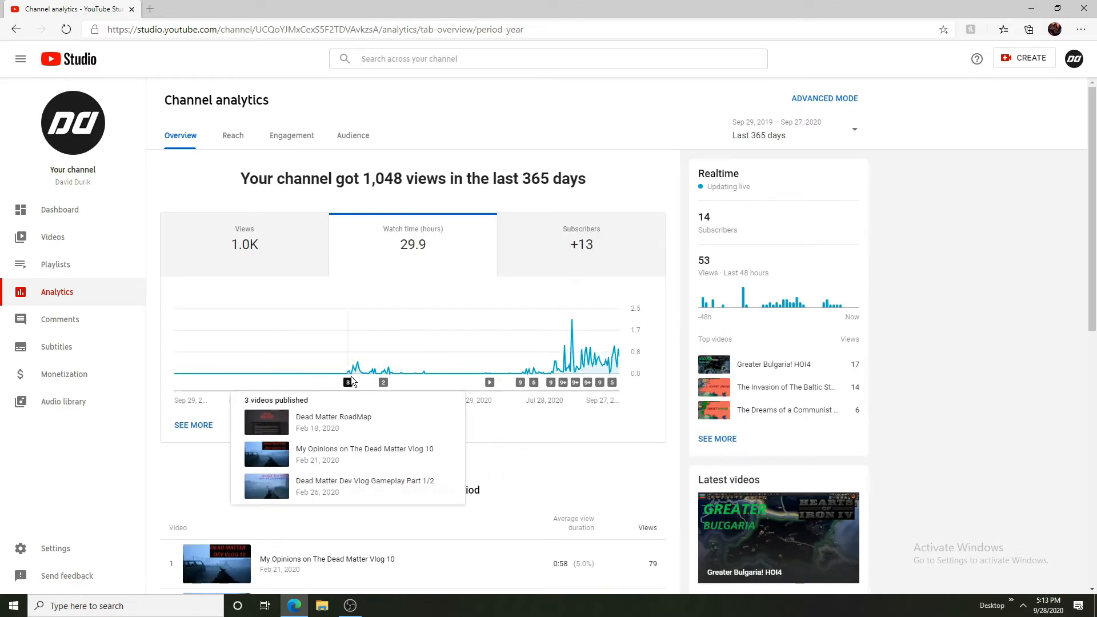
mouse_move(302, 228)
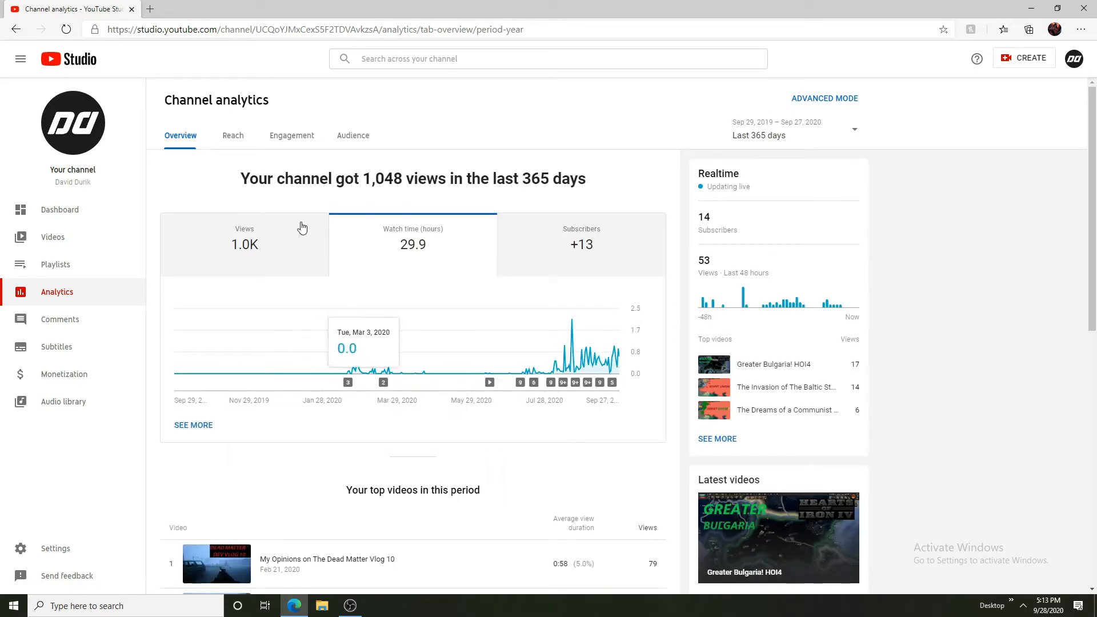
left_click(245, 243)
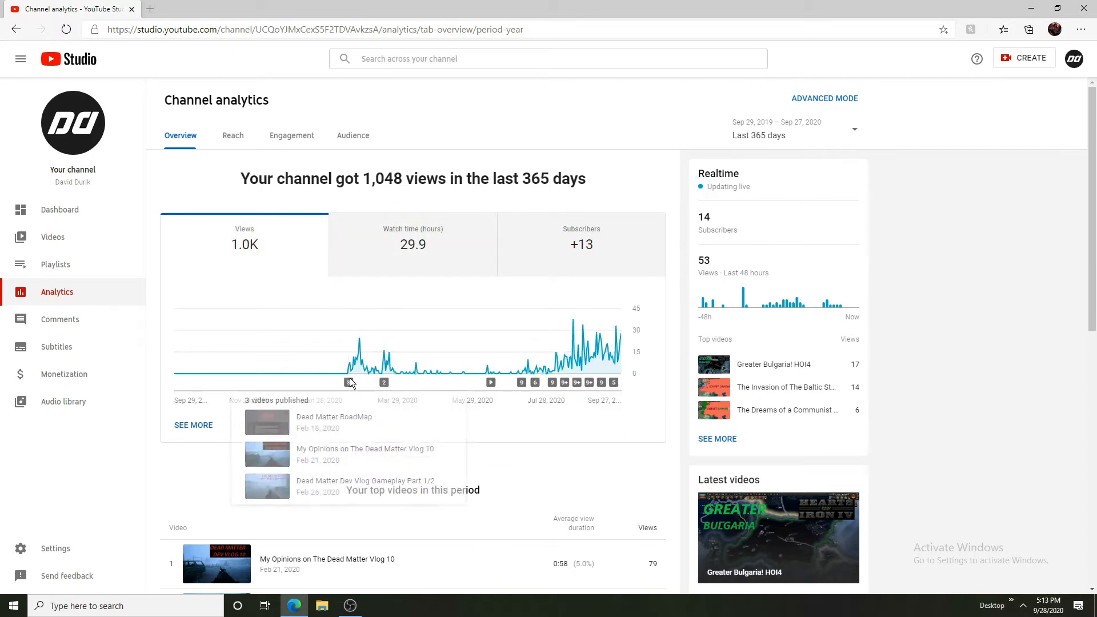
mouse_move(362, 425)
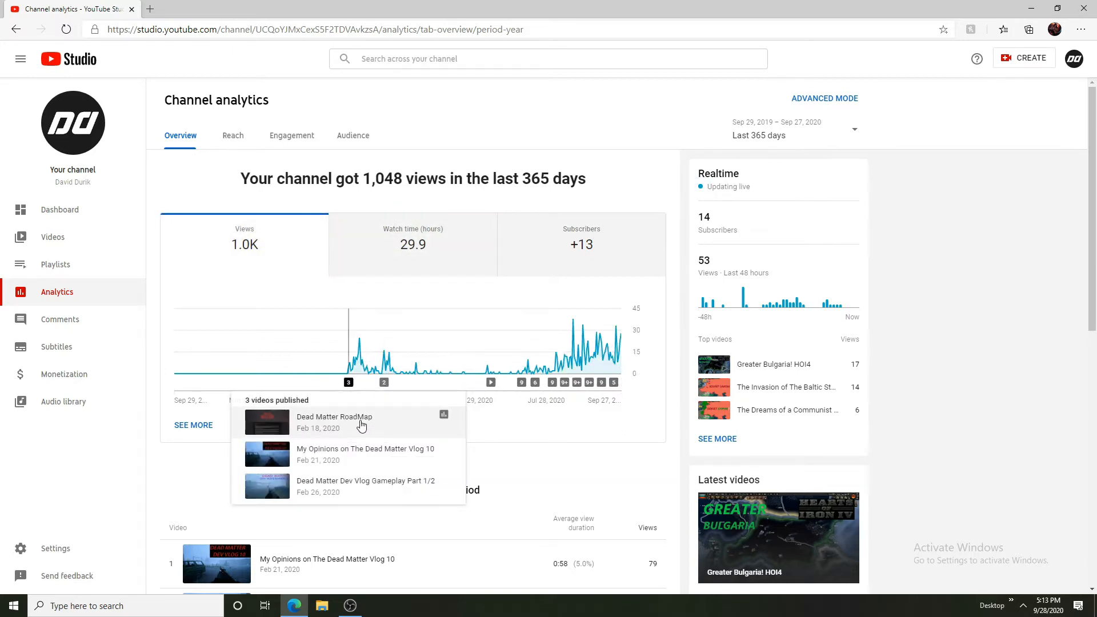
mouse_move(447, 416)
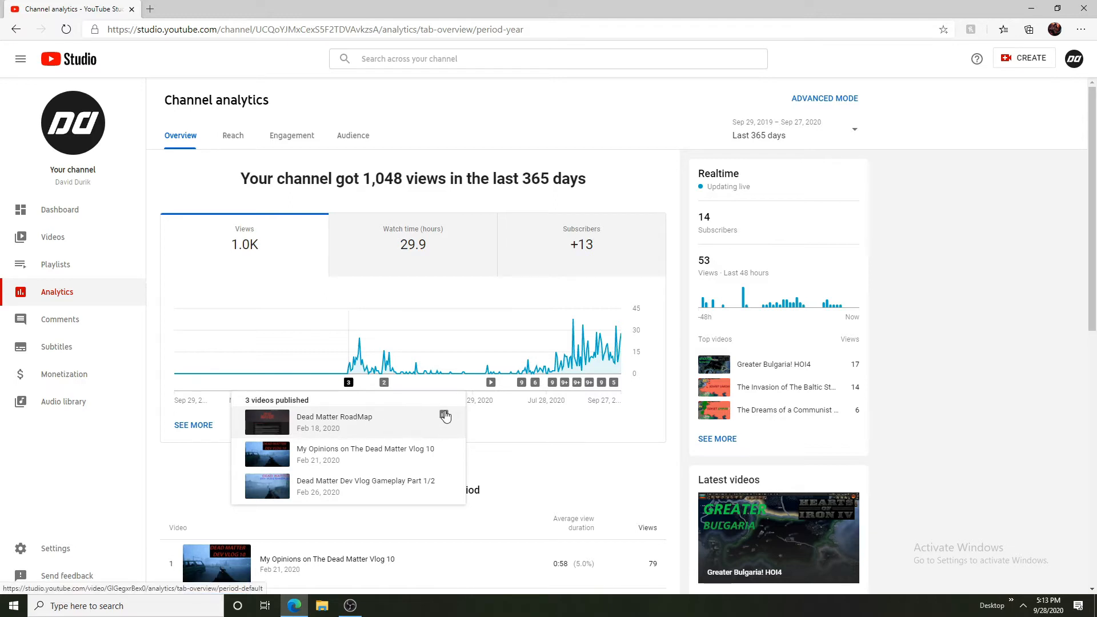
mouse_move(416, 426)
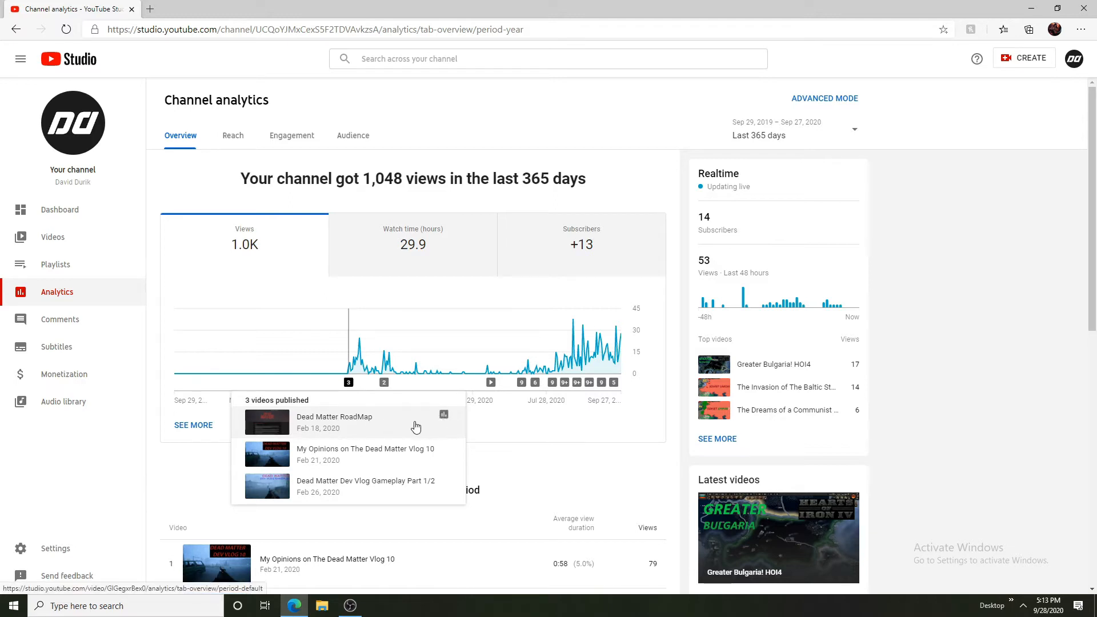
mouse_move(388, 453)
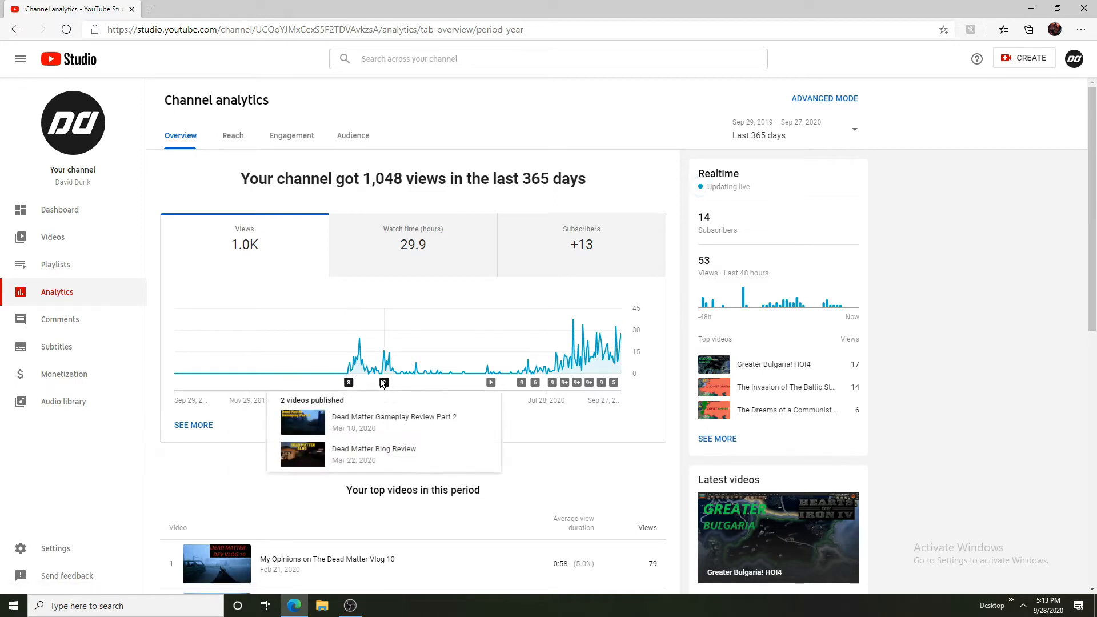
left_click(413, 243)
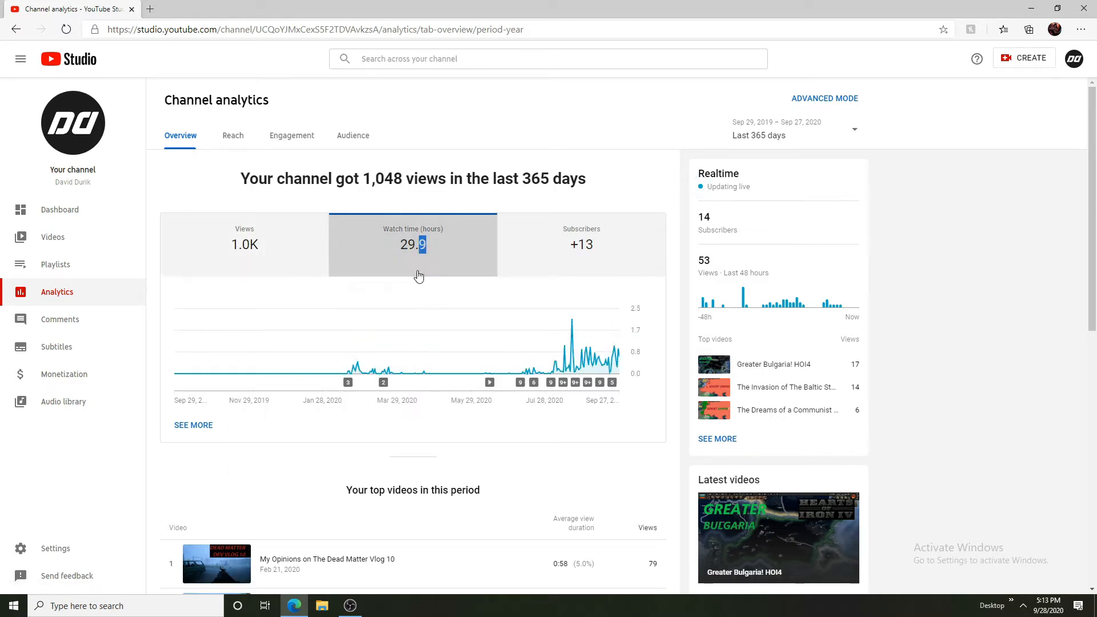
left_click(244, 244)
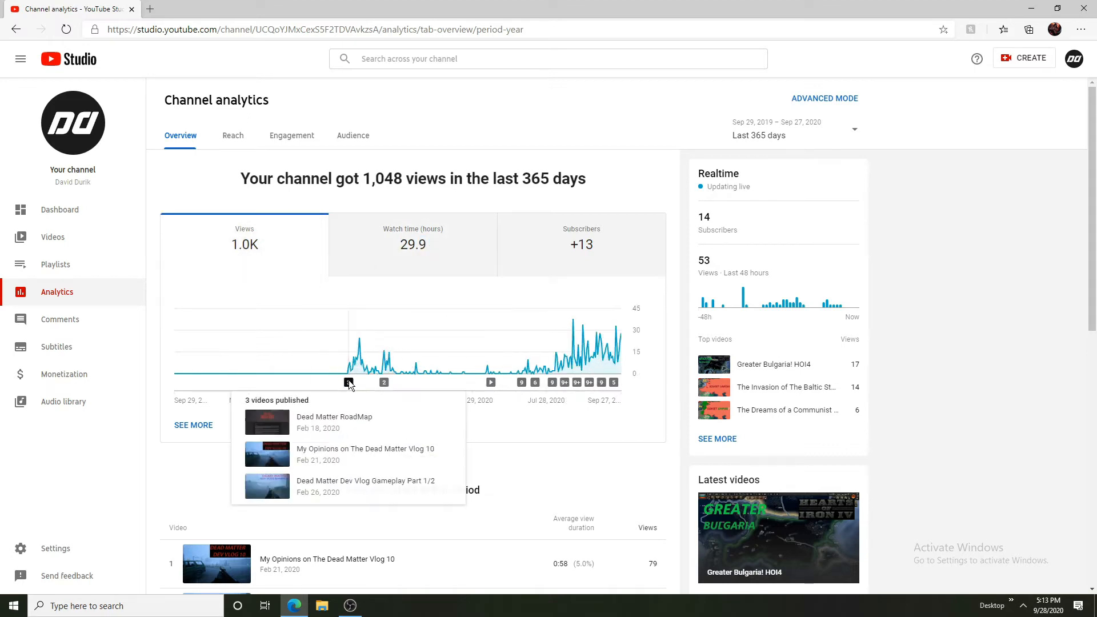
mouse_move(491, 361)
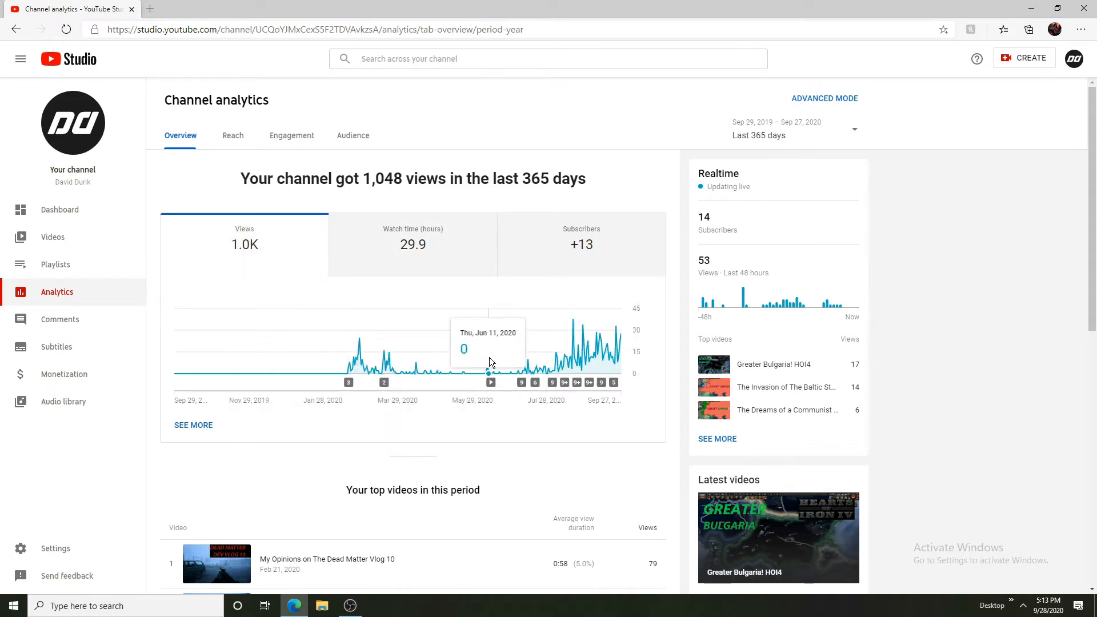
mouse_move(566, 360)
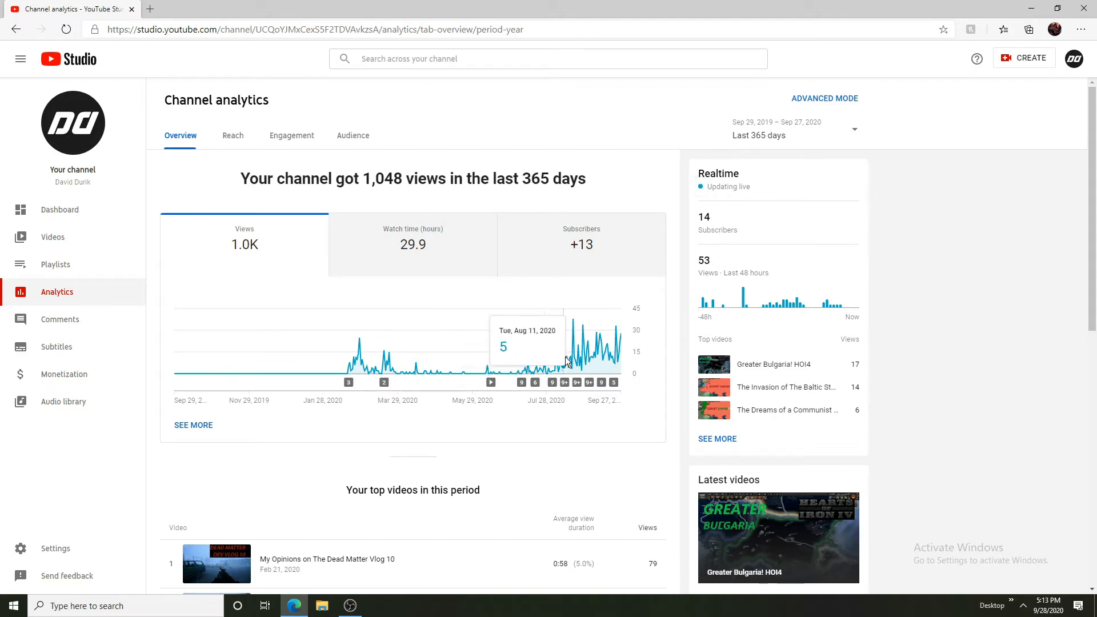
mouse_move(614, 340)
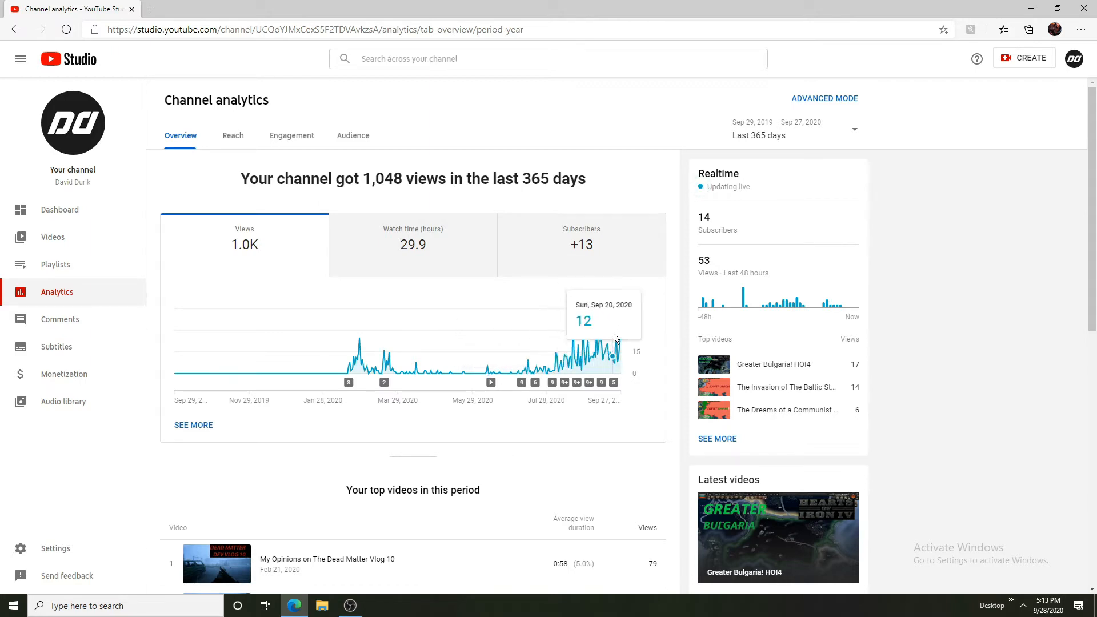
mouse_move(528, 376)
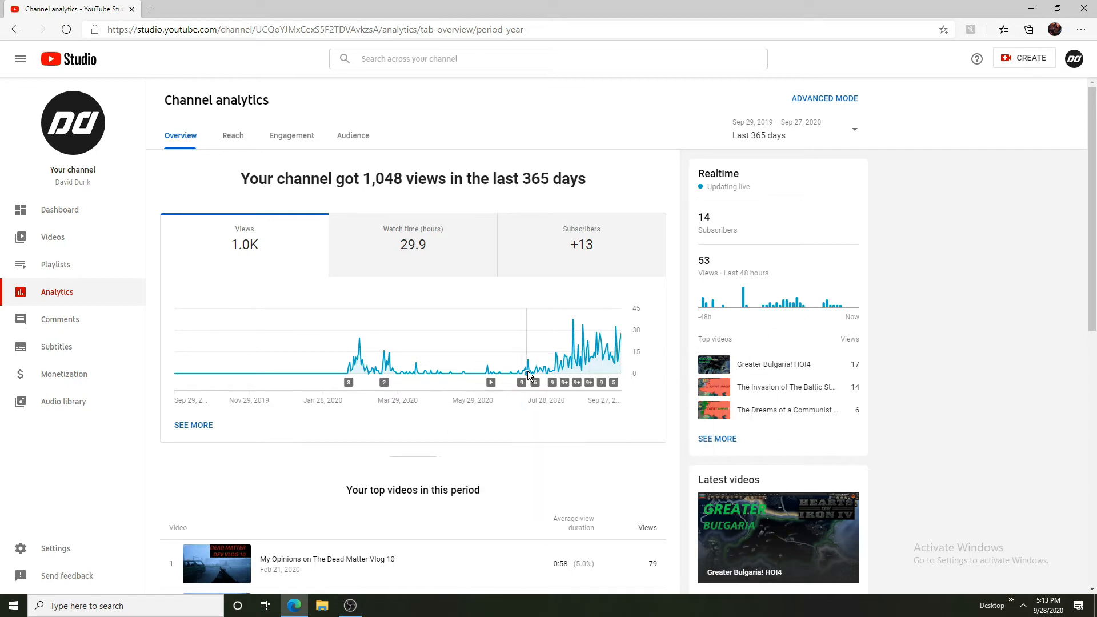
mouse_move(552, 364)
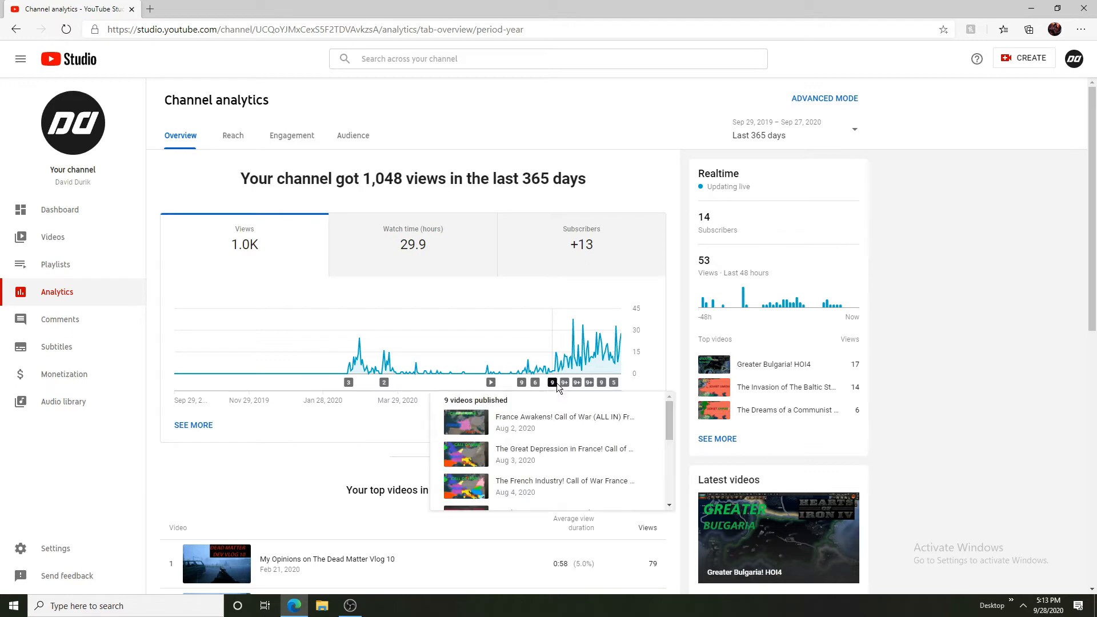
mouse_move(482, 419)
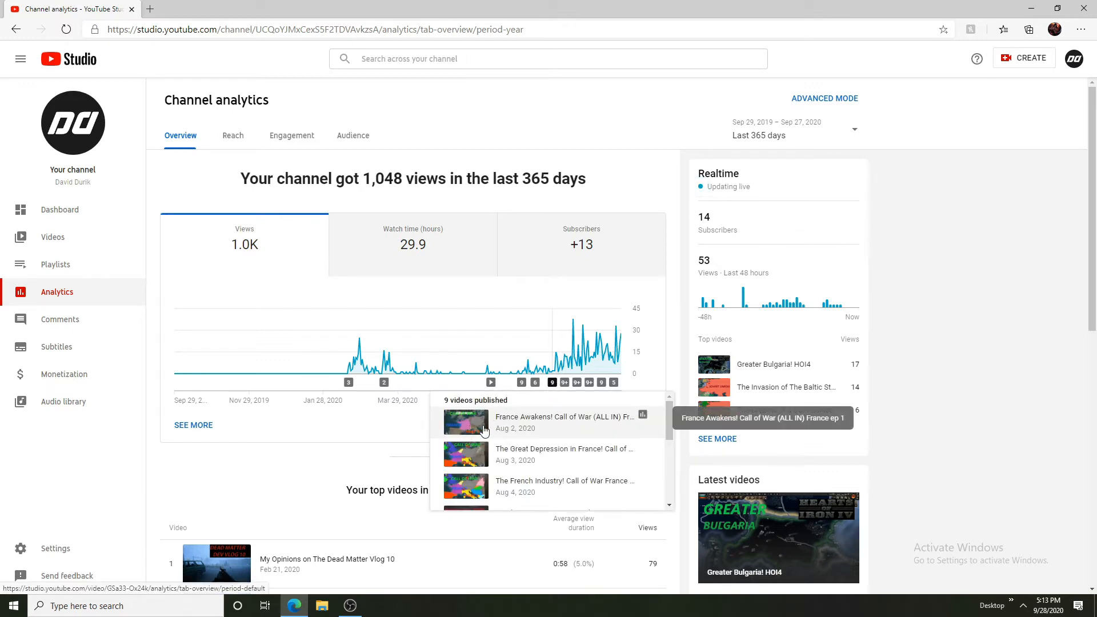
mouse_move(446, 425)
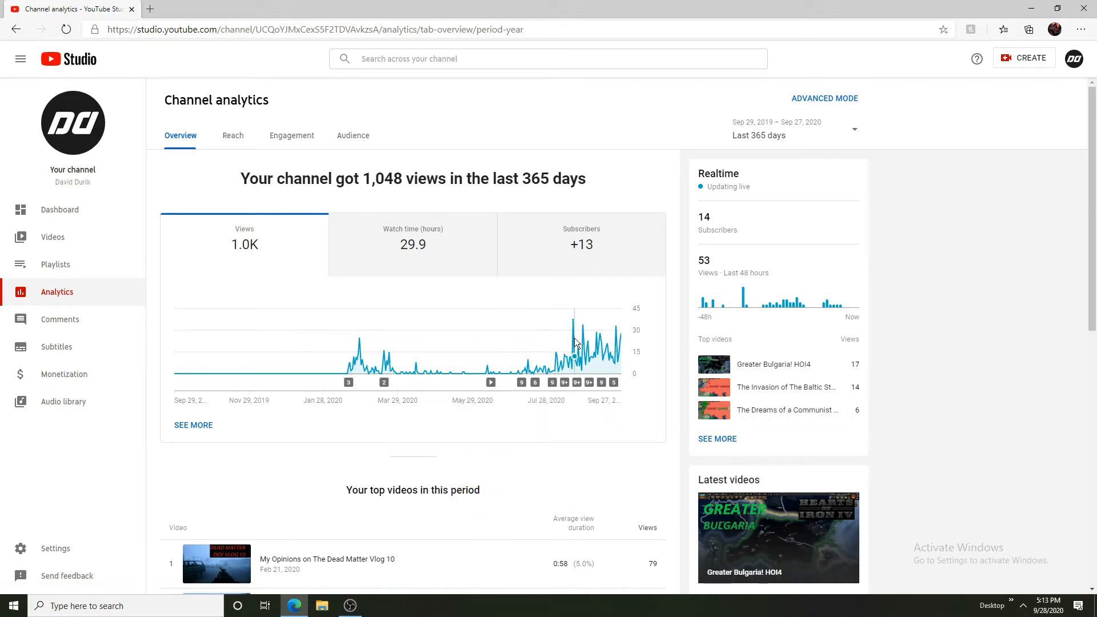
mouse_move(619, 349)
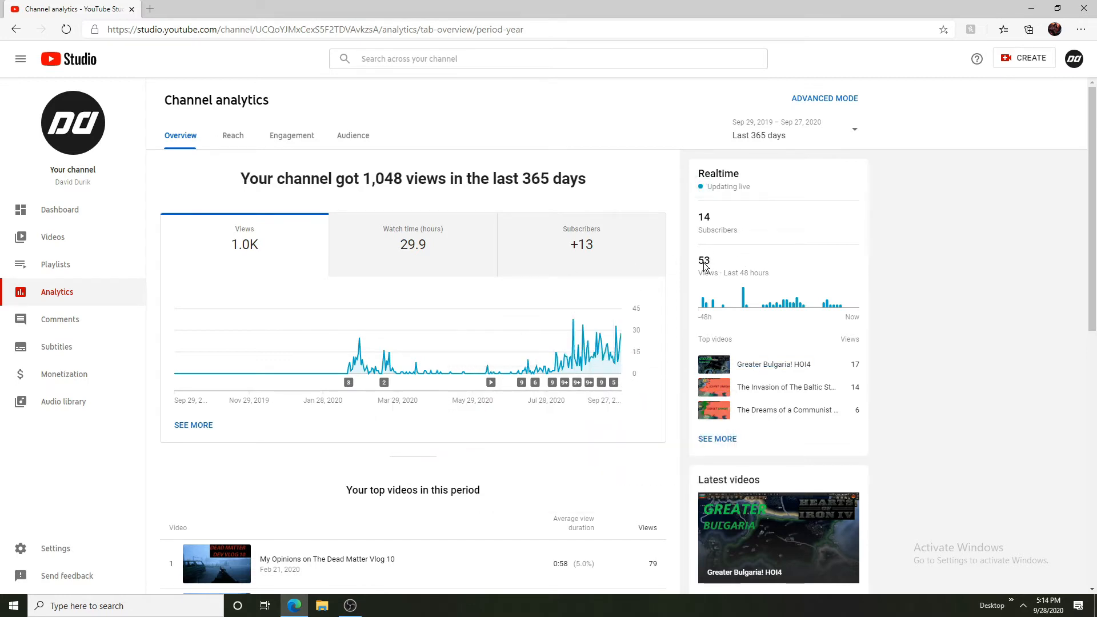
mouse_move(827, 343)
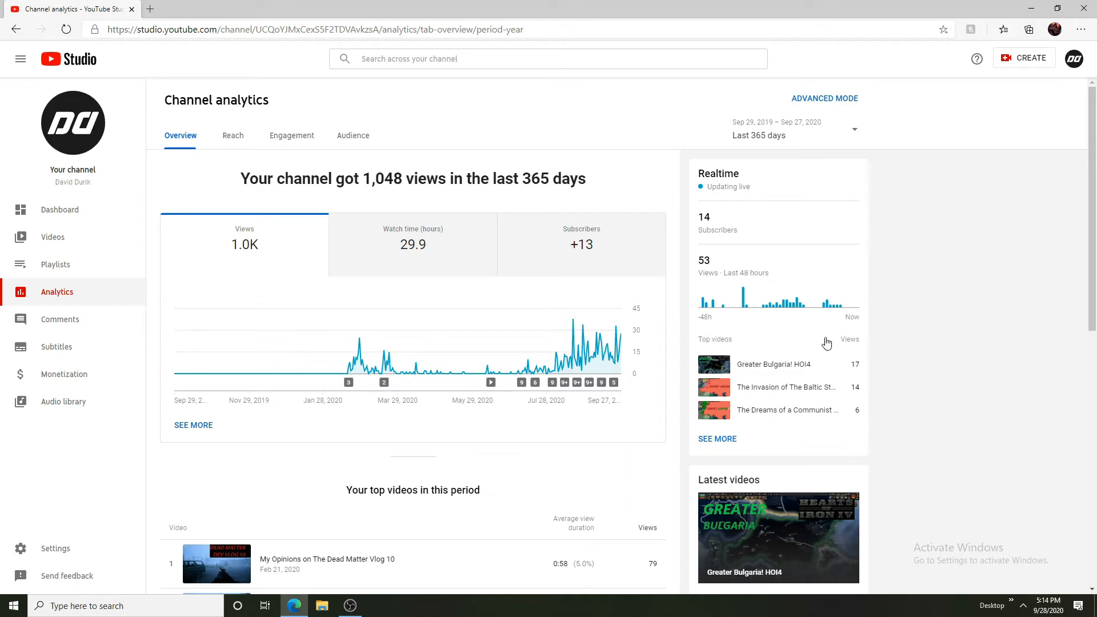
scroll("down", 3)
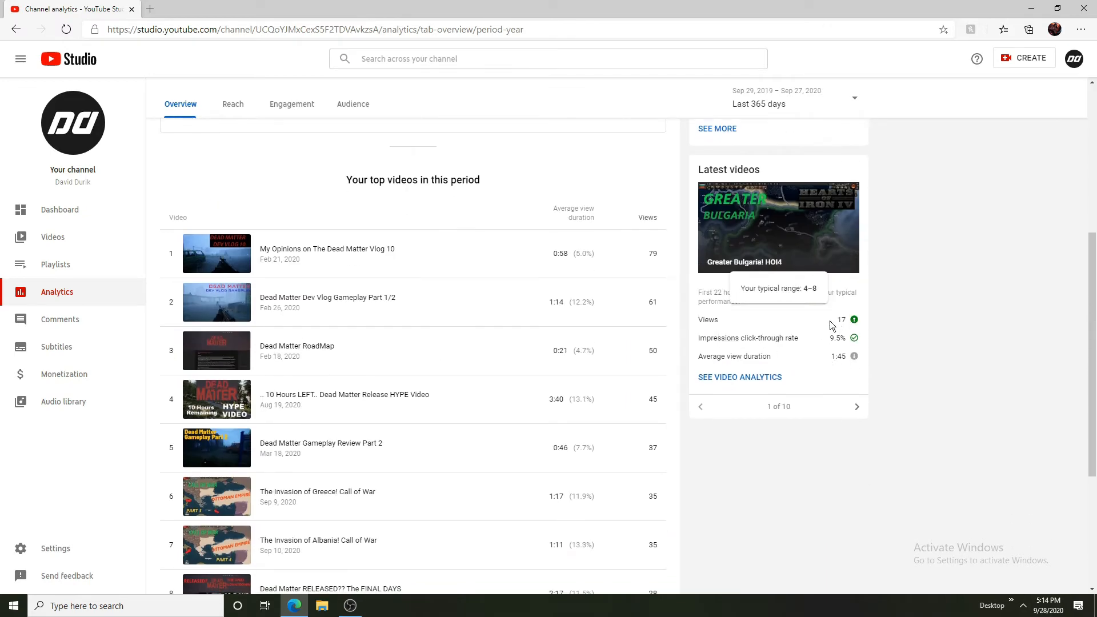
scroll("down", 3)
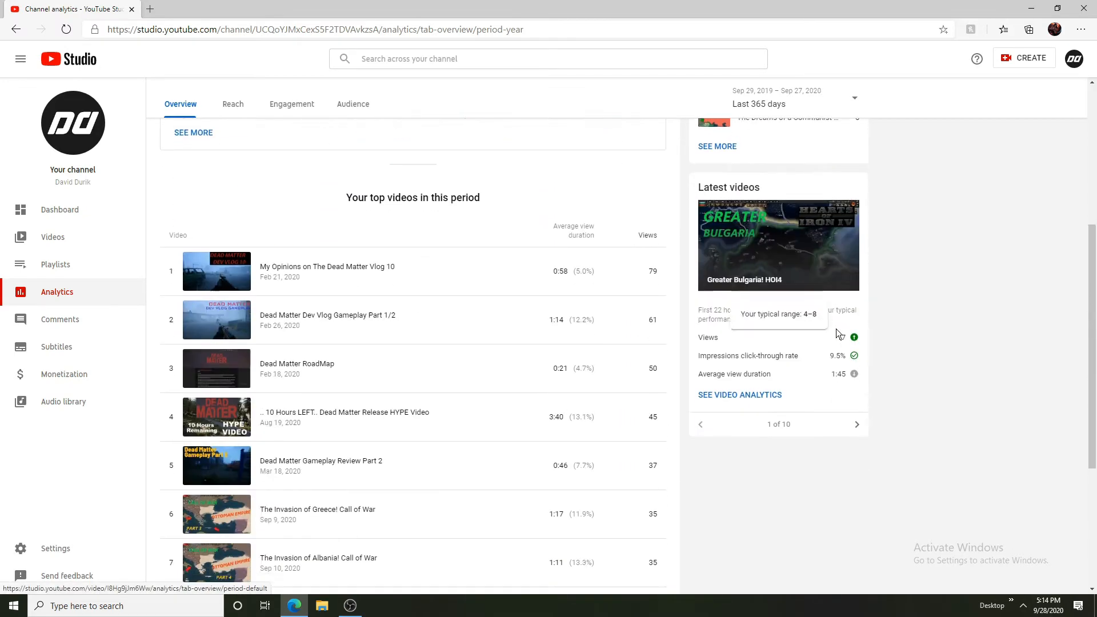
scroll("down", 3)
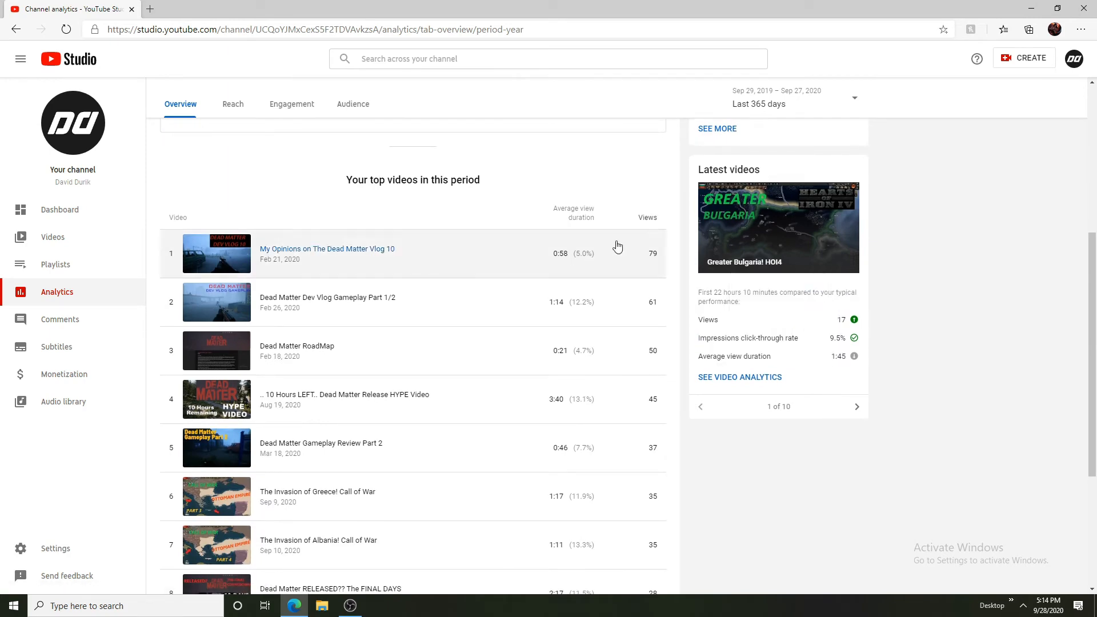
scroll("up", 3)
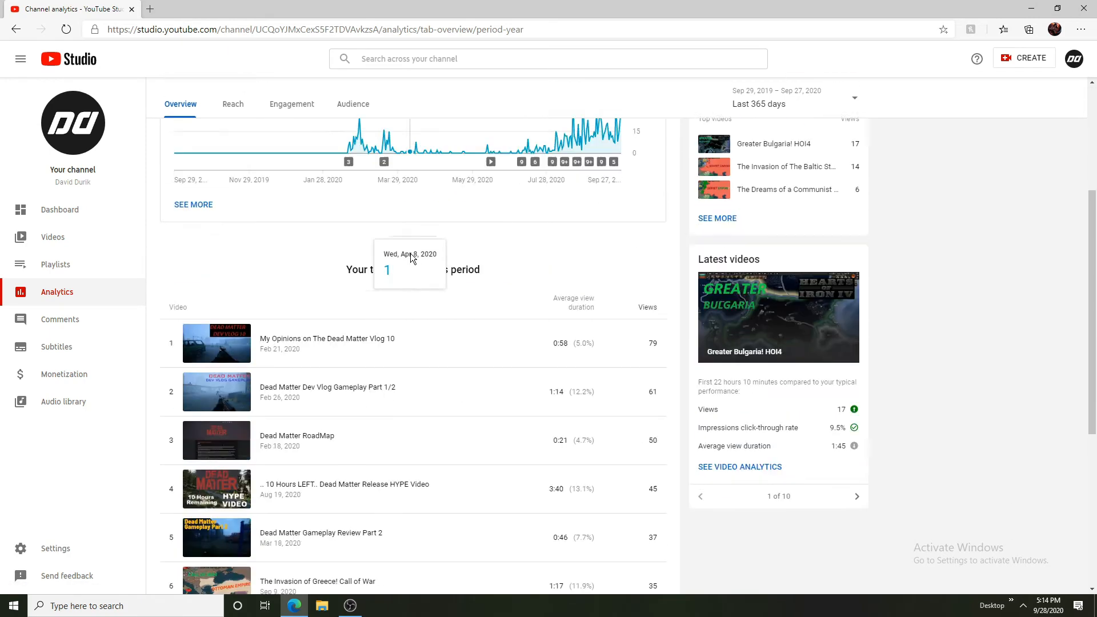
scroll("up", 3)
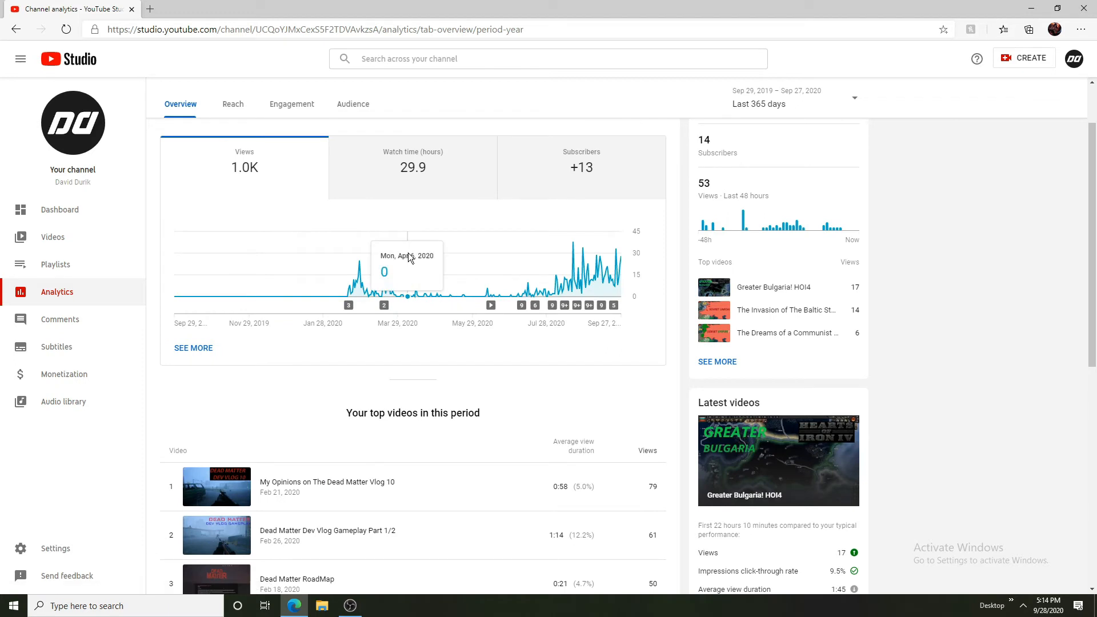
mouse_move(404, 255)
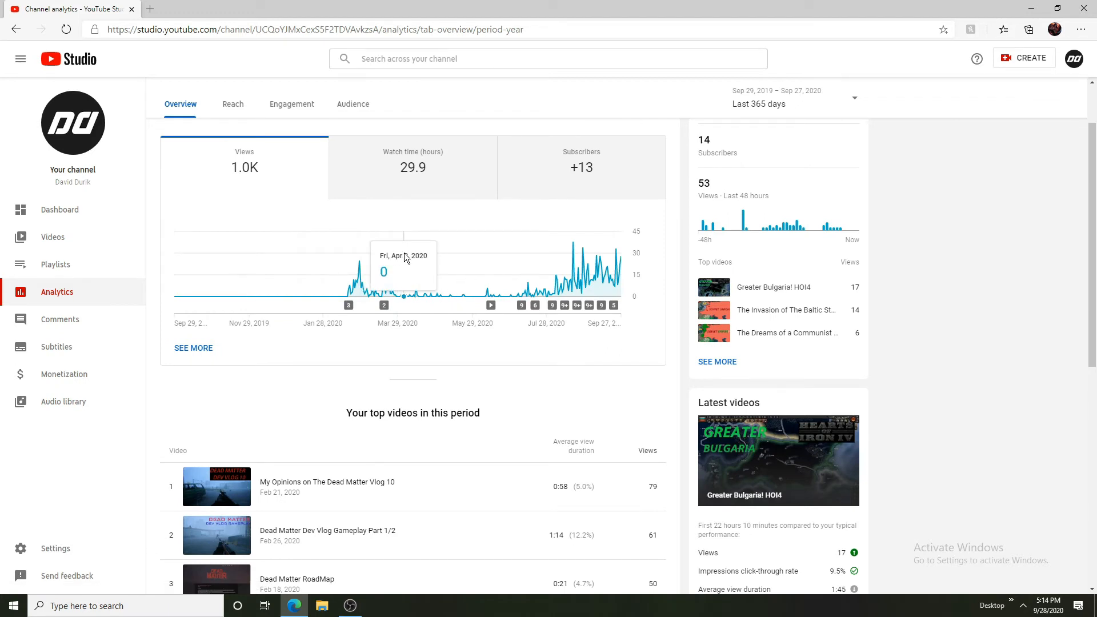
scroll("down", 3)
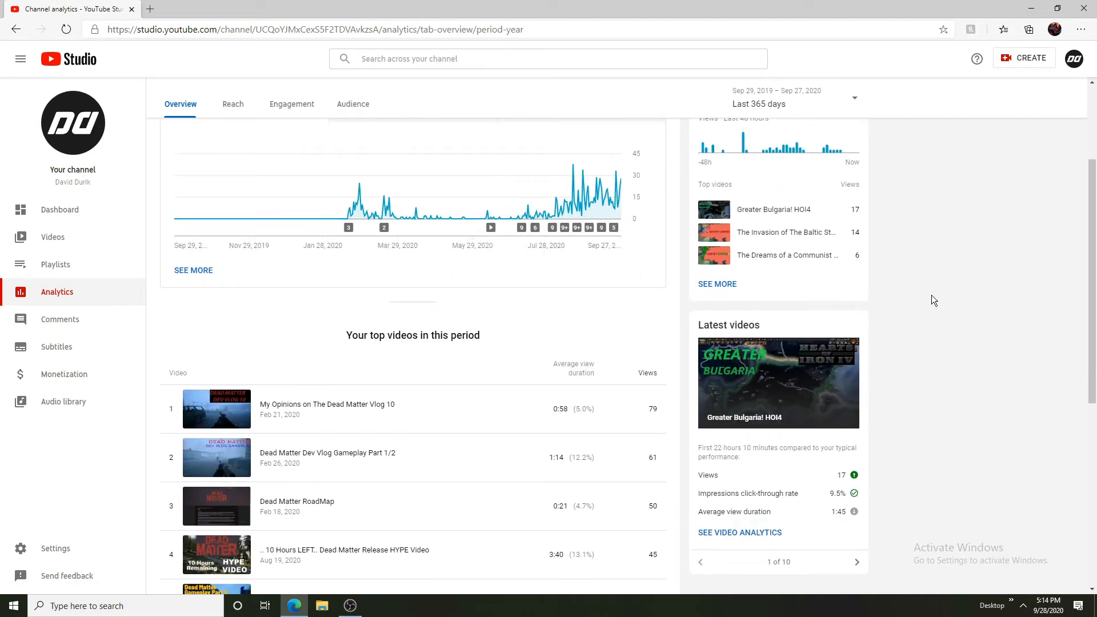
mouse_move(902, 293)
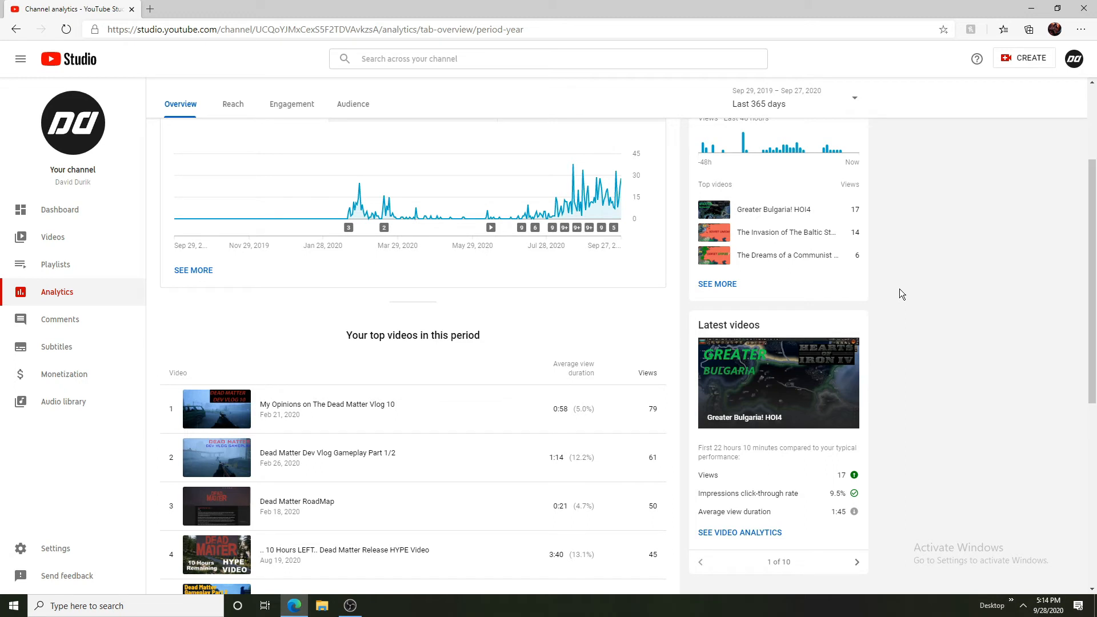
mouse_move(800, 144)
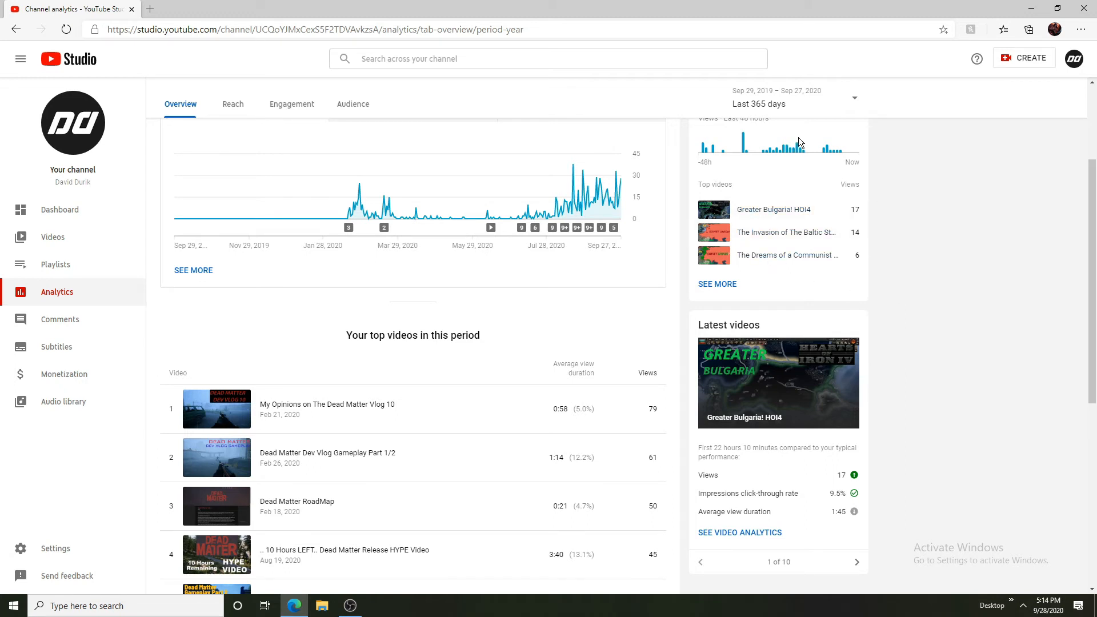
scroll("down", 3)
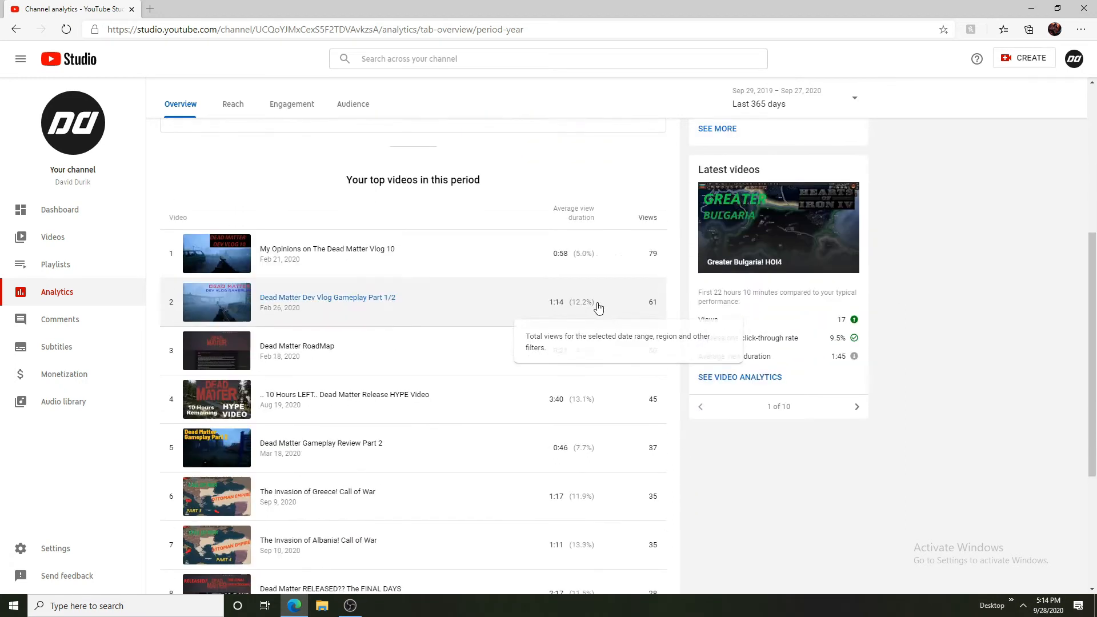
mouse_move(369, 320)
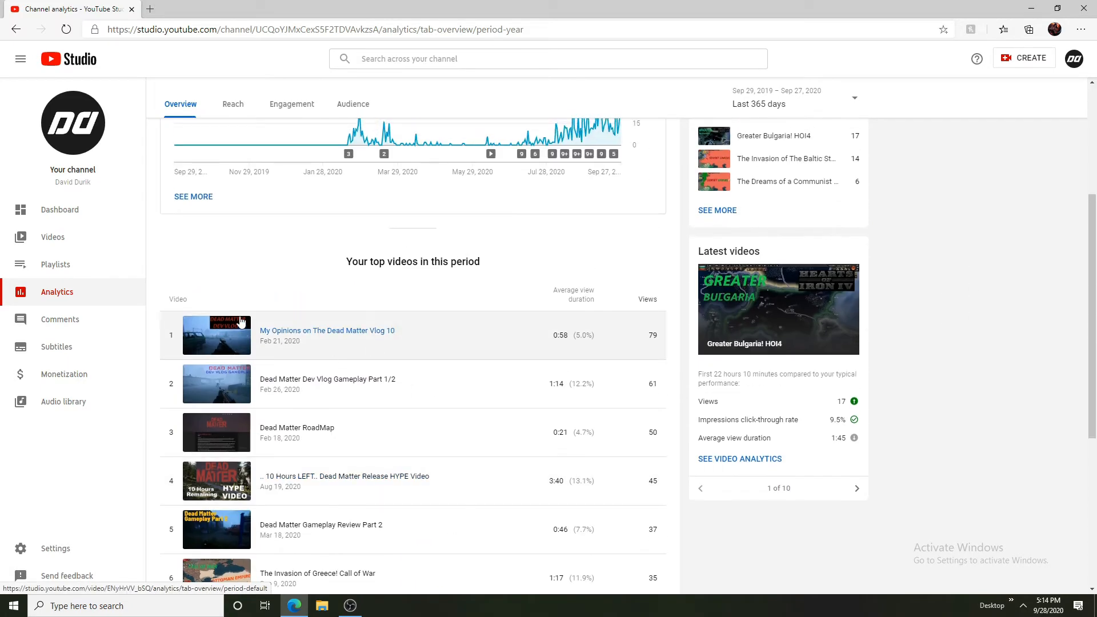
mouse_move(566, 263)
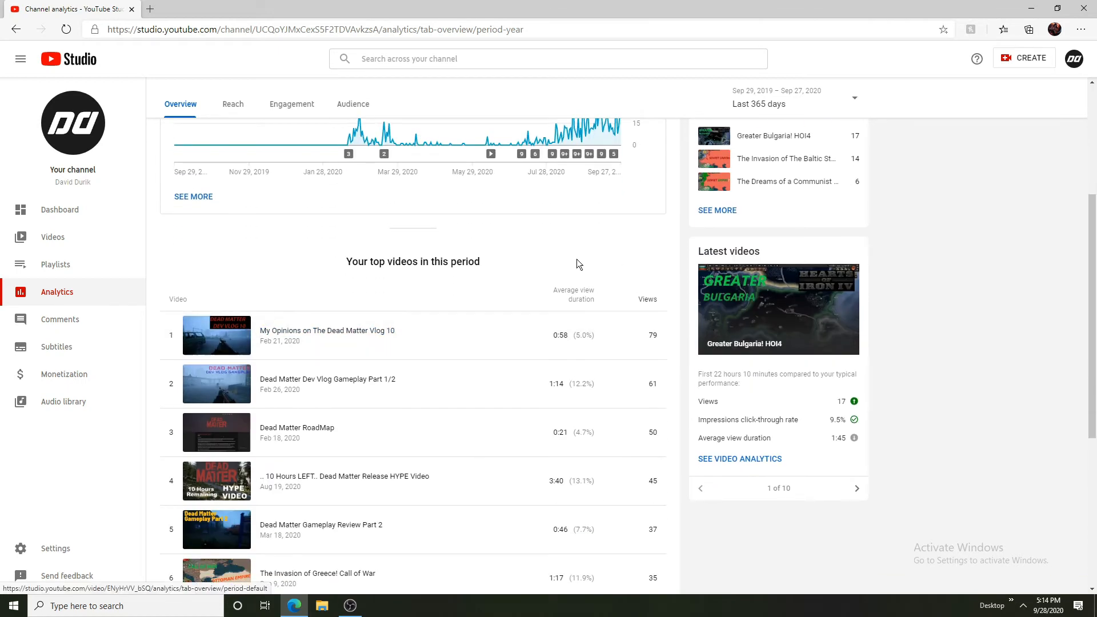
mouse_move(605, 272)
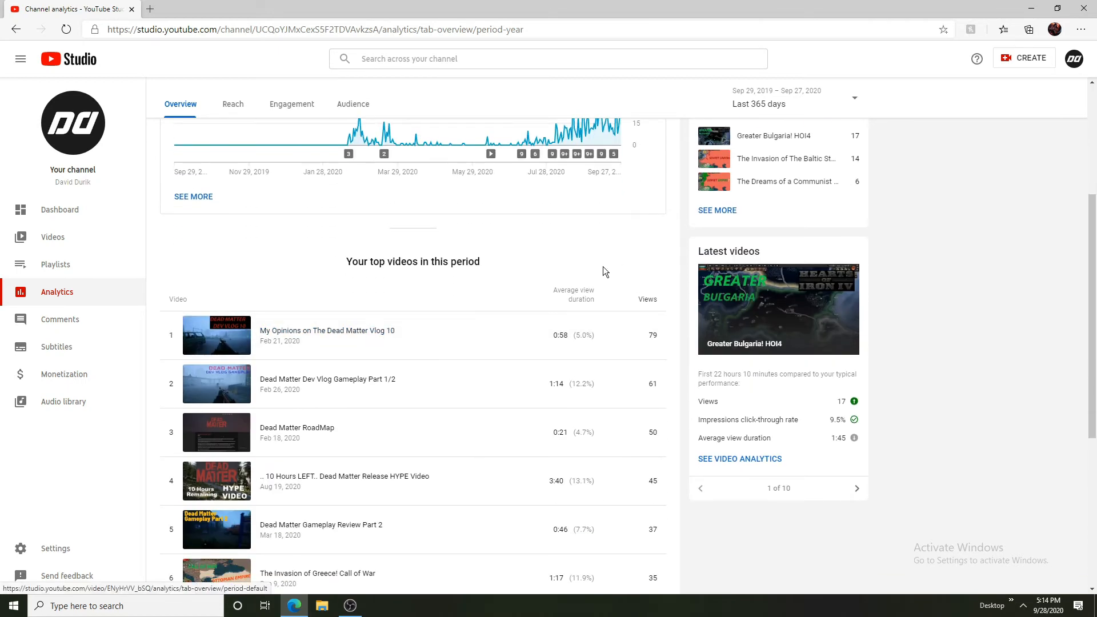
scroll("down", 3)
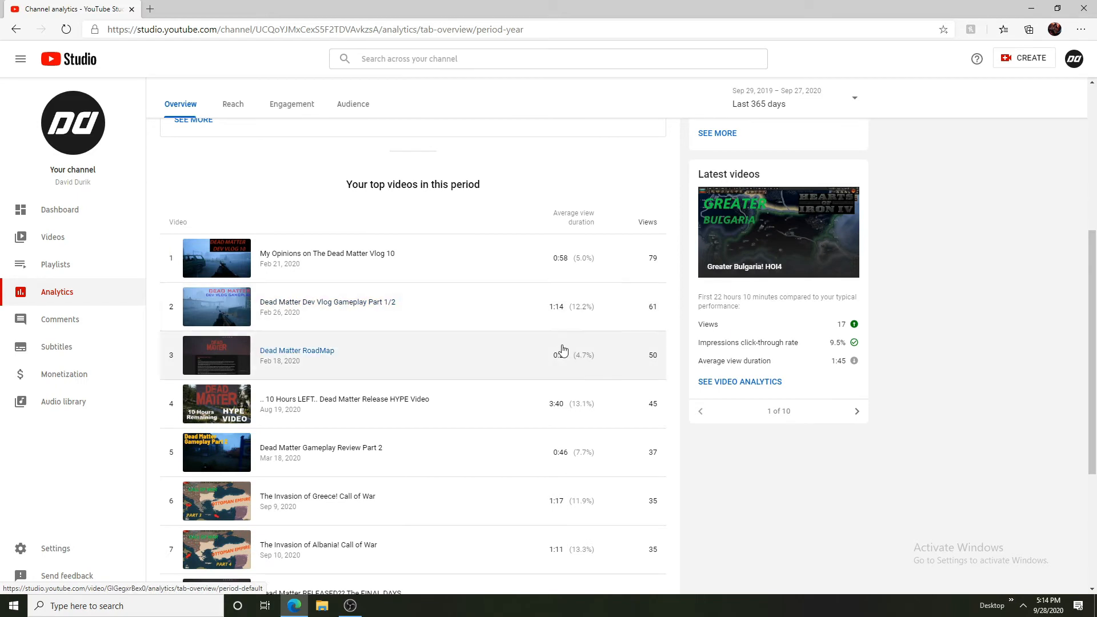
scroll("down", 3)
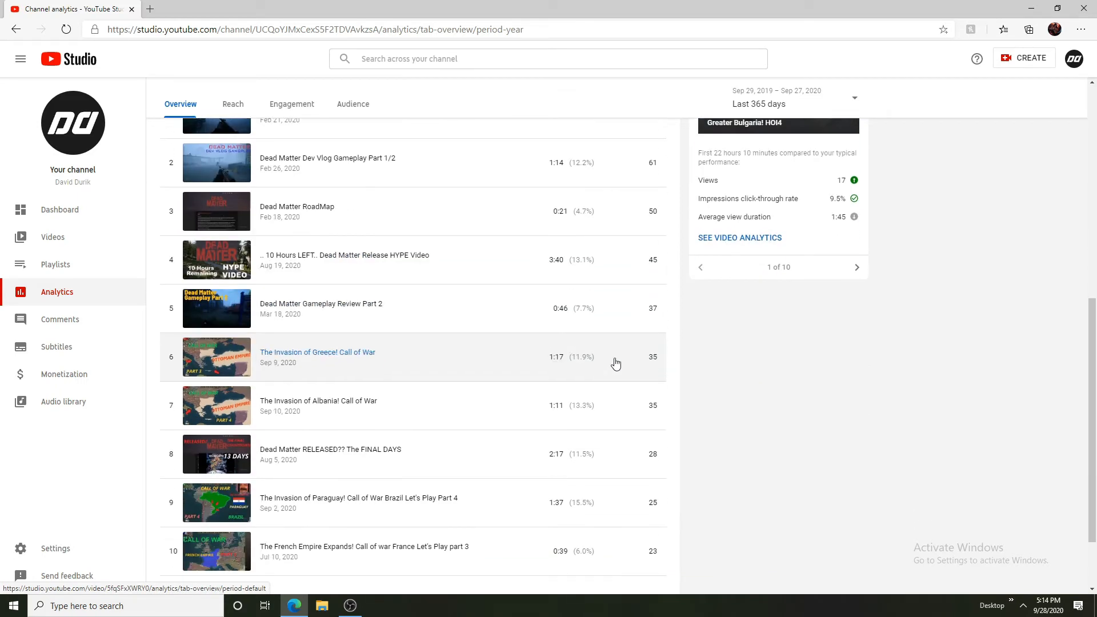
scroll("down", 3)
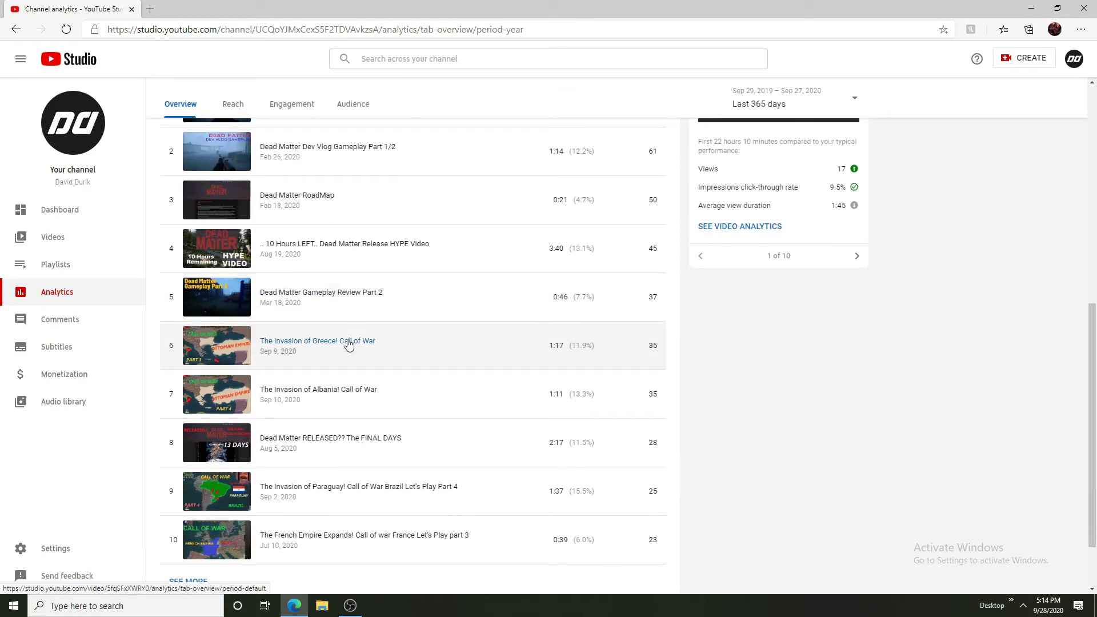
scroll("down", 3)
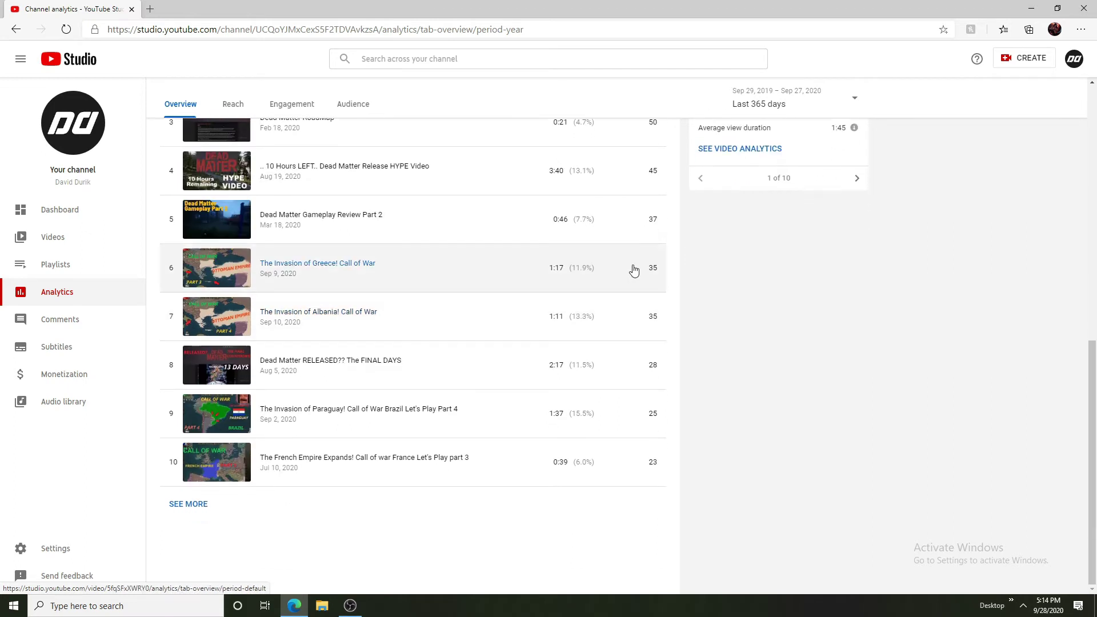
mouse_move(643, 293)
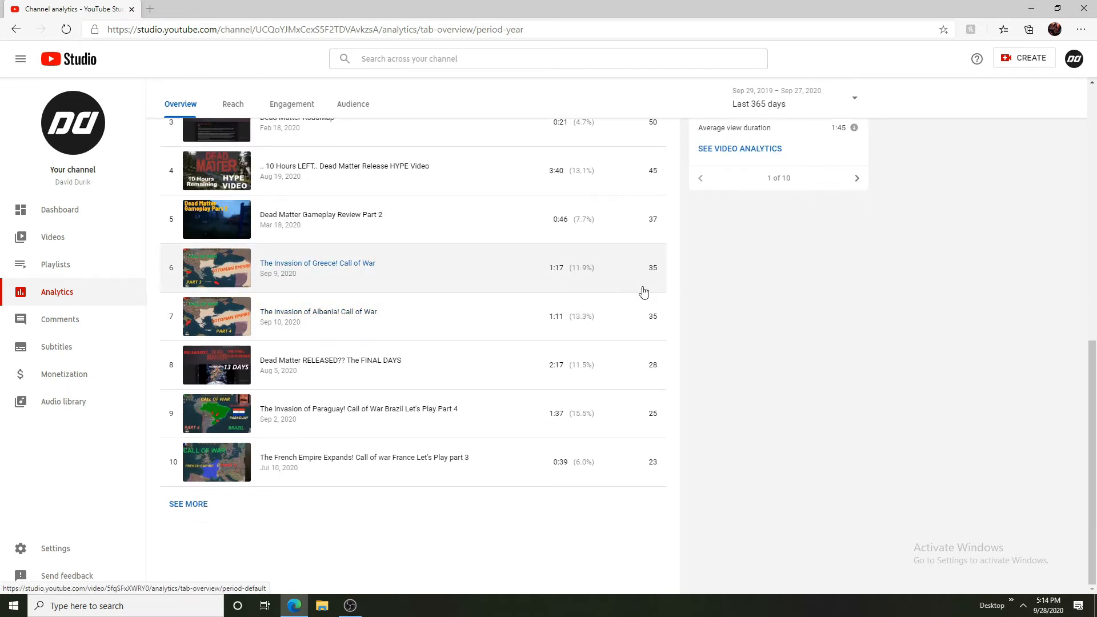
mouse_move(677, 281)
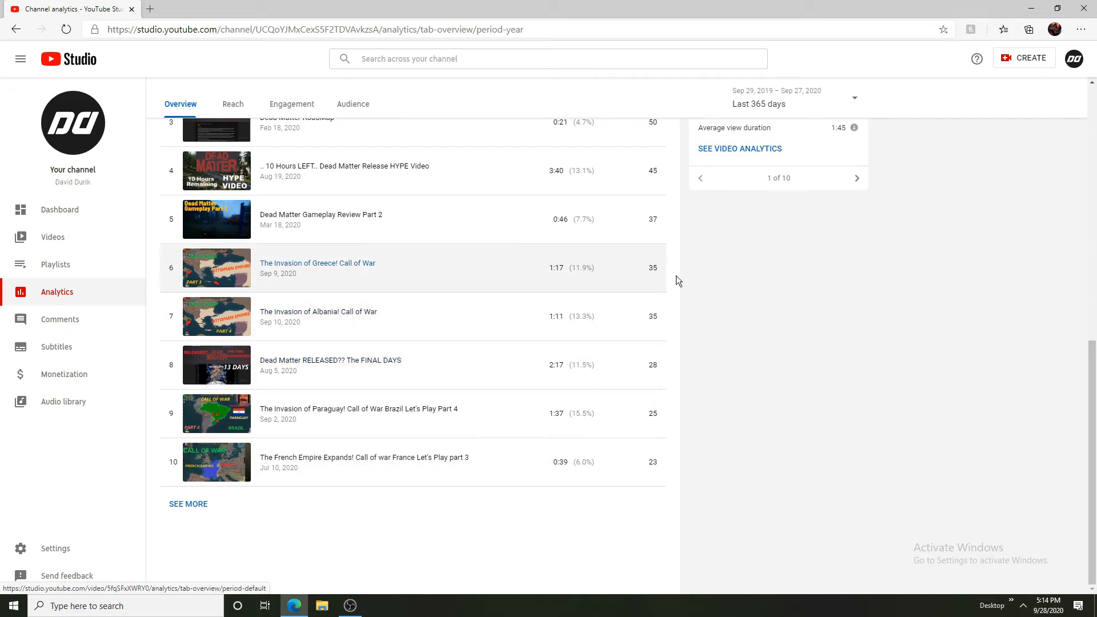
scroll("up", 3)
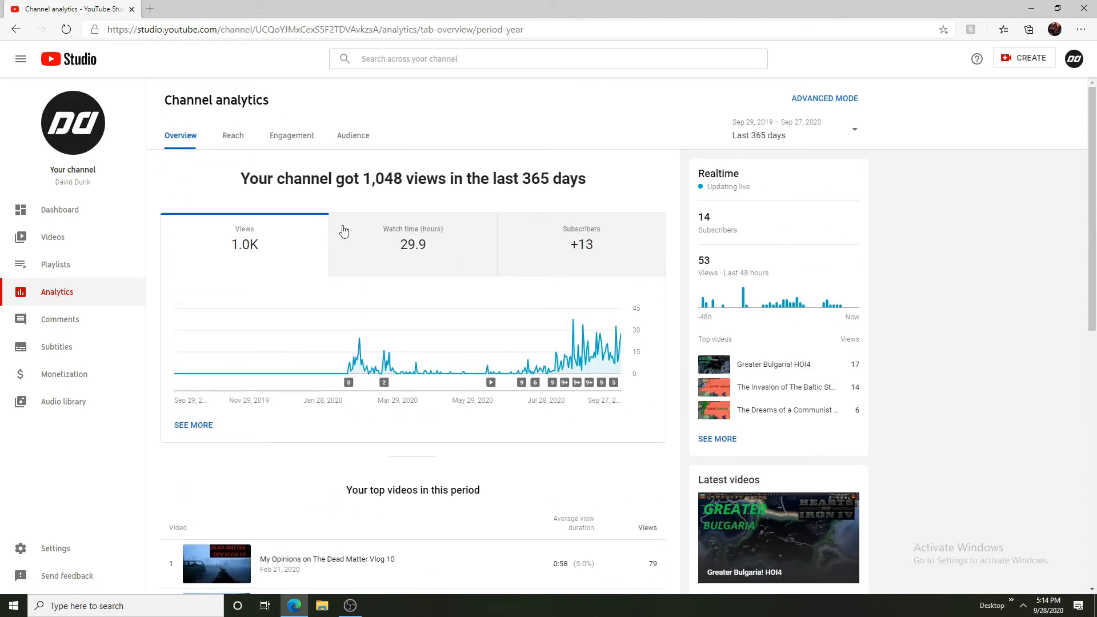
Chart subscriber changes and set the analytics range back to Last 28 days (446 views)
left_click(413, 244)
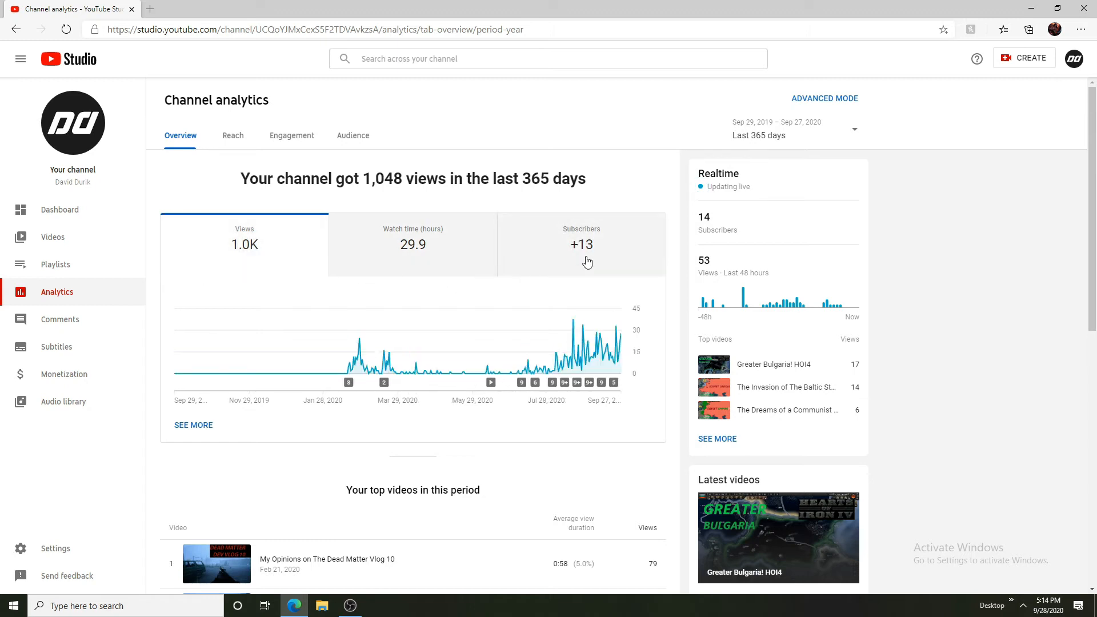
left_click(581, 244)
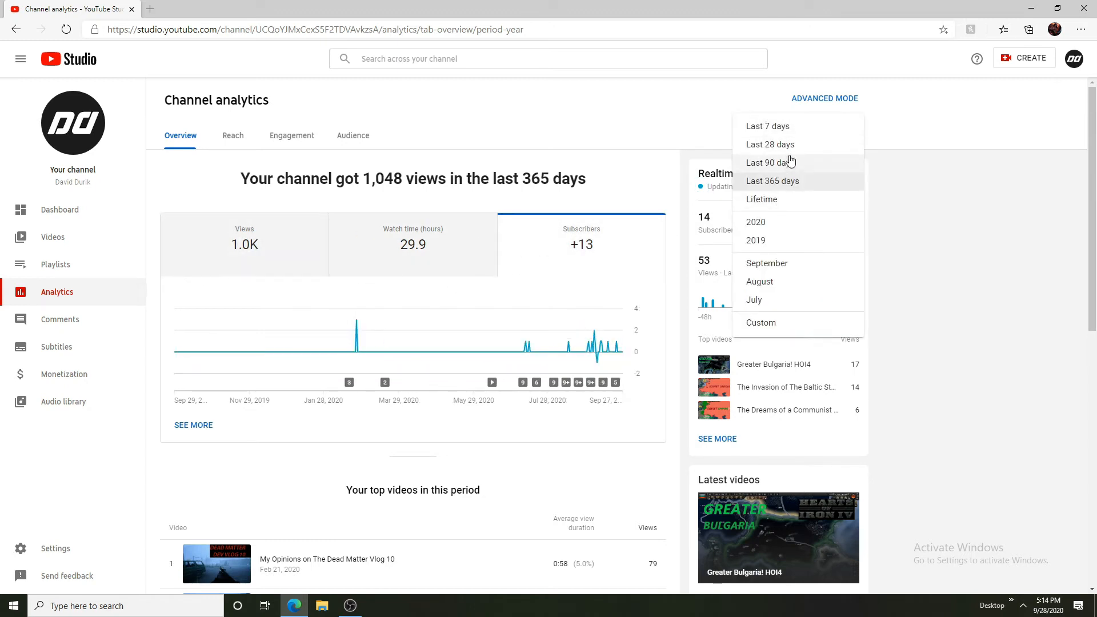
left_click(769, 162)
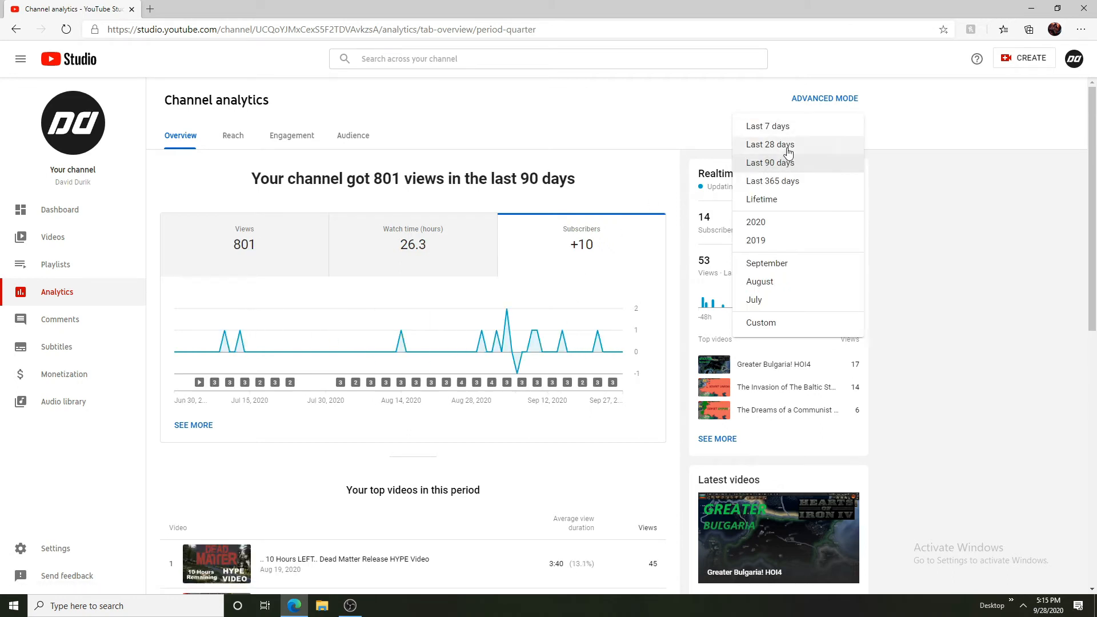
left_click(769, 144)
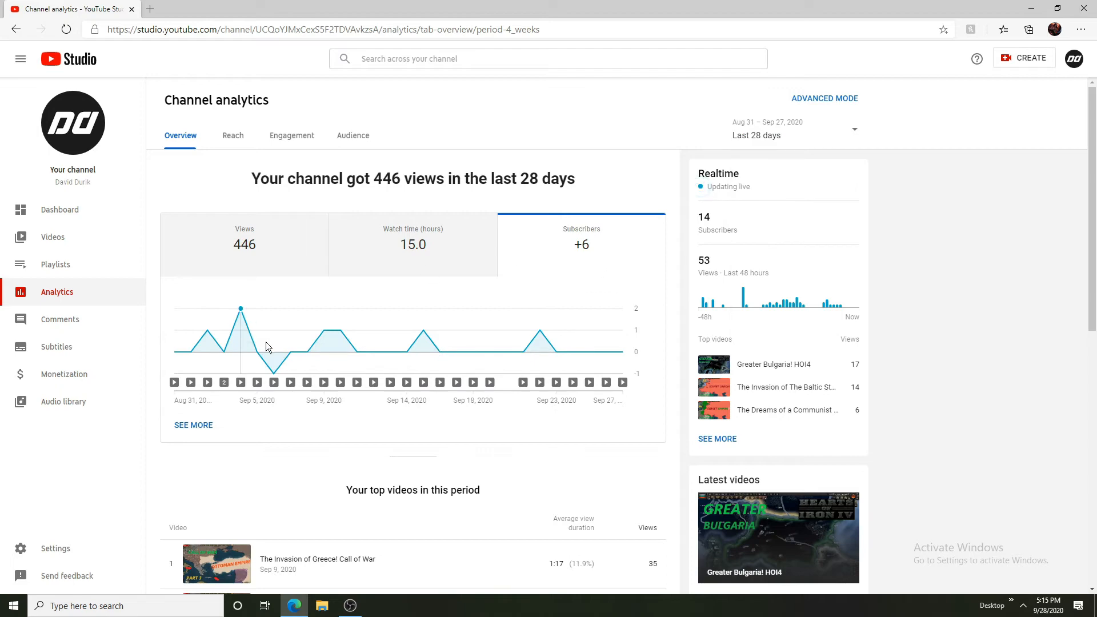
mouse_move(241, 308)
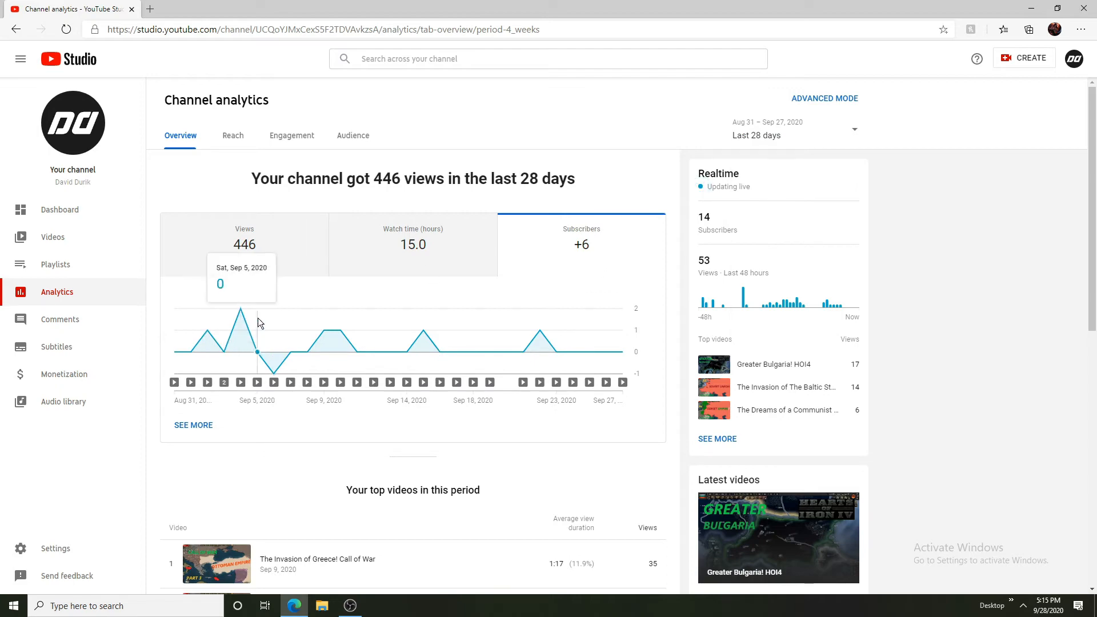
mouse_move(340, 330)
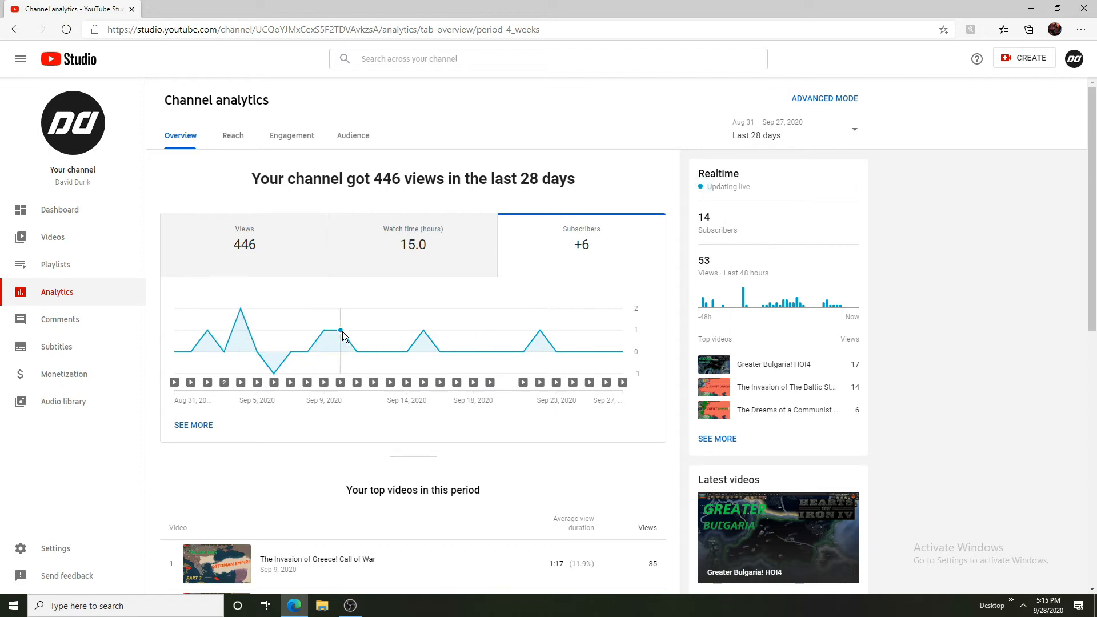
mouse_move(494, 287)
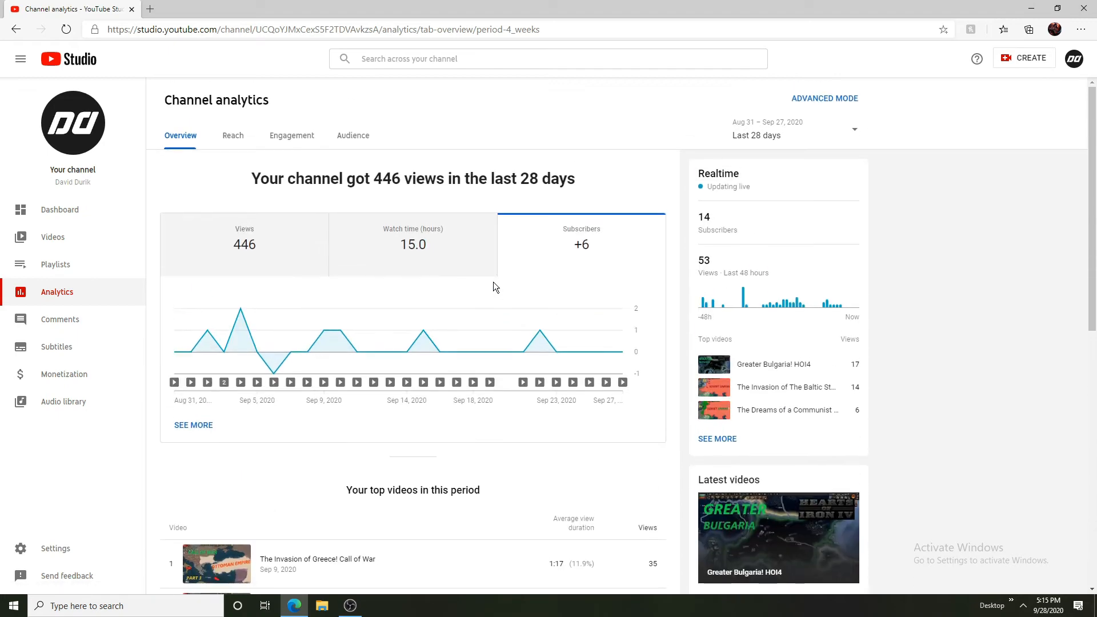
mouse_move(375, 277)
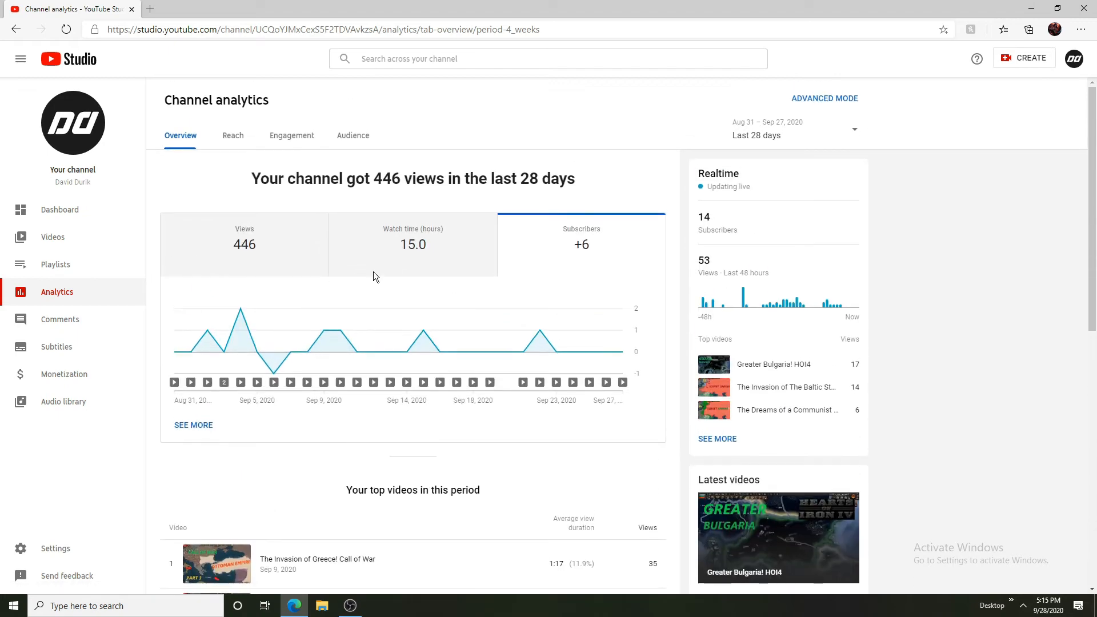
Browse the top videos list led by "The Invasion of Greece!"
scroll("down", 3)
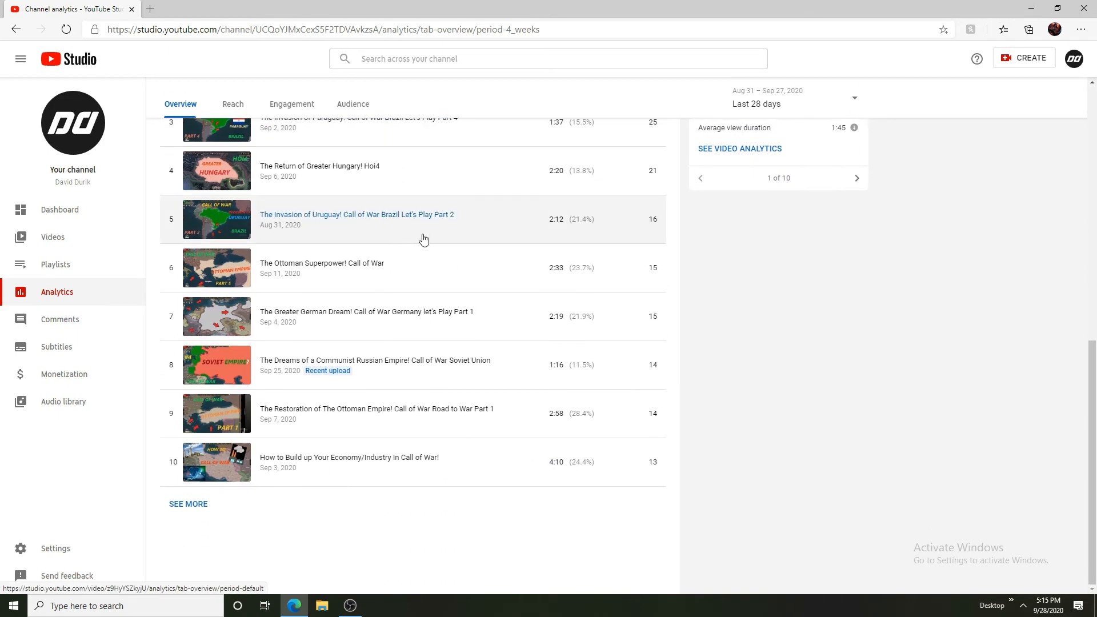
scroll("up", 3)
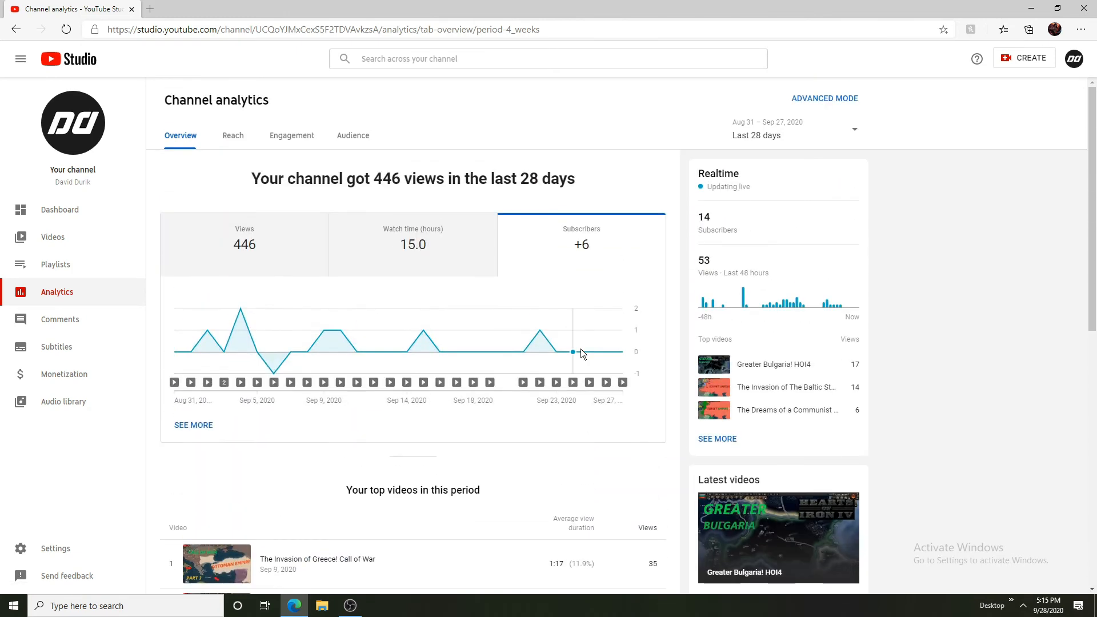
mouse_move(52, 237)
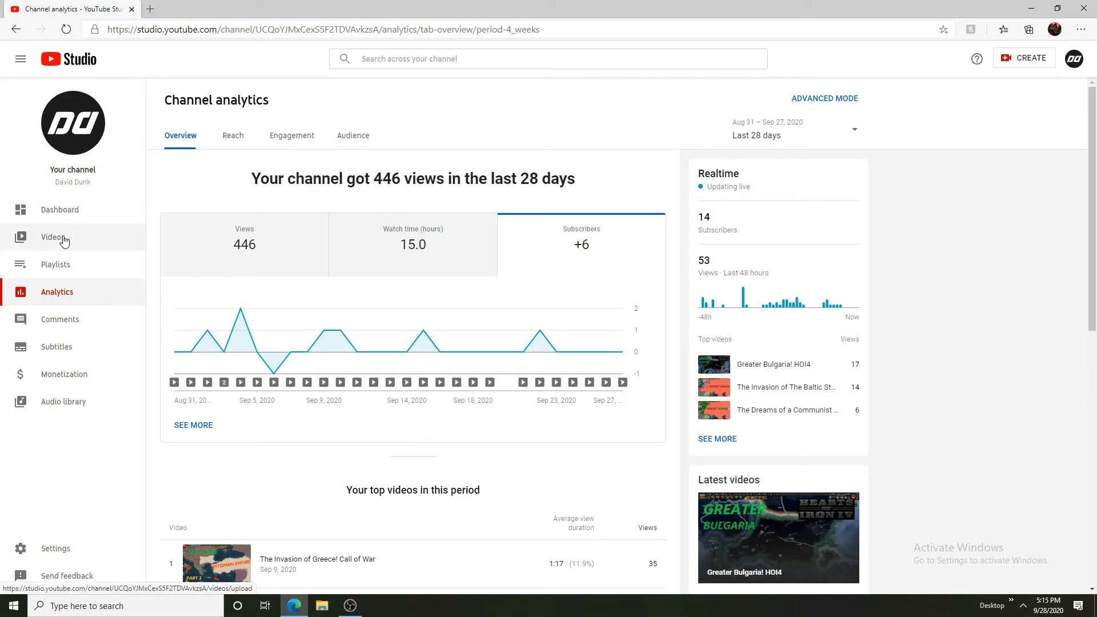
scroll("down", 3)
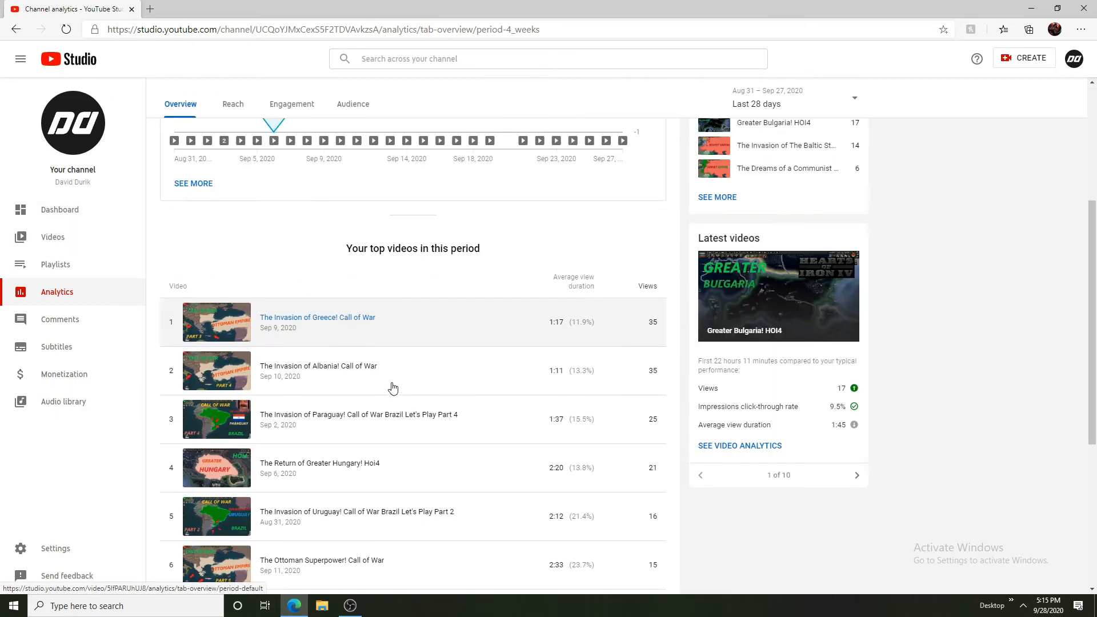
scroll("up", 3)
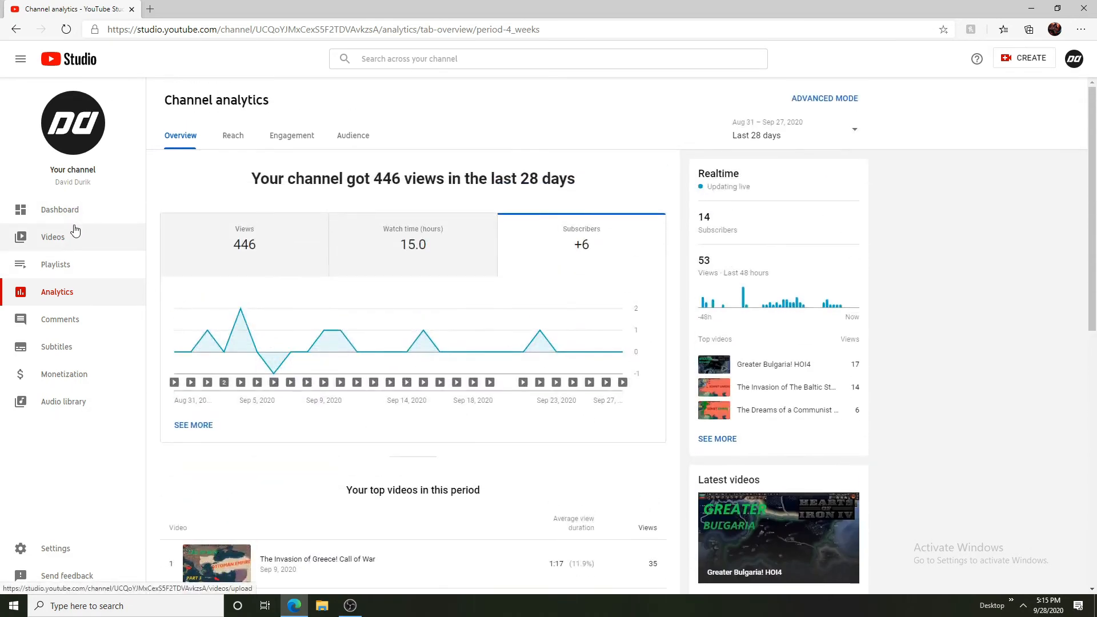
Browse the Uploads list of September Call of War episodes with their views, comments and likes
left_click(53, 237)
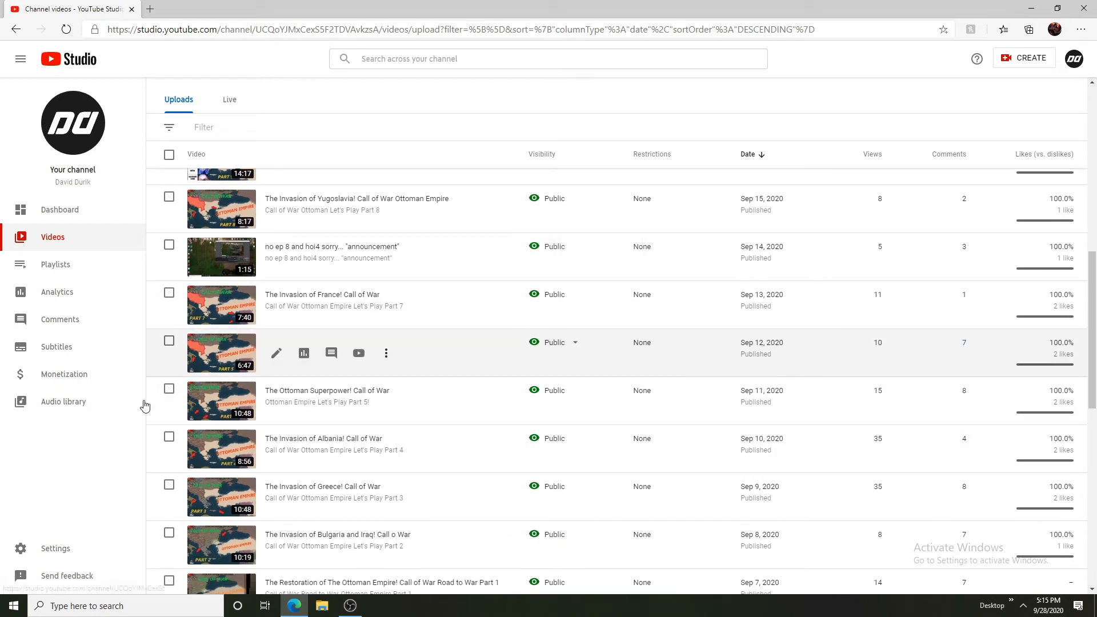
scroll("down", 3)
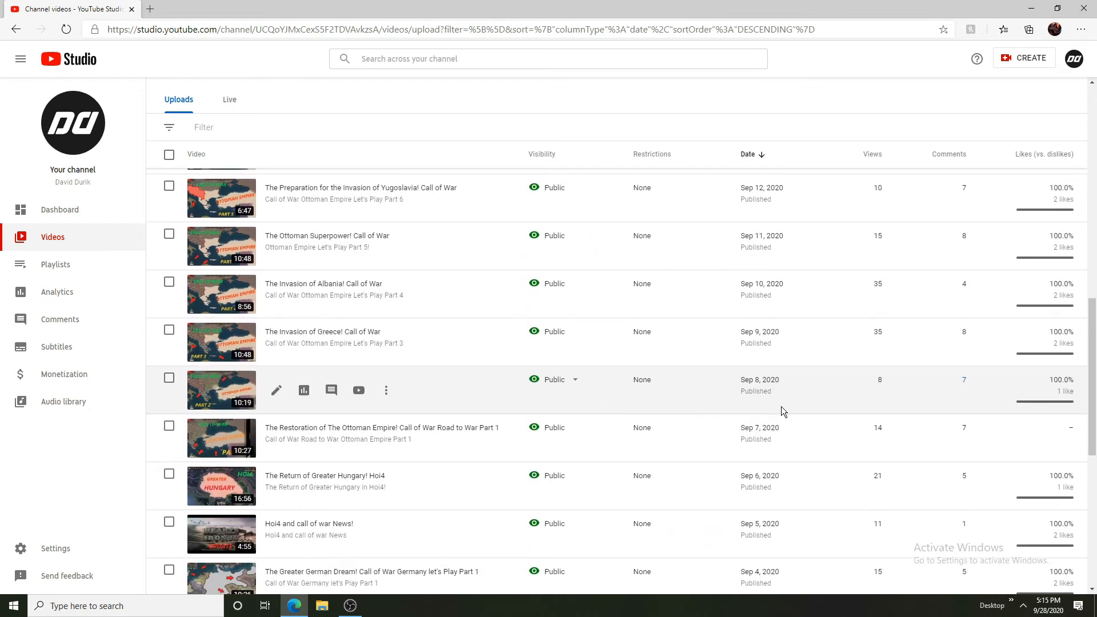
scroll("up", 3)
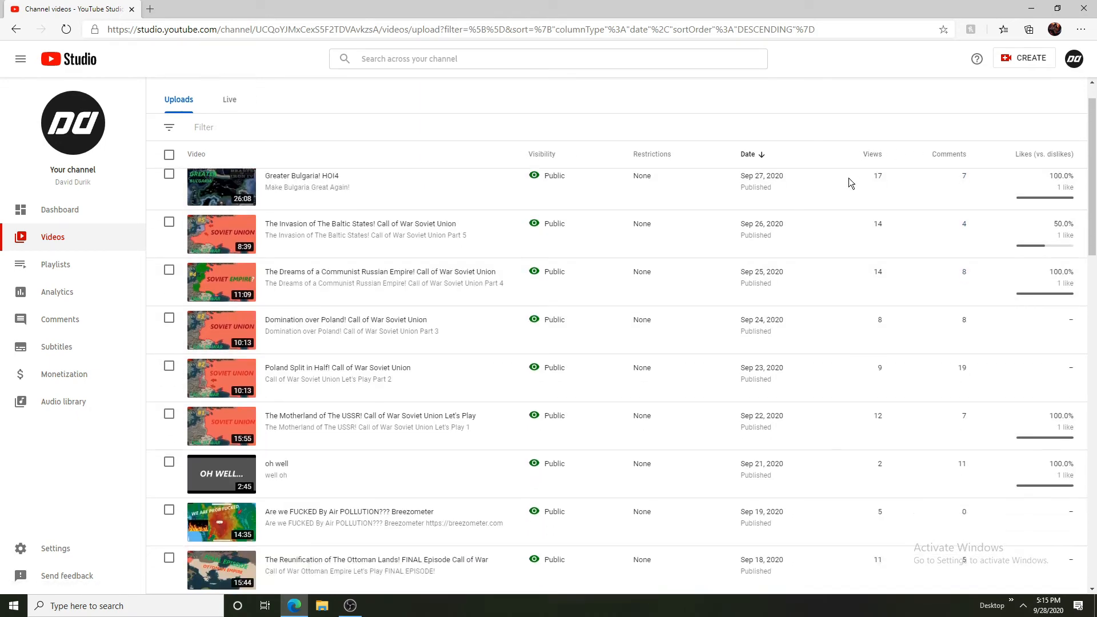
scroll("down", 3)
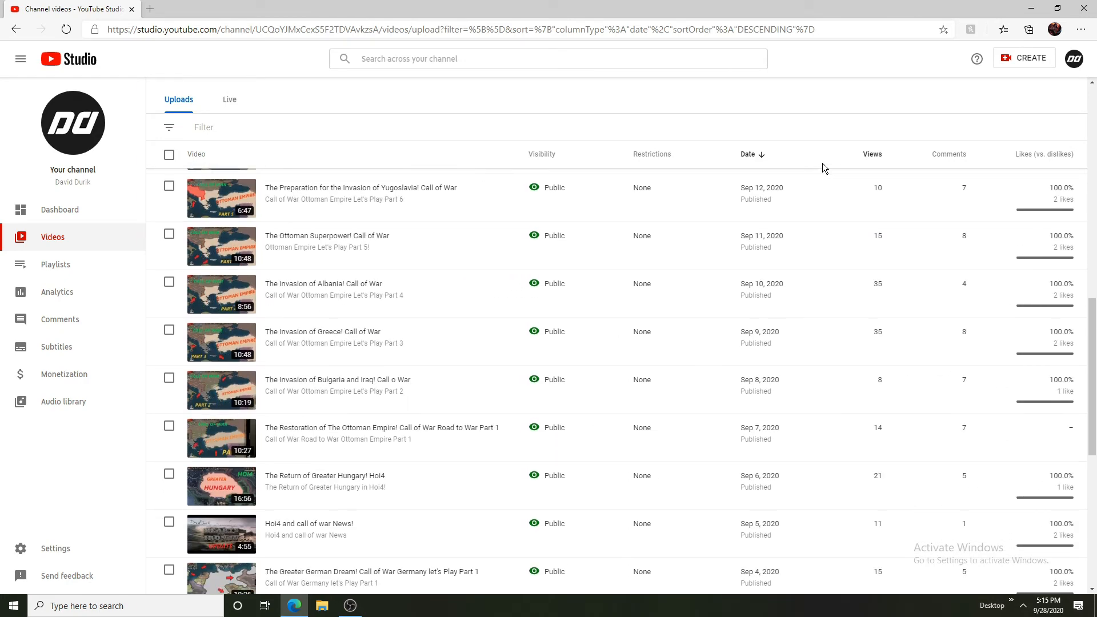
scroll("down", 3)
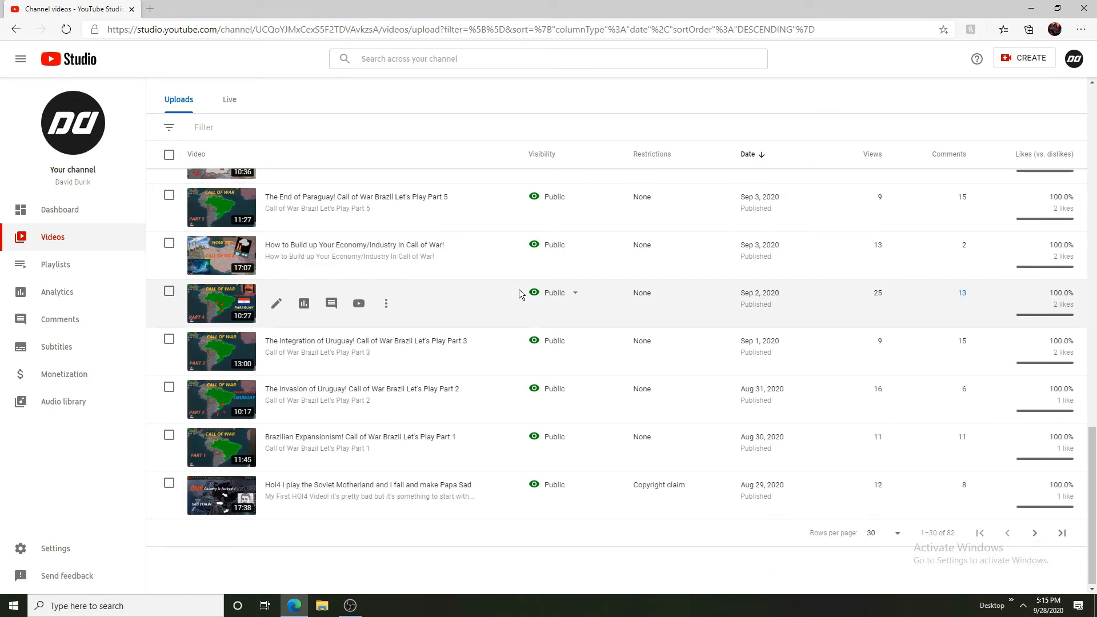
scroll("up", 3)
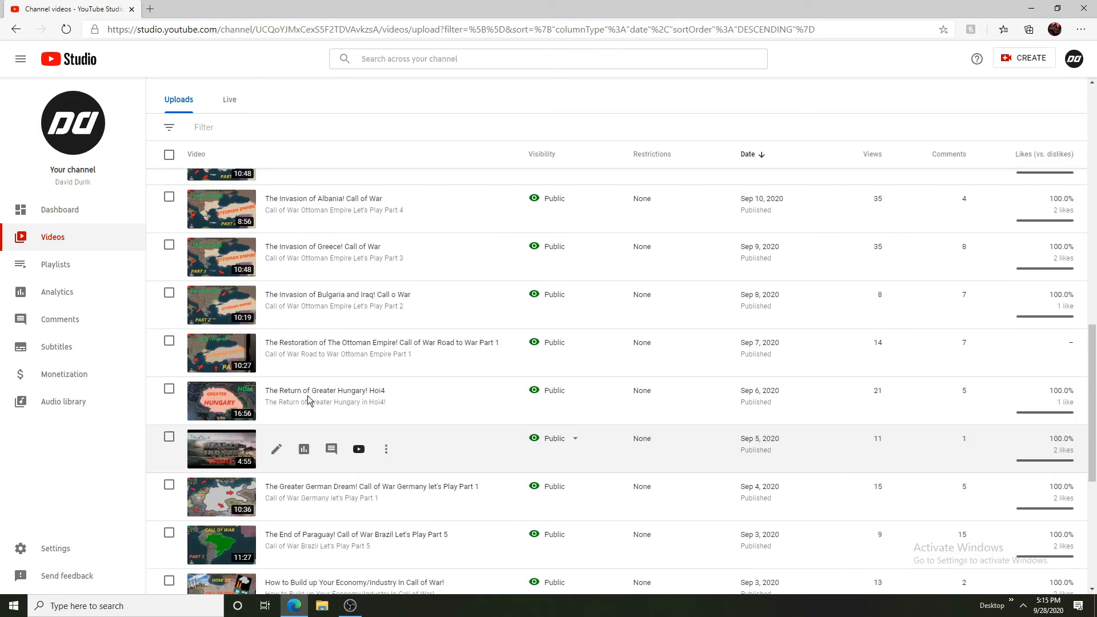
scroll("up", 3)
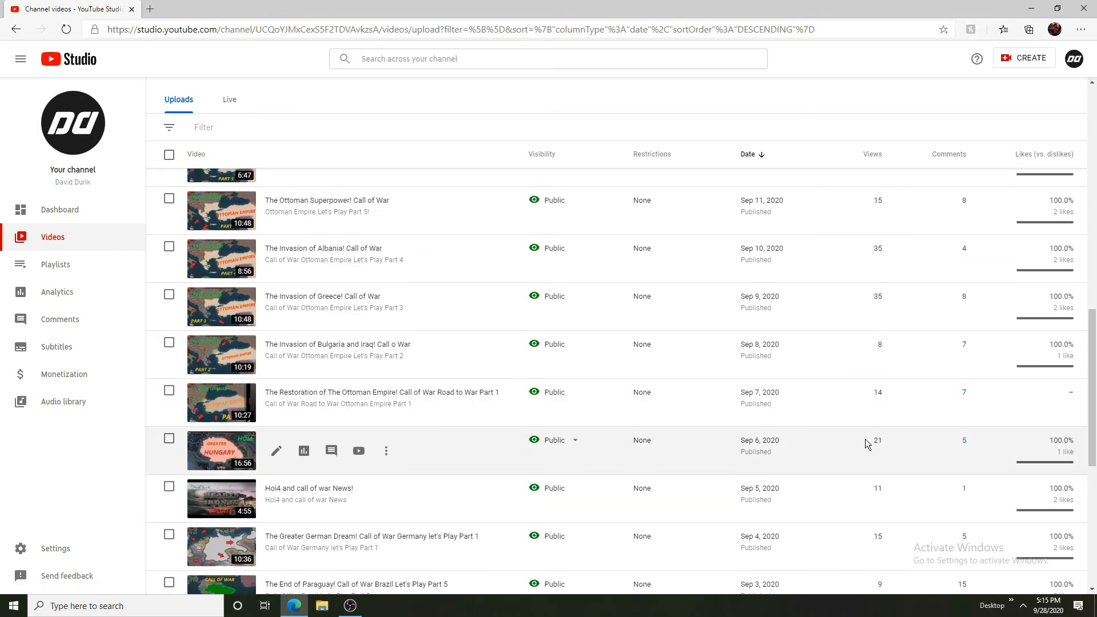
mouse_move(923, 450)
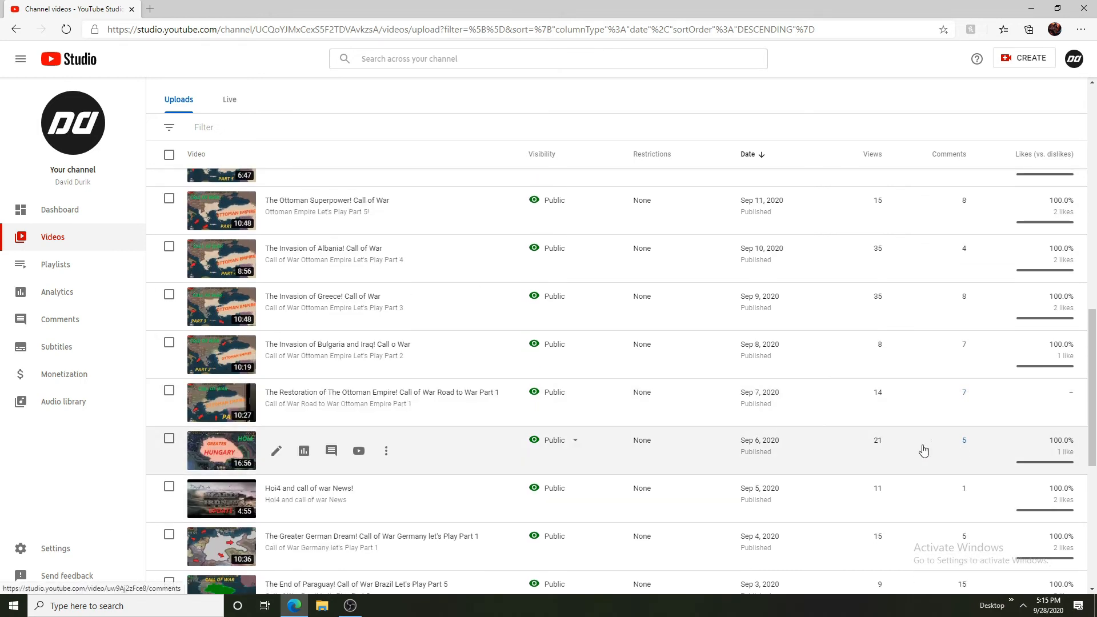
left_click(303, 450)
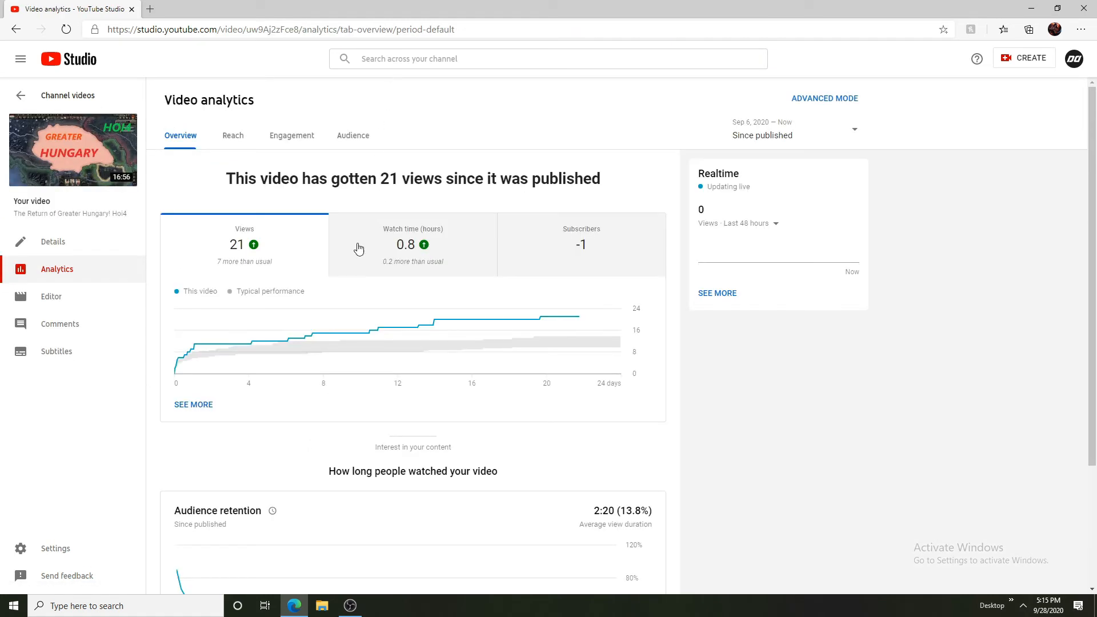
mouse_move(251, 269)
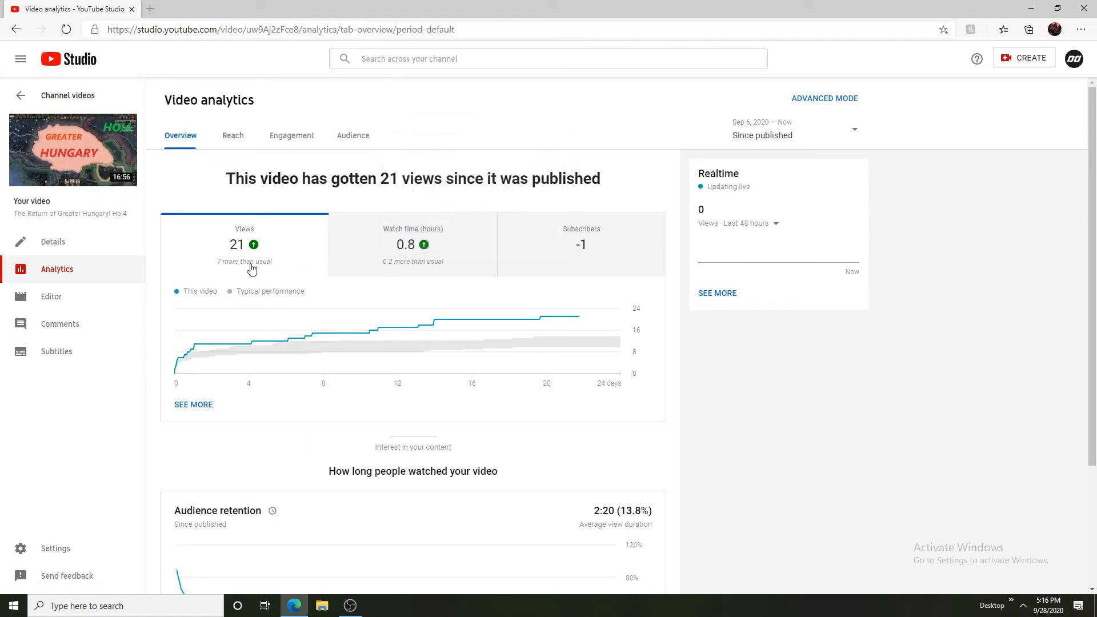
left_click(580, 244)
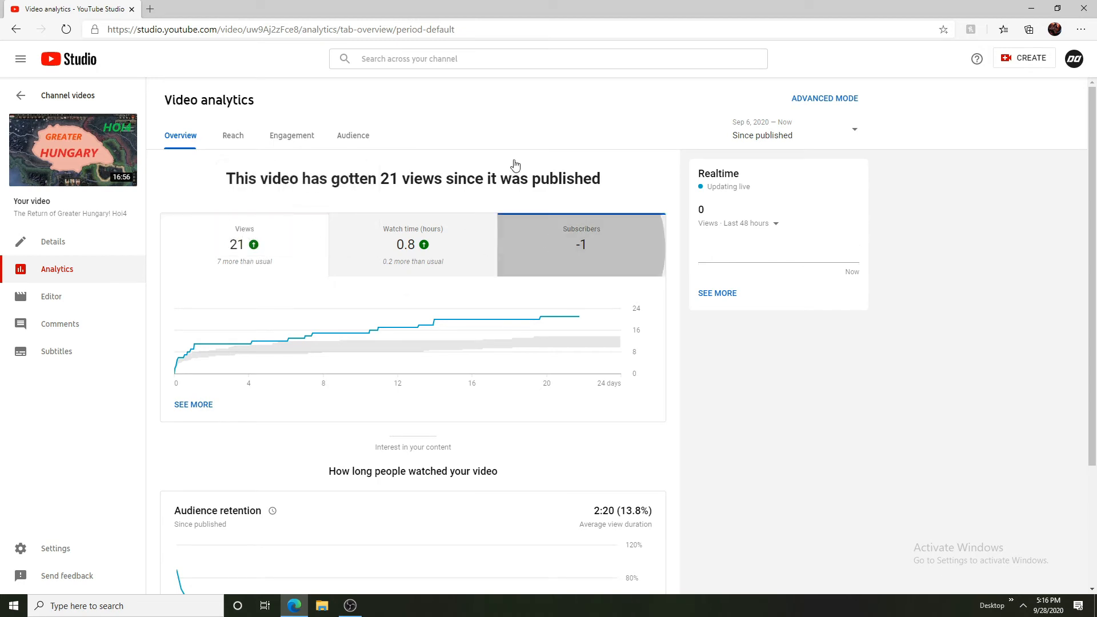
left_click(580, 245)
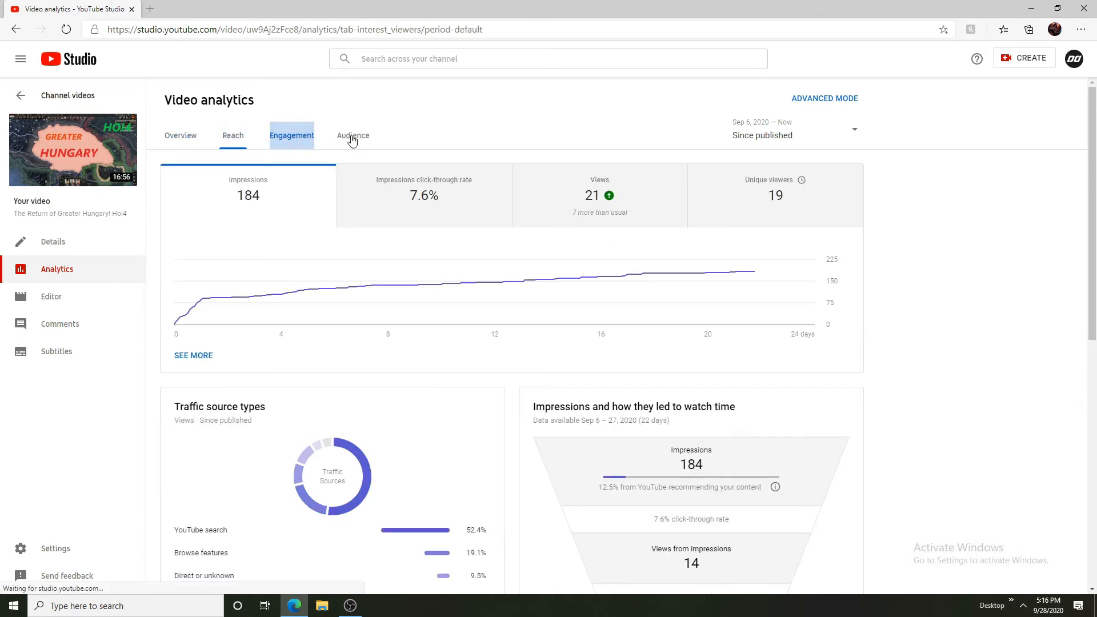
left_click(353, 135)
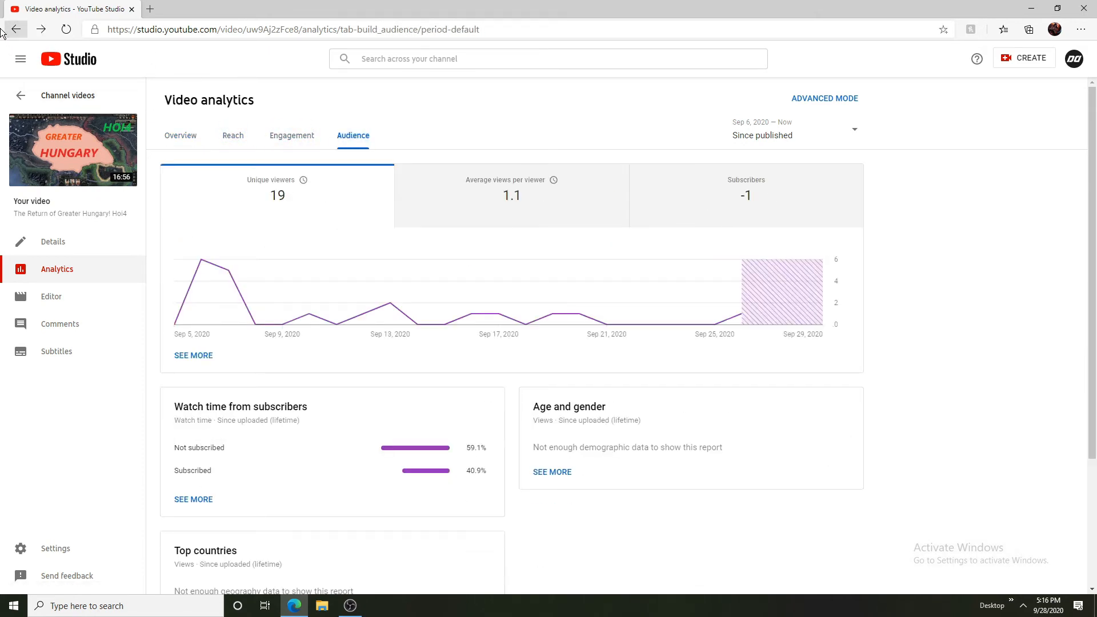
left_click(232, 135)
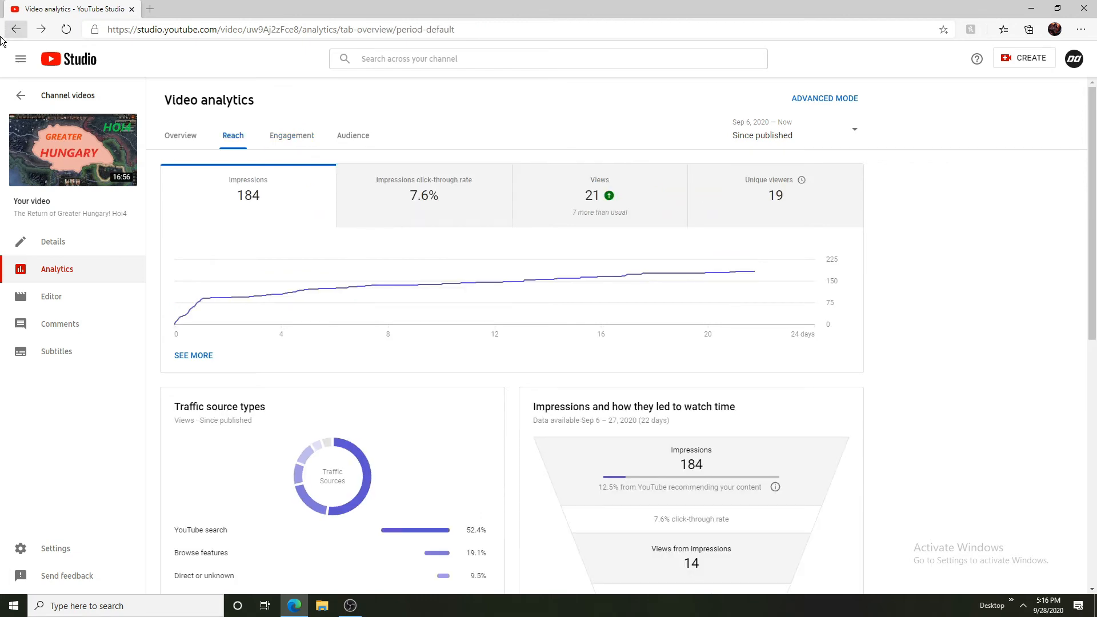
left_click(16, 30)
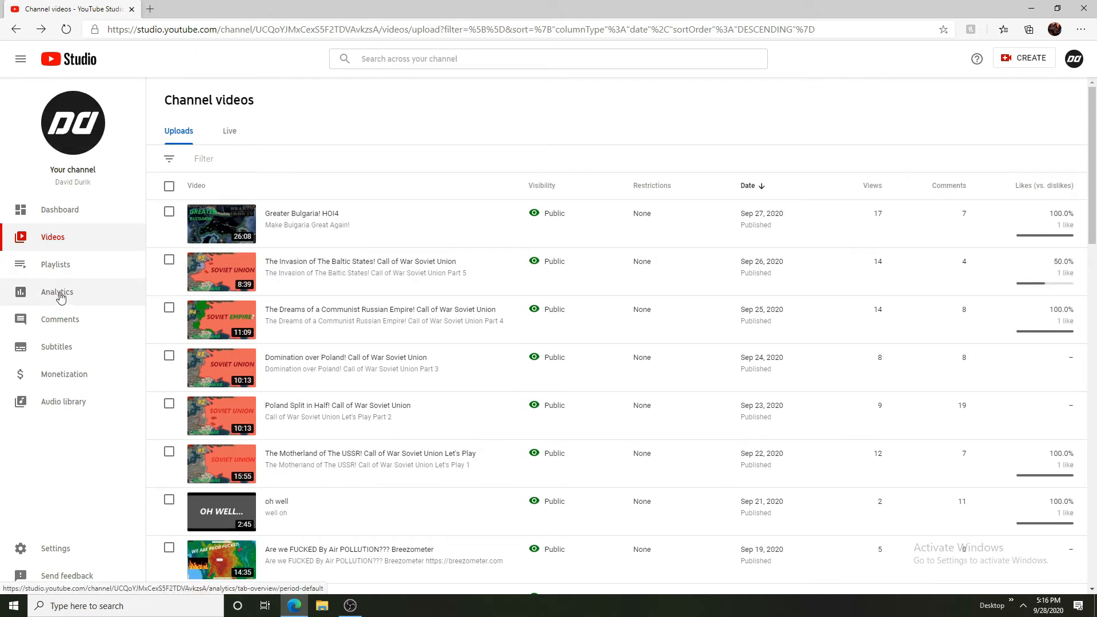
In Advanced Mode, break down 28-day views by traffic source as a bar chart, led by YouTube search with 202
left_click(57, 291)
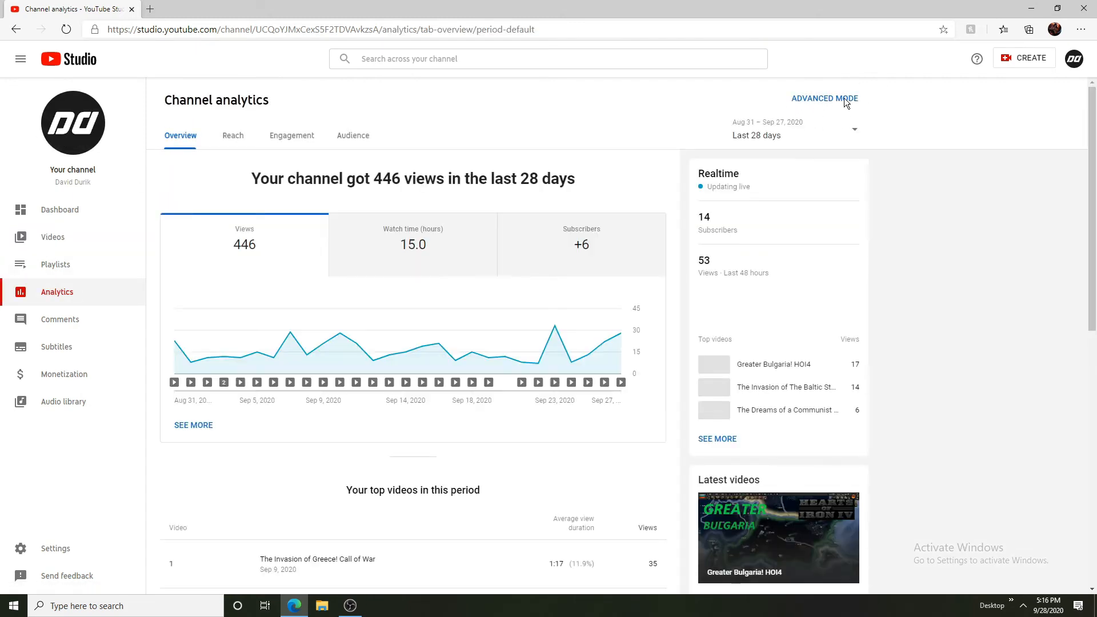
left_click(824, 98)
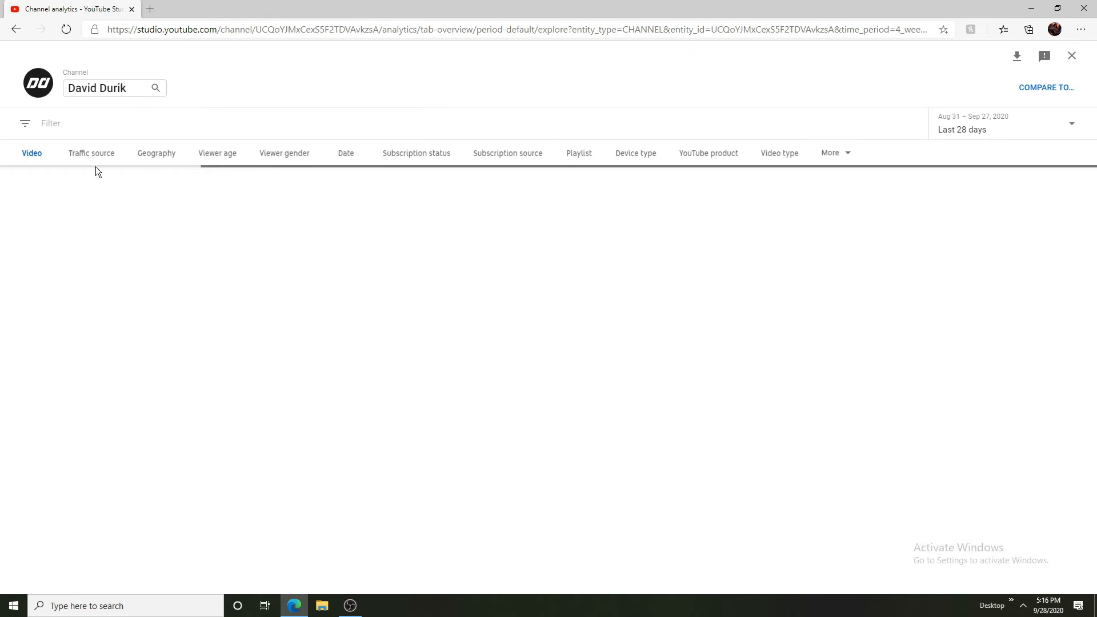
left_click(91, 152)
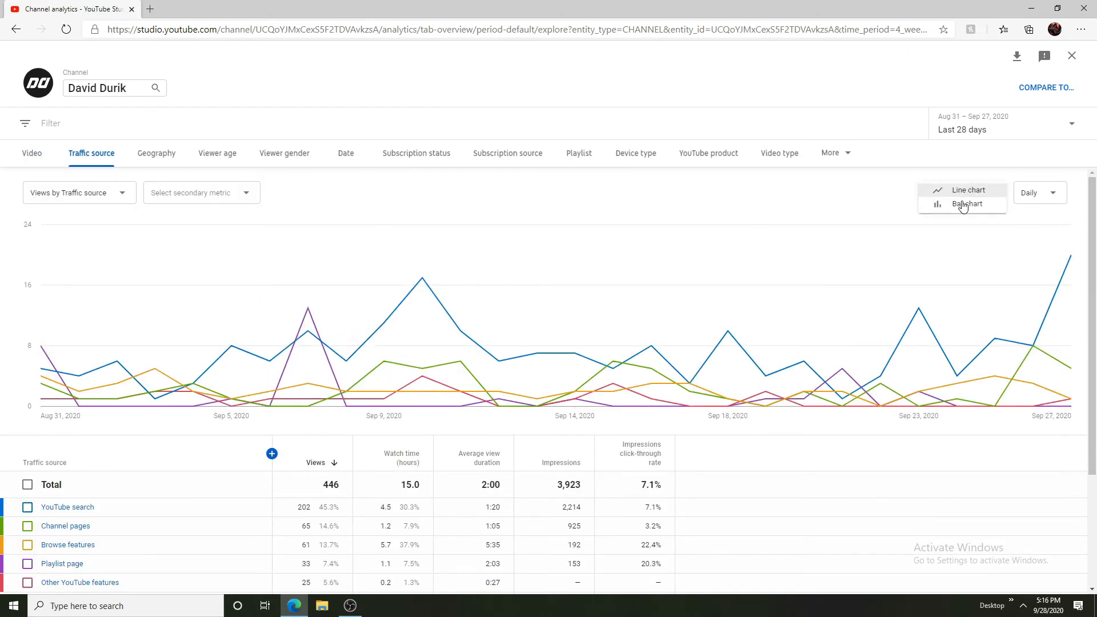
left_click(968, 203)
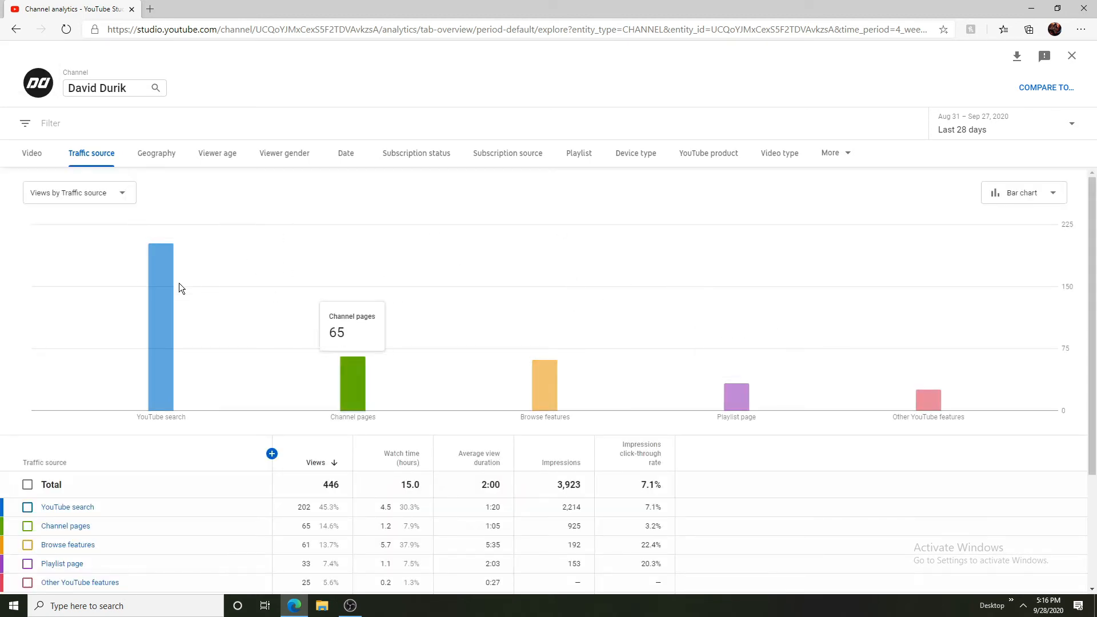
mouse_move(544, 385)
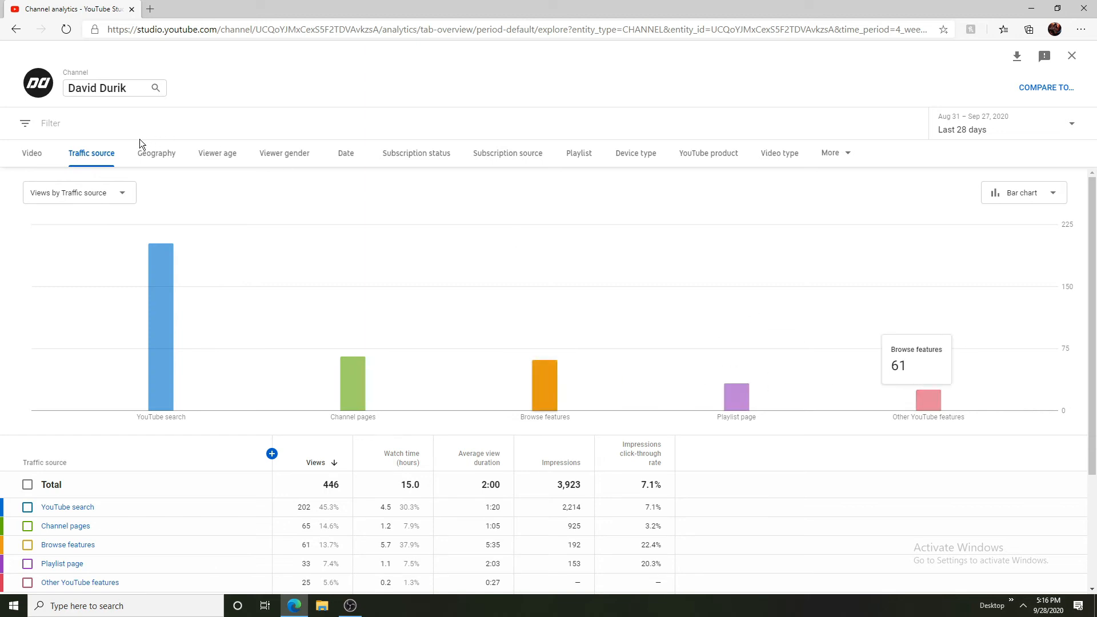
mouse_move(163, 160)
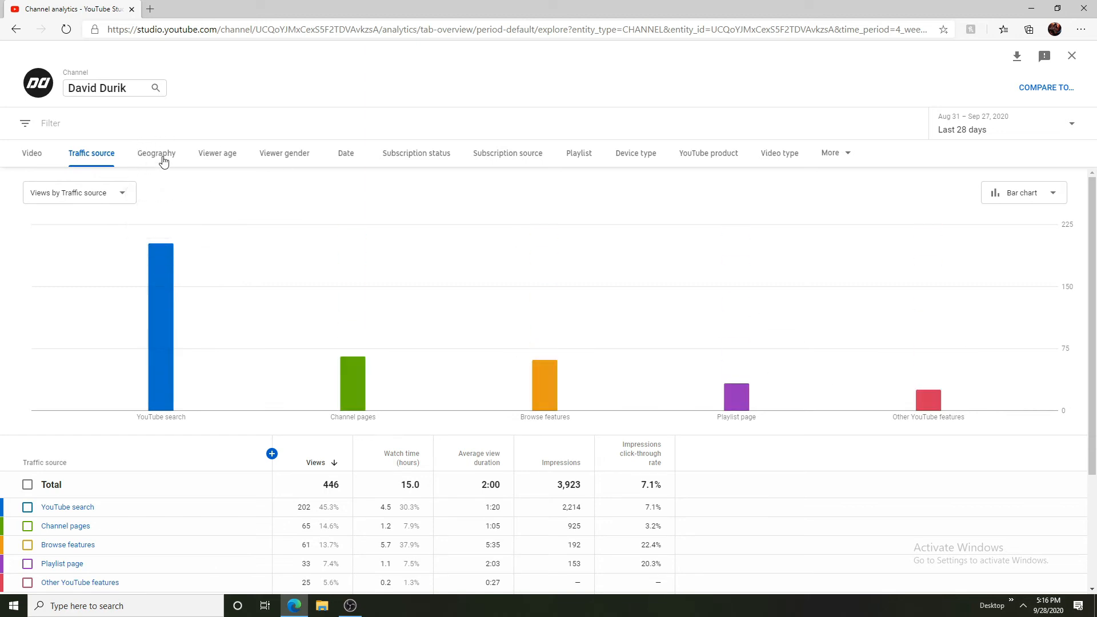
Break down views by geography, showing India at 13 and Germany at 10
left_click(157, 152)
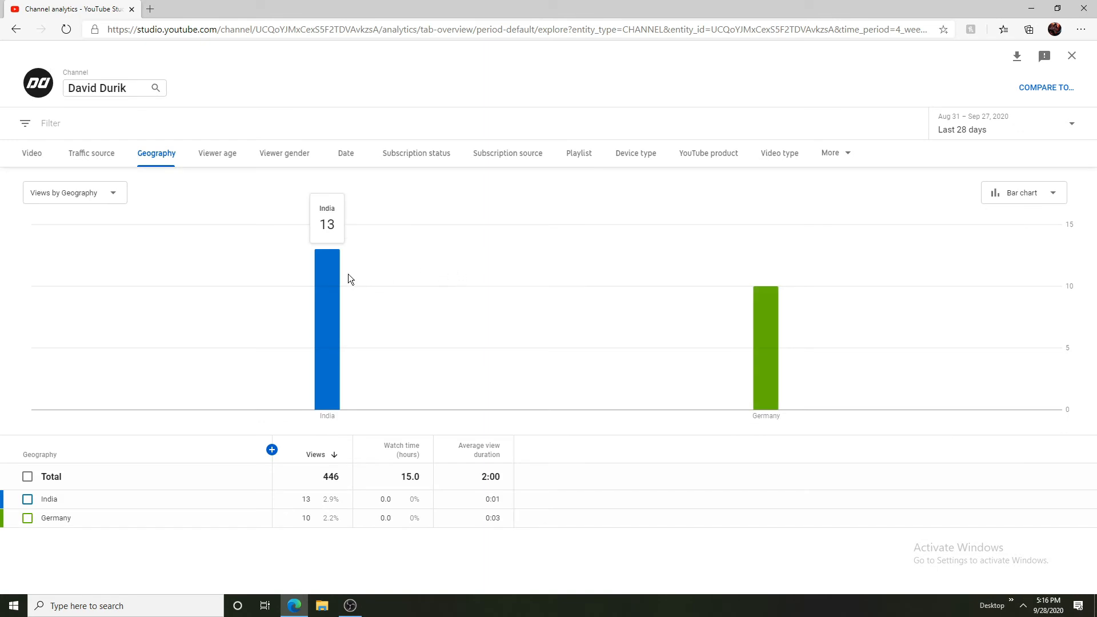
mouse_move(324, 281)
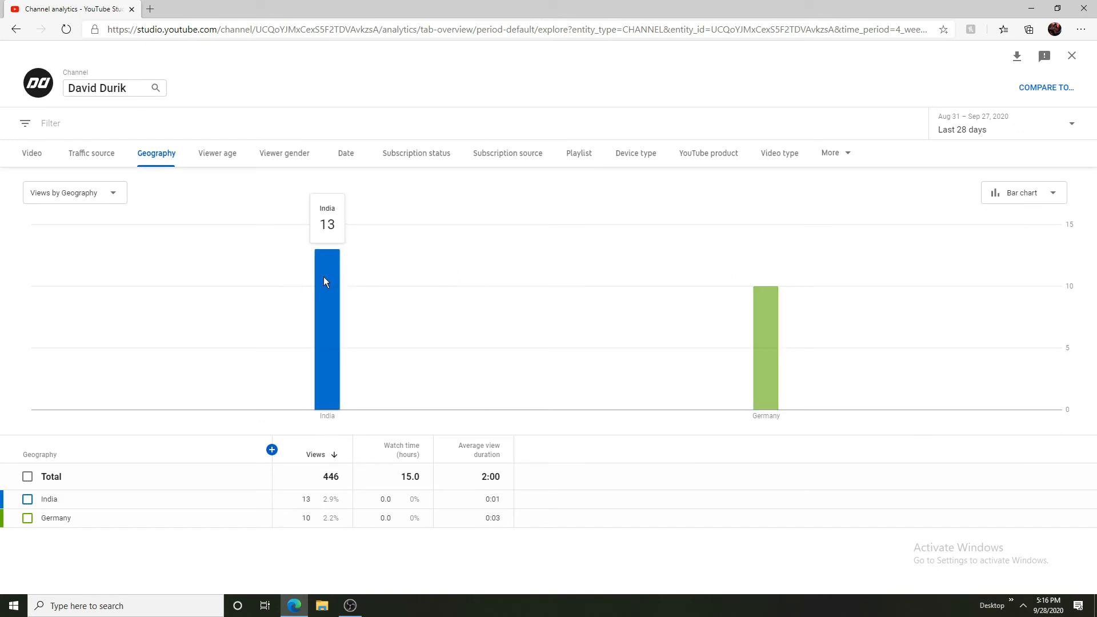
mouse_move(526, 276)
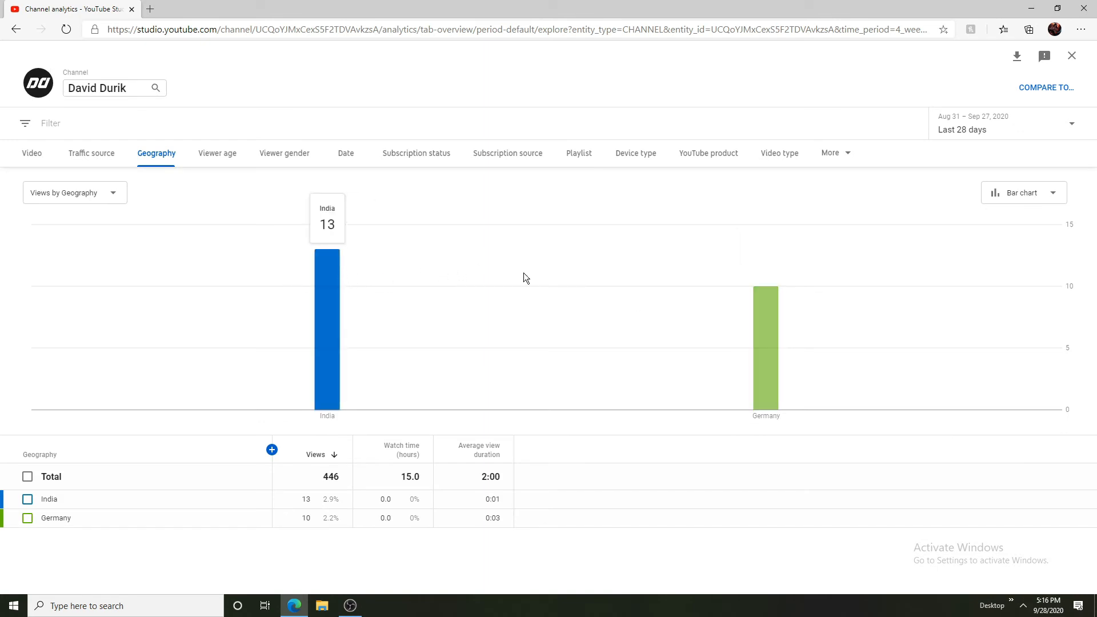
mouse_move(152, 414)
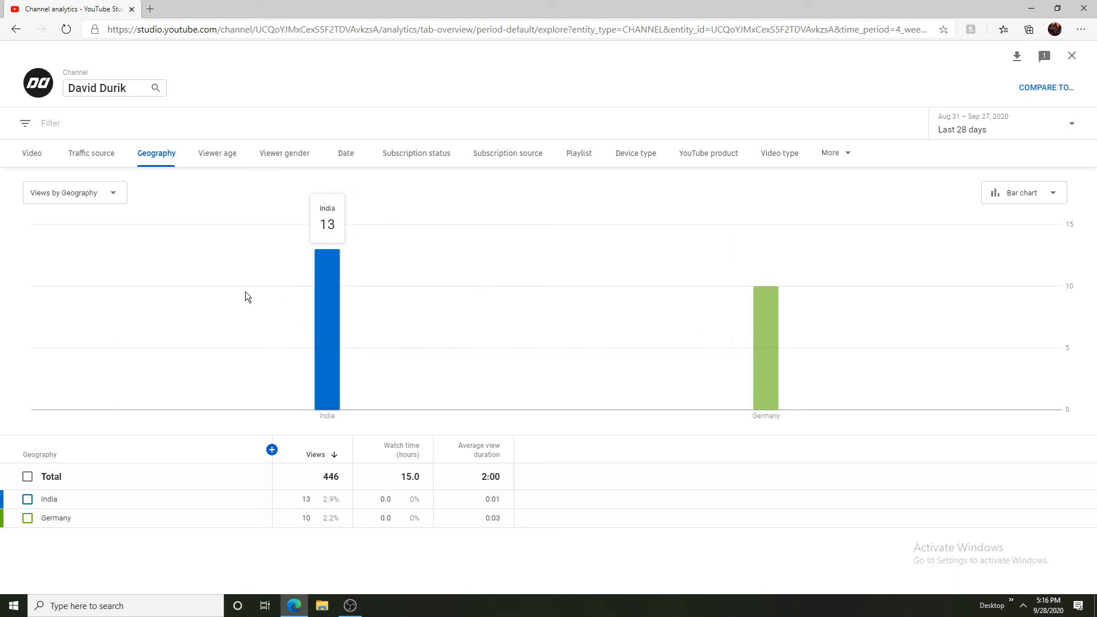
mouse_move(349, 214)
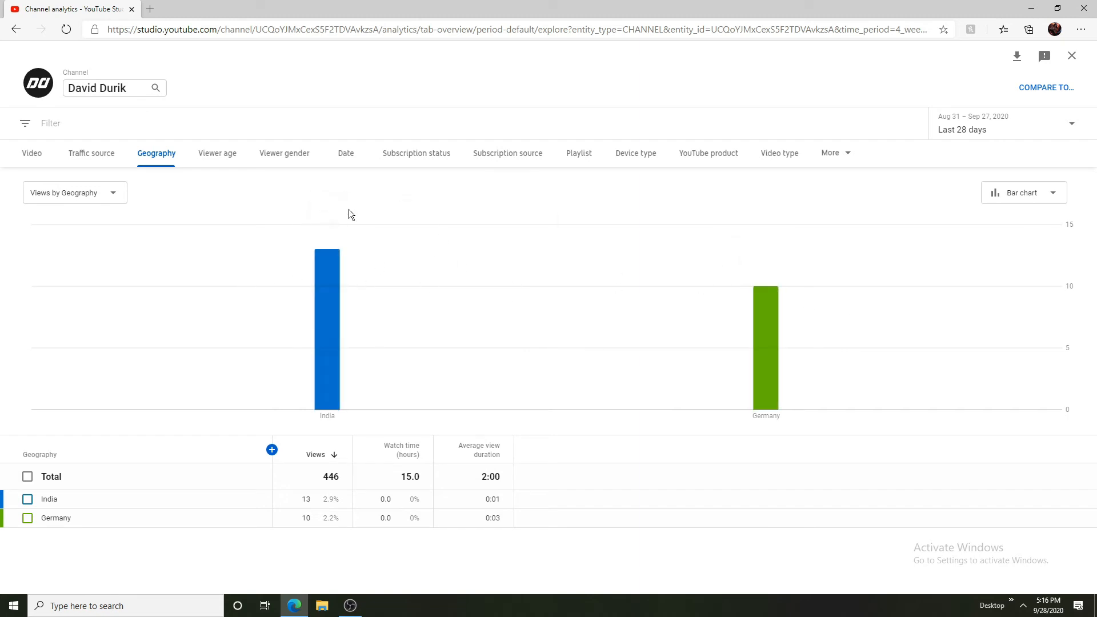
mouse_move(217, 152)
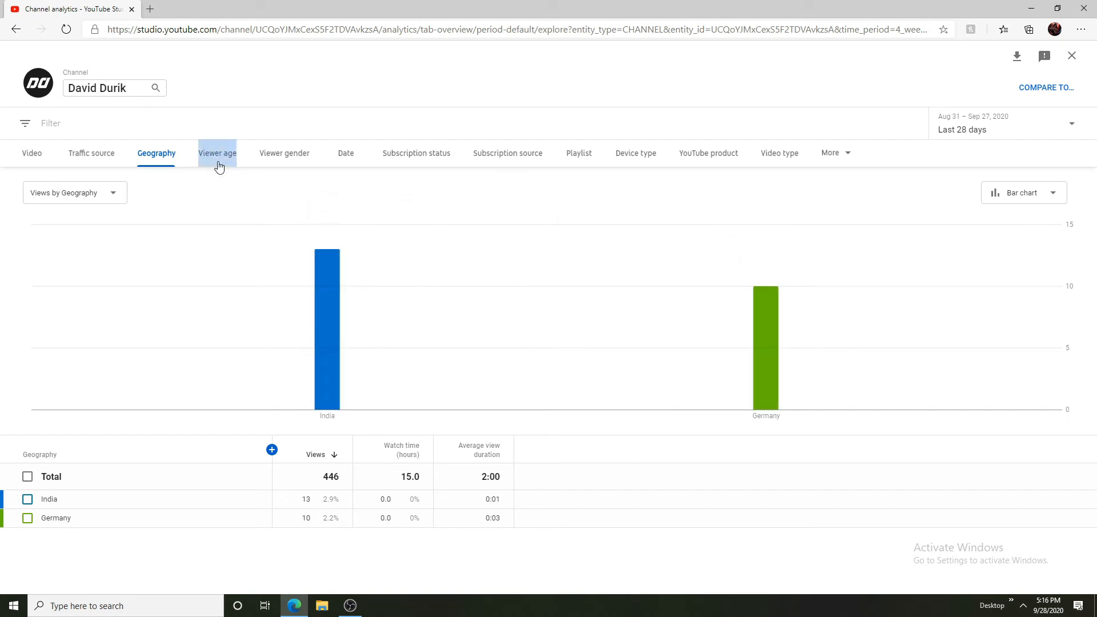
mouse_move(327, 315)
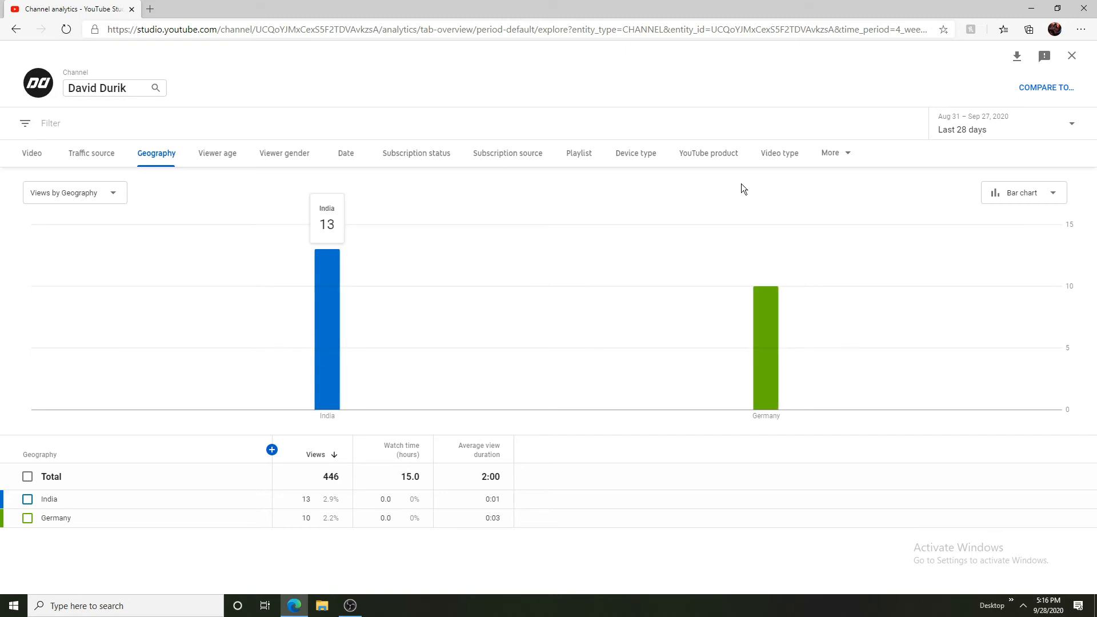
mouse_move(765, 350)
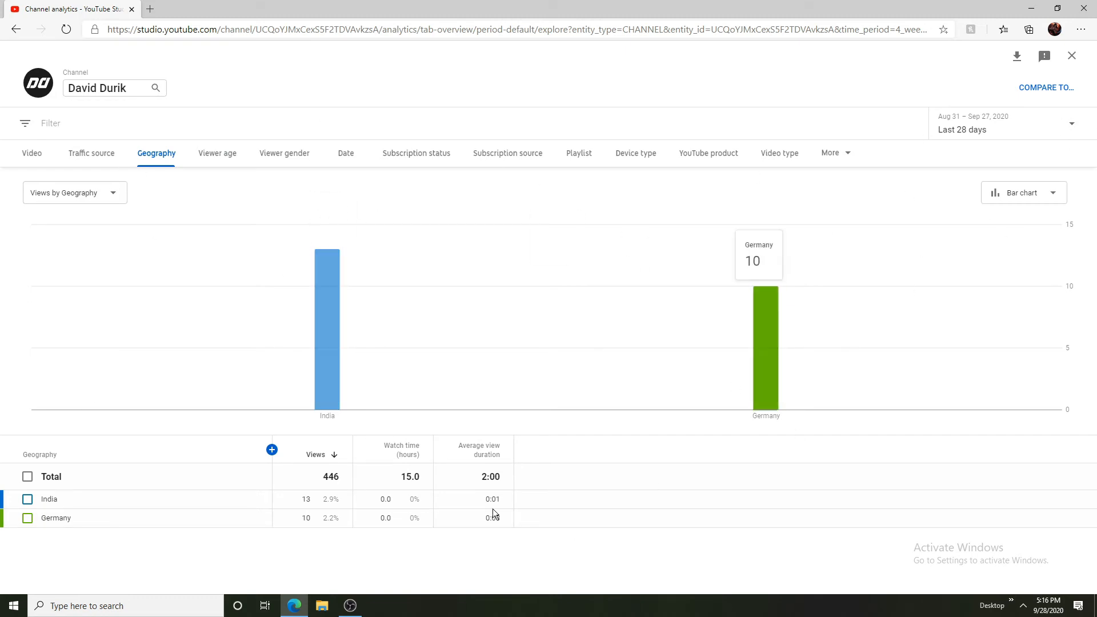
mouse_move(266, 193)
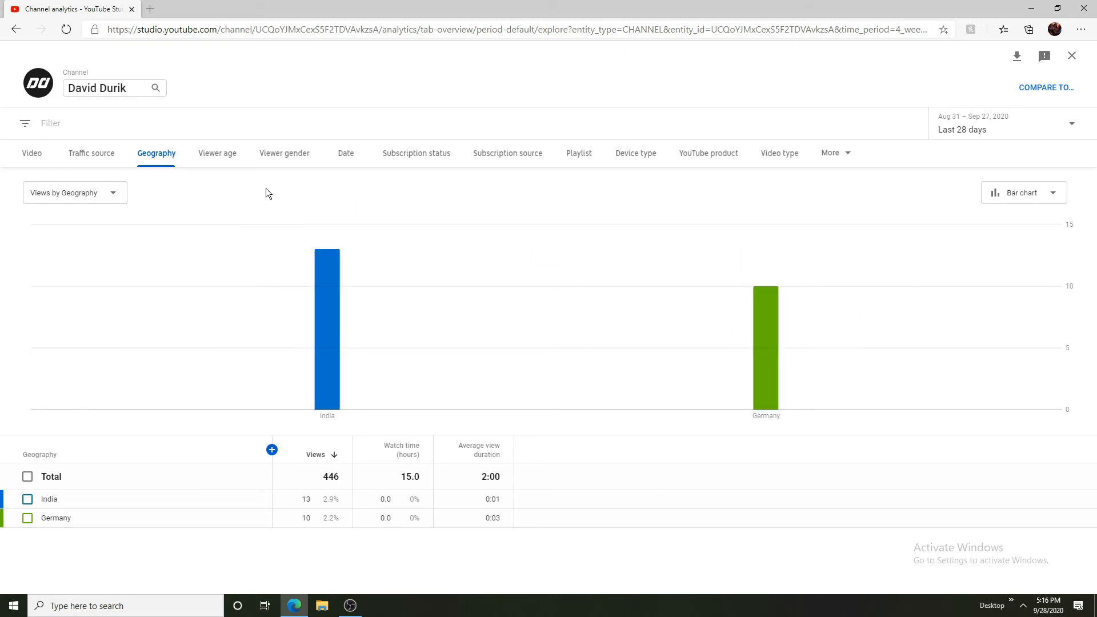
mouse_move(252, 219)
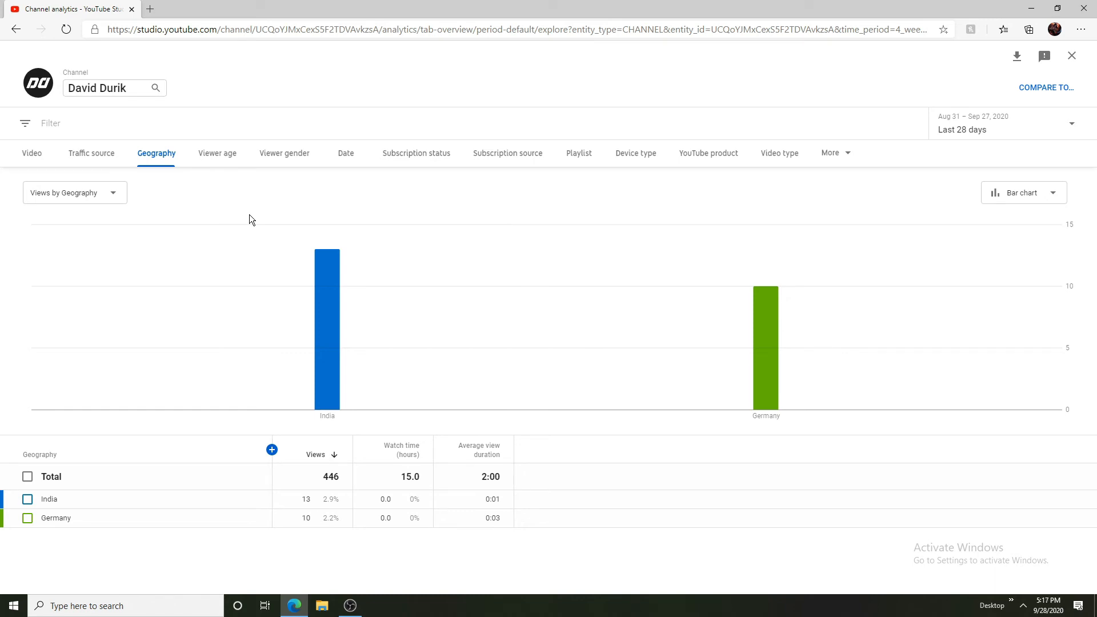
mouse_move(255, 219)
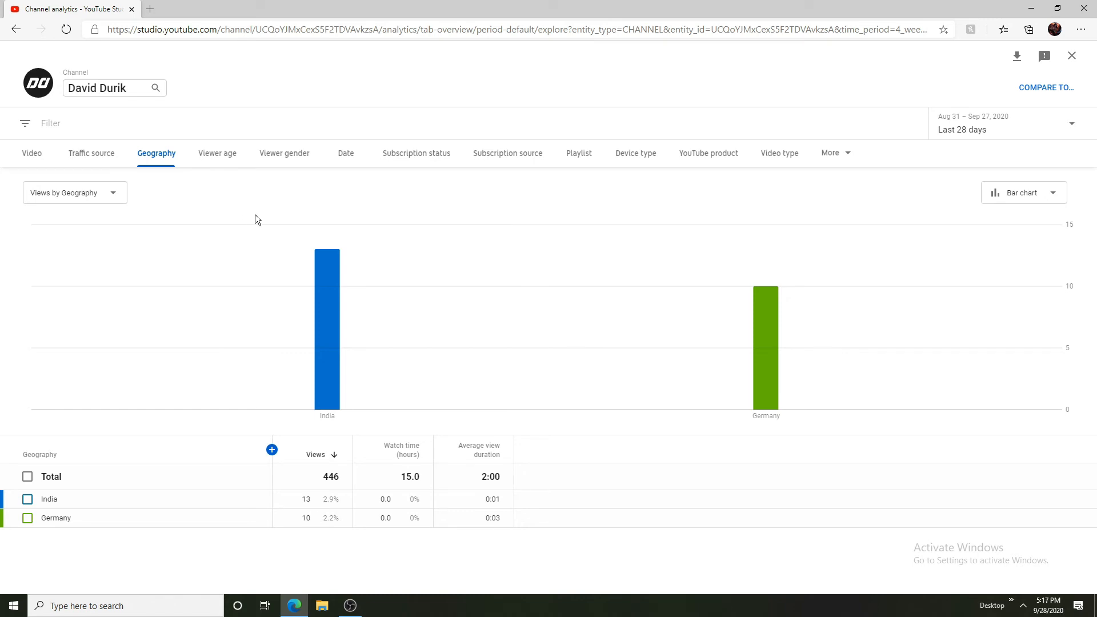
mouse_move(434, 201)
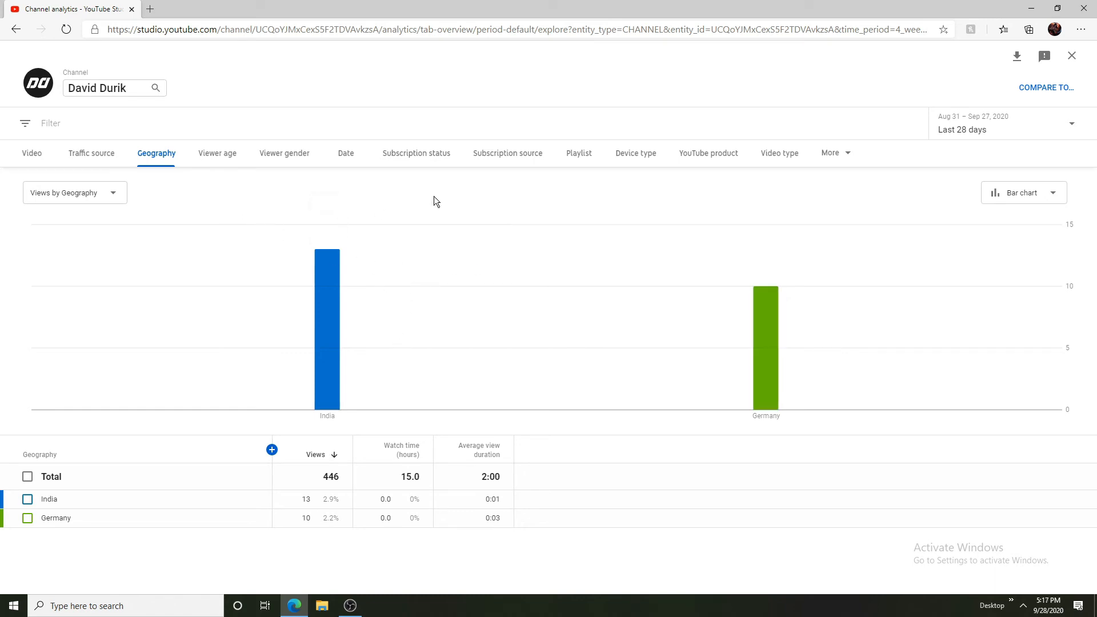
mouse_move(217, 152)
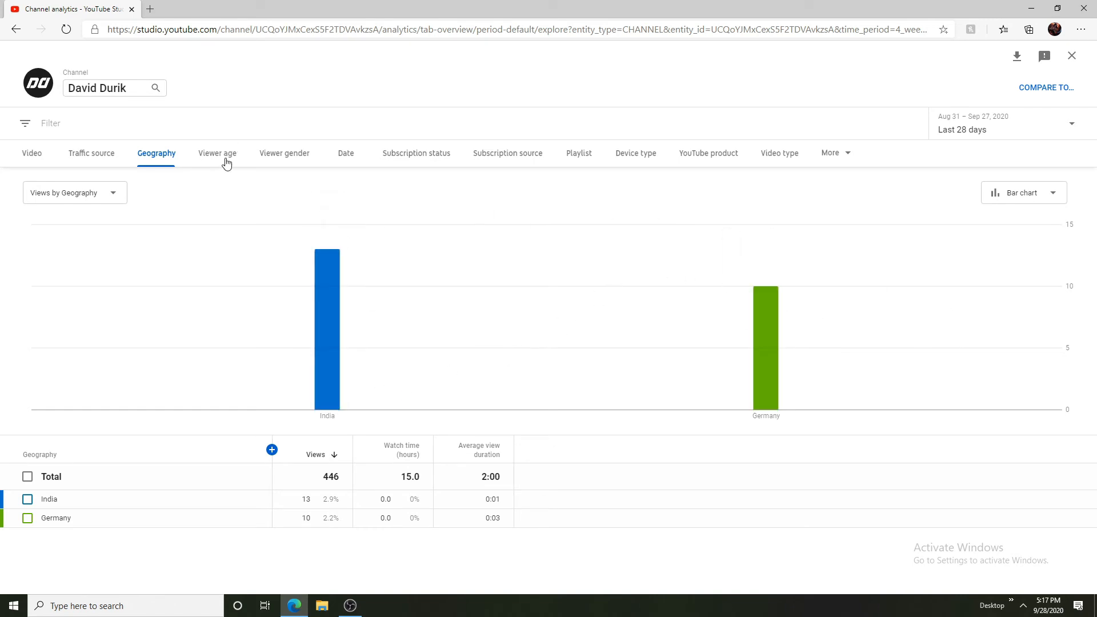
Step through Viewer age, gender and Date to Subscription status: 348 non-subscribers, 87 subscribers
left_click(218, 152)
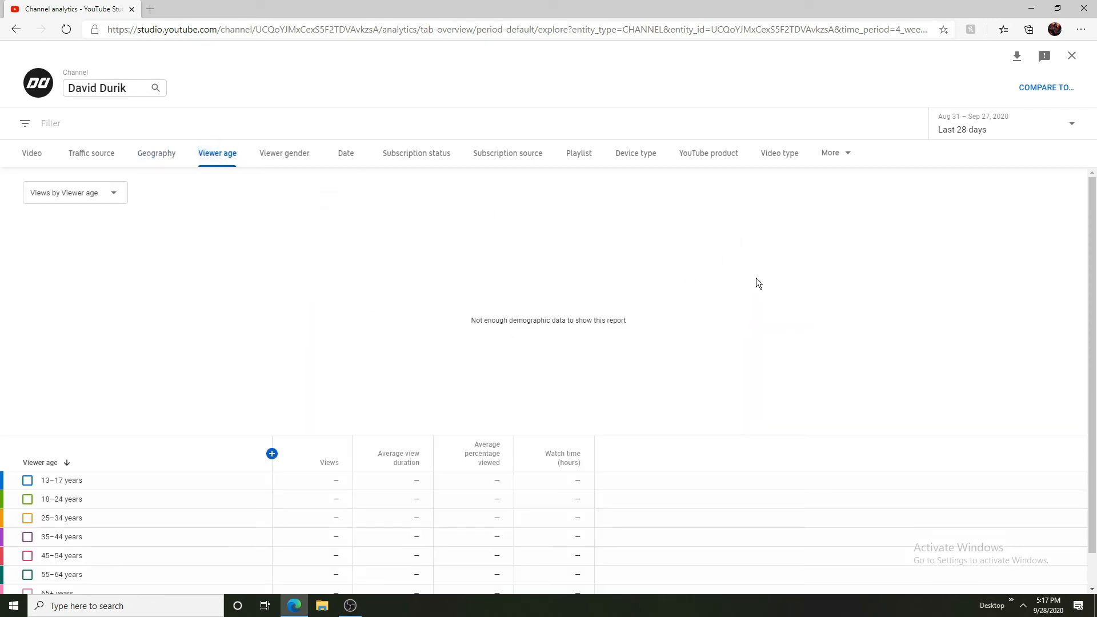
mouse_move(355, 151)
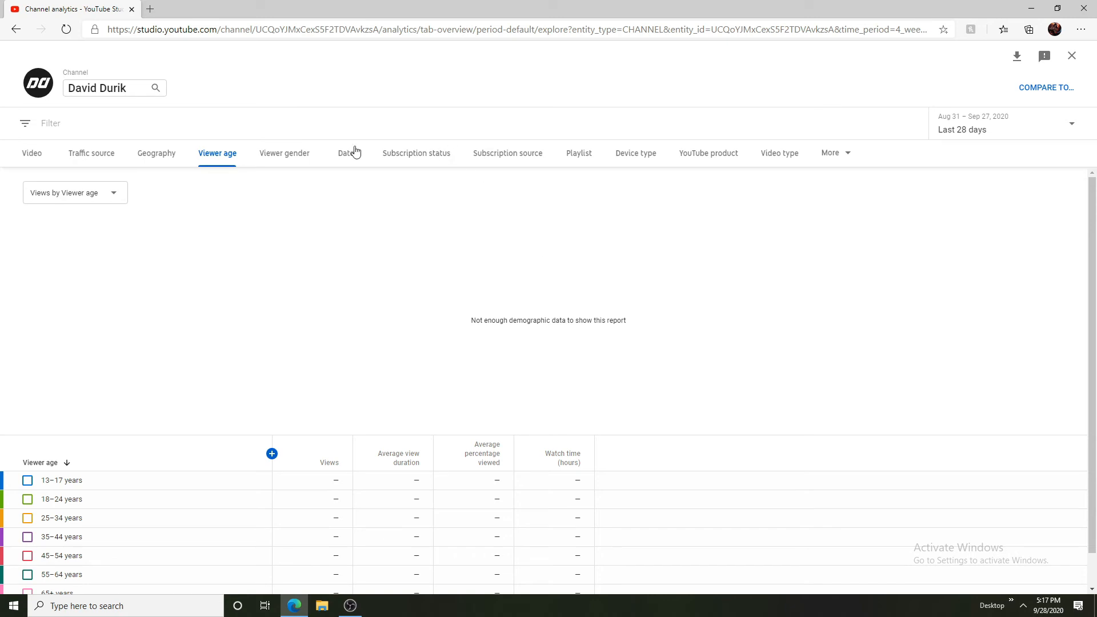
left_click(285, 152)
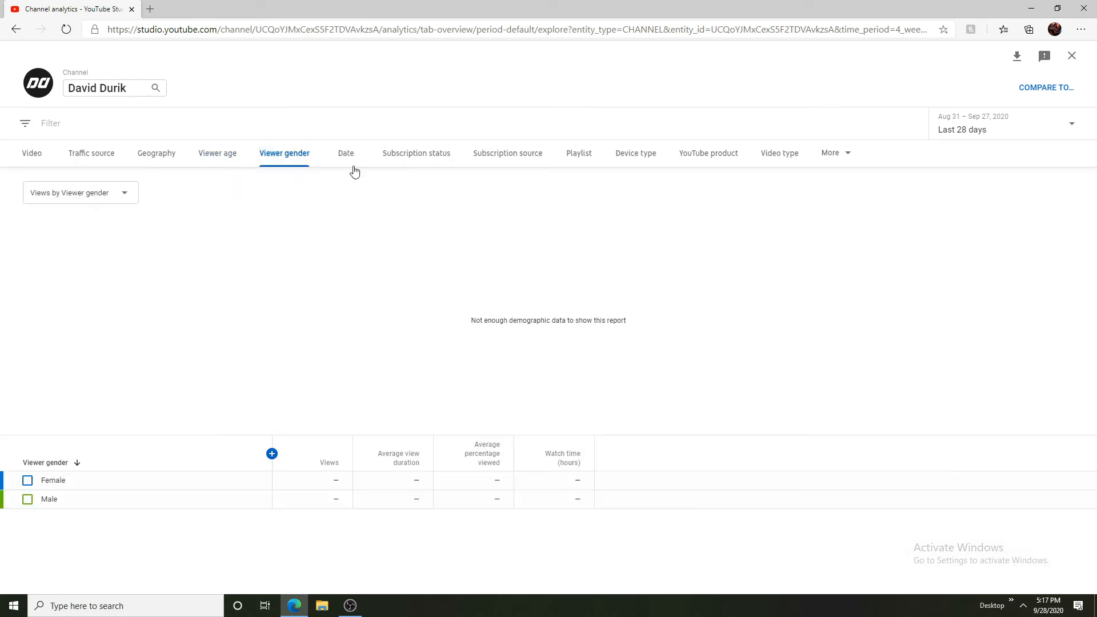
left_click(345, 152)
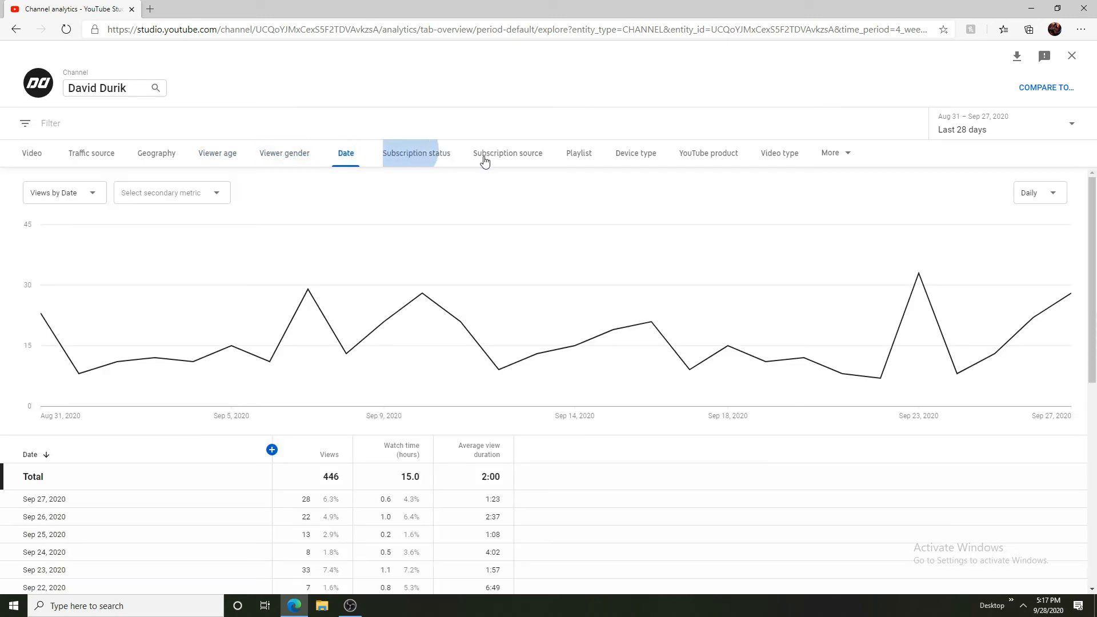
left_click(415, 152)
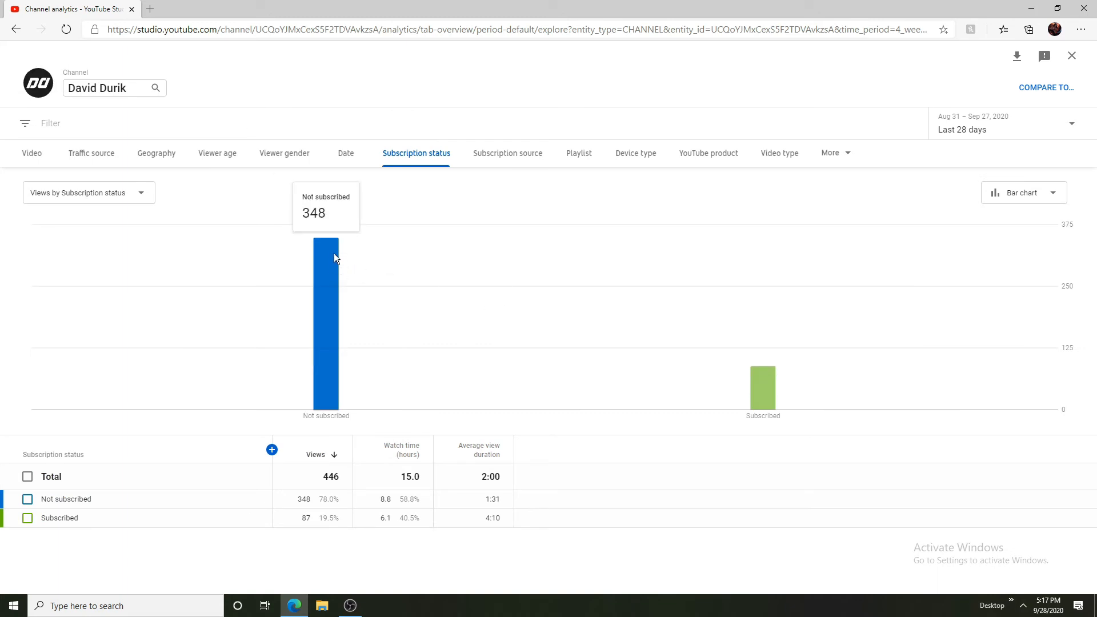
mouse_move(762, 345)
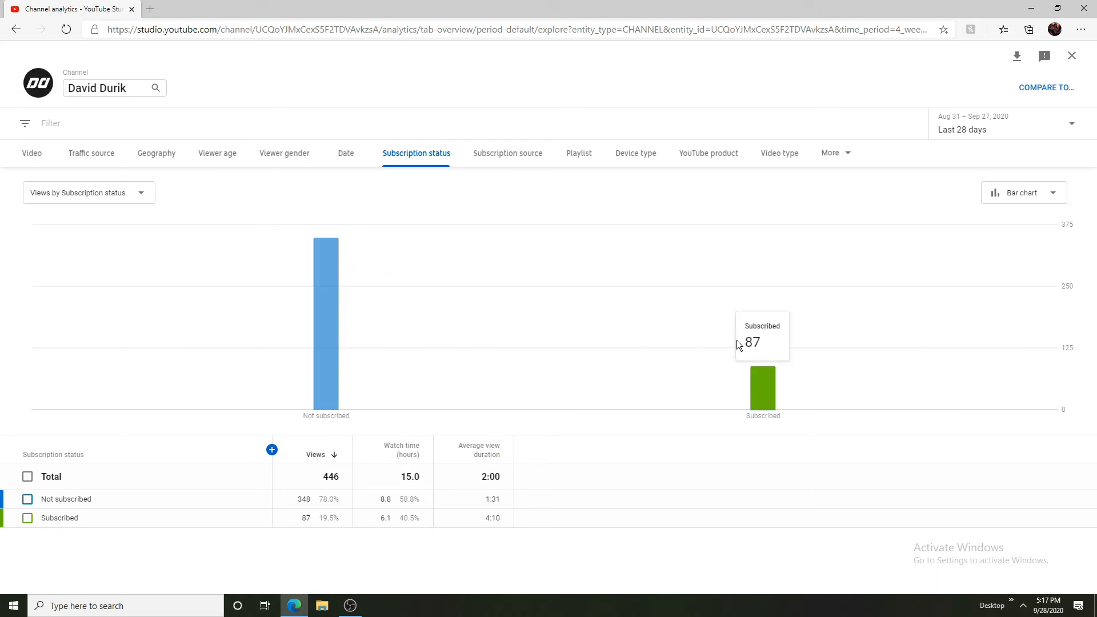
mouse_move(766, 345)
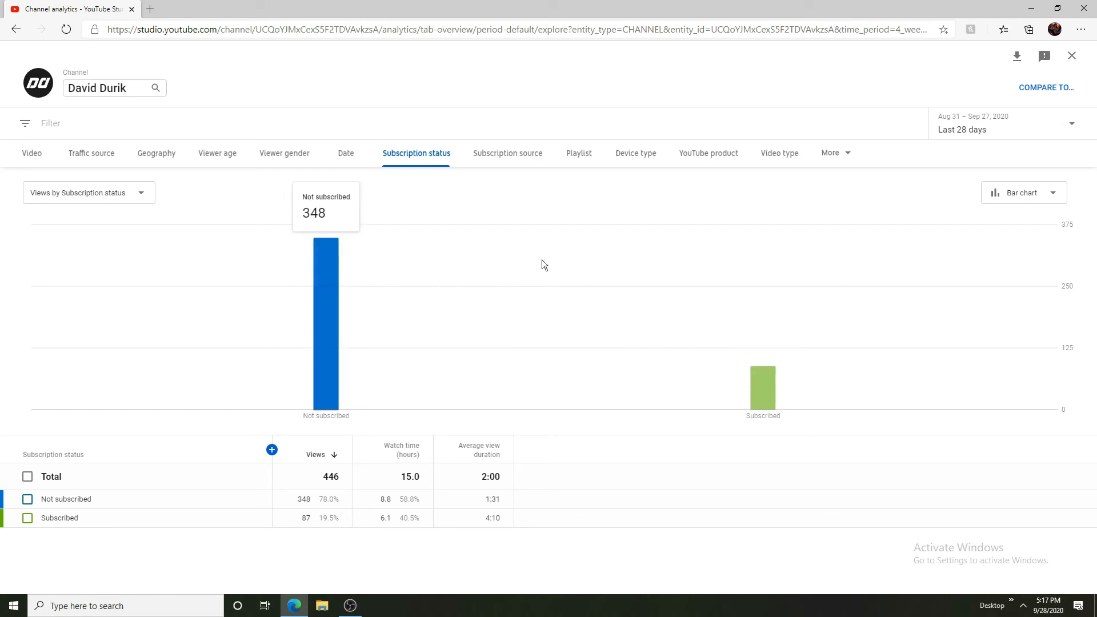
mouse_move(512, 161)
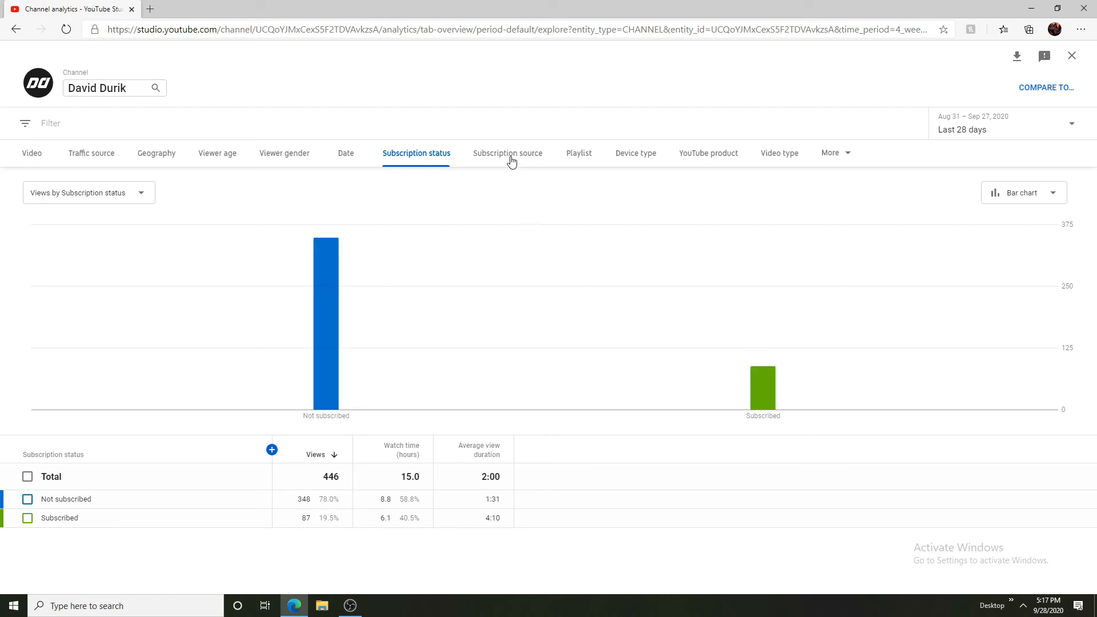
Review subscribers by subscription source, then playlist starts per playlist (16 total, Soviet Union Let's Play leading with 6)
left_click(507, 151)
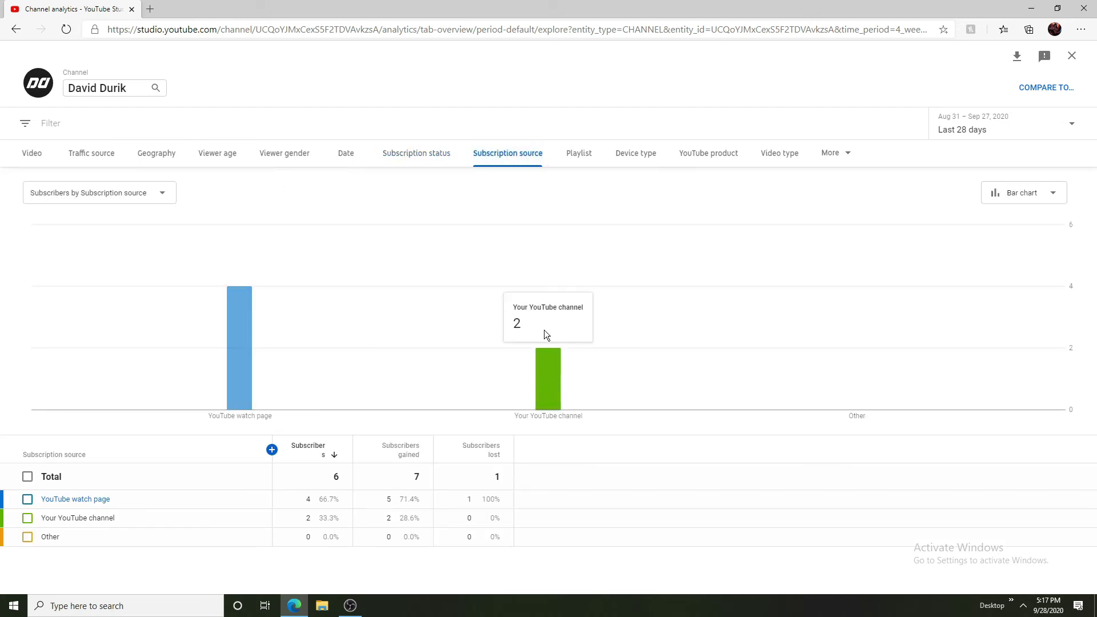
mouse_move(552, 344)
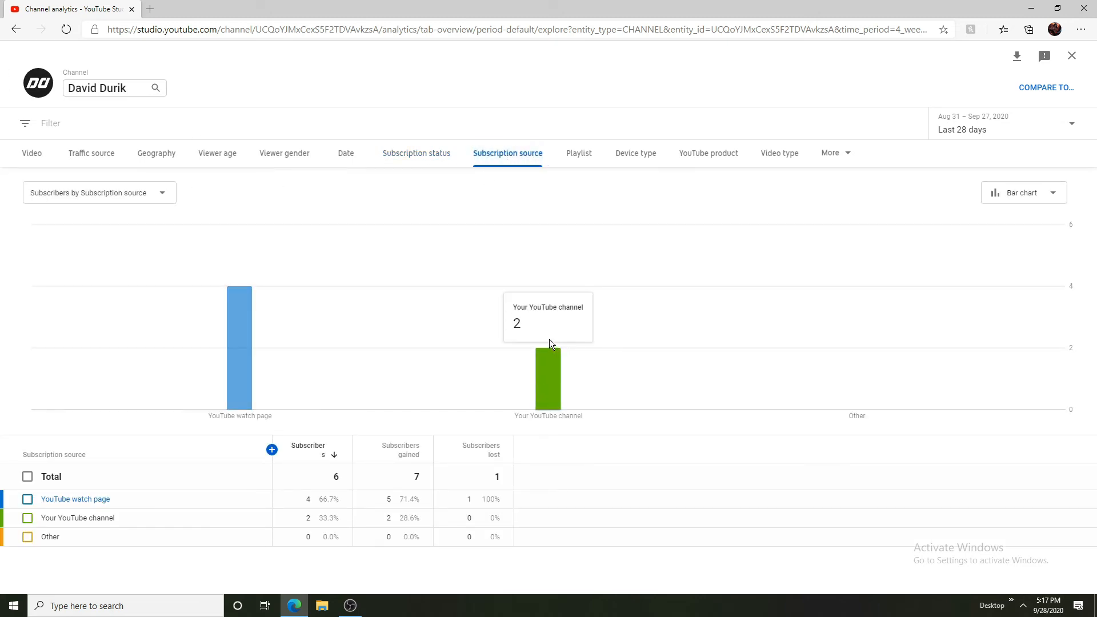
mouse_move(452, 233)
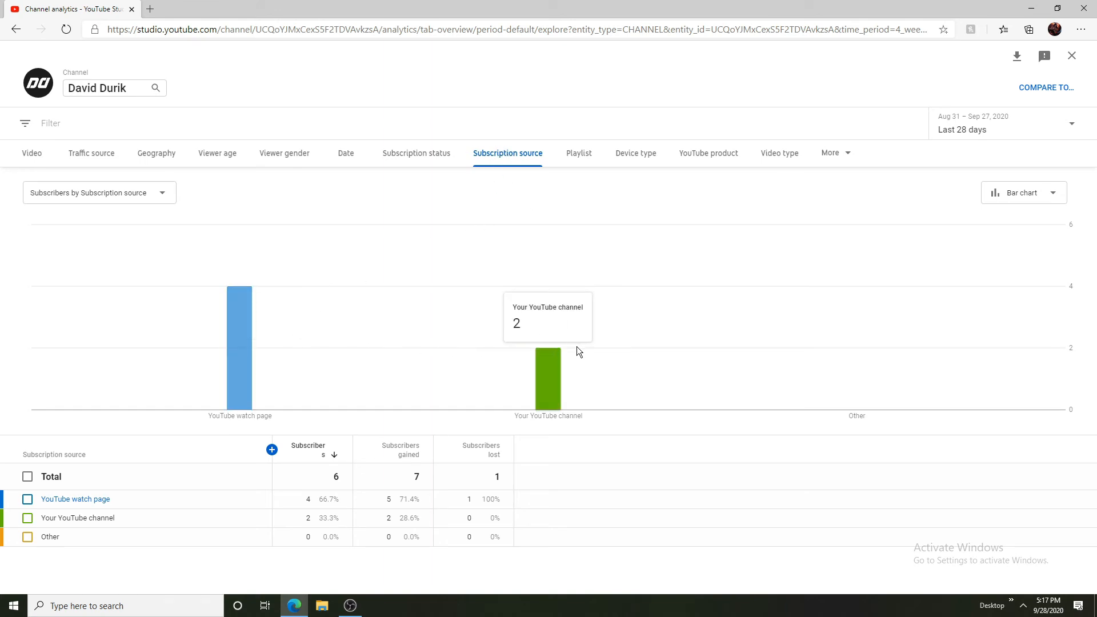
left_click(578, 152)
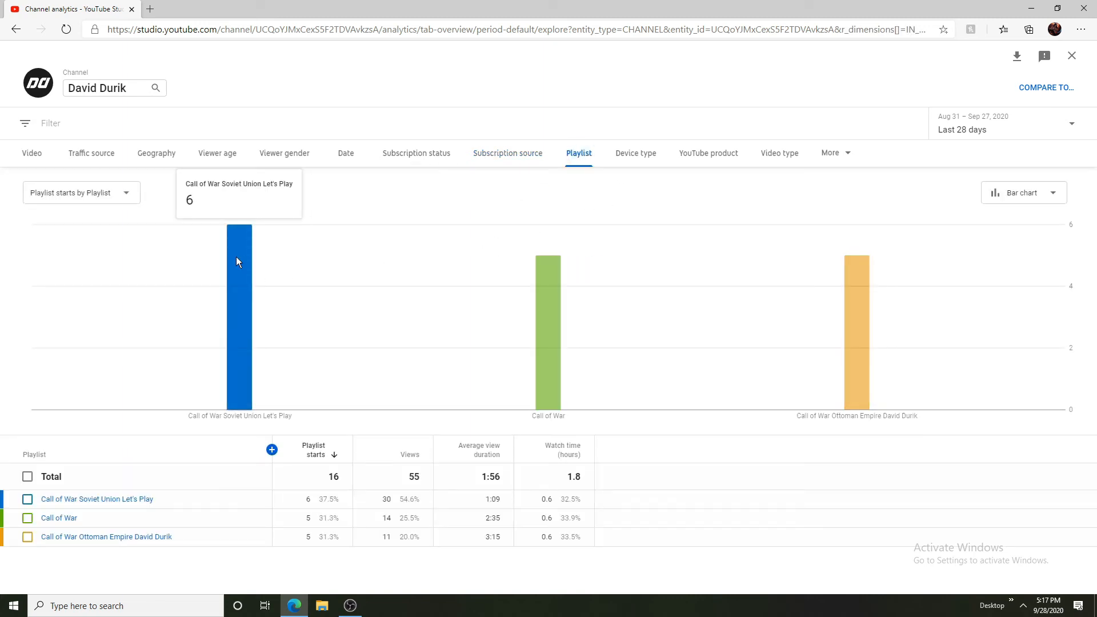
mouse_move(547, 296)
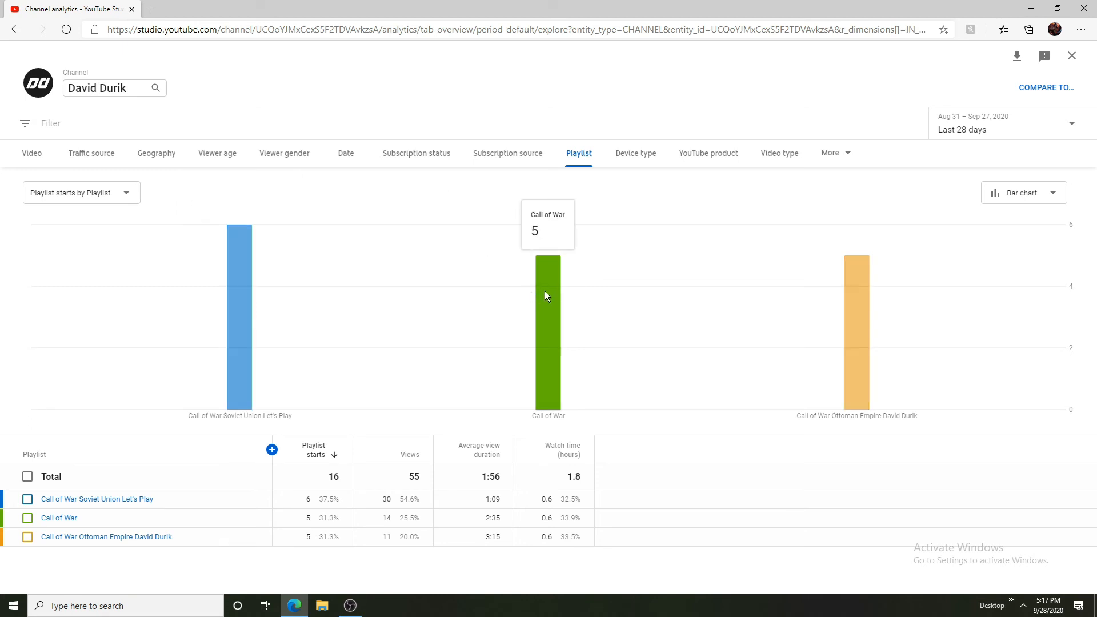
mouse_move(856, 204)
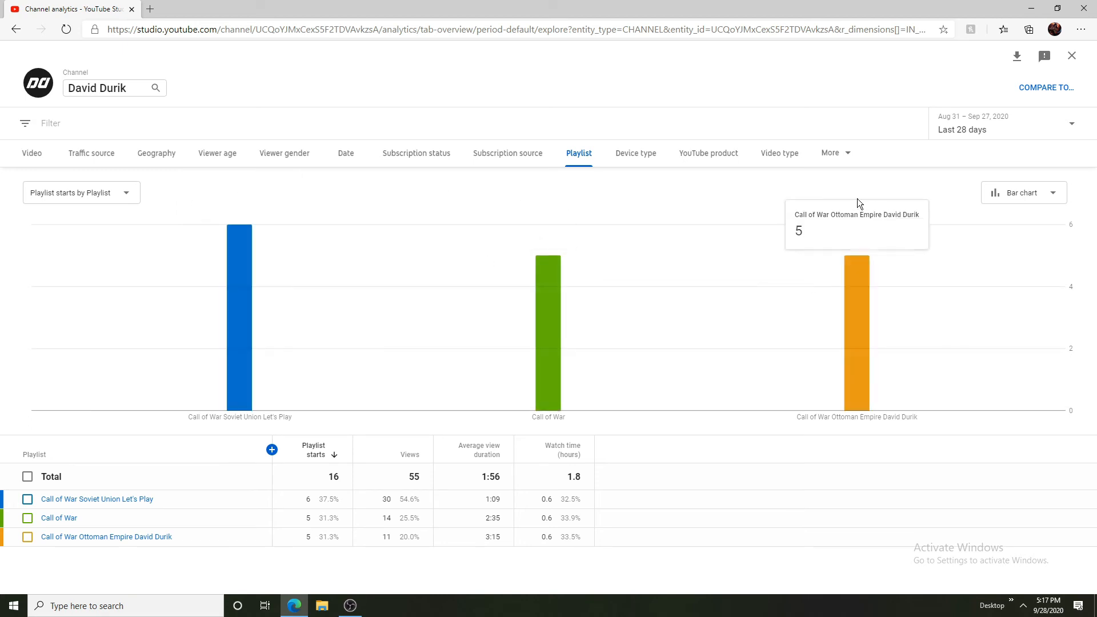
mouse_move(652, 174)
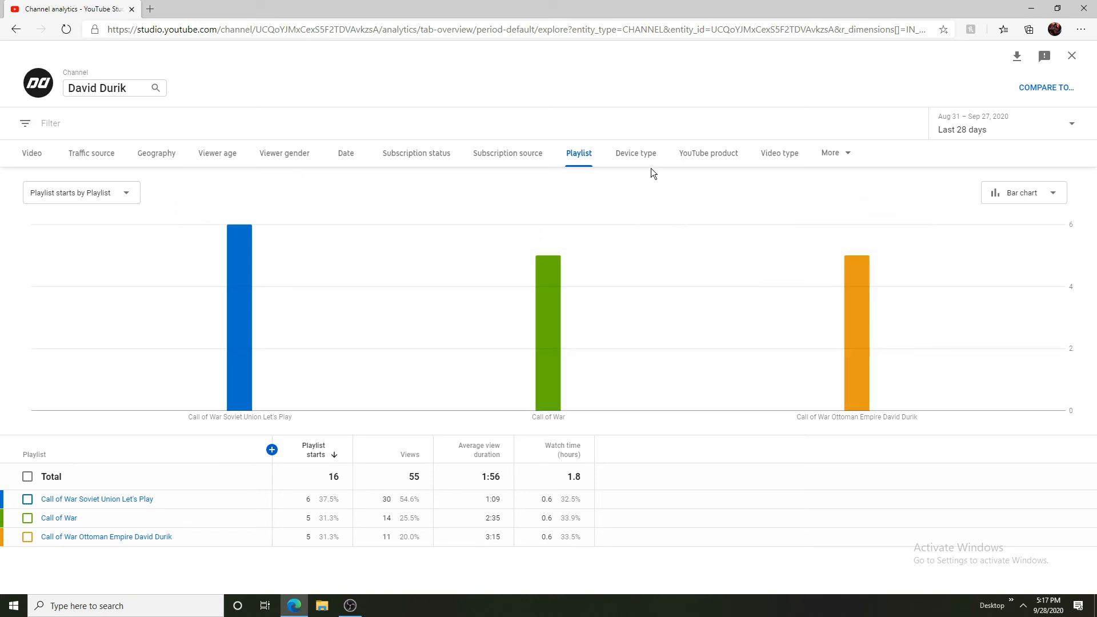
Review views by device type, YouTube product, video type (446 from uploads) and geography (801 over 90 days)
left_click(635, 152)
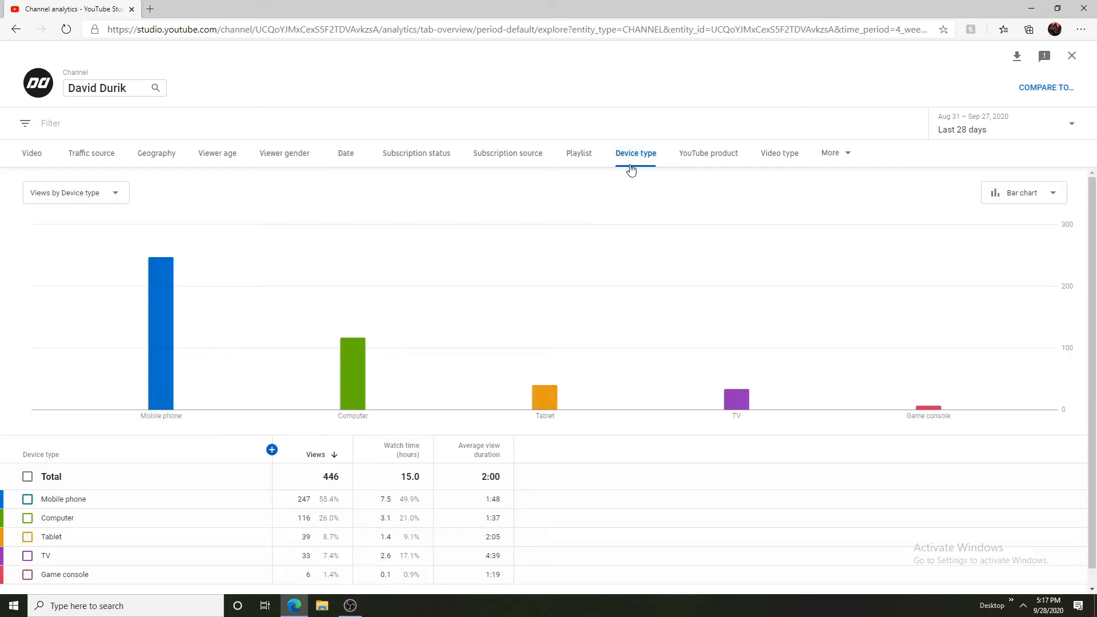
mouse_move(928, 408)
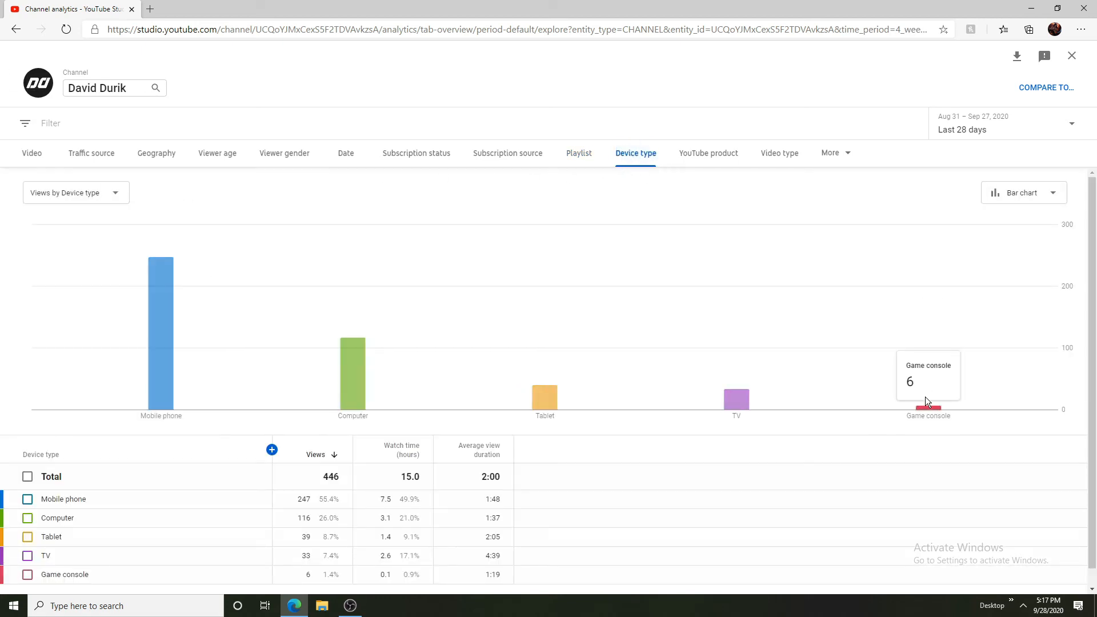
mouse_move(734, 400)
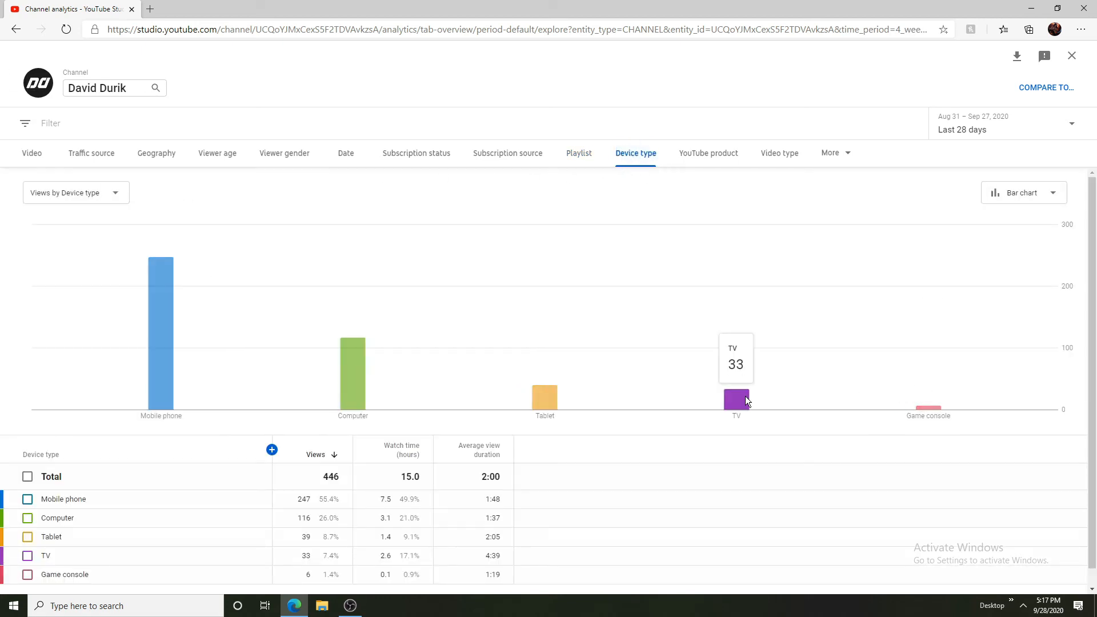
mouse_move(545, 383)
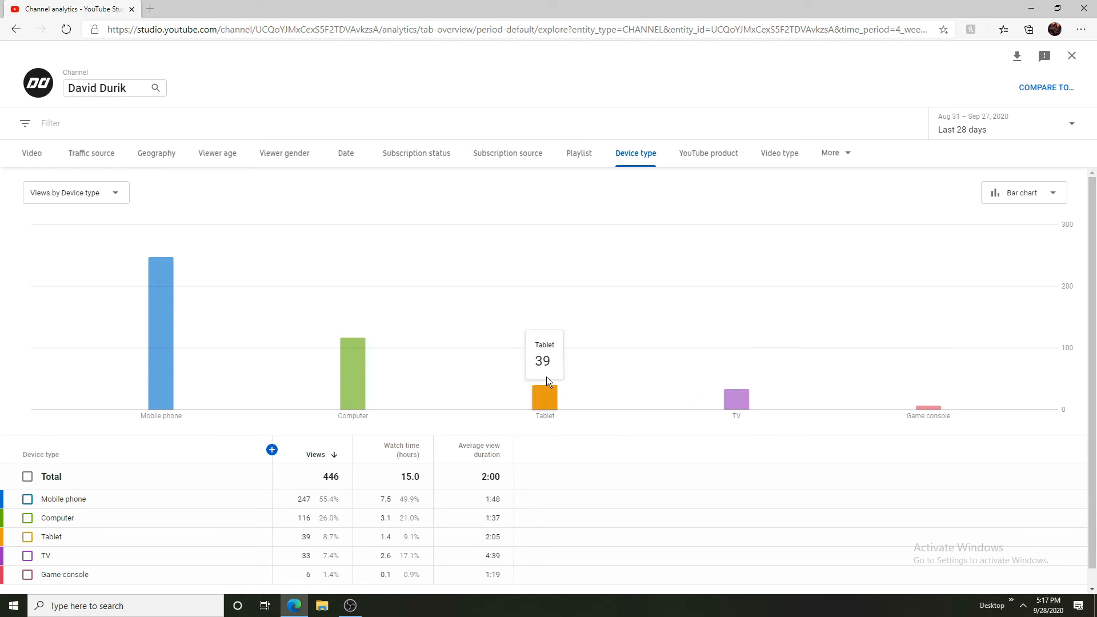
mouse_move(353, 360)
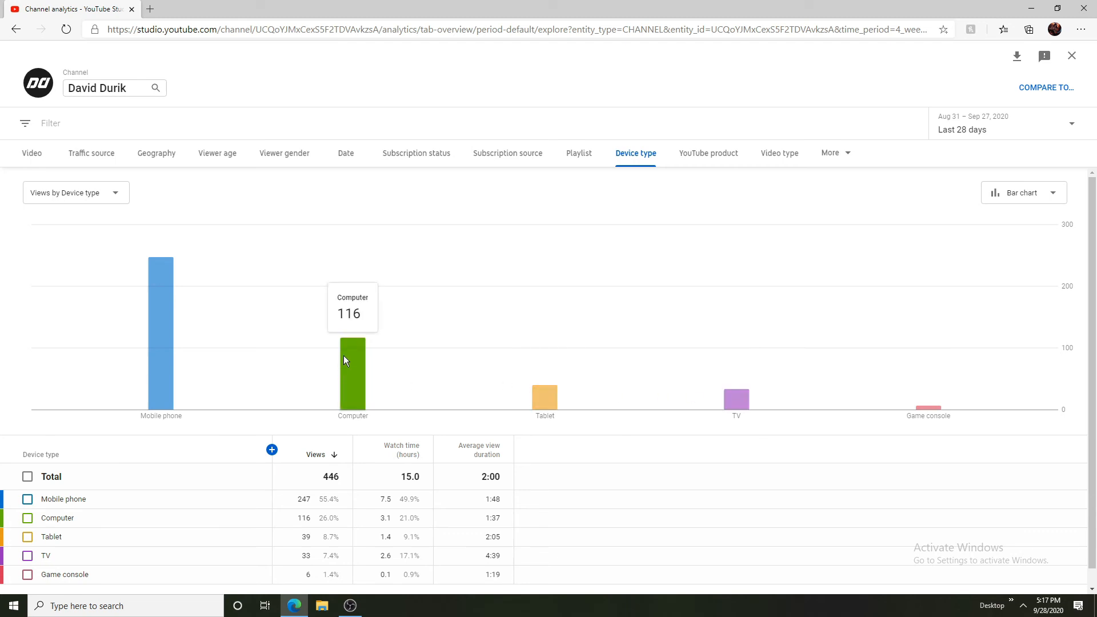
mouse_move(161, 287)
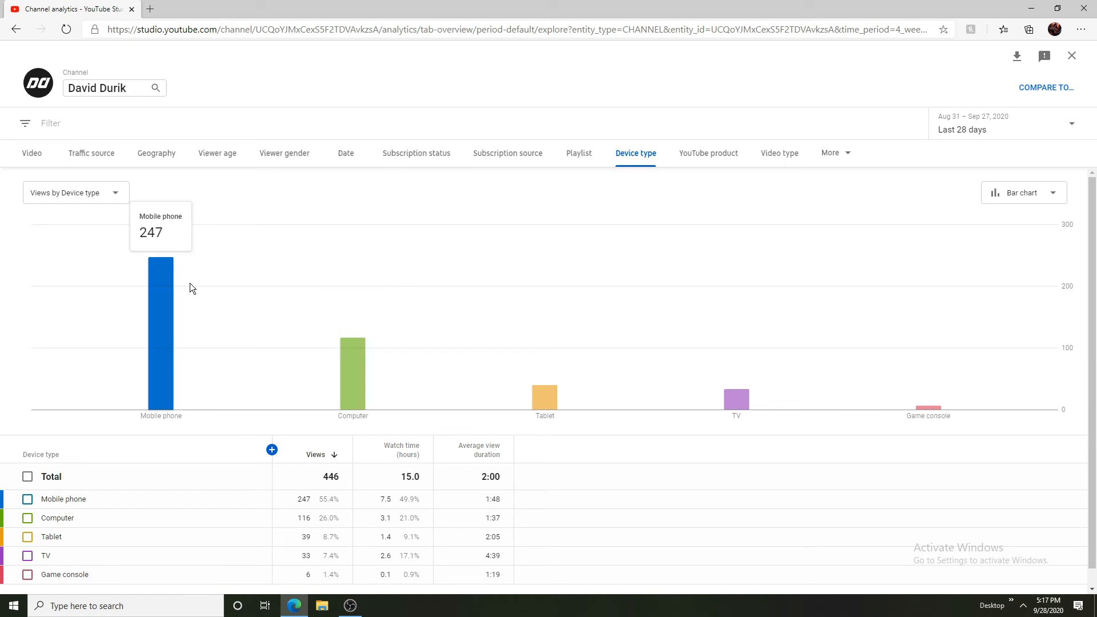
mouse_move(239, 293)
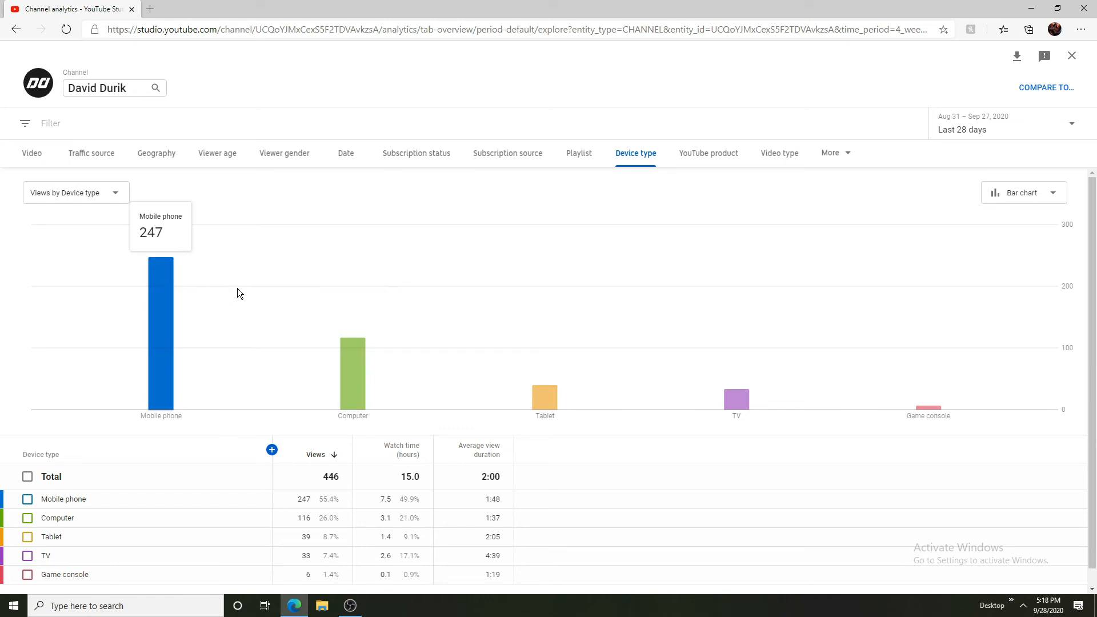
left_click(349, 606)
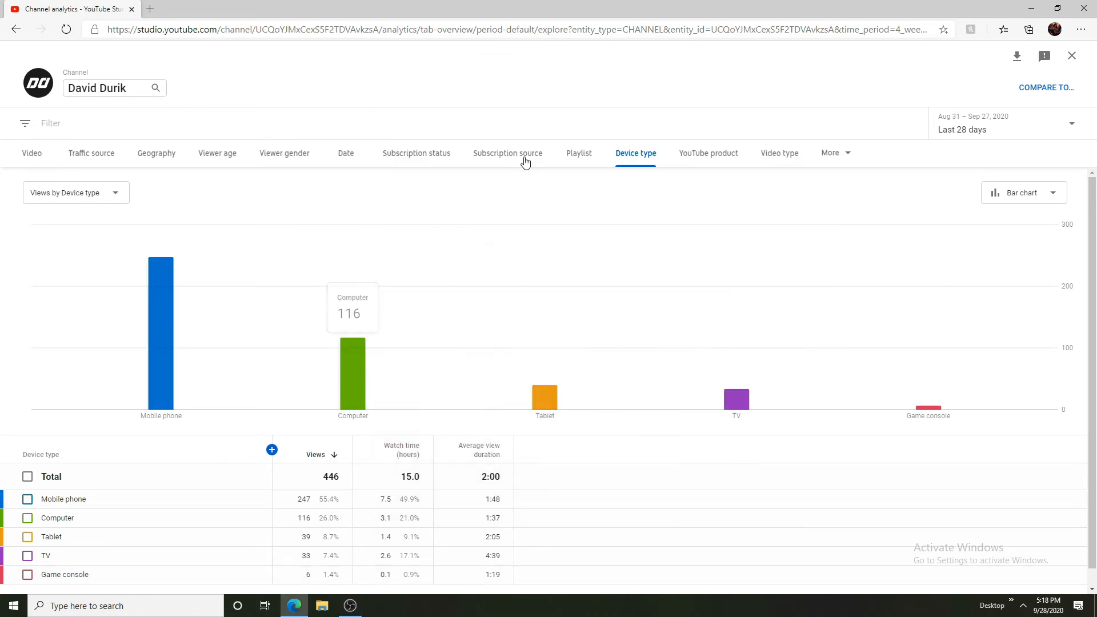
mouse_move(717, 163)
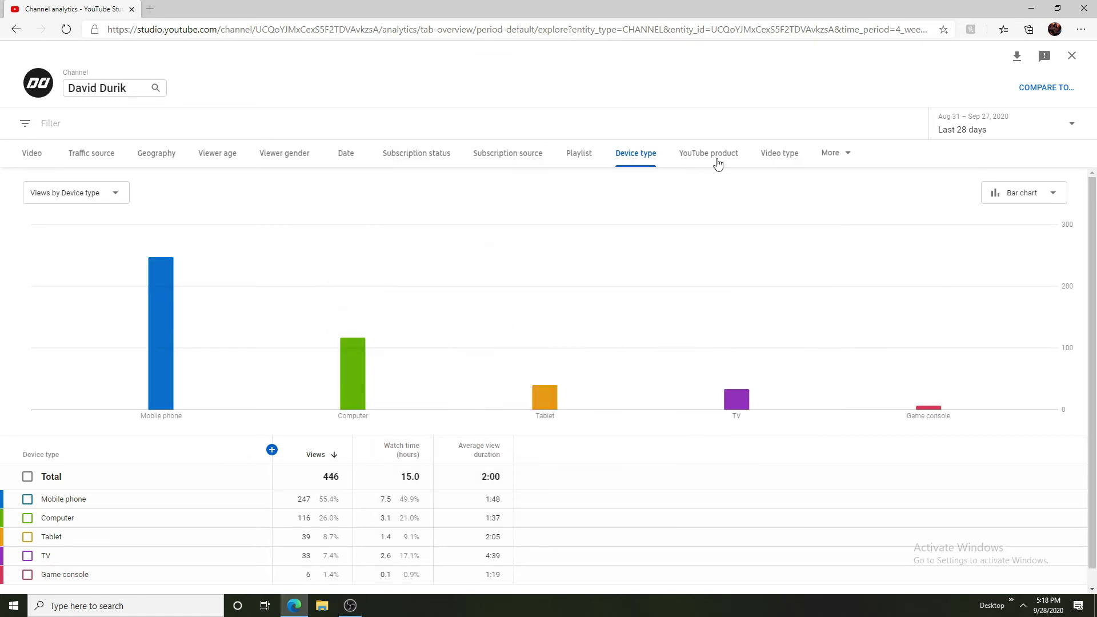
left_click(708, 153)
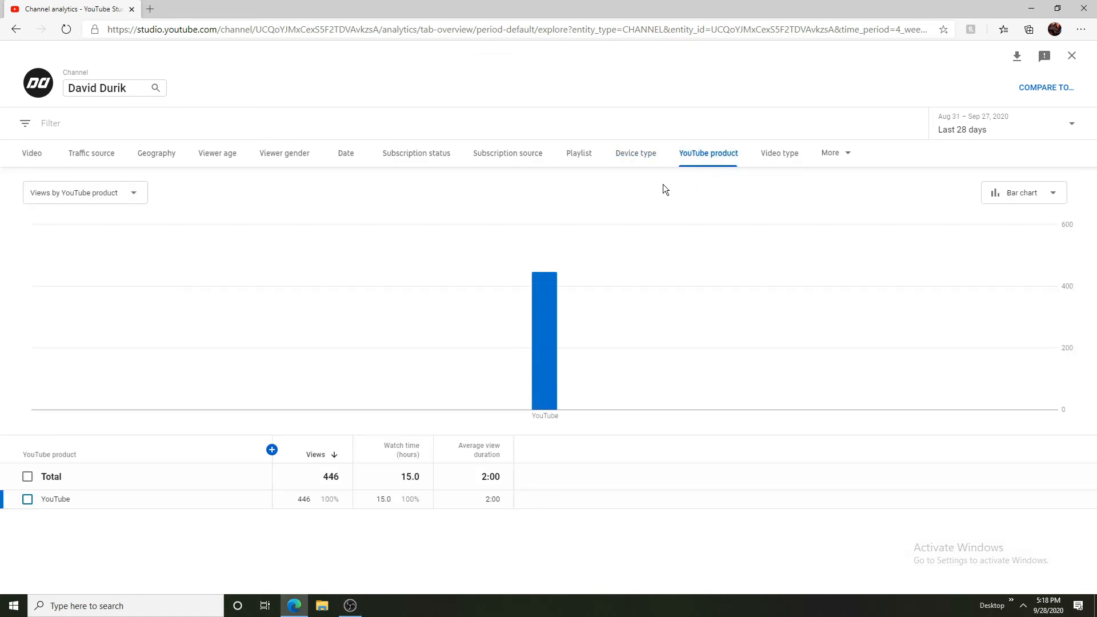
mouse_move(549, 277)
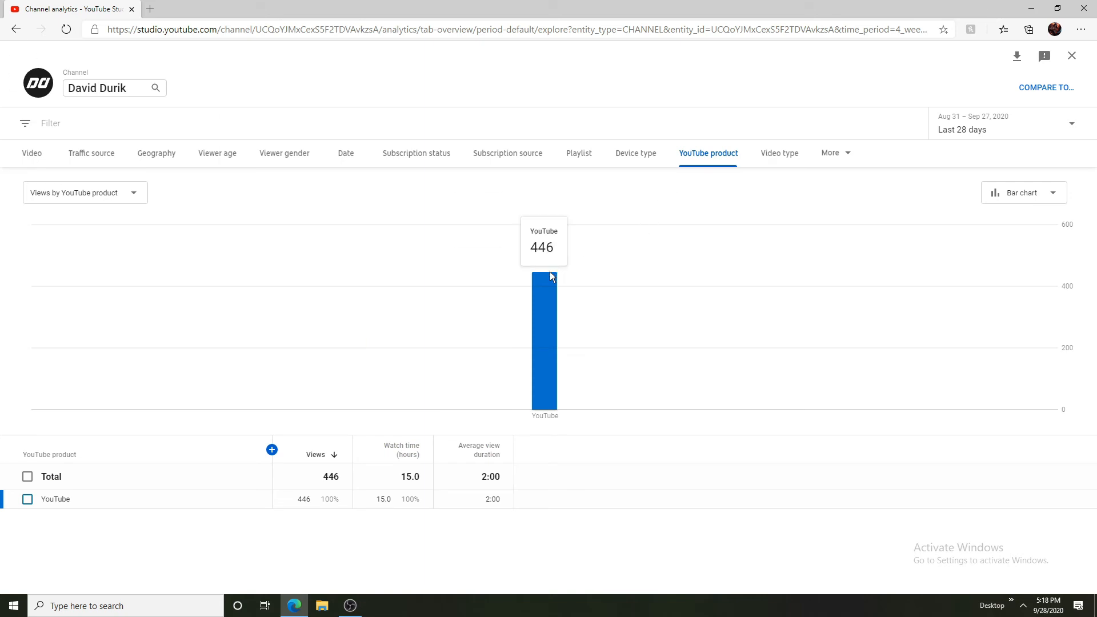
mouse_move(770, 157)
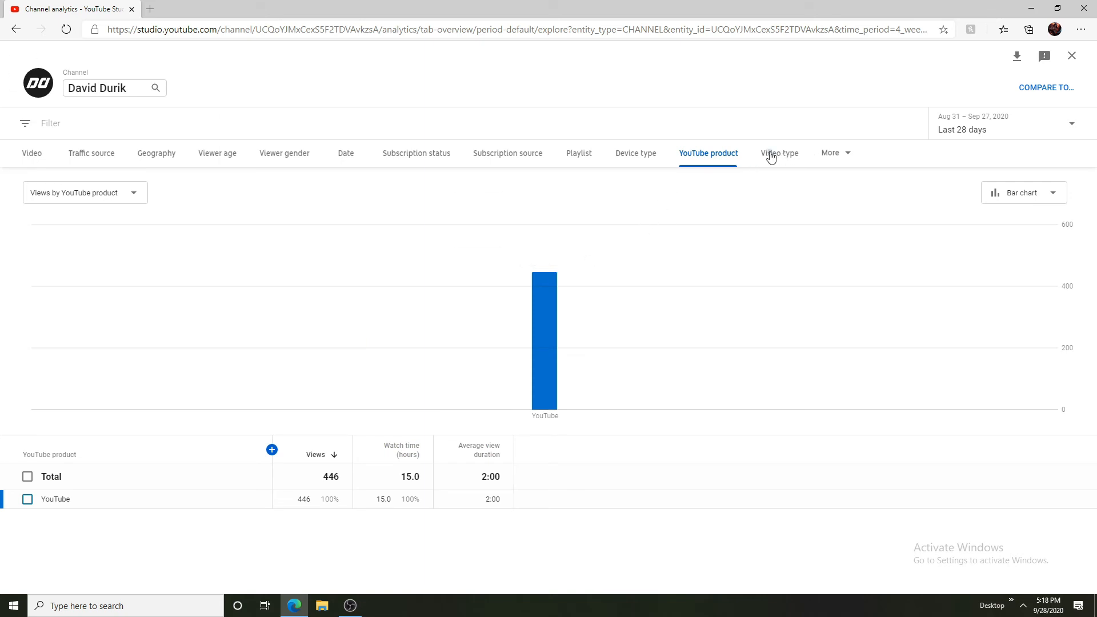
left_click(778, 152)
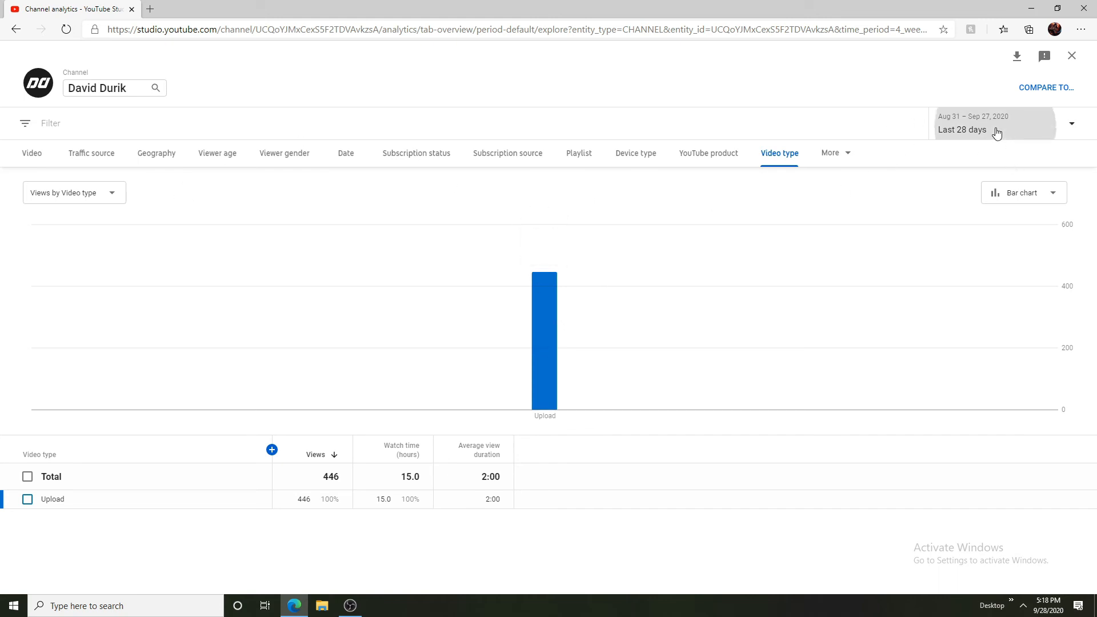
mouse_move(70, 155)
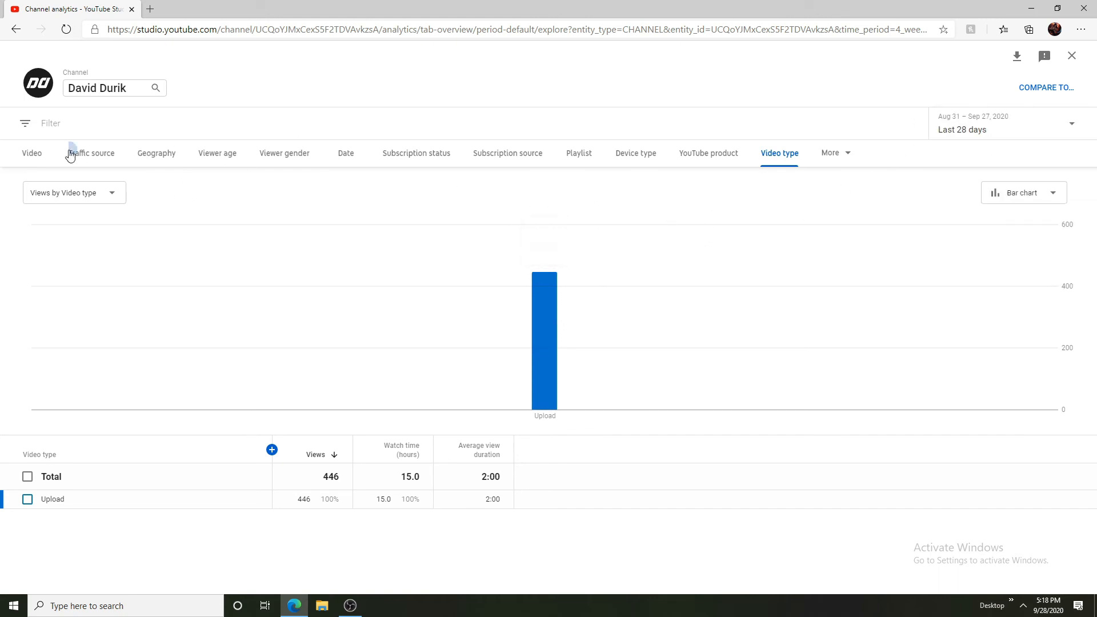
left_click(156, 152)
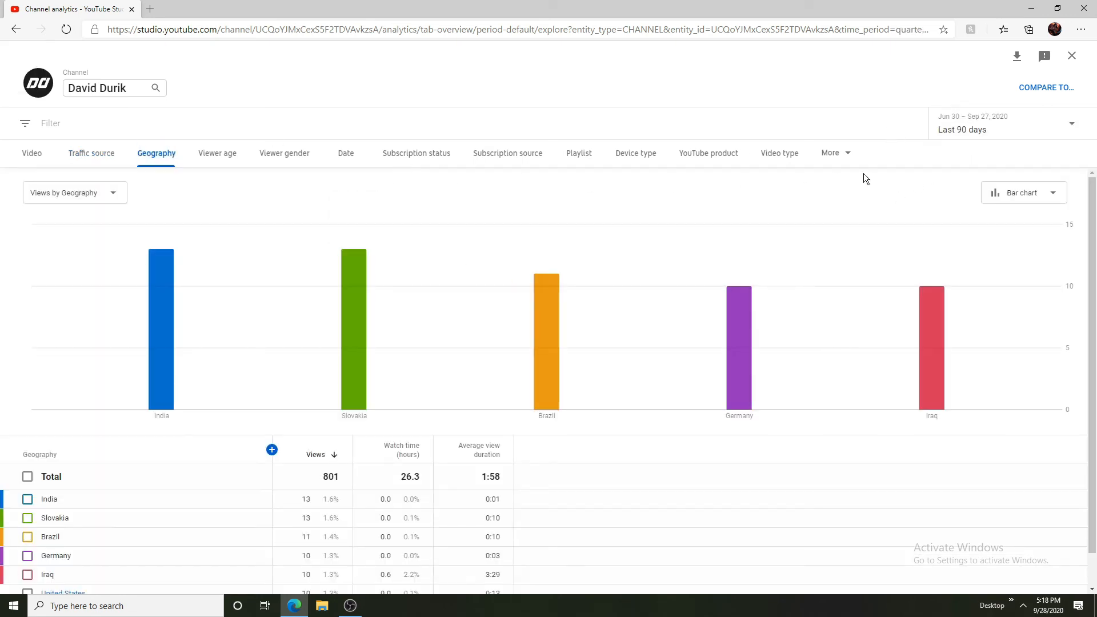
mouse_move(738, 324)
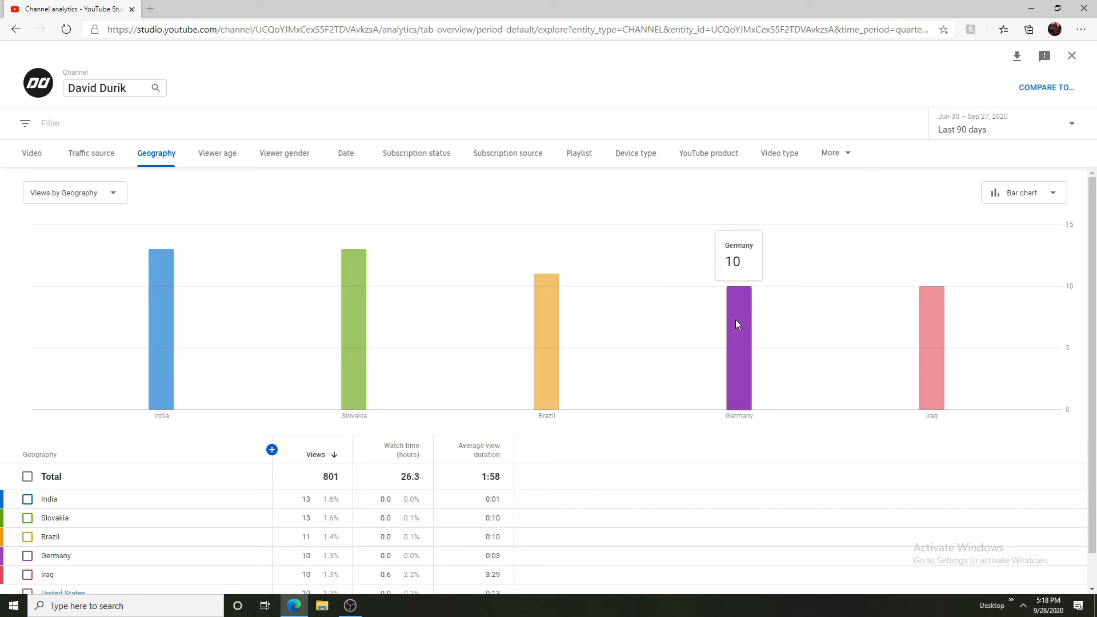
mouse_move(364, 333)
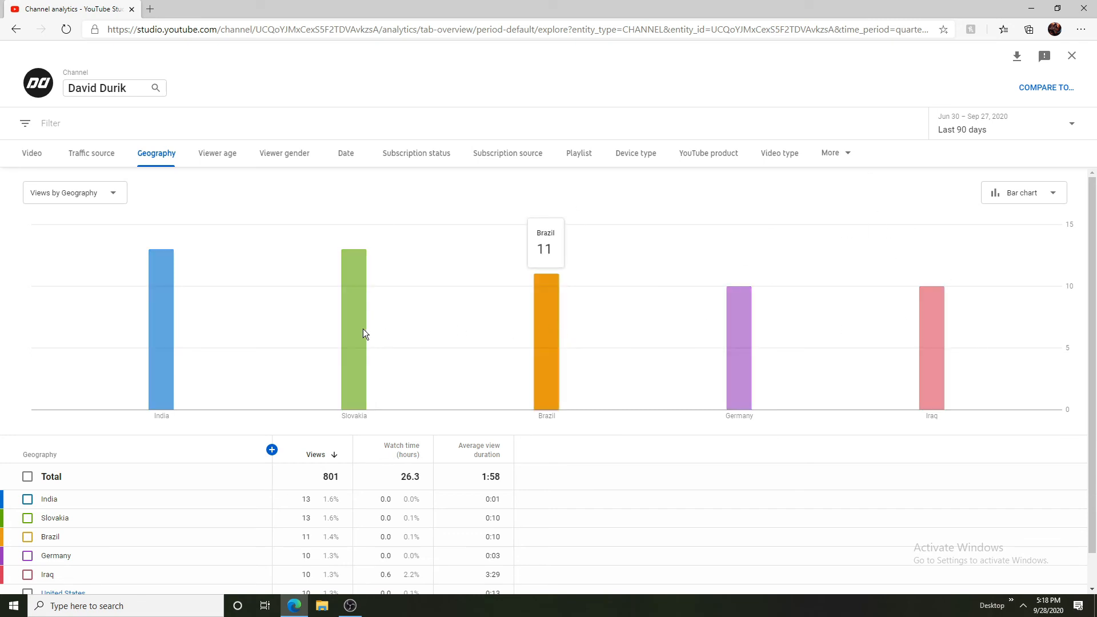
mouse_move(161, 312)
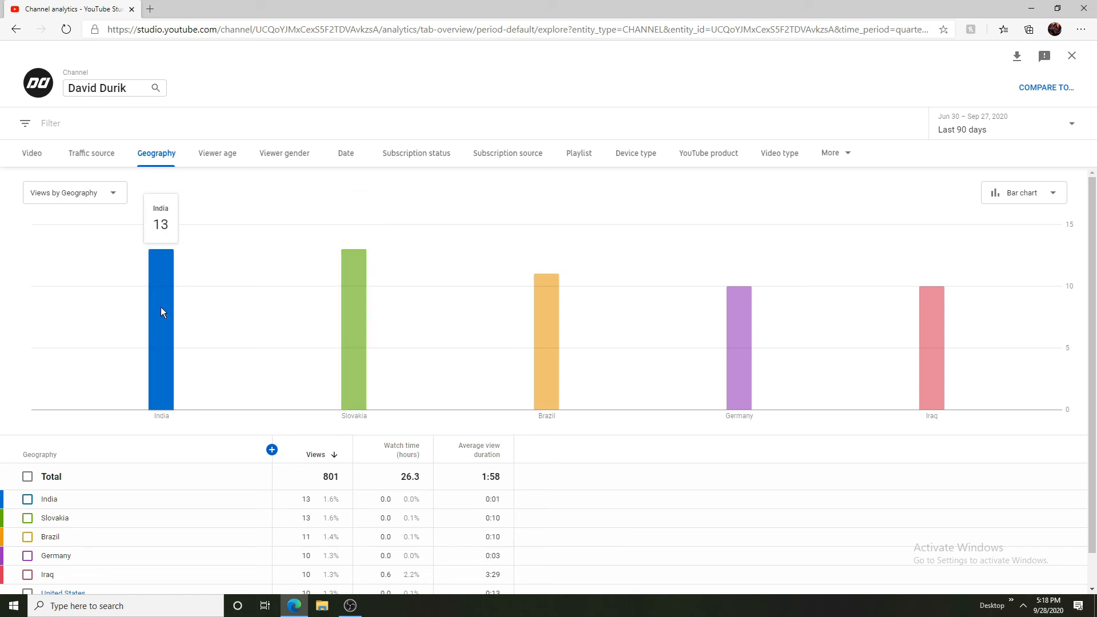
mouse_move(164, 301)
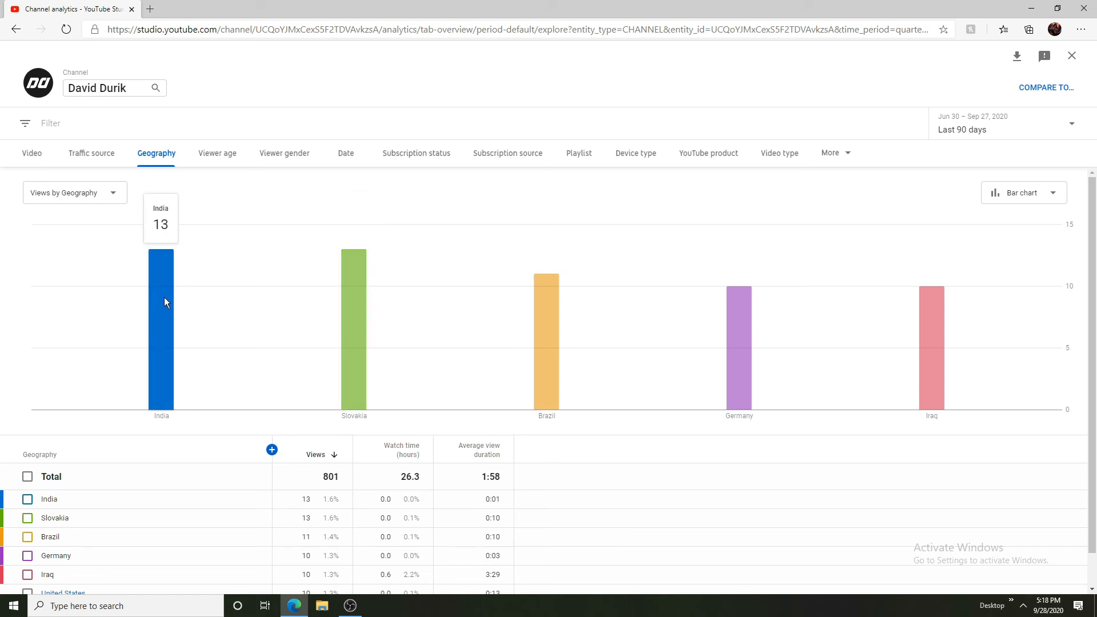
mouse_move(1070, 56)
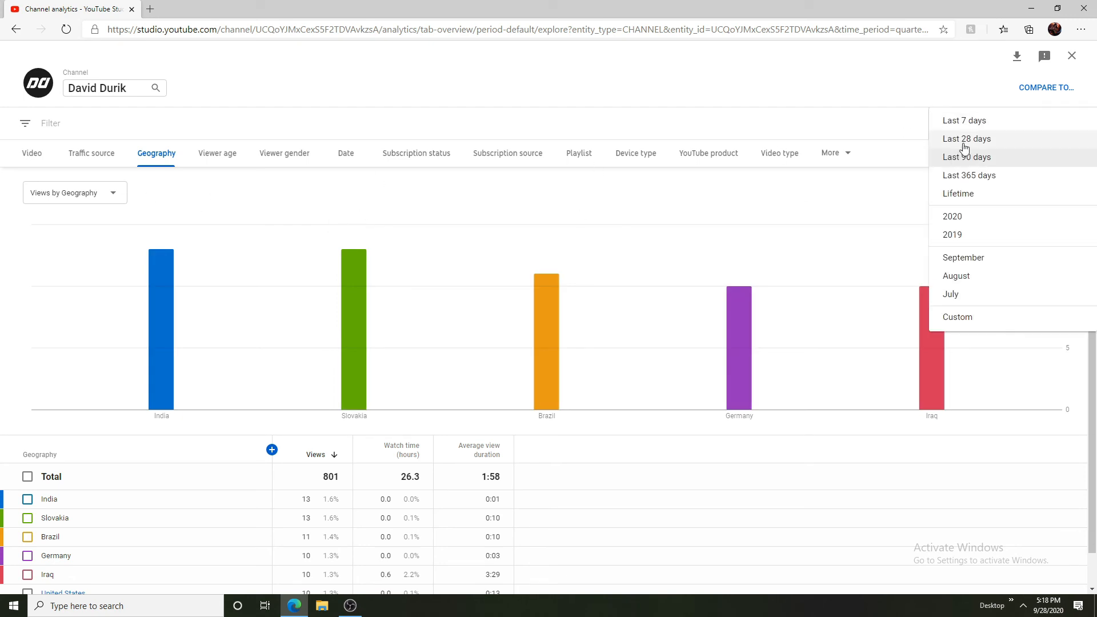
Check geography views over the last 365 days (Slovakia 24), then return to the 28-day view with 446 views
left_click(969, 175)
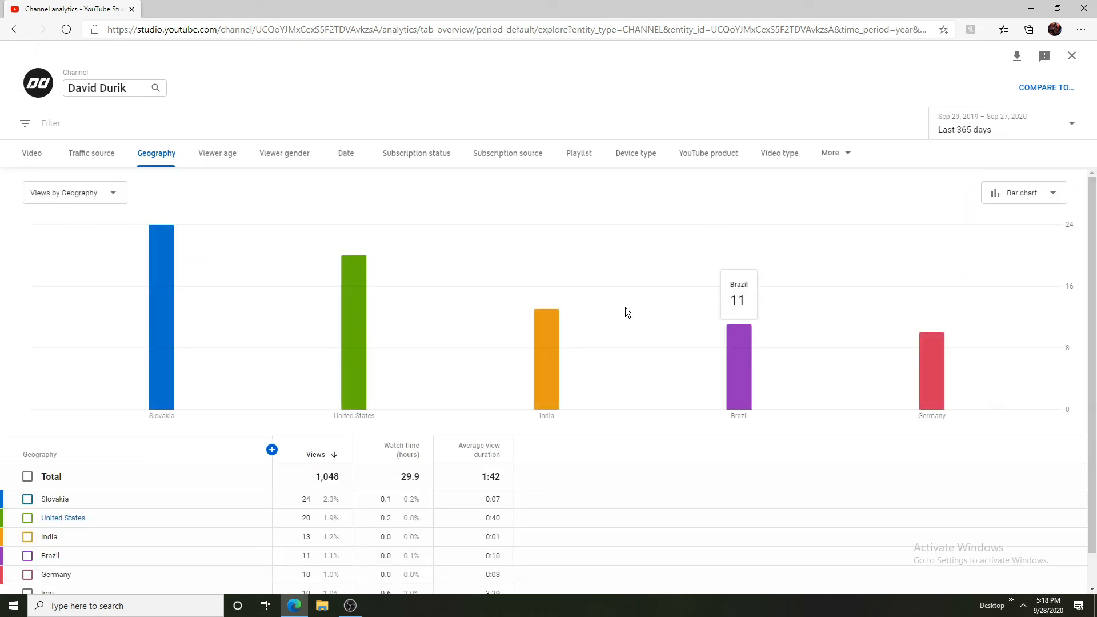
mouse_move(161, 288)
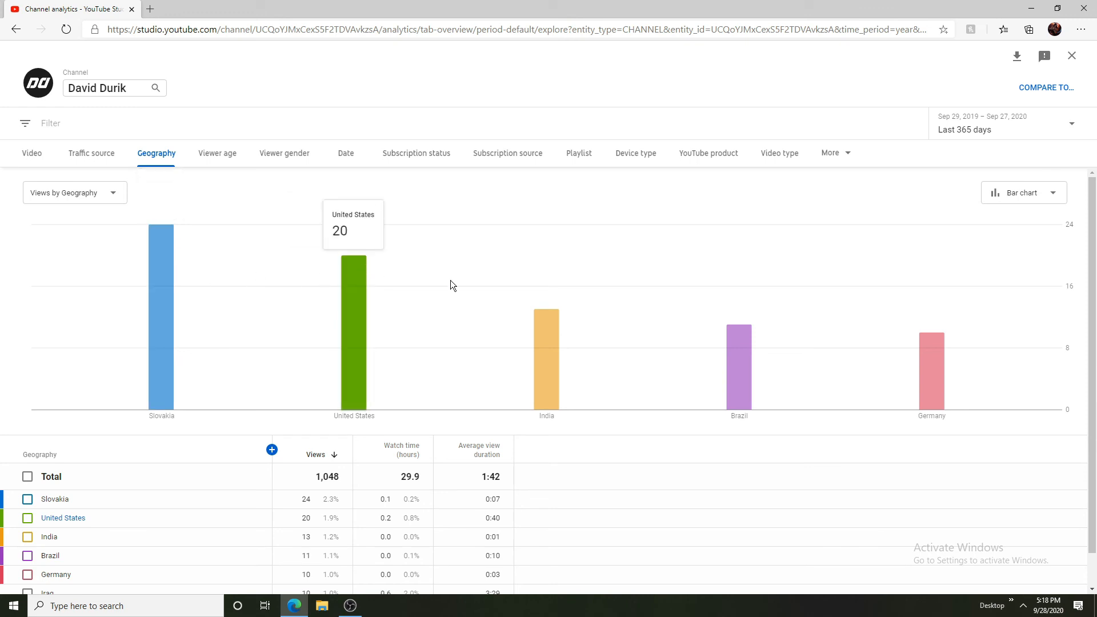
mouse_move(7, 23)
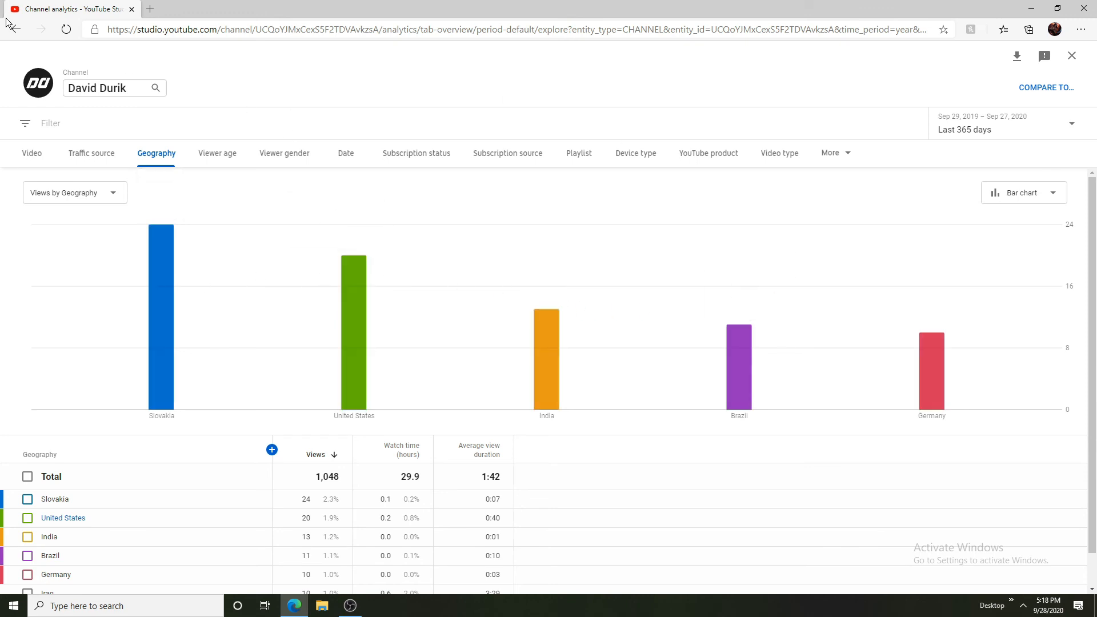
left_click(14, 28)
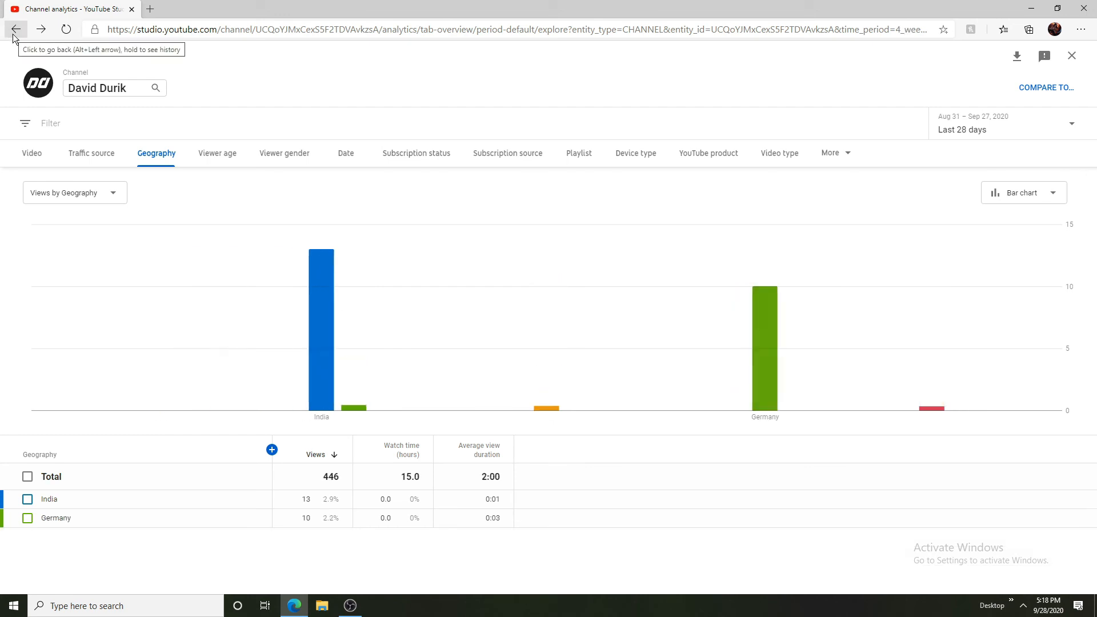
Step back through the traffic source, device type and subscription source breakdowns to the channel analytics Overview
left_click(91, 152)
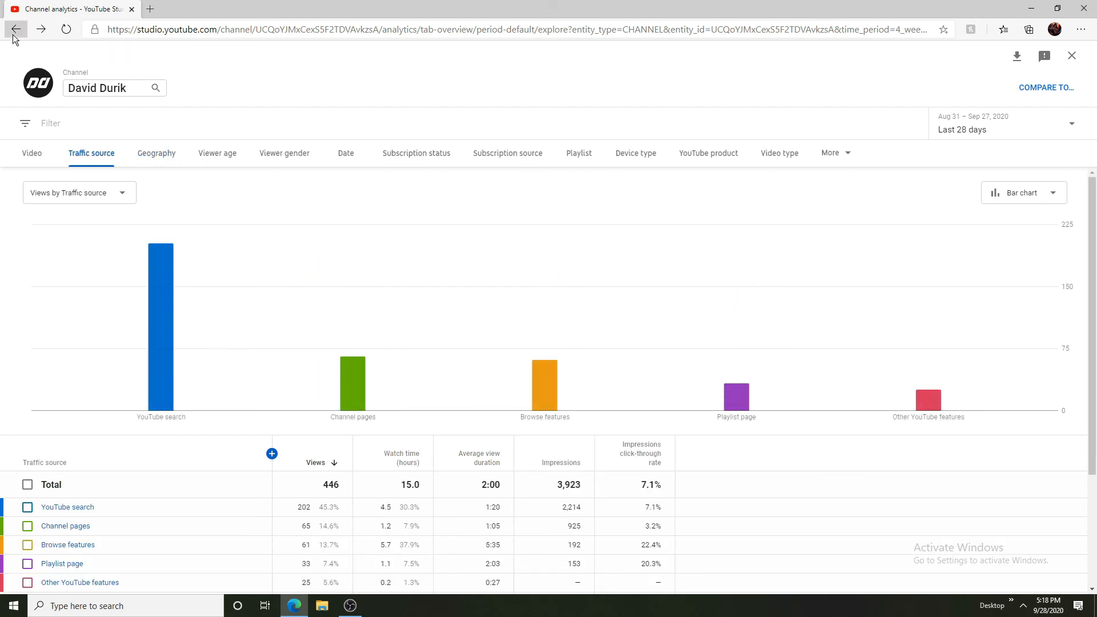
left_click(635, 152)
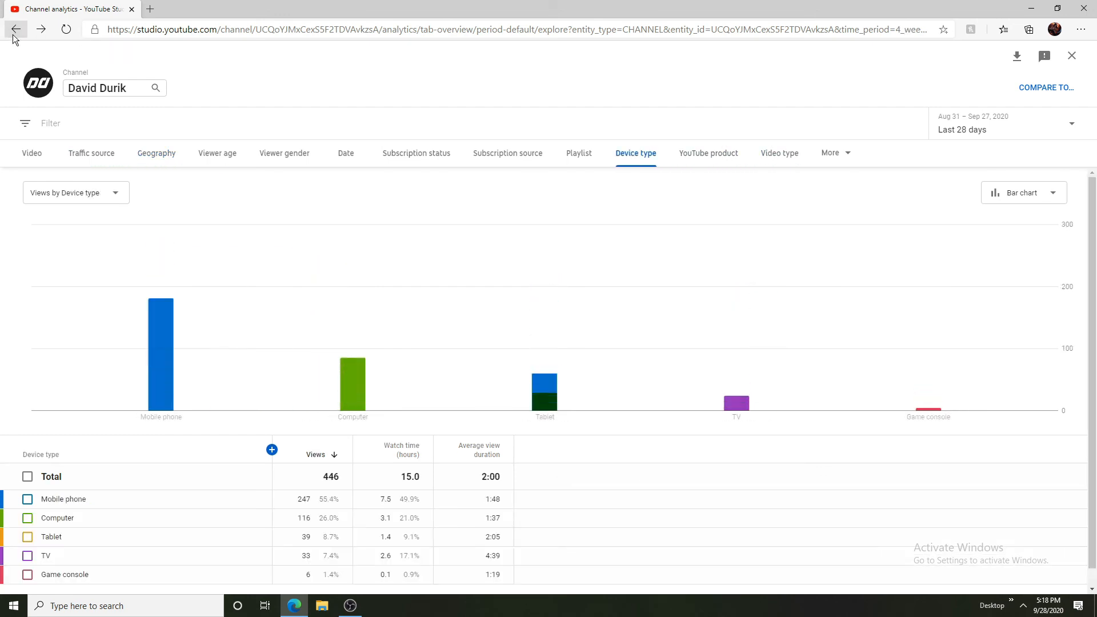
left_click(507, 152)
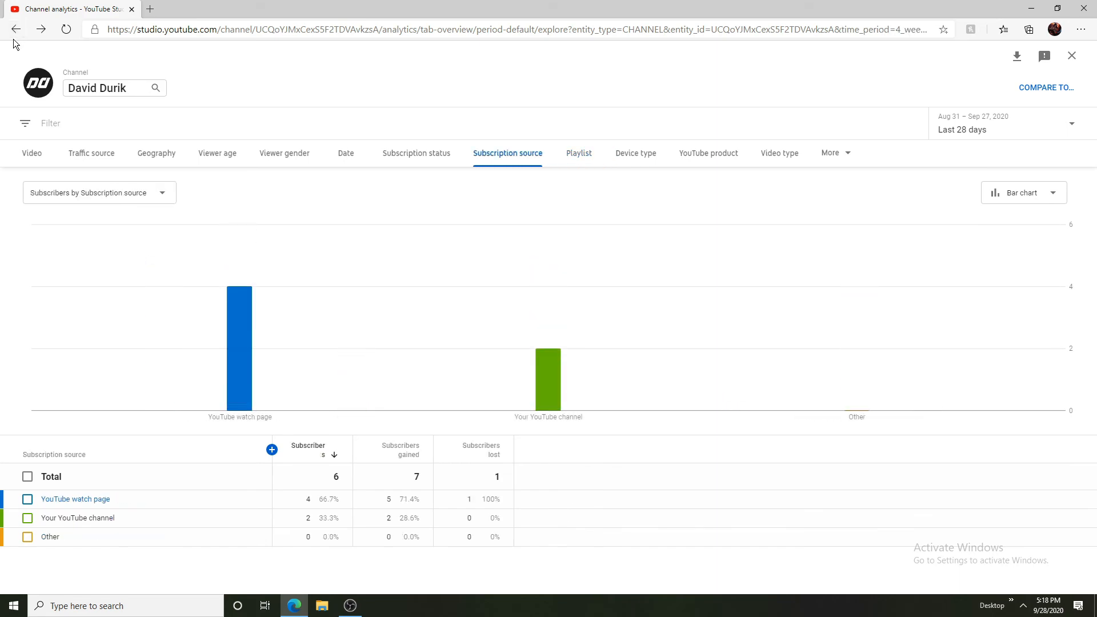
left_click(16, 28)
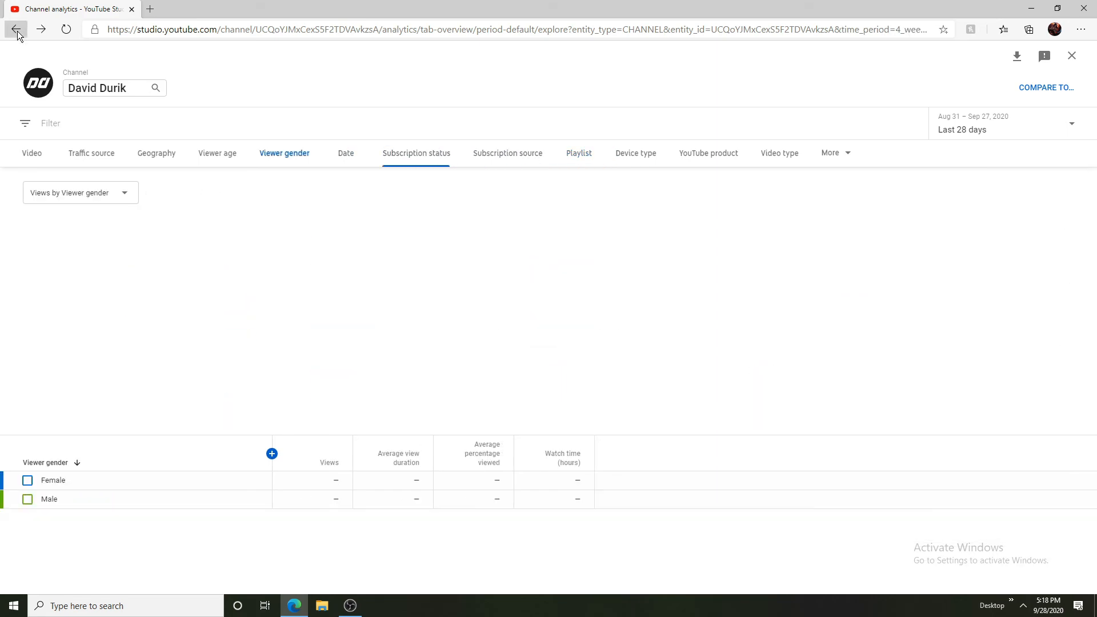
left_click(17, 30)
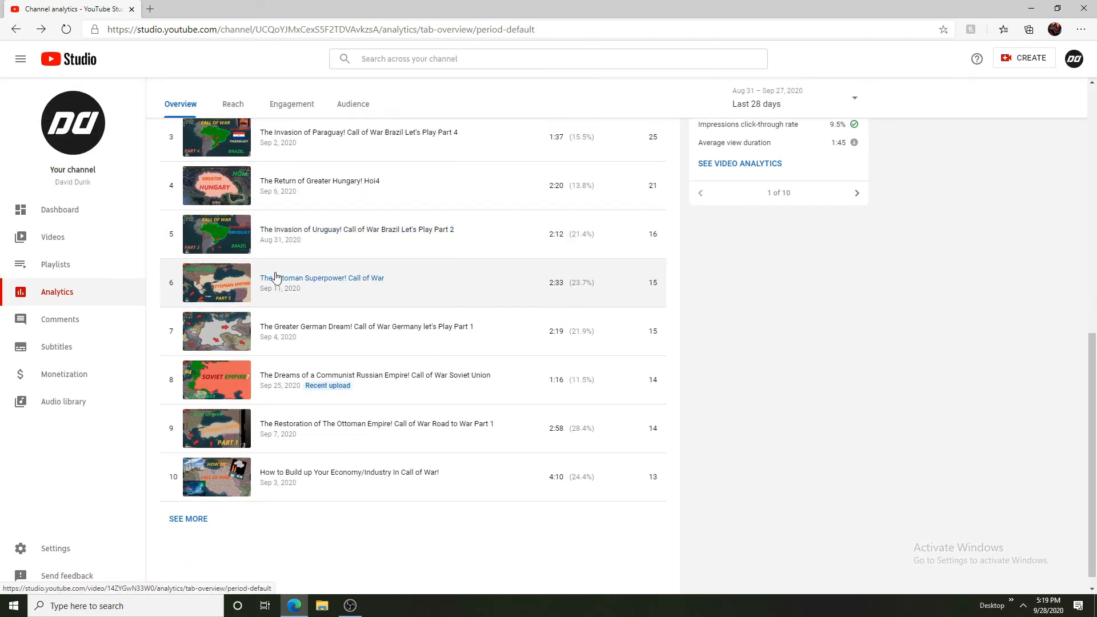
Review the 90-day Overview chart and top videos list (801 views), then move to the Reach view
scroll("up", 3)
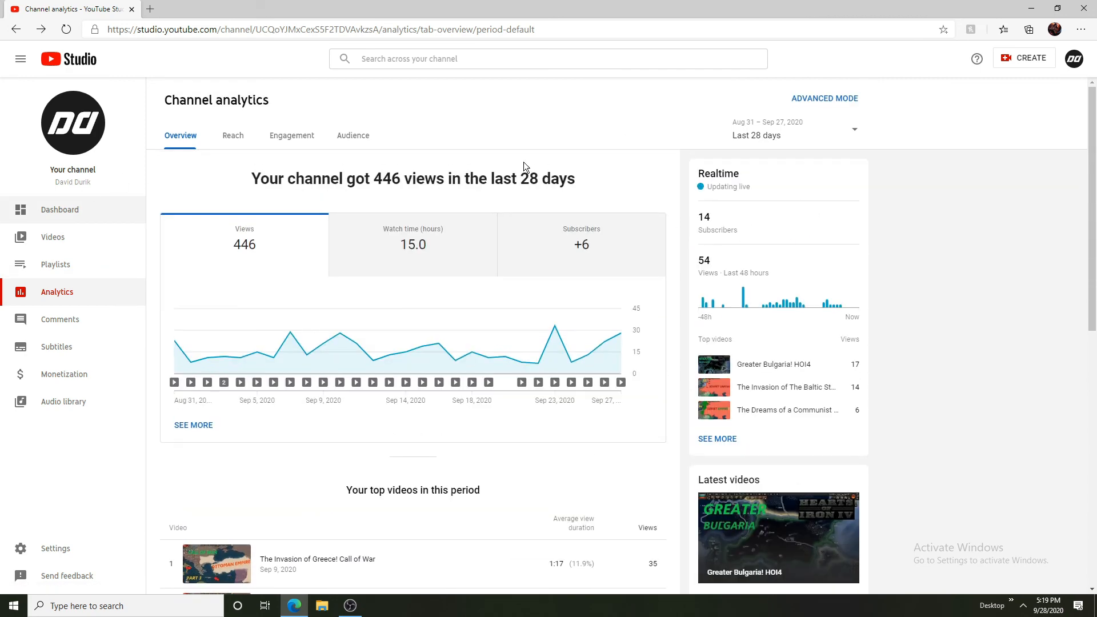
left_click(791, 129)
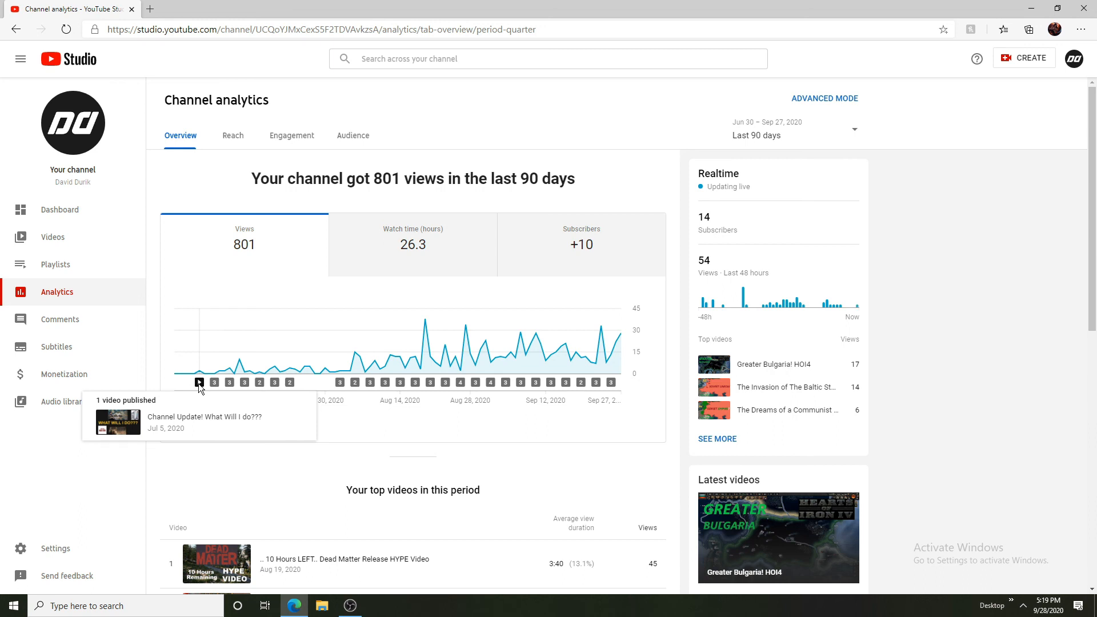
mouse_move(204, 388)
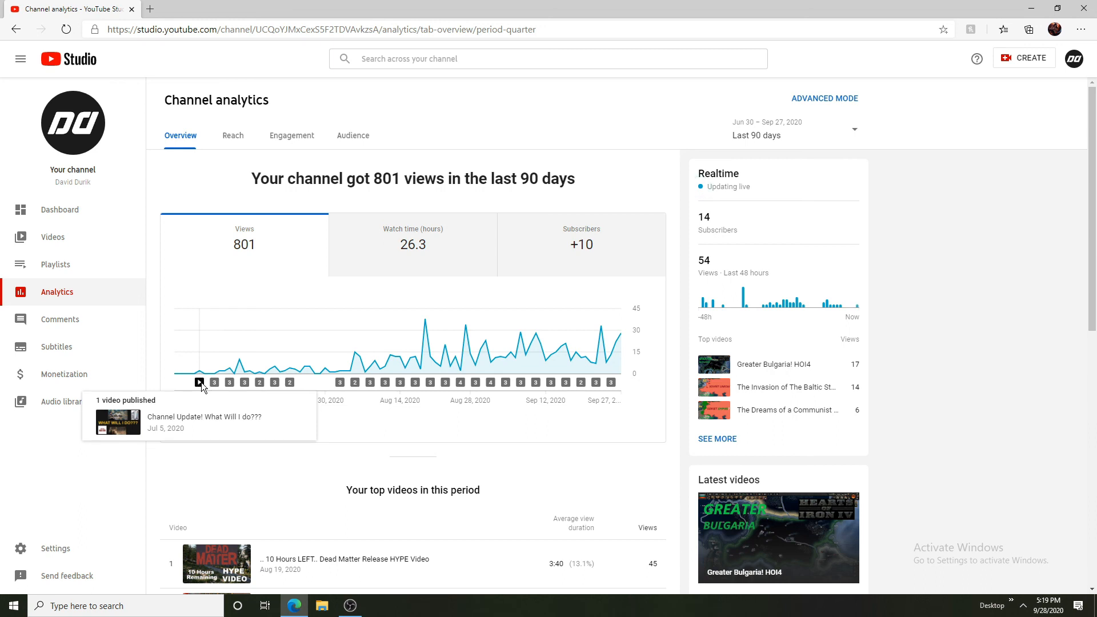
mouse_move(244, 383)
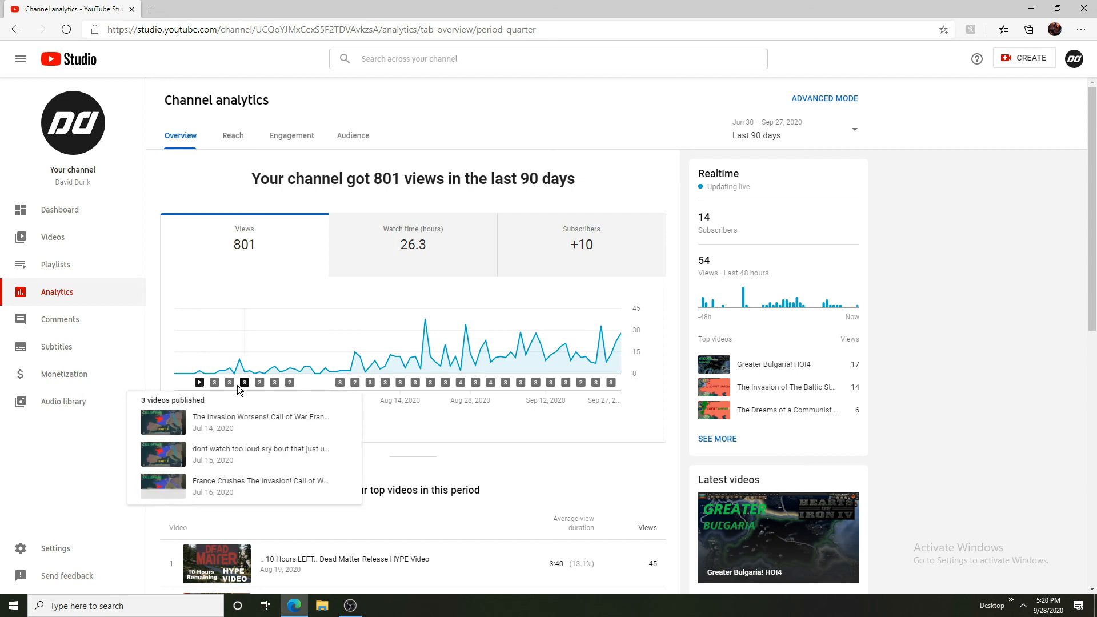
mouse_move(340, 382)
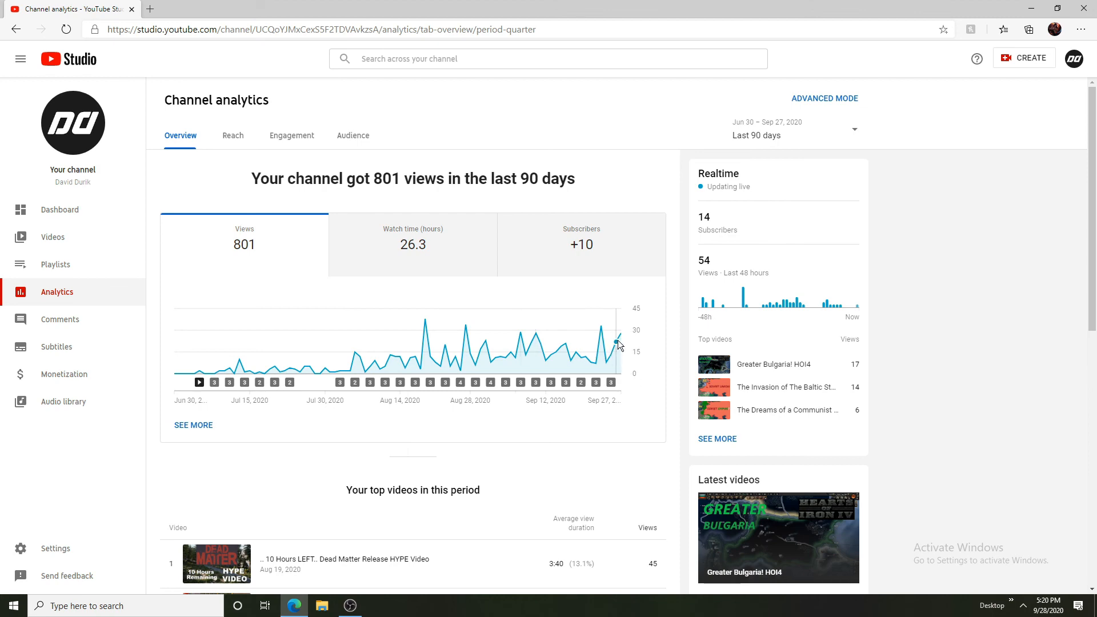
scroll("down", 3)
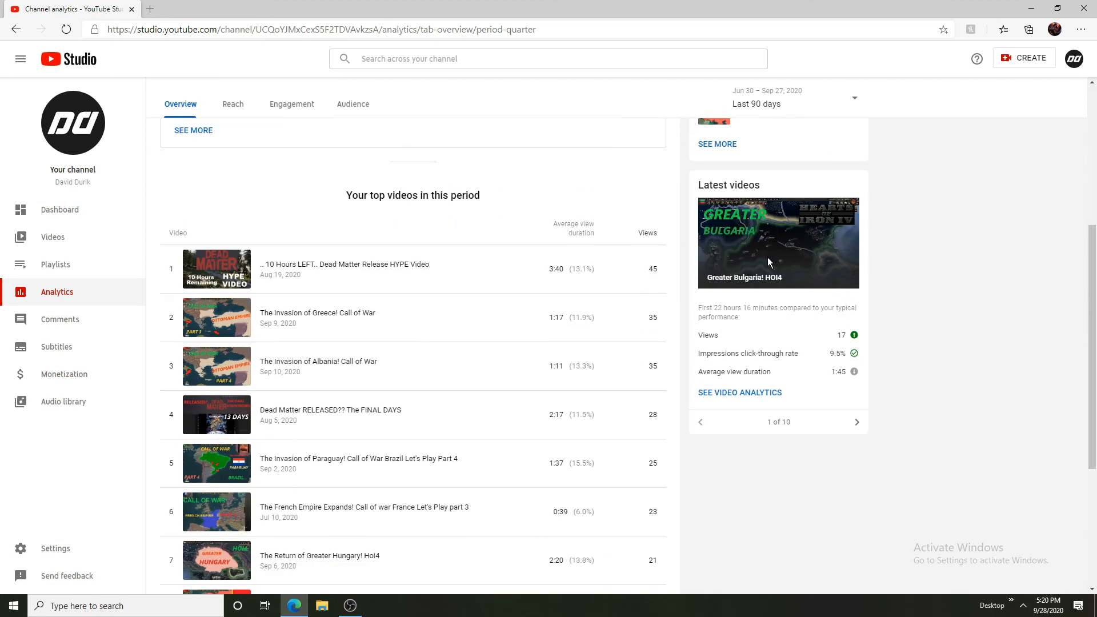
scroll("down", 3)
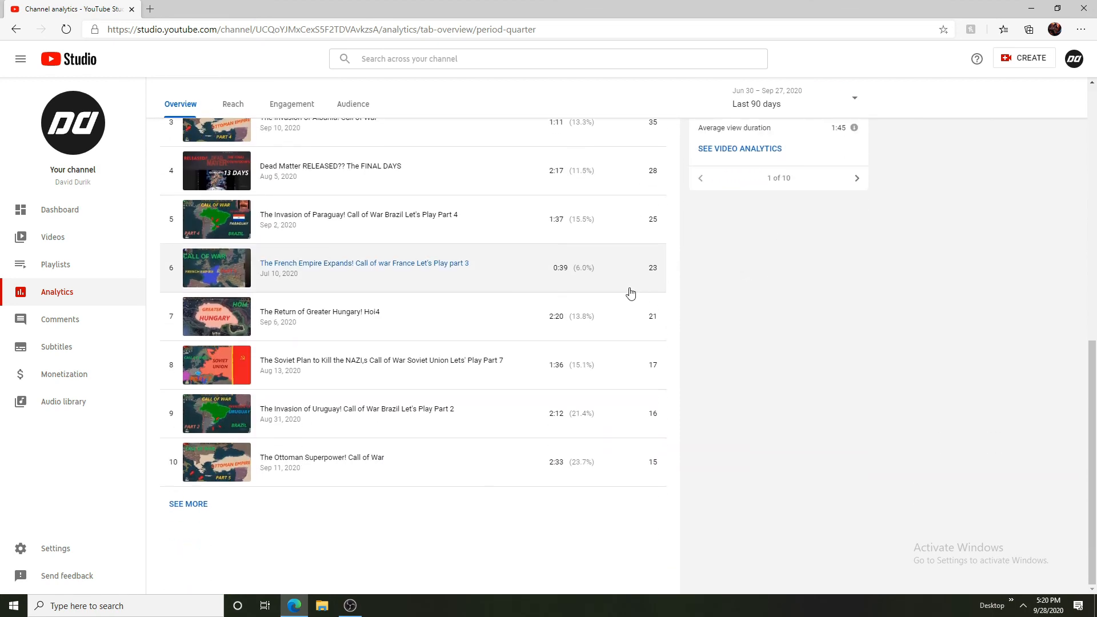
scroll("up", 3)
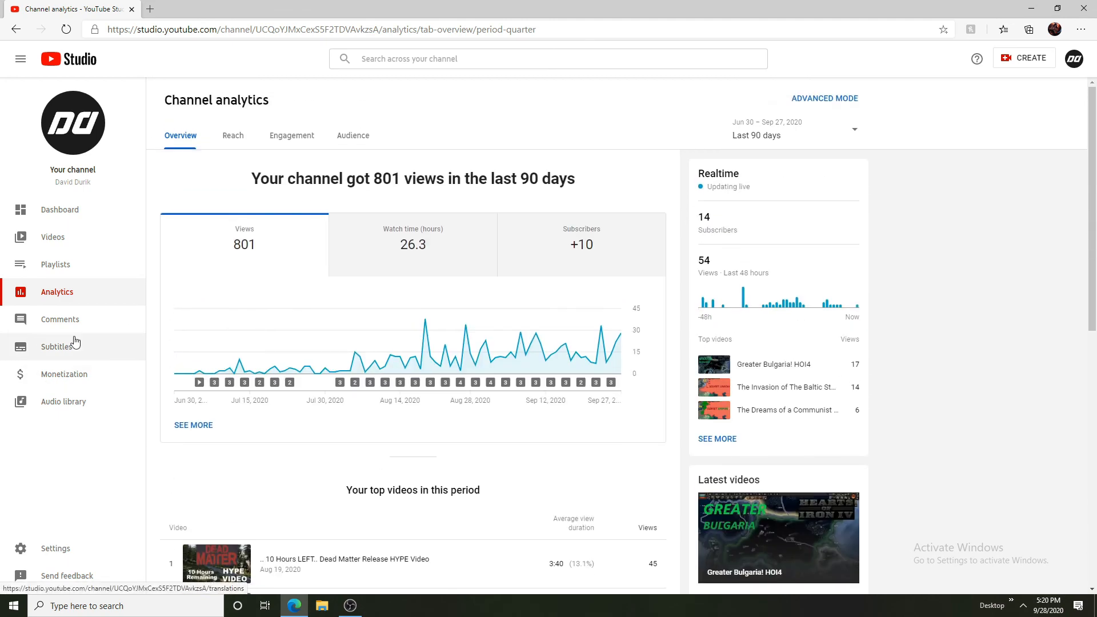
mouse_move(41, 419)
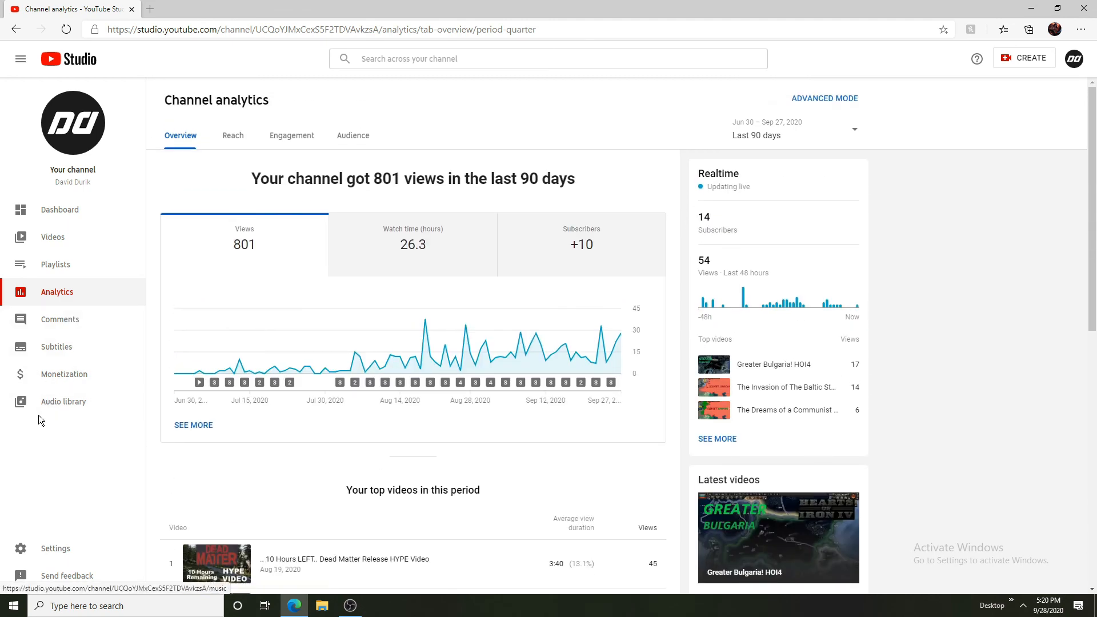
left_click(232, 135)
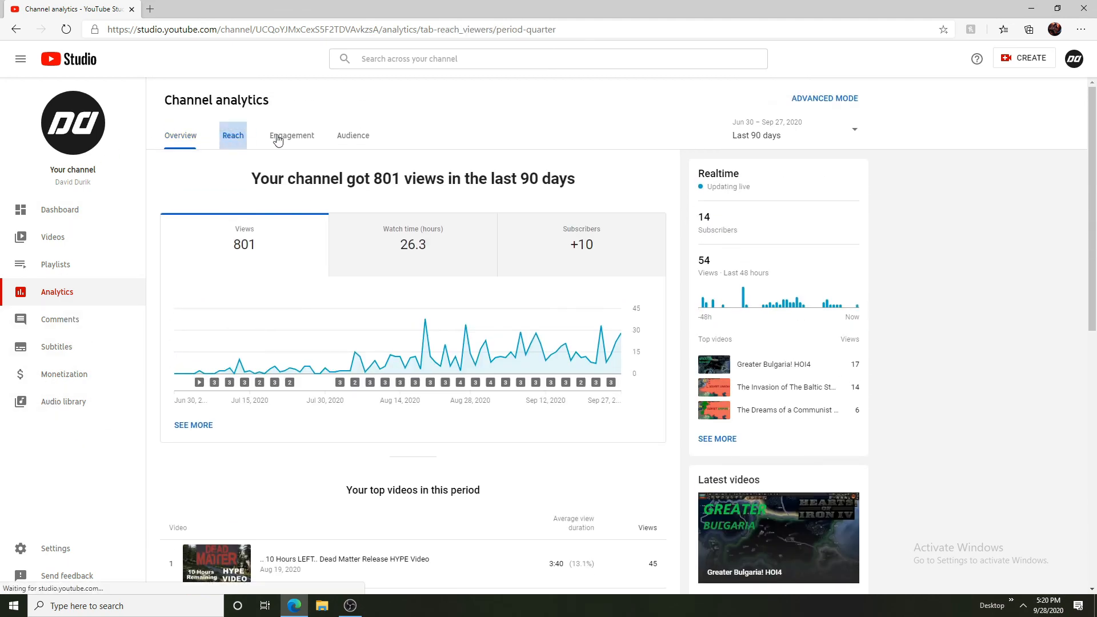
Glance at Engagement, then review Reach: 7.3K impressions, 6.5% click-through rate, 347 unique viewers and traffic sources
left_click(291, 134)
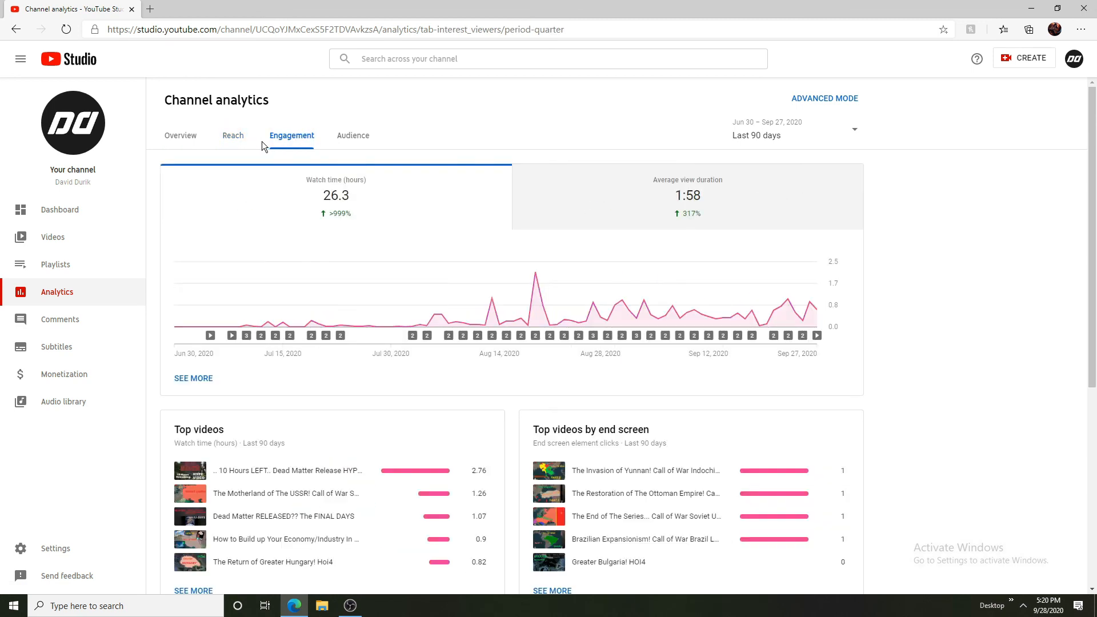
left_click(232, 135)
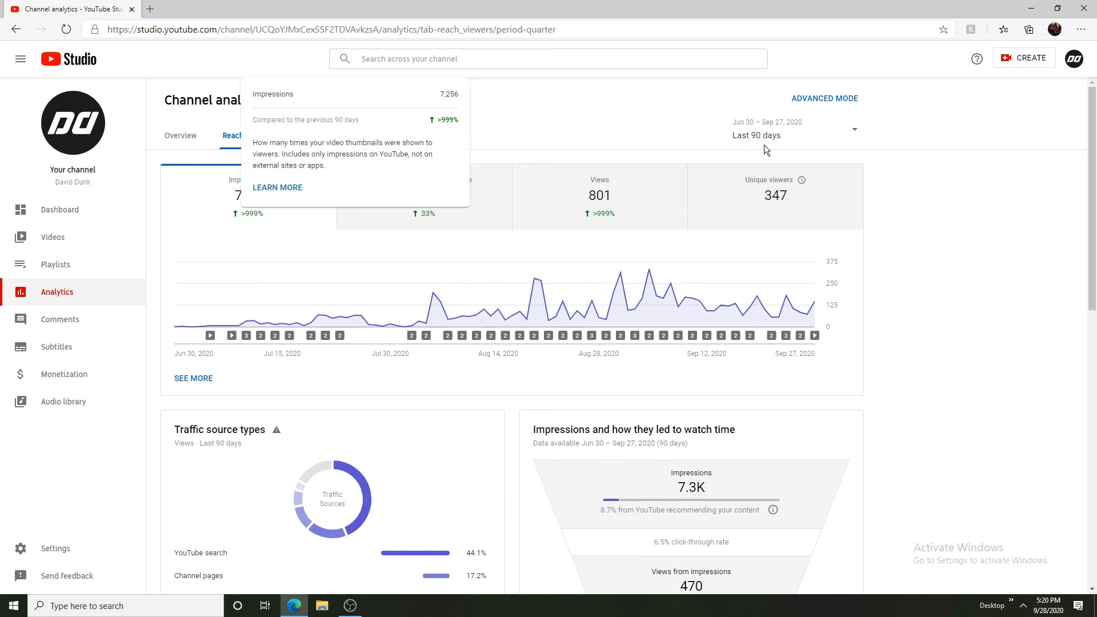
mouse_move(313, 253)
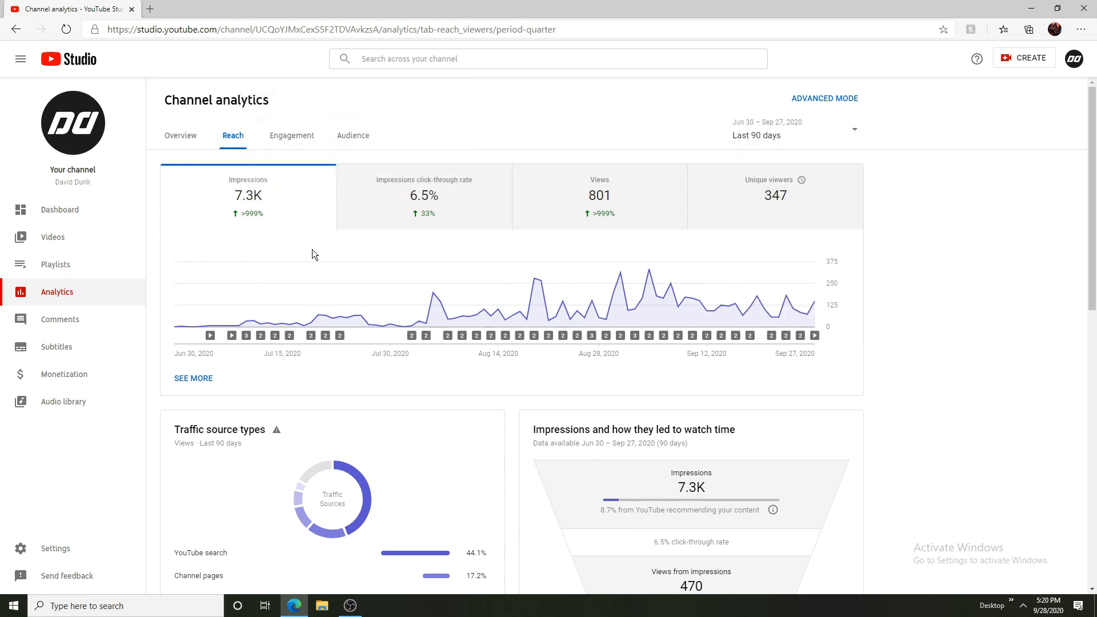
mouse_move(437, 201)
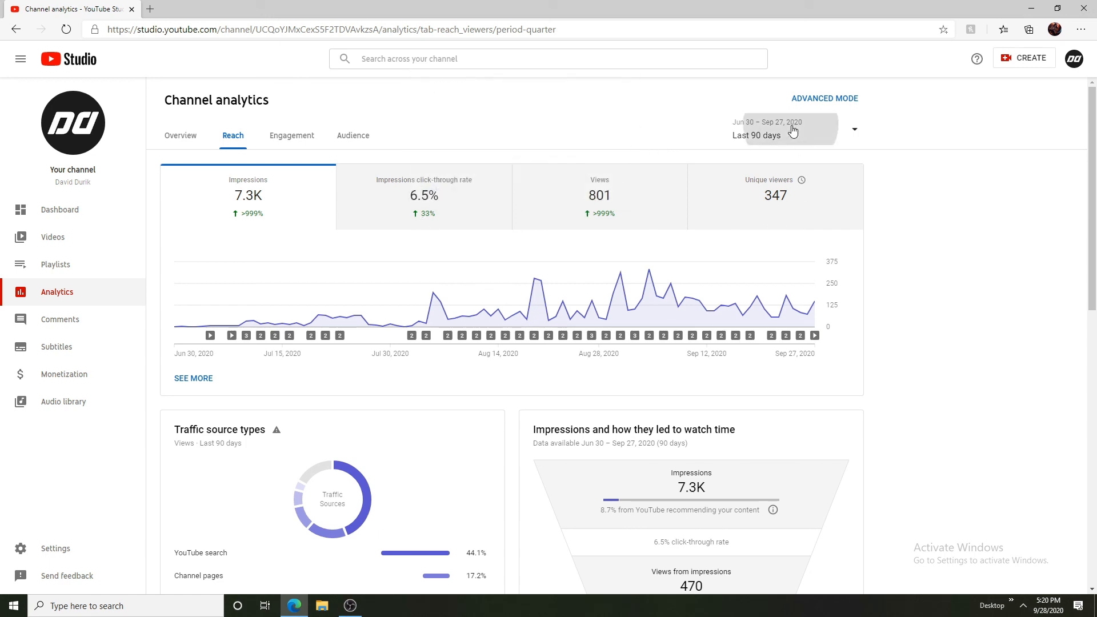
mouse_move(285, 259)
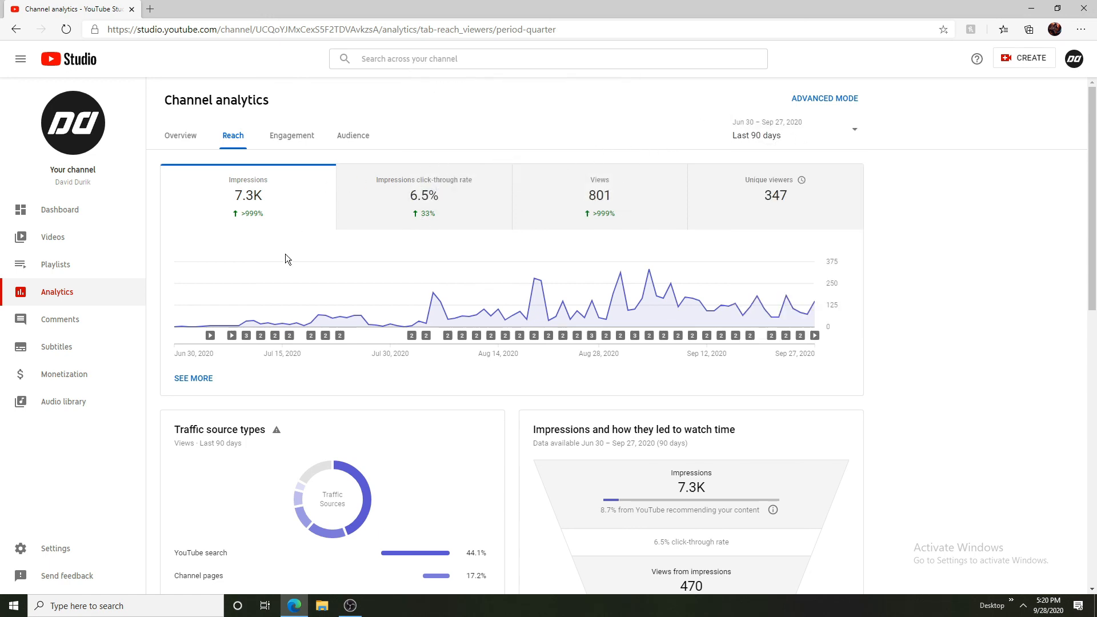
scroll("down", 3)
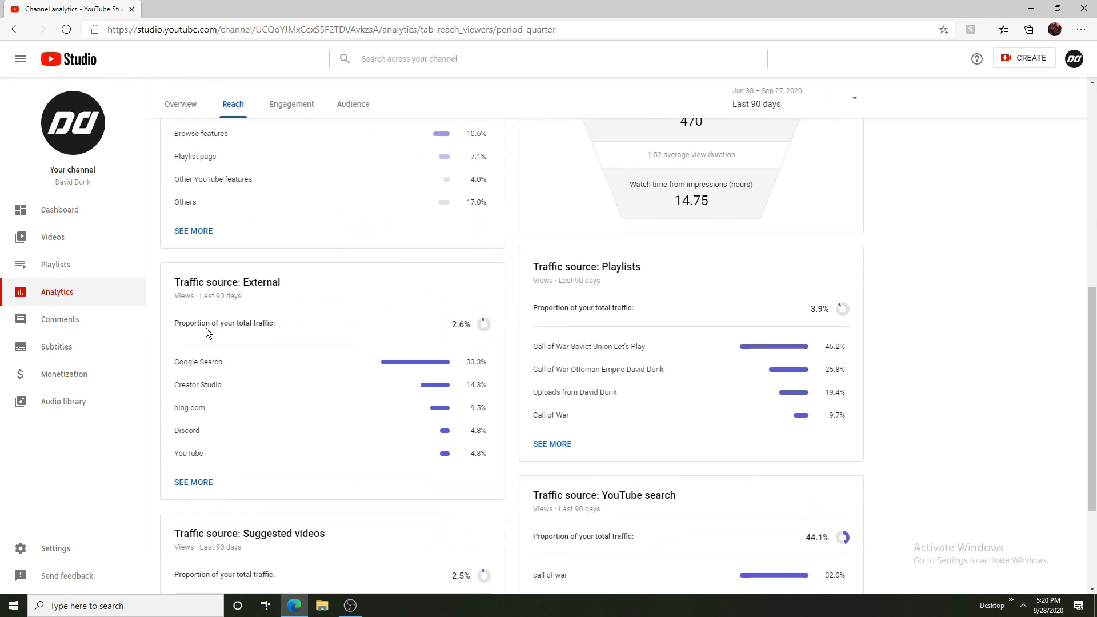
mouse_move(412, 236)
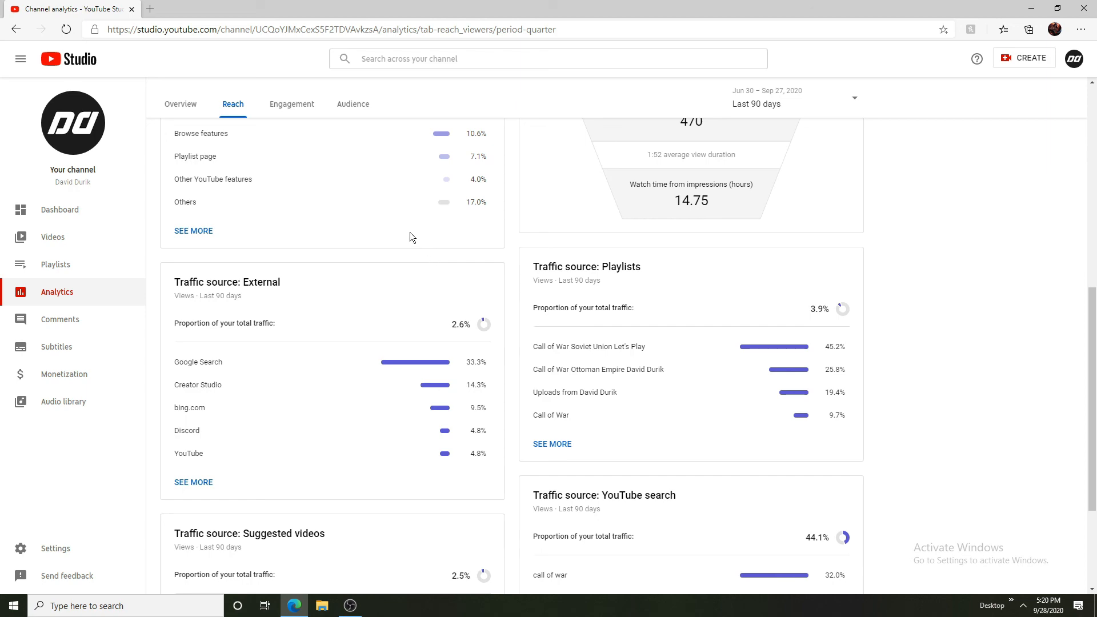
scroll("down", 3)
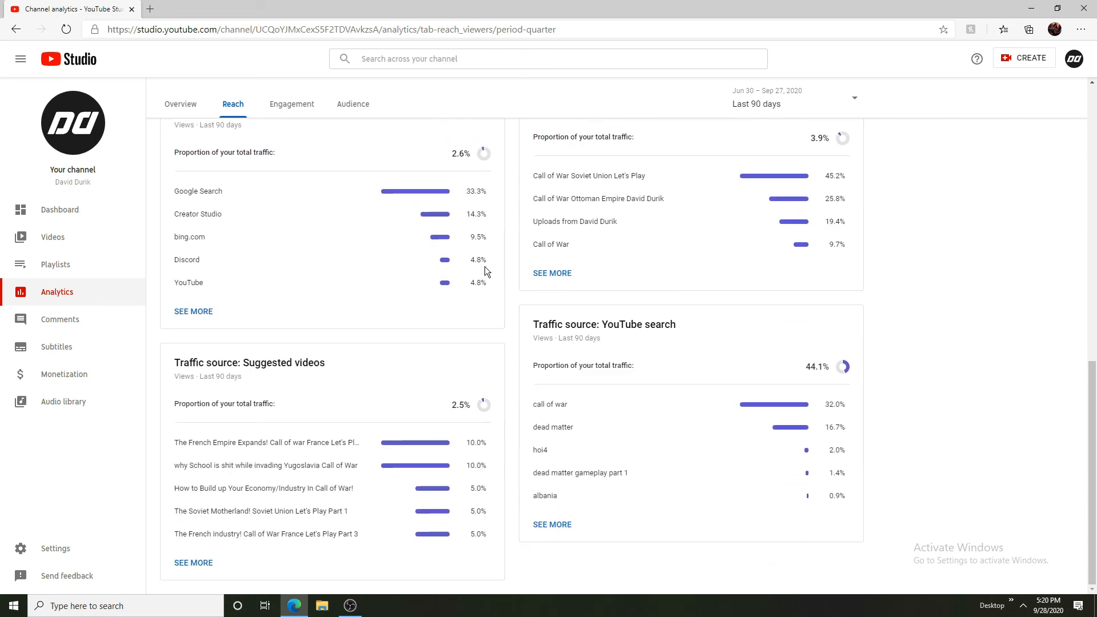
scroll("up", 3)
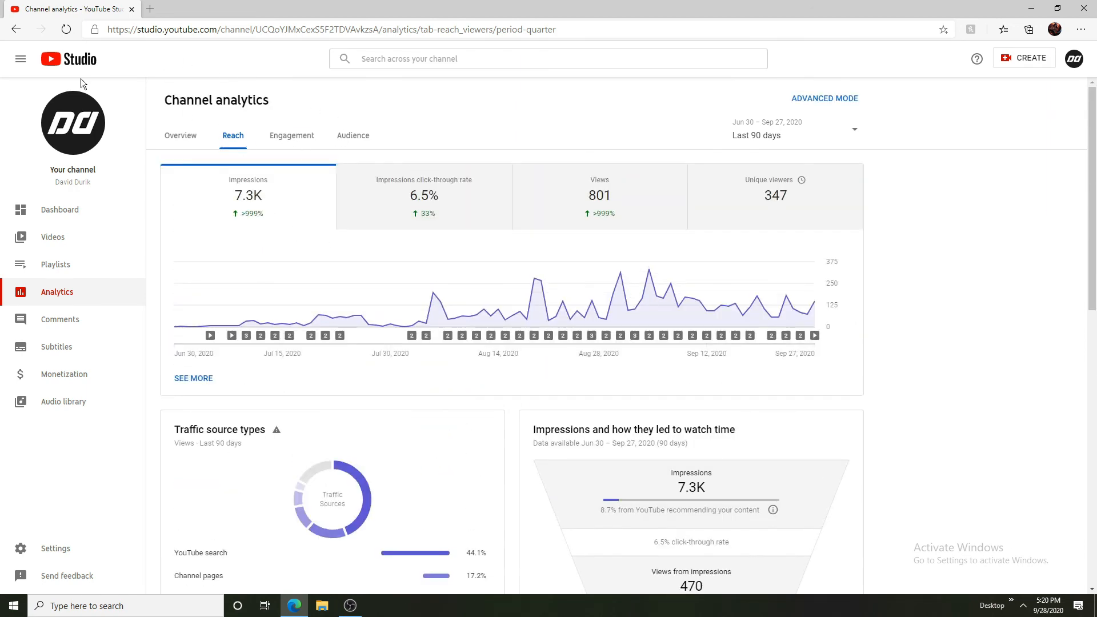
Return through Engagement and Reach to the 90-day Overview showing 801 views, 26.3 watch hours, +10 subscribers
left_click(291, 135)
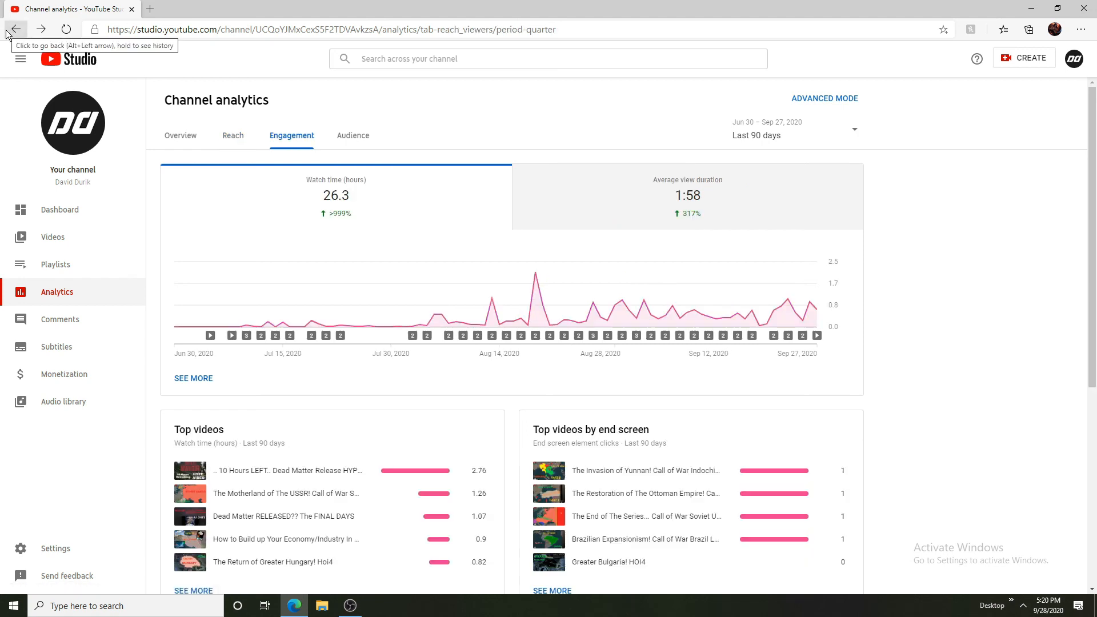
left_click(15, 30)
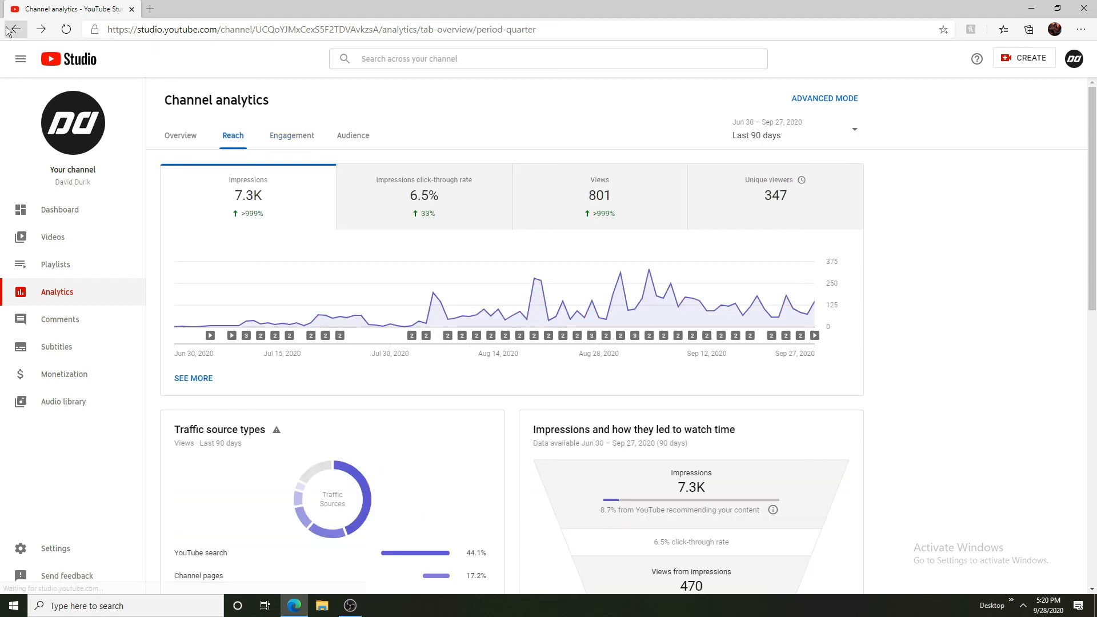
left_click(179, 135)
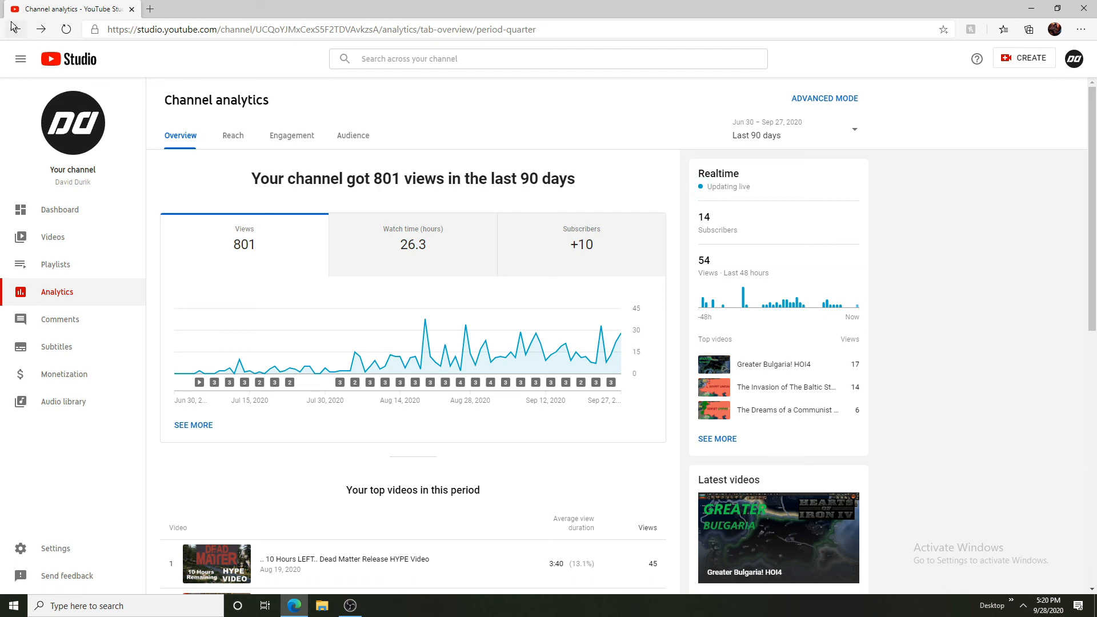
mouse_move(344, 97)
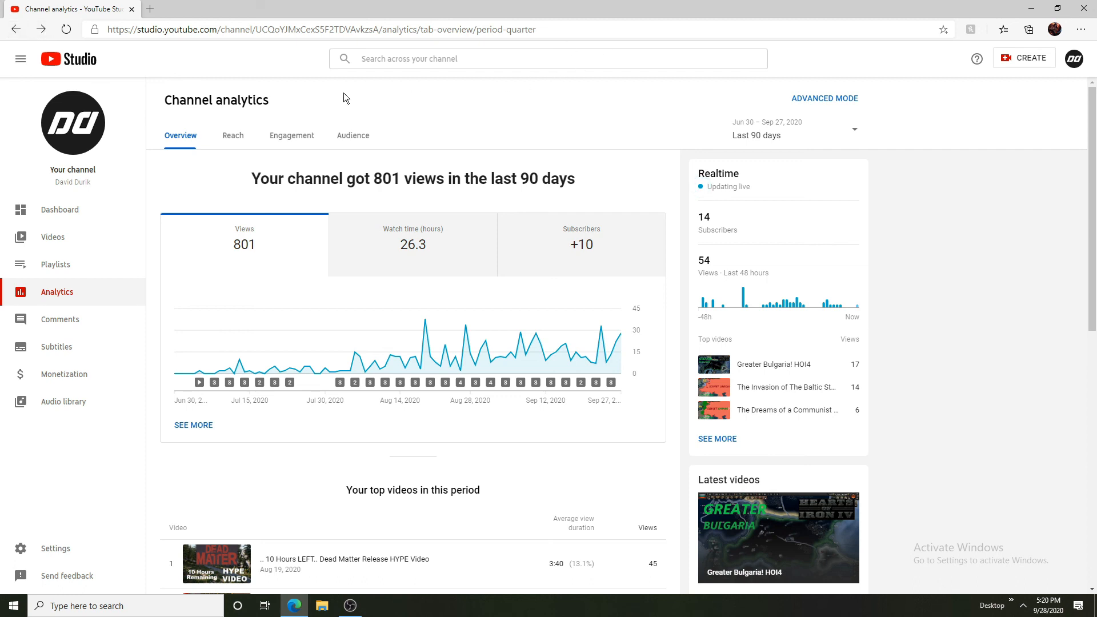
mouse_move(490, 136)
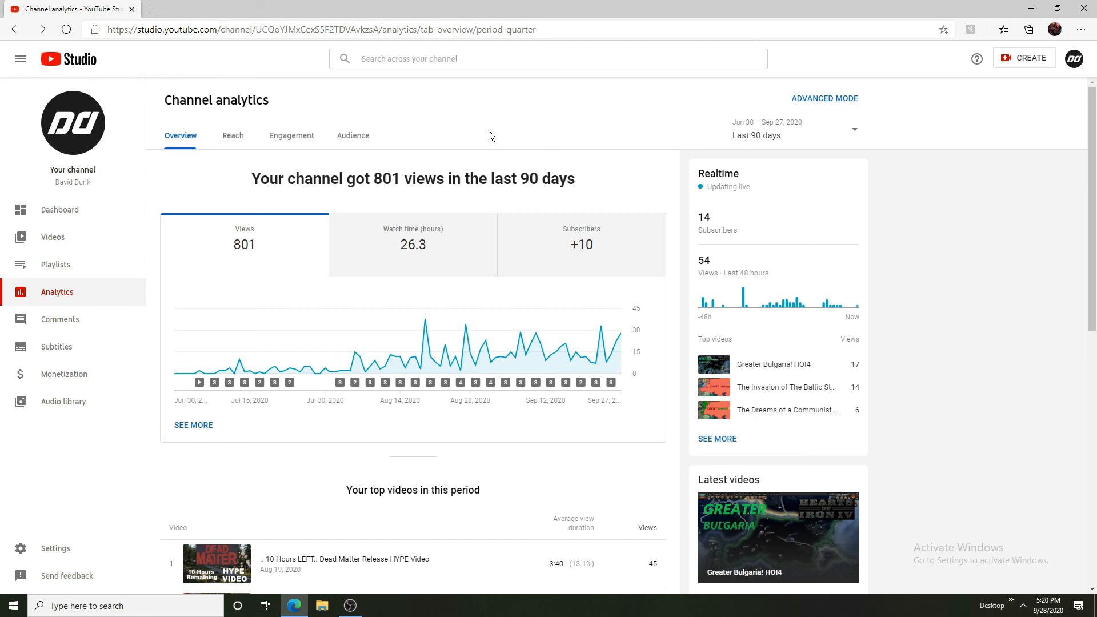